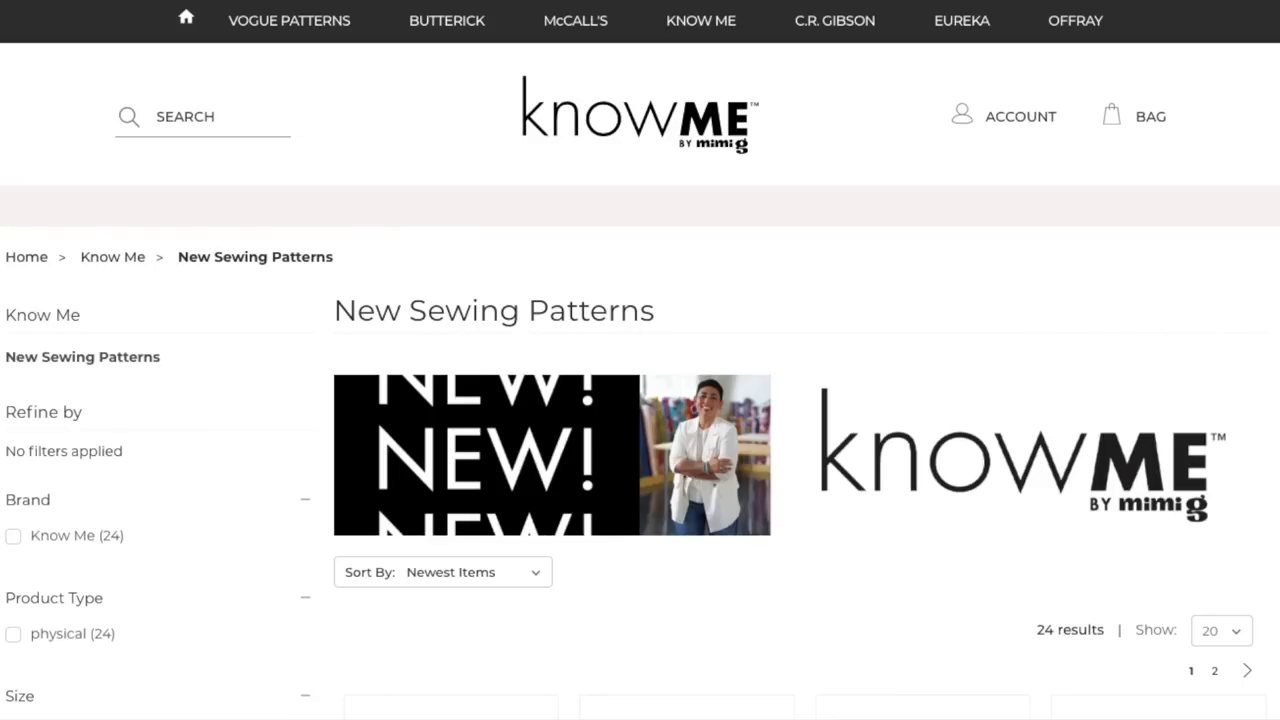
Step: Scroll through the Know Me pattern collection grid to find ME2013
scroll("down", 3)
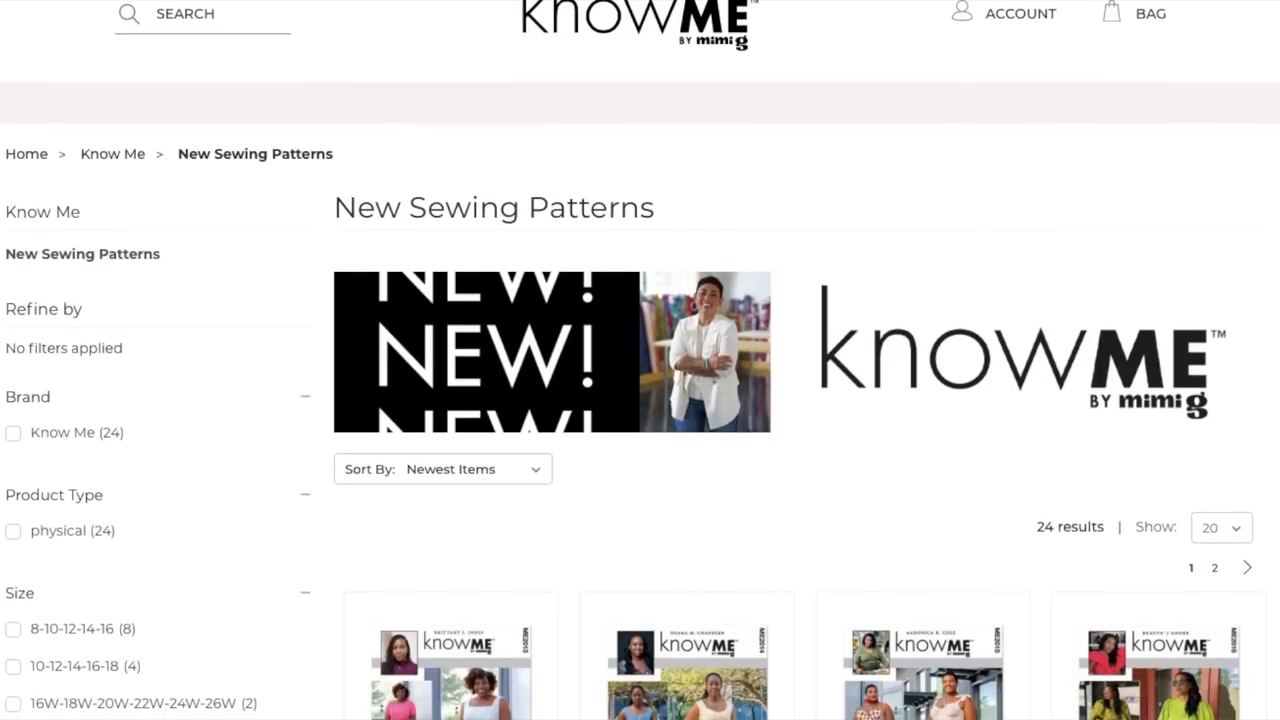
scroll("down", 3)
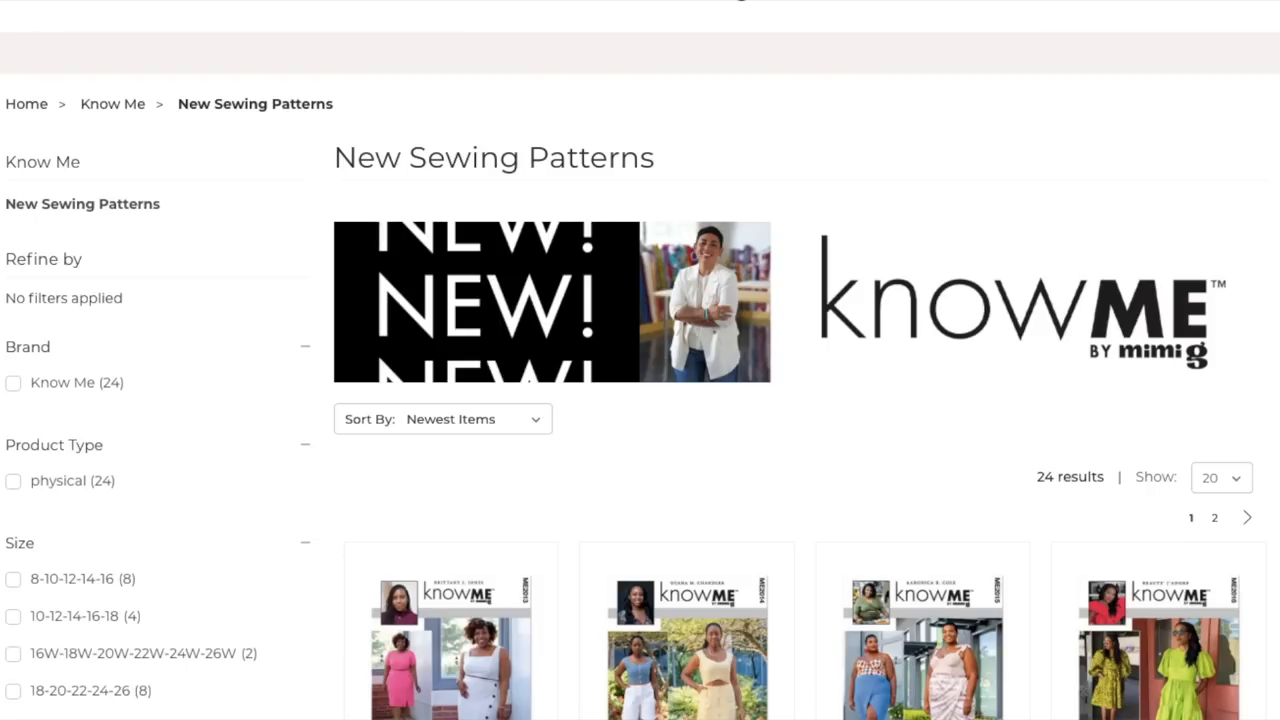
scroll("down", 3)
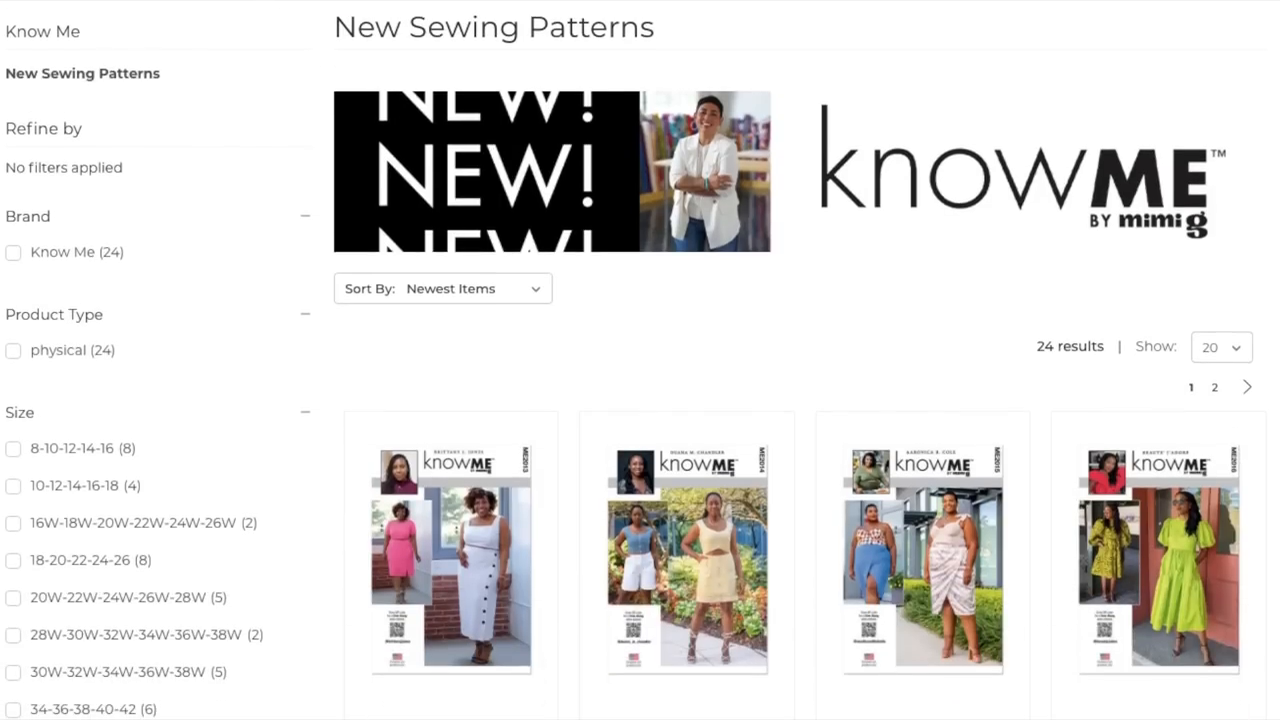
scroll("down", 3)
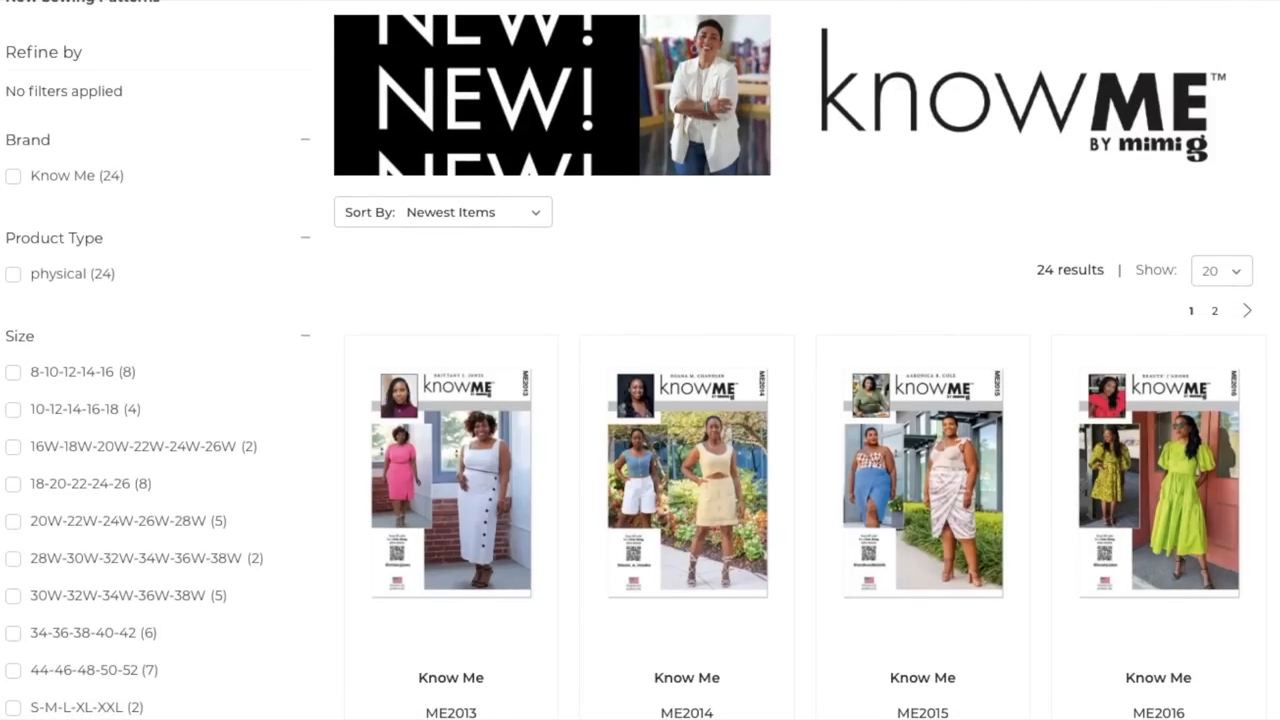
scroll("down", 3)
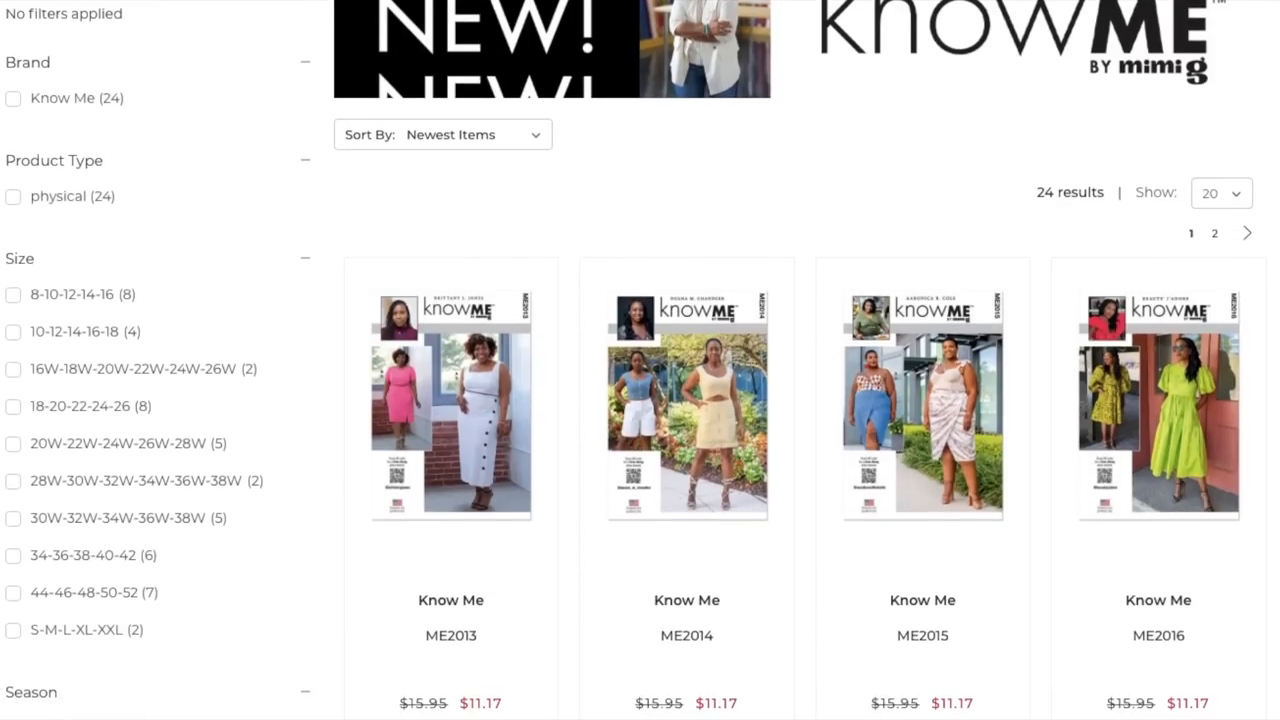
scroll("down", 3)
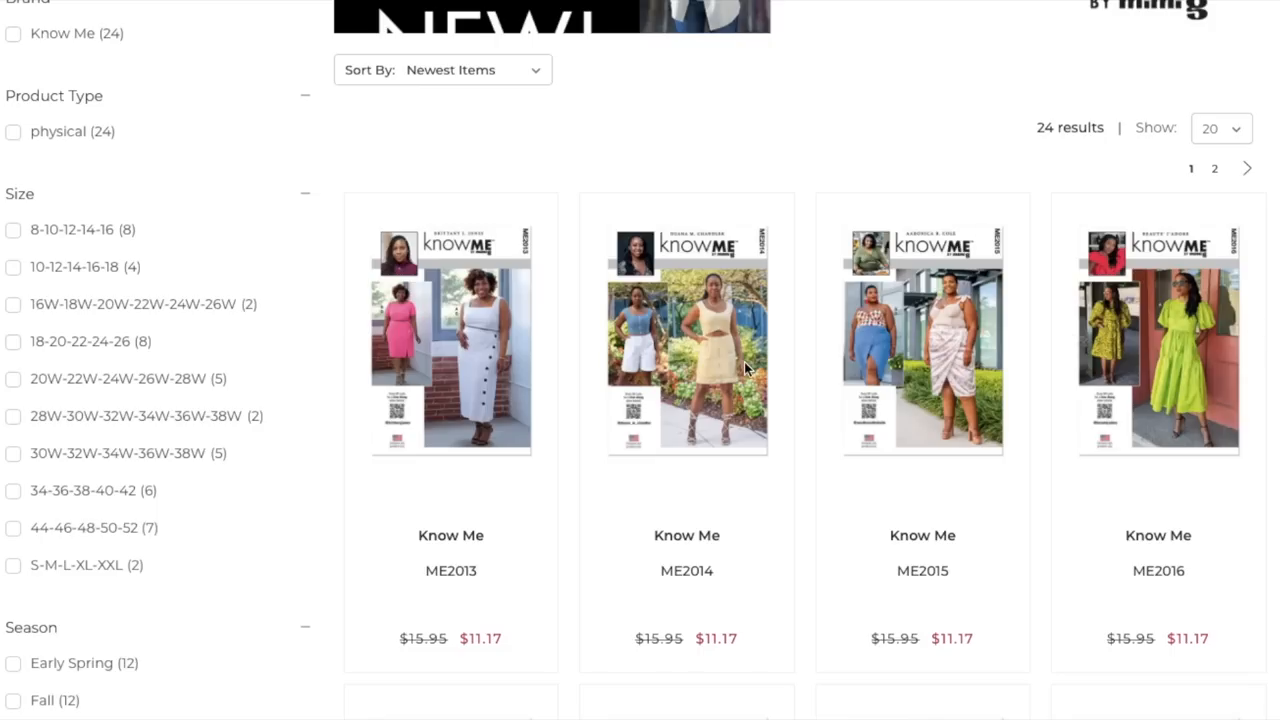
mouse_move(555, 349)
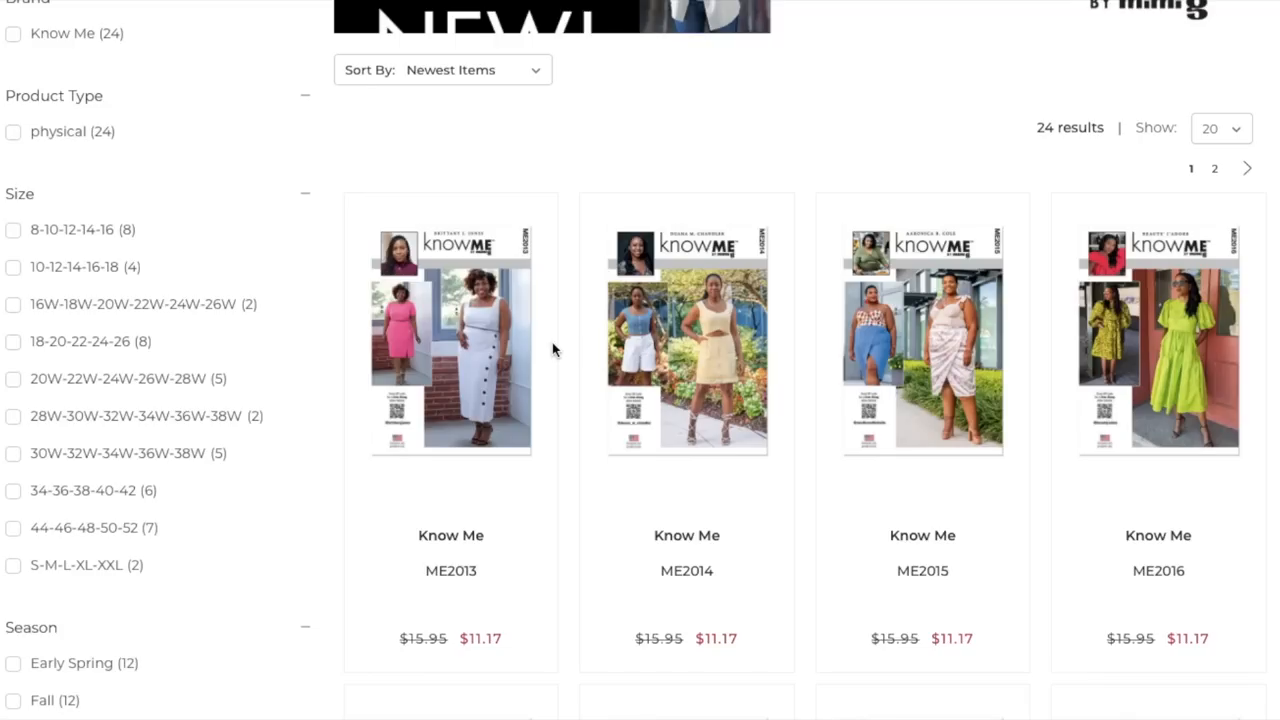
scroll("down", 3)
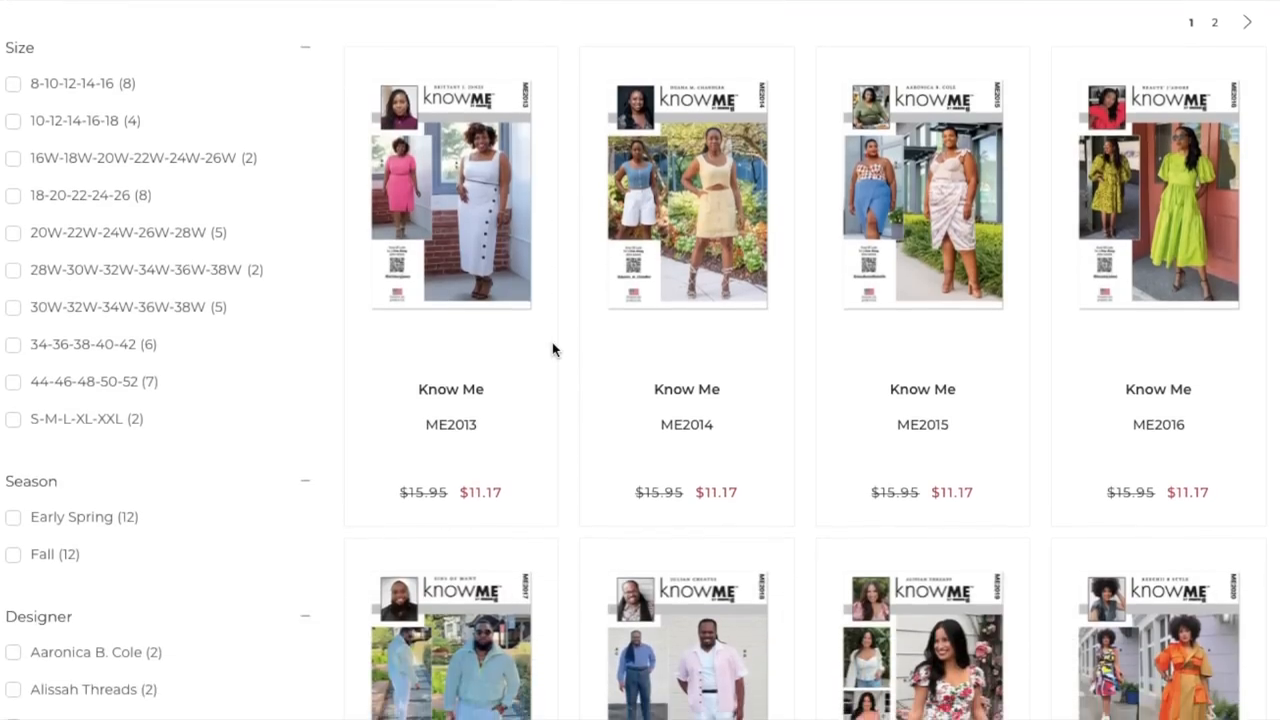
scroll("down", 3)
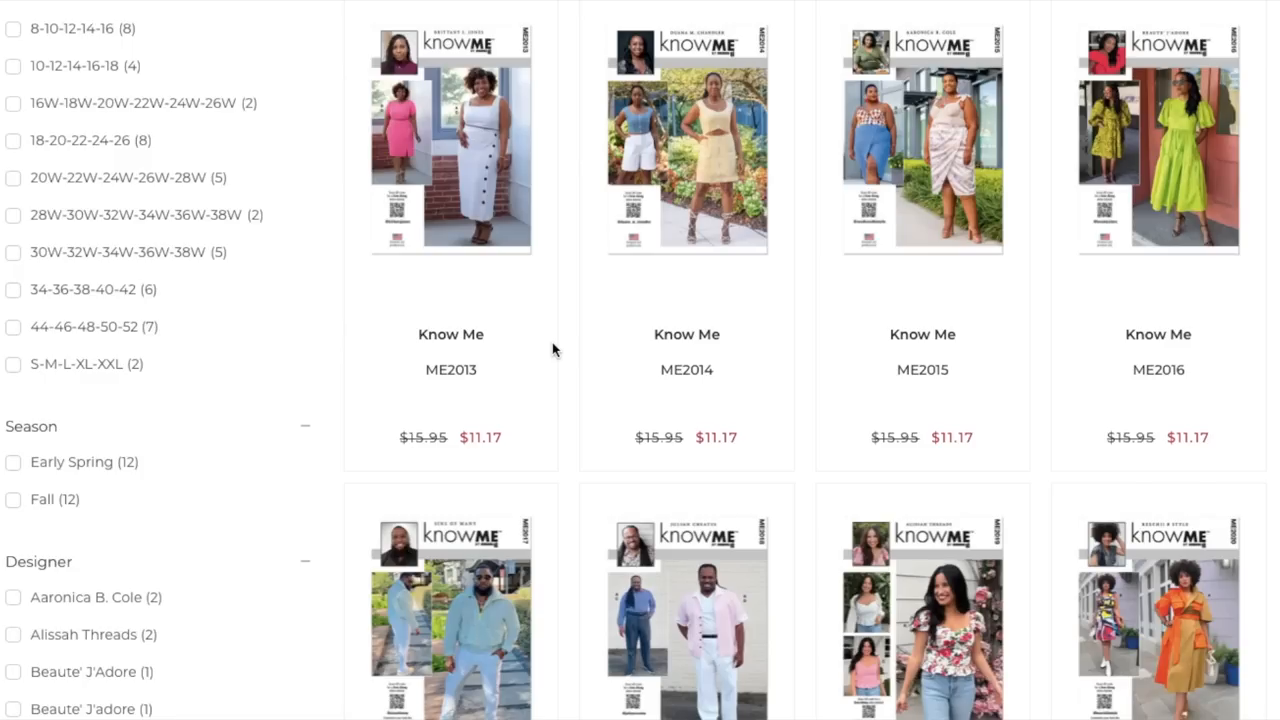
scroll("down", 3)
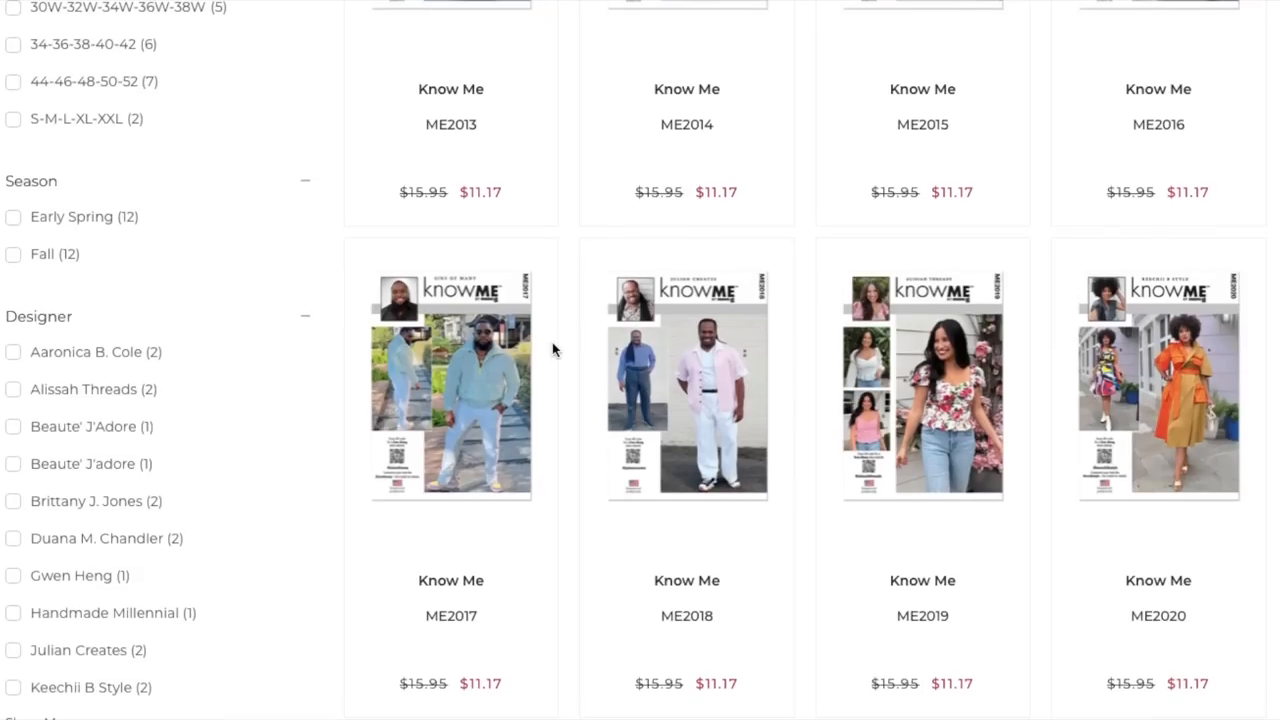
scroll("down", 3)
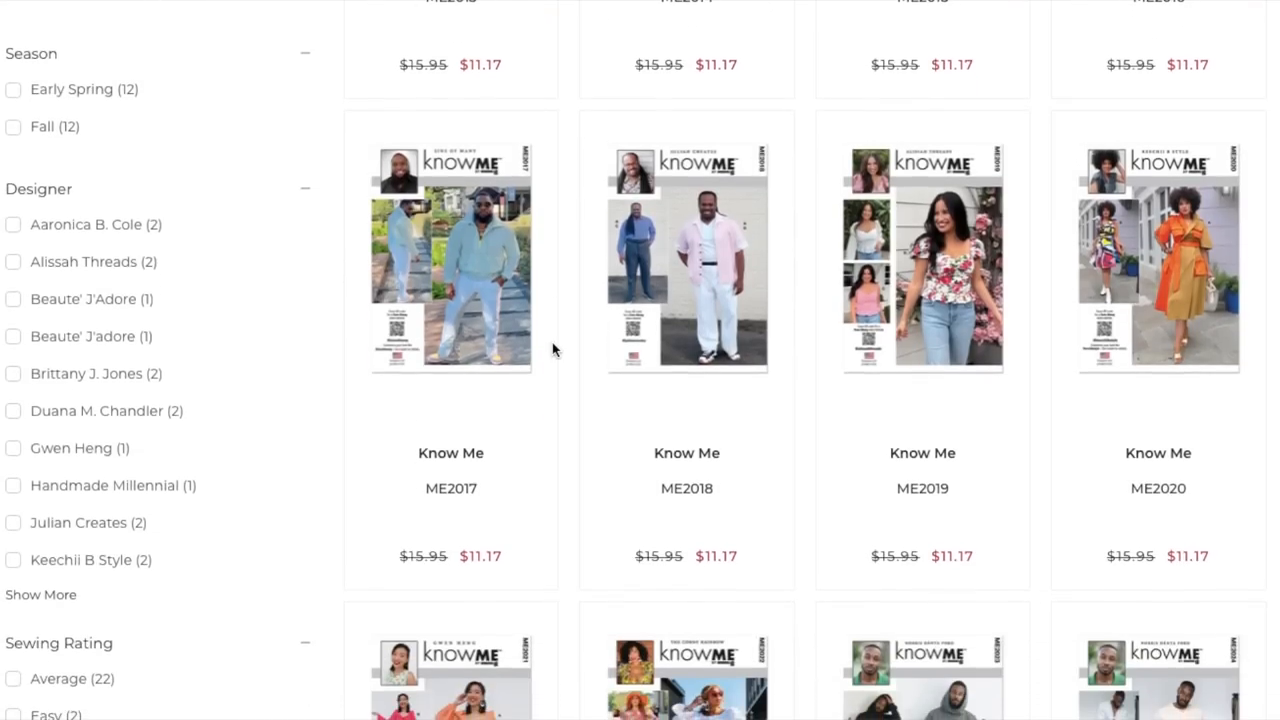
scroll("down", 3)
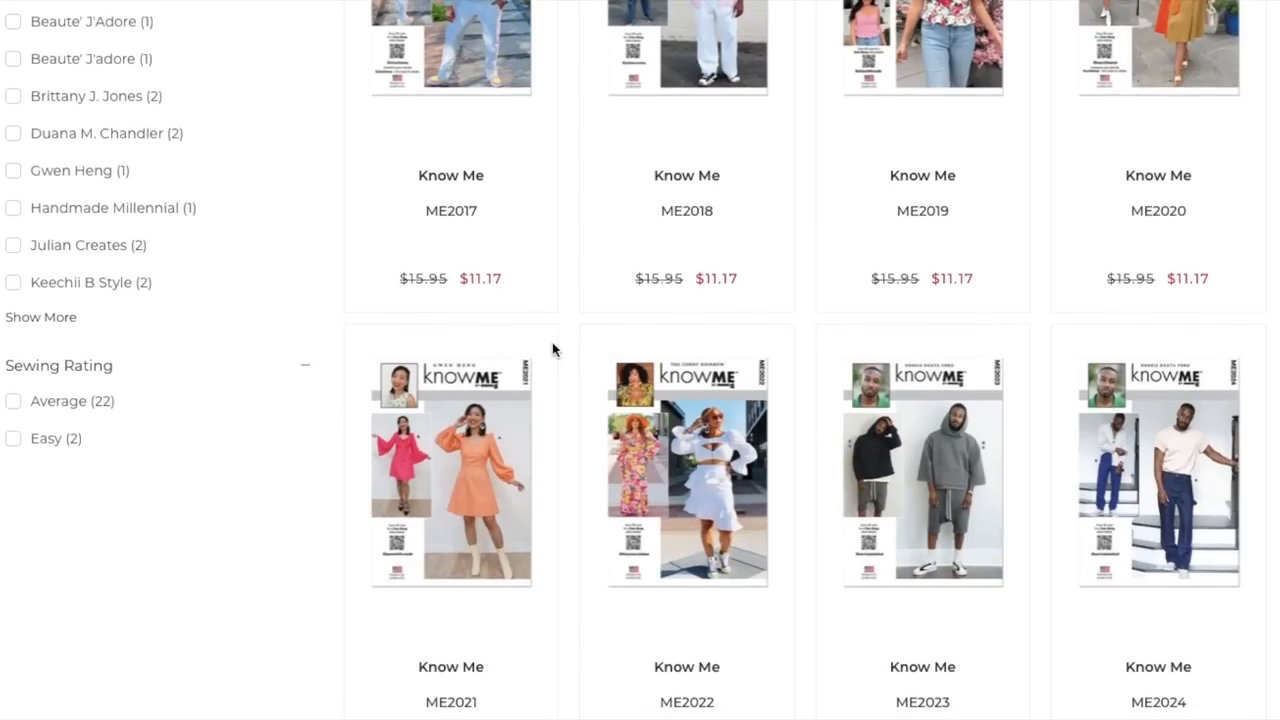
scroll("down", 3)
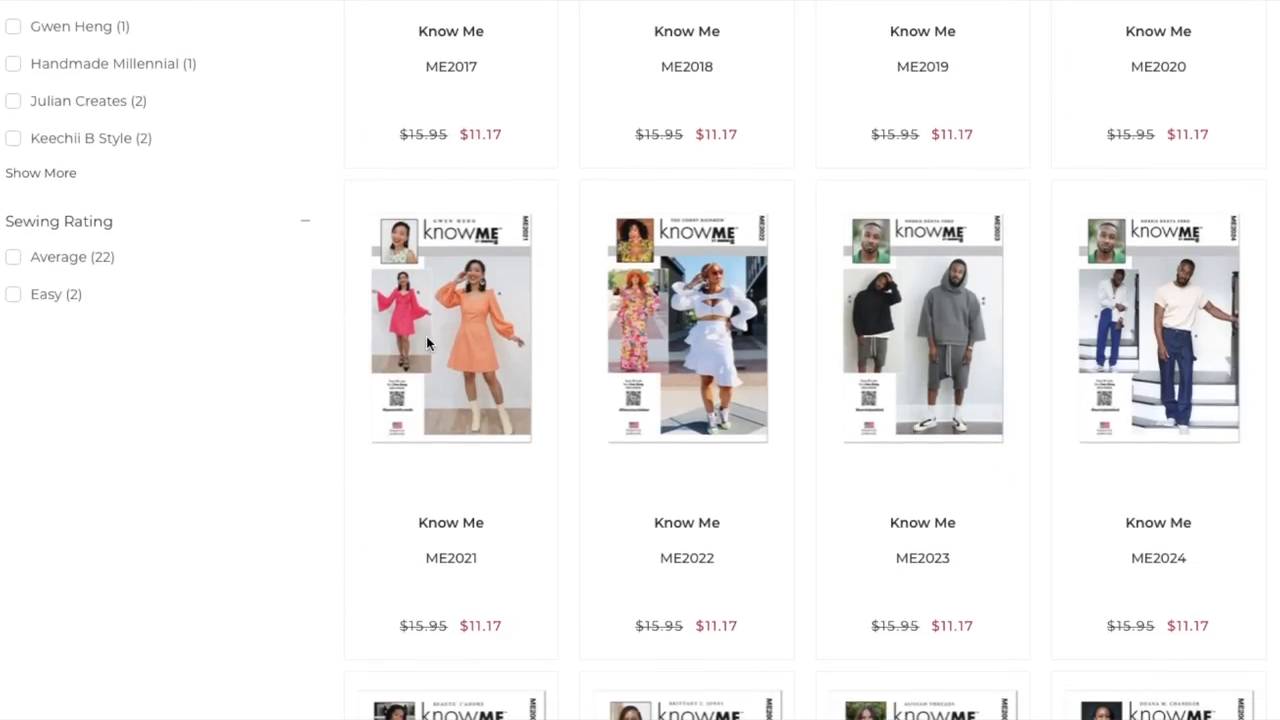
mouse_move(443, 357)
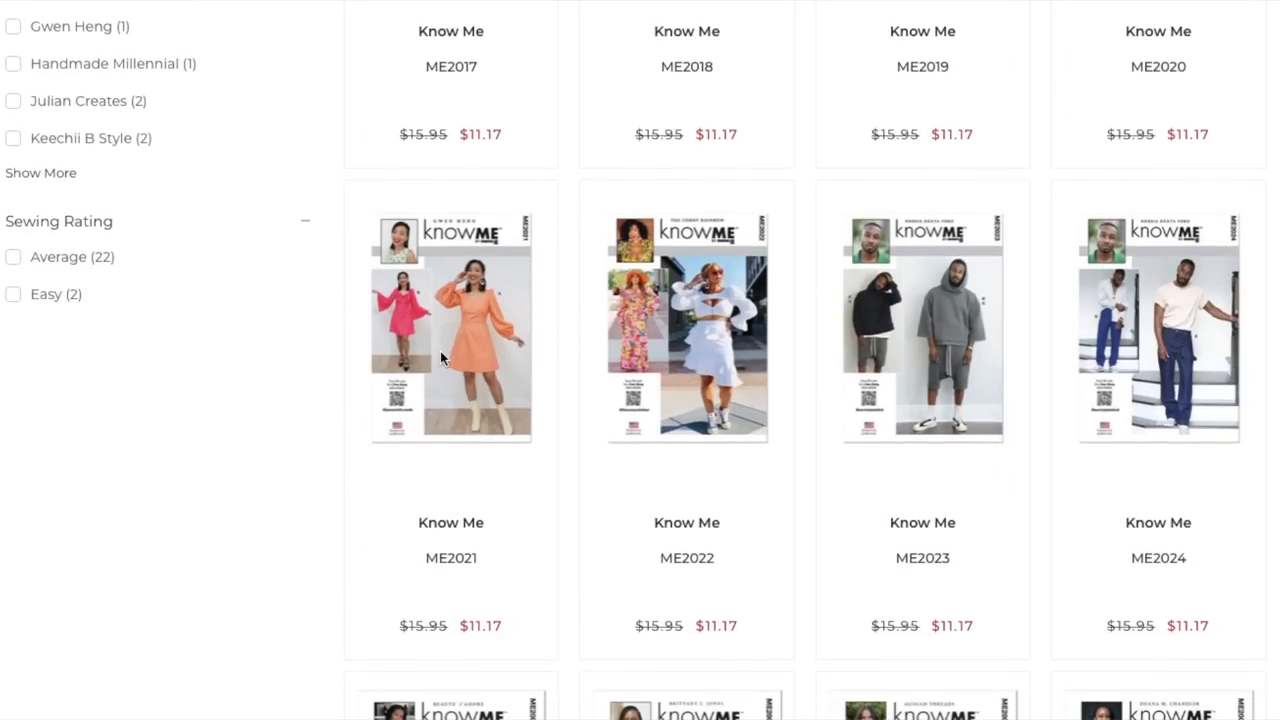
mouse_move(557, 366)
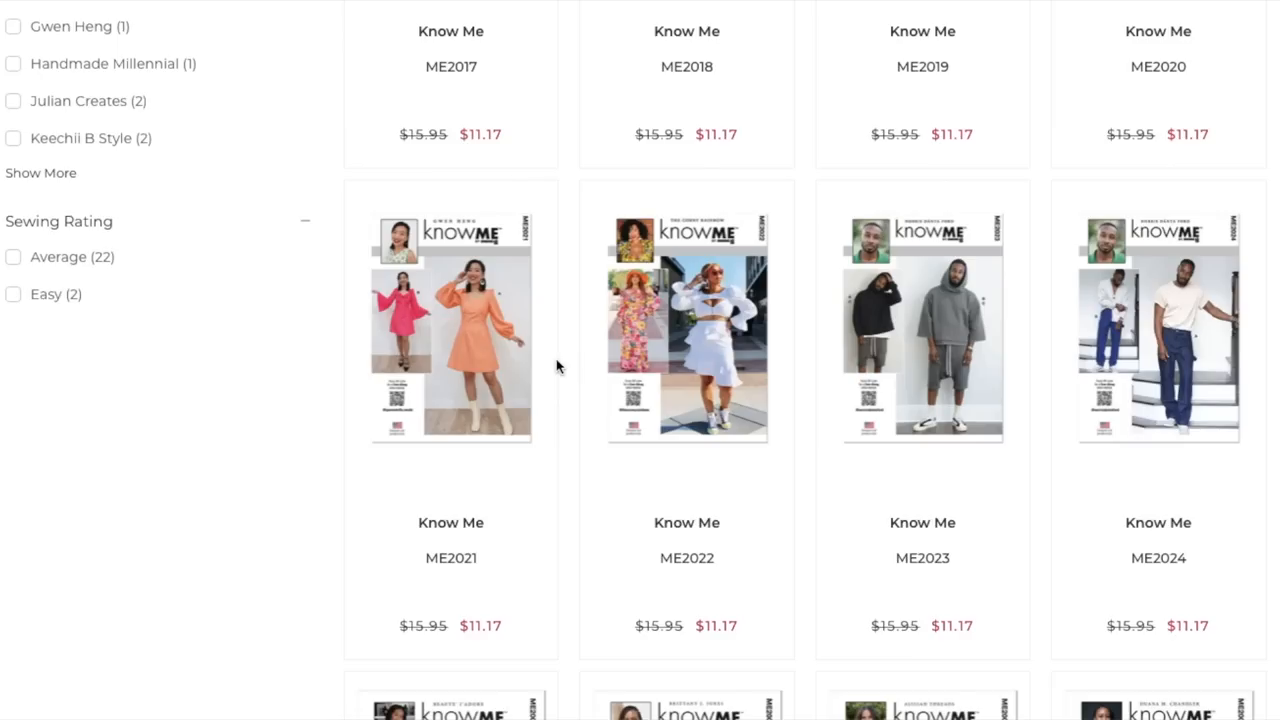
scroll("down", 3)
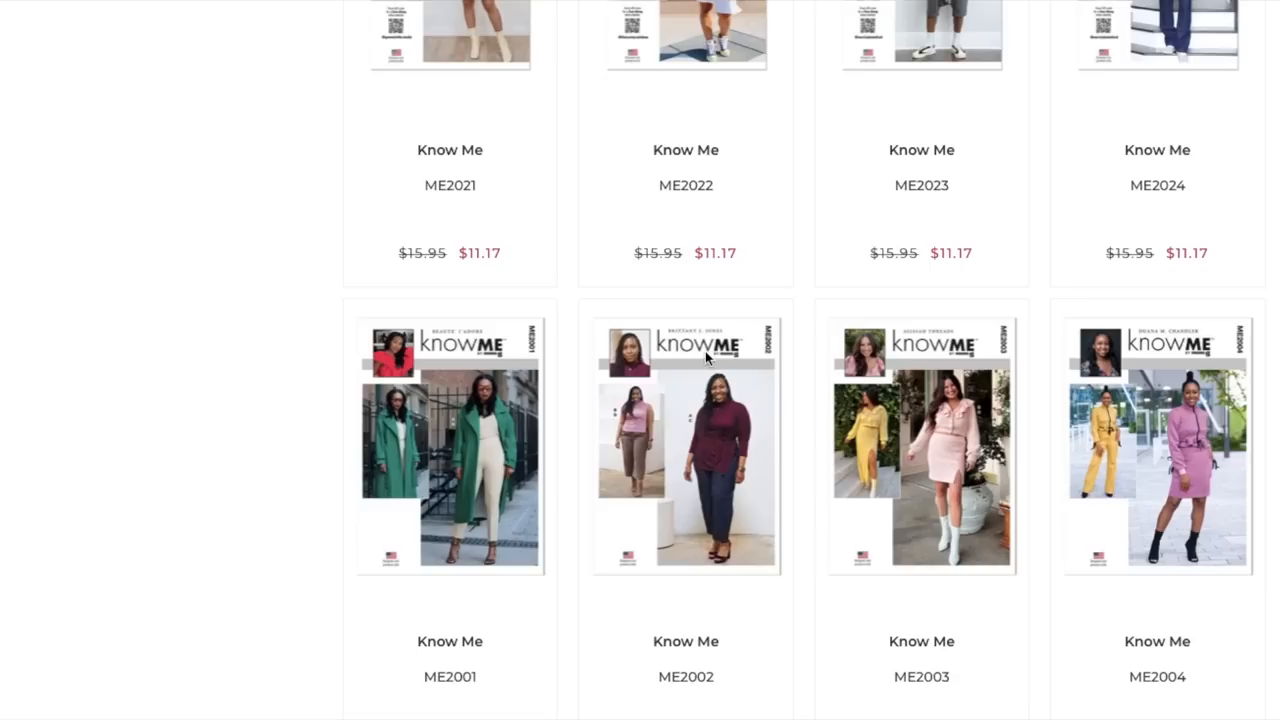
scroll("down", 3)
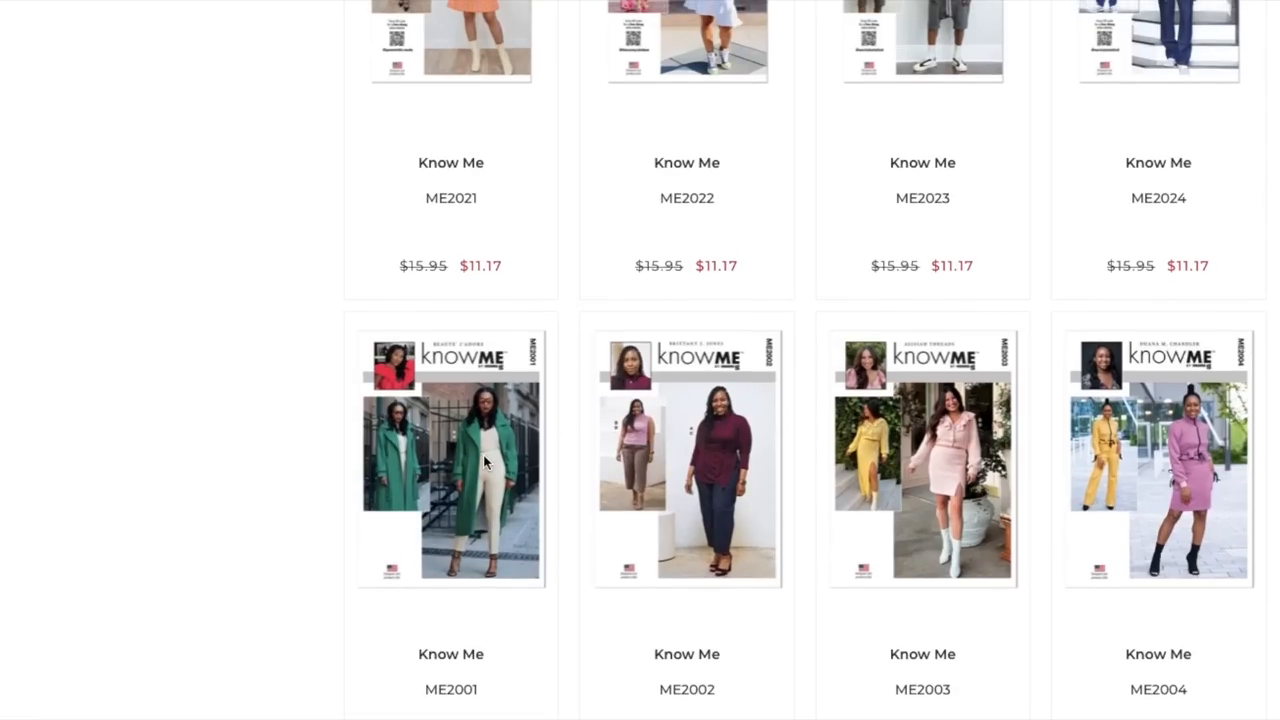
mouse_move(454, 679)
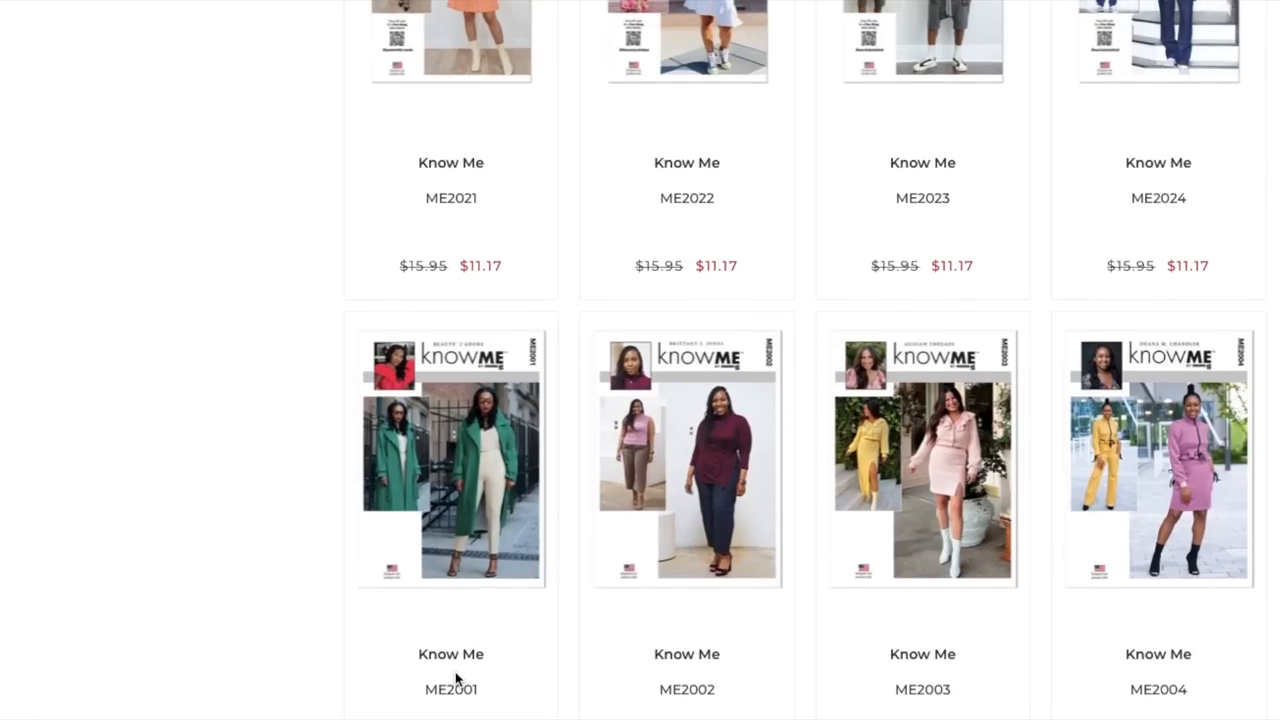
mouse_move(488, 435)
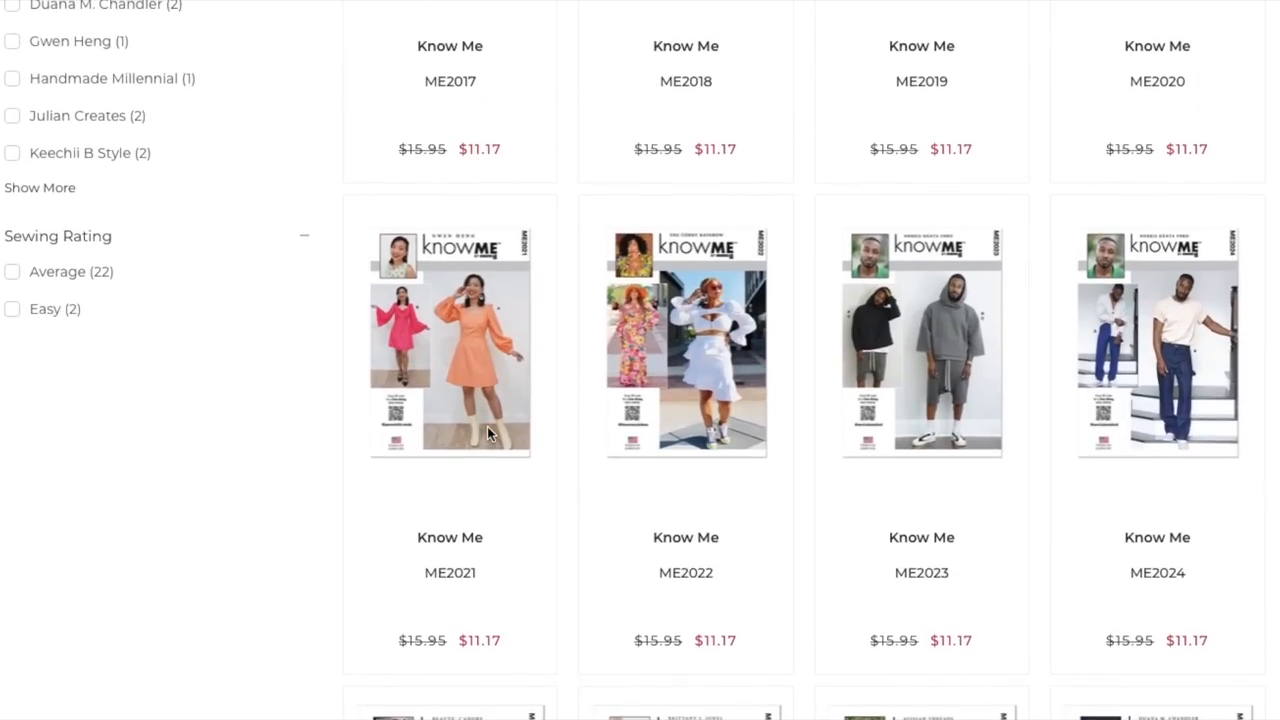
scroll("up", 3)
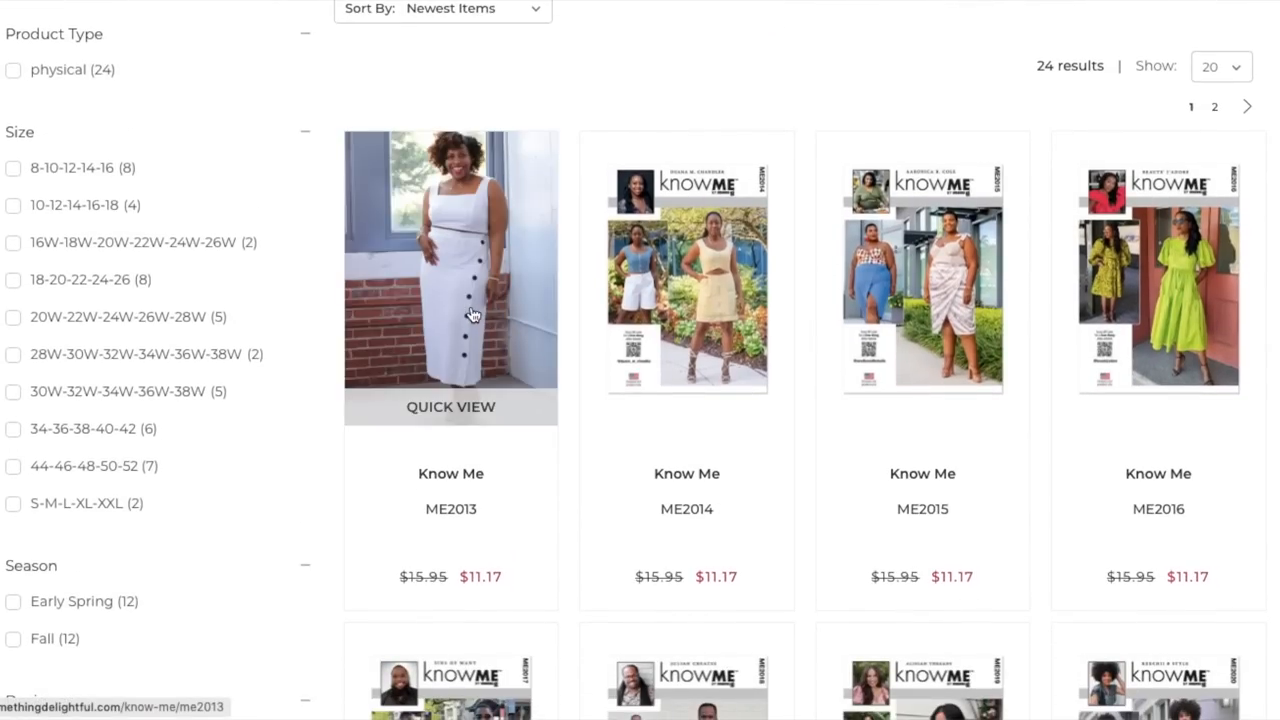
Step: Open the ME2013 knit tops and skirts page and scroll through its $11.17 price and description
left_click(450, 280)
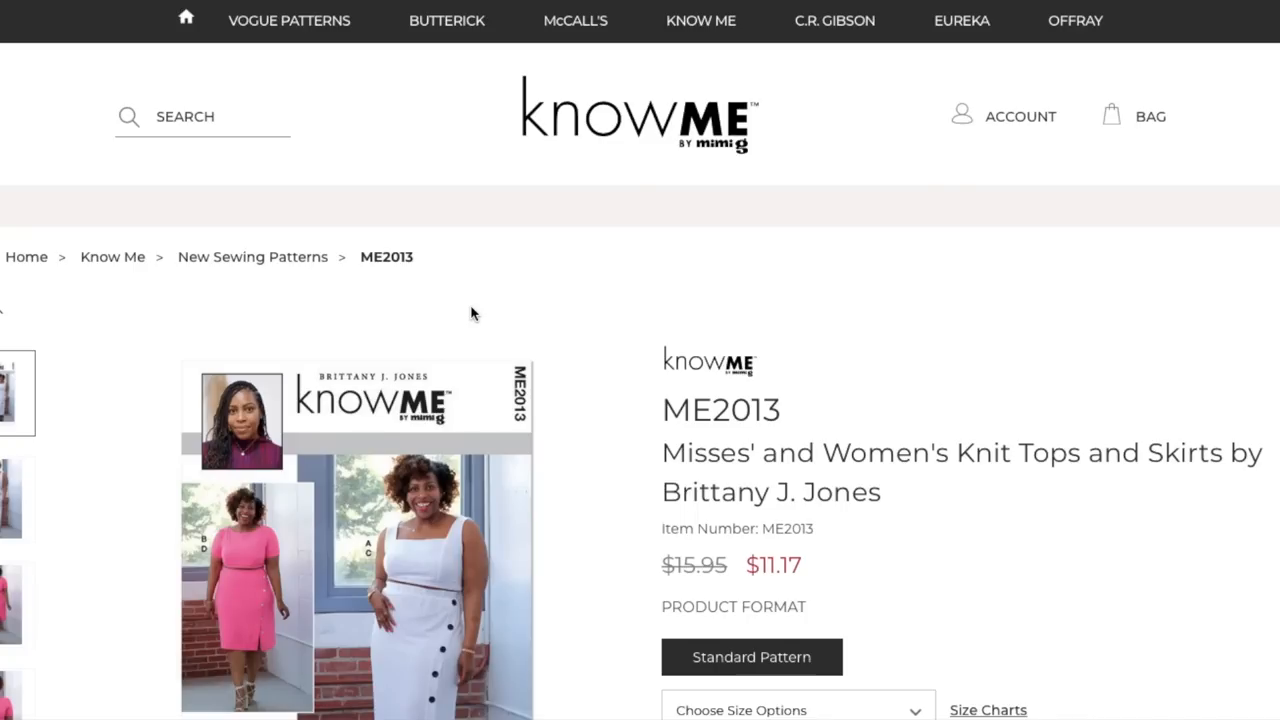
mouse_move(590, 345)
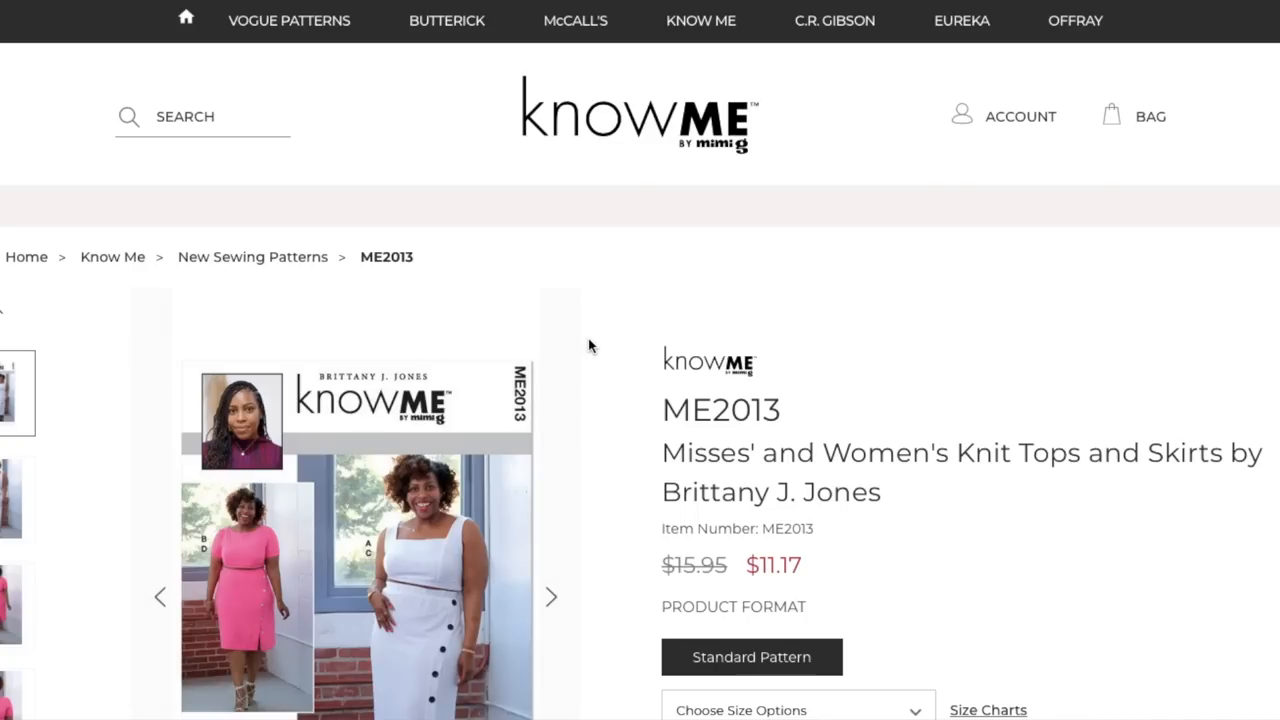
scroll("down", 3)
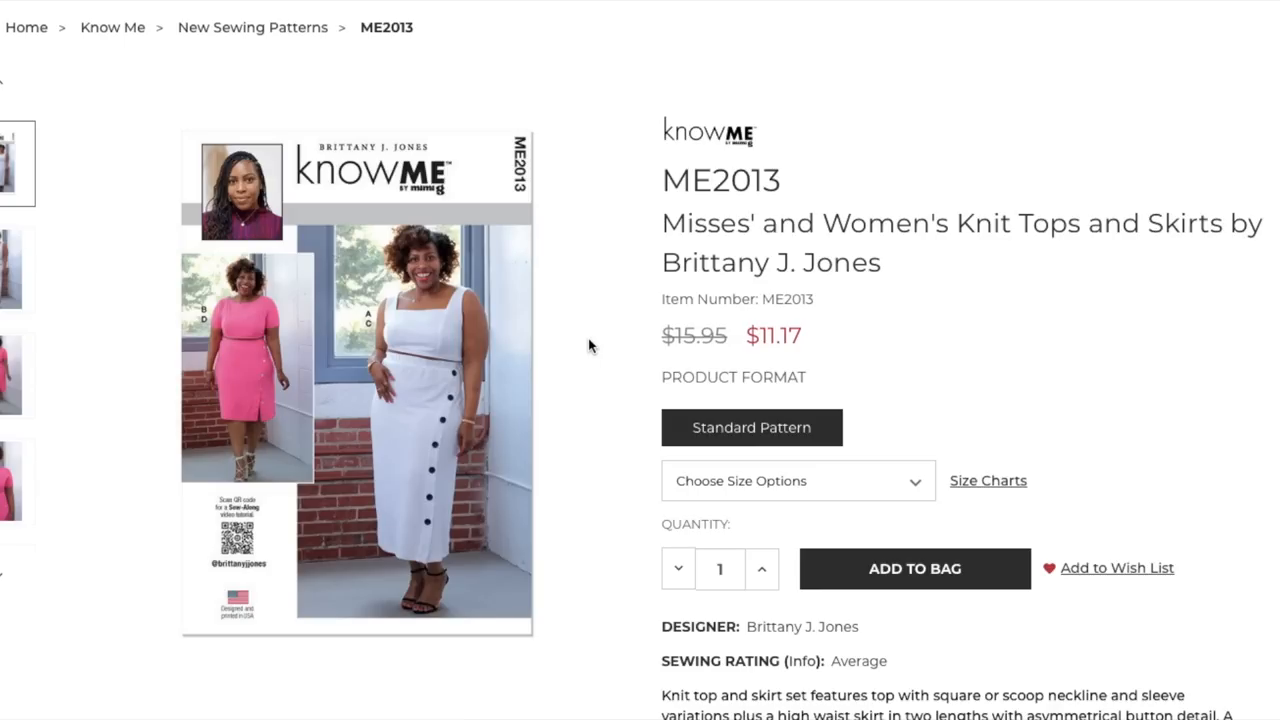
scroll("down", 3)
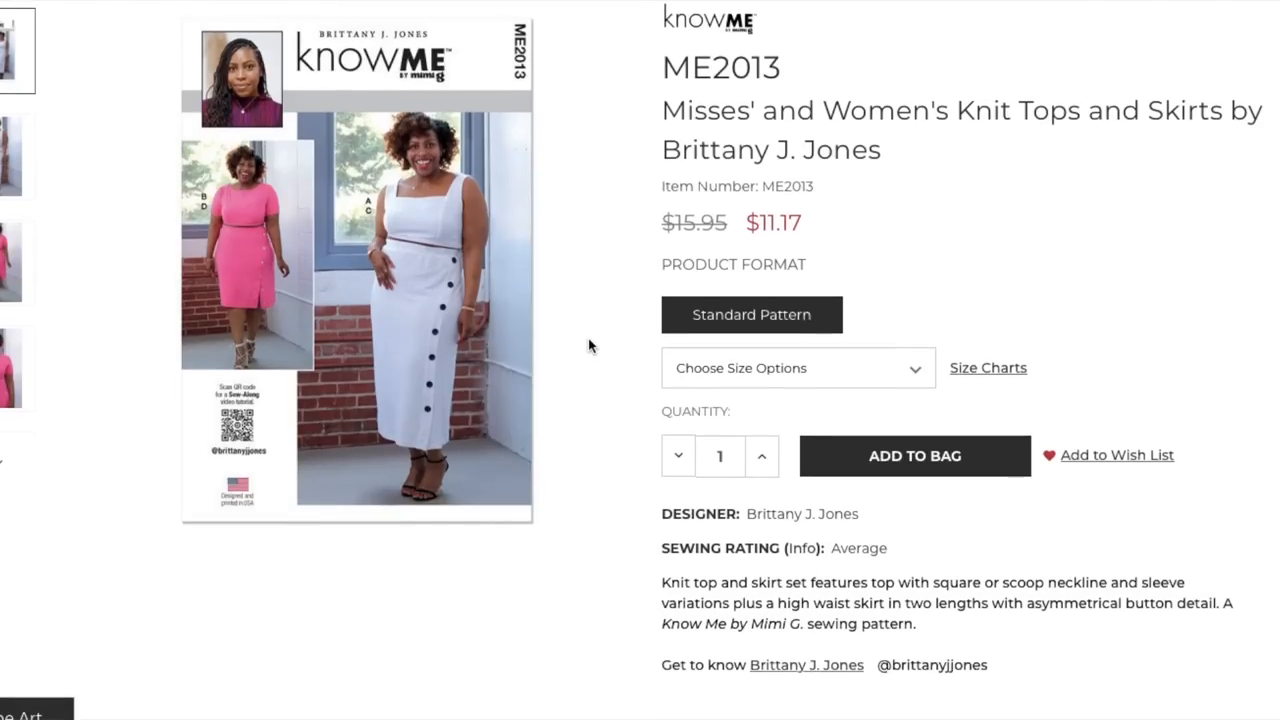
scroll("down", 3)
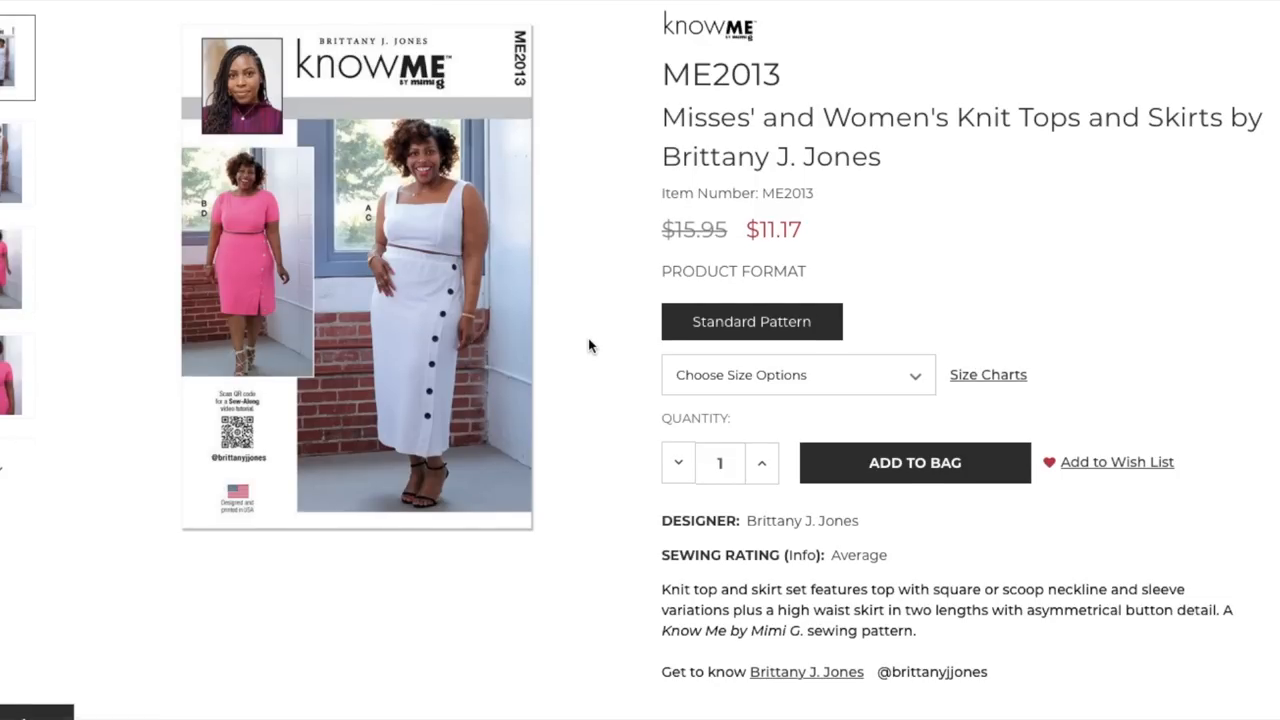
scroll("down", 3)
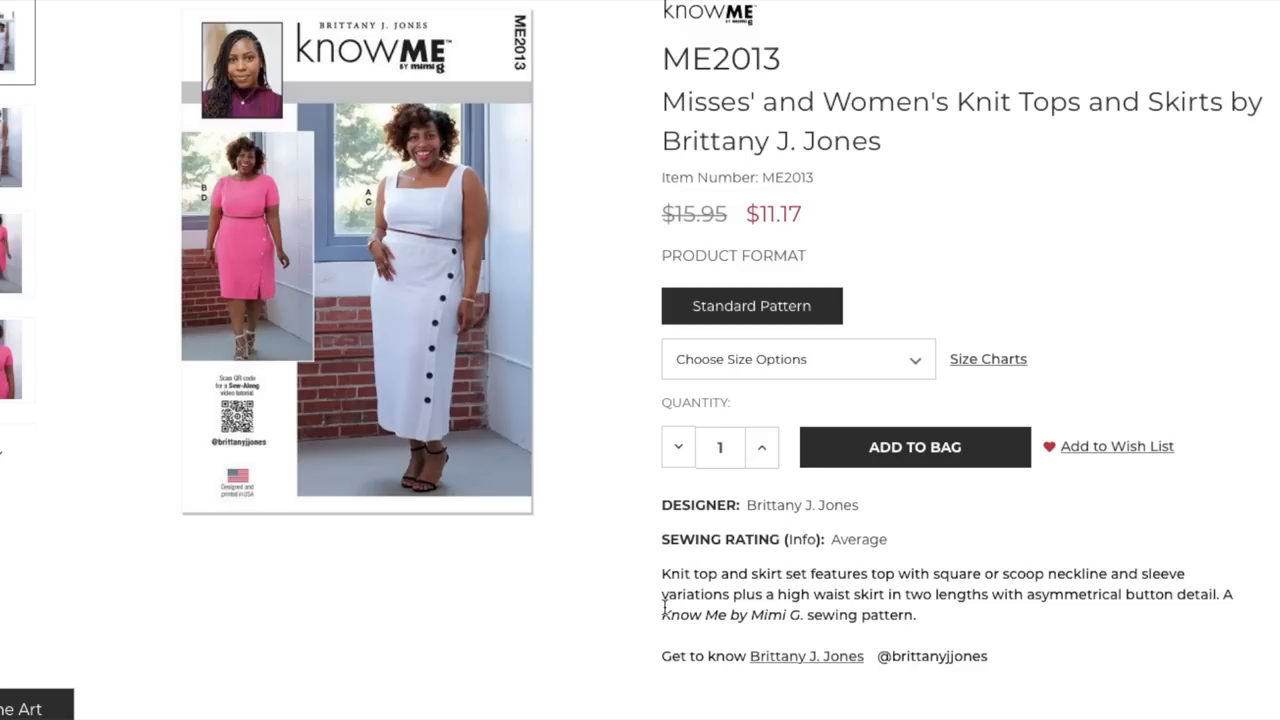
Step: Enlarge the ME2013 main product photo in the lightbox
left_click(357, 280)
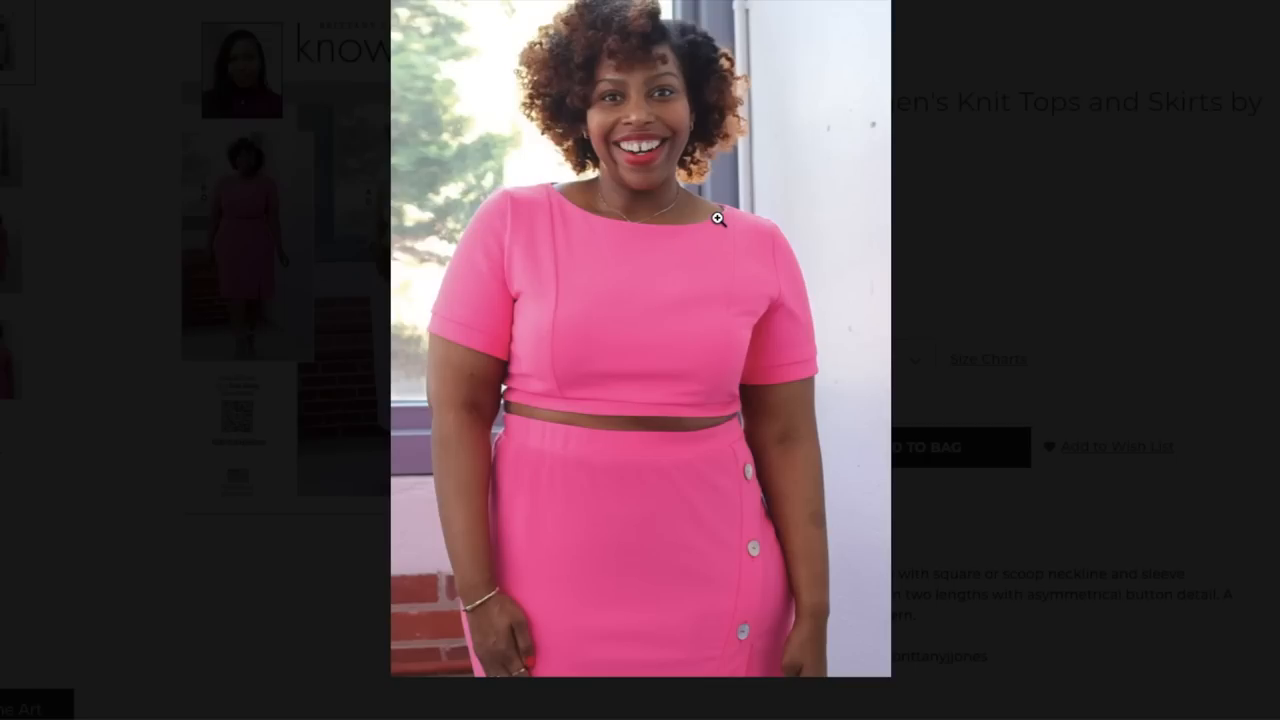
mouse_move(682, 236)
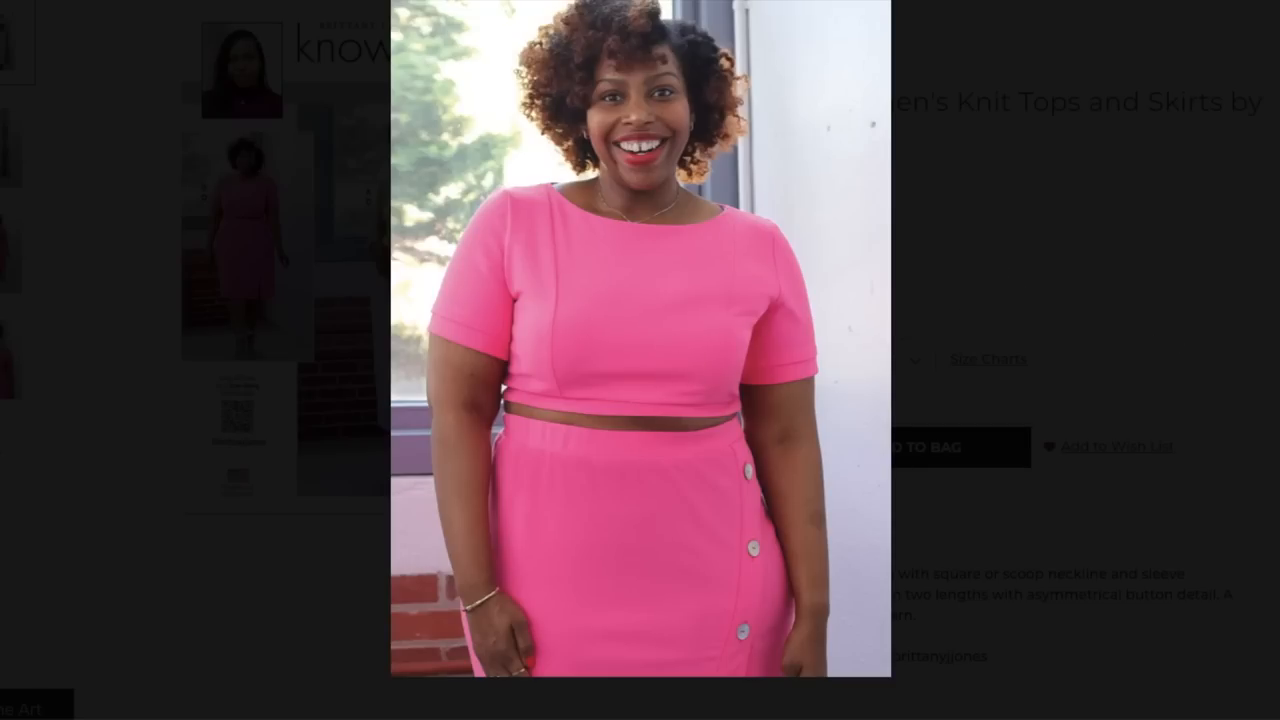
mouse_move(771, 284)
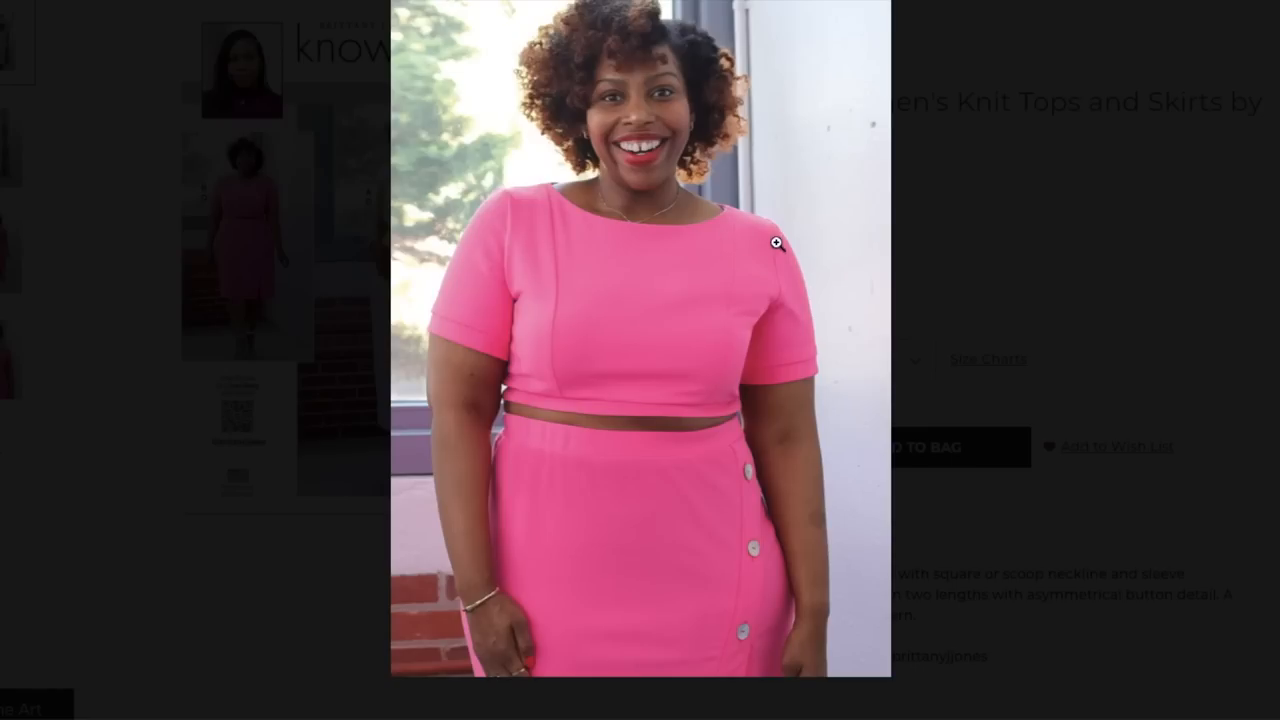
mouse_move(512, 171)
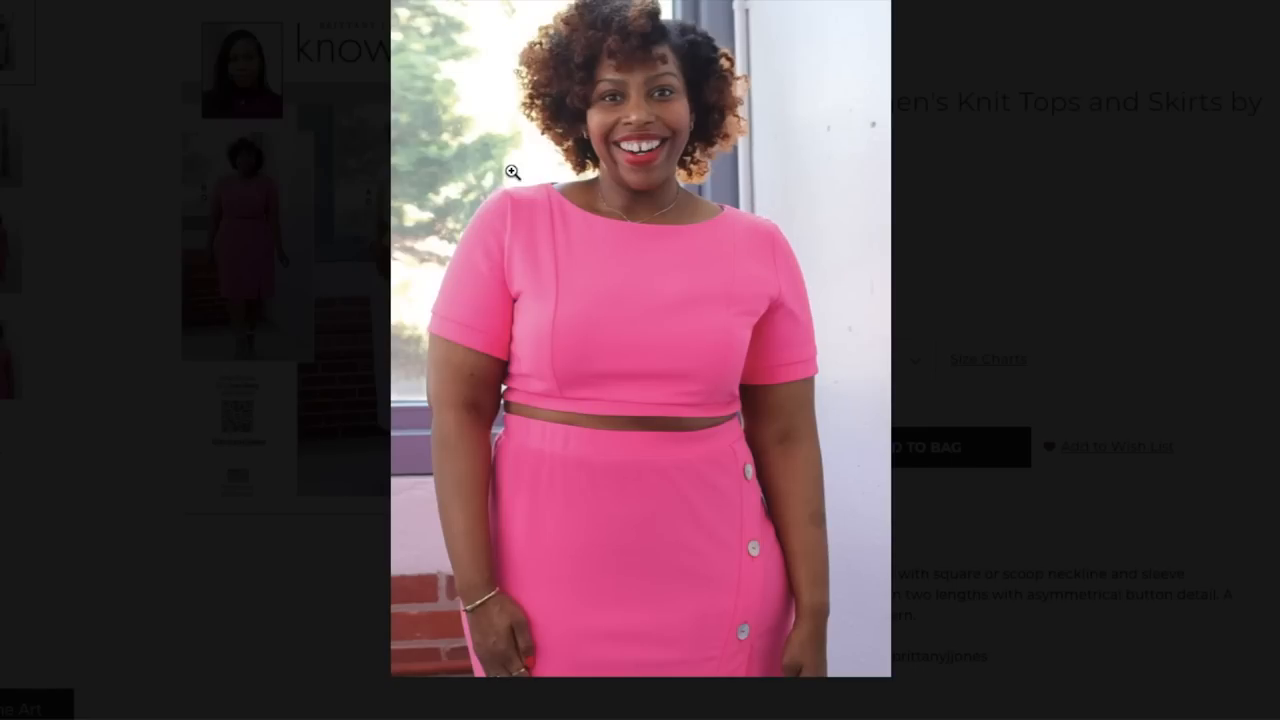
mouse_move(1268, 318)
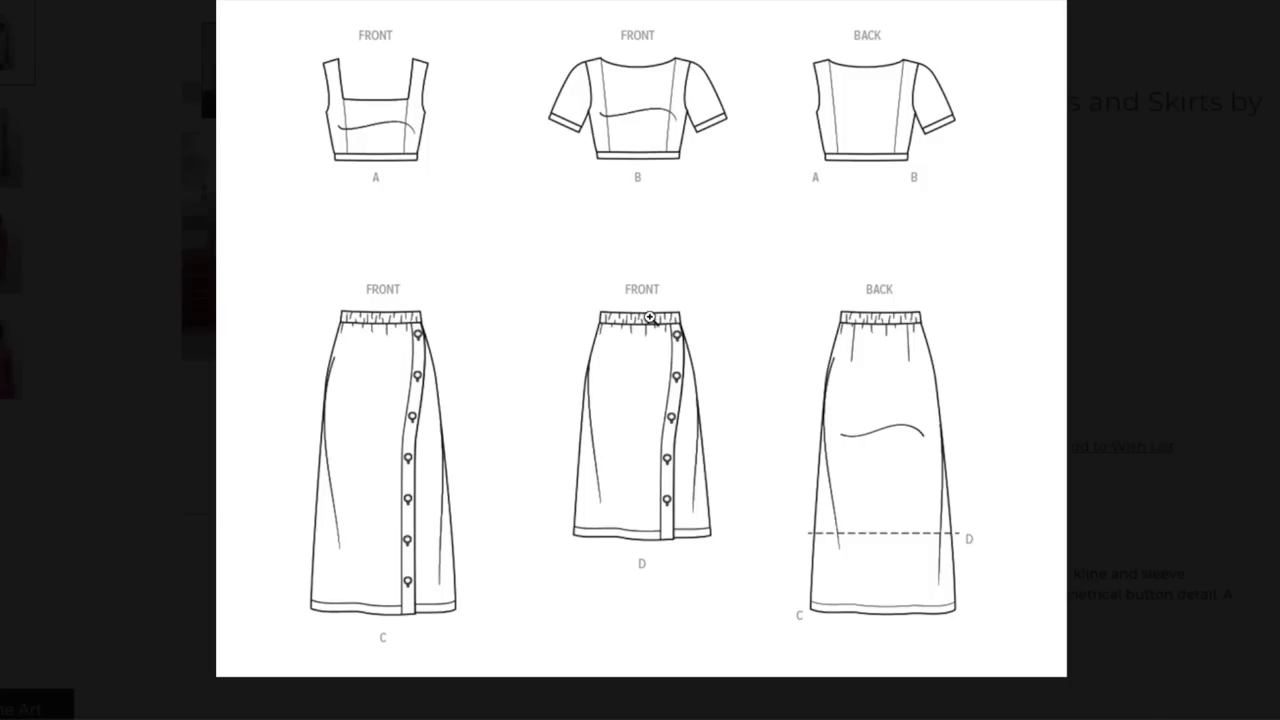
mouse_move(167, 279)
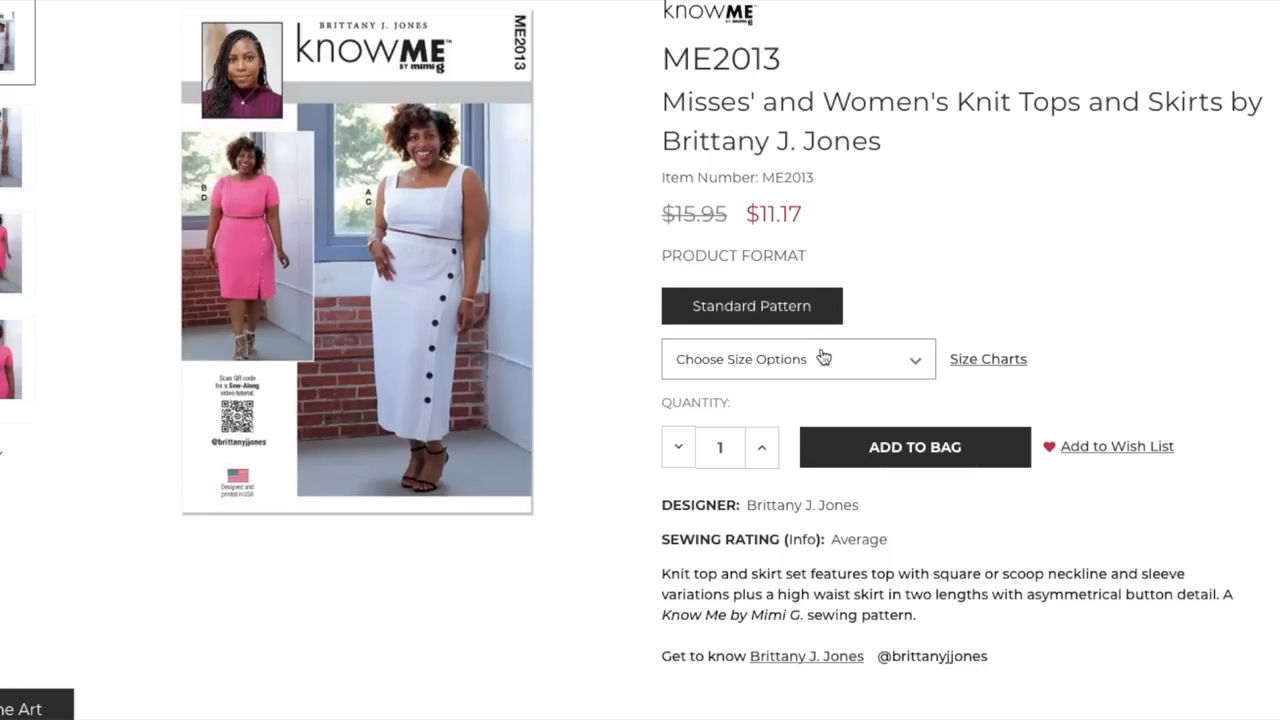
Step: Check ME2013's size ranges 10–18, 20W–28W and 30W–38W in the size dropdown
left_click(798, 358)
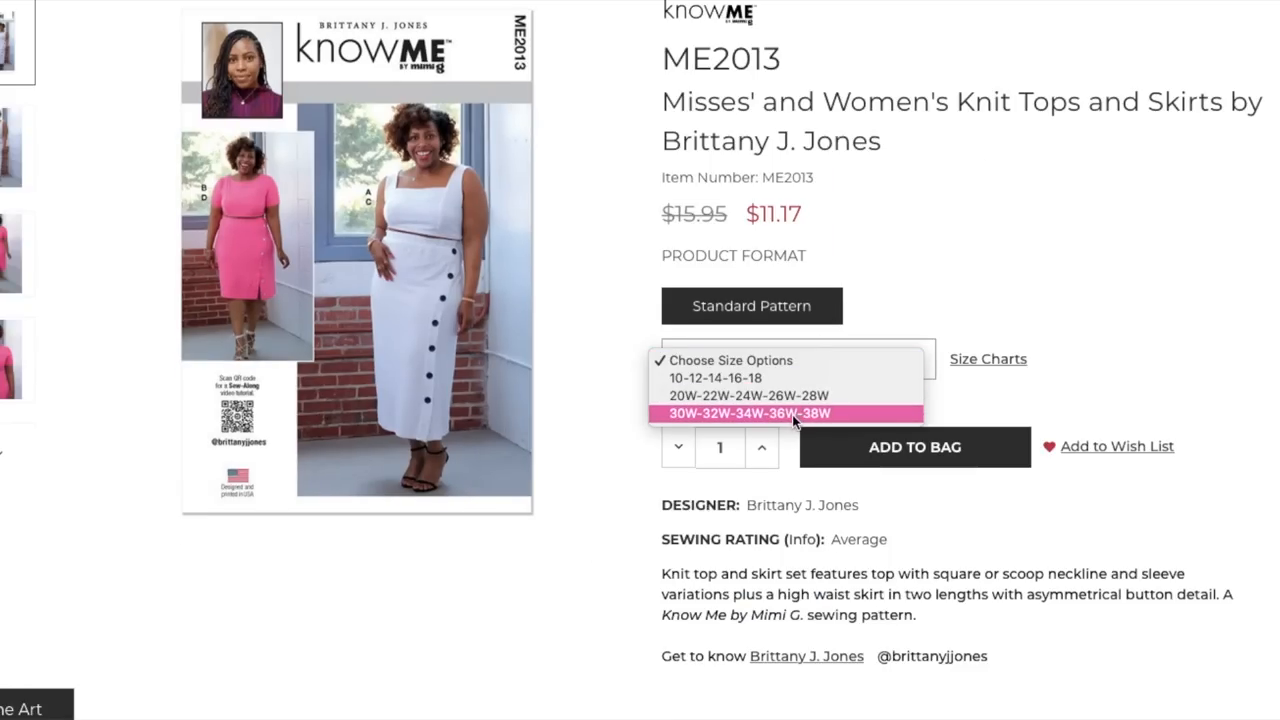
mouse_move(777, 395)
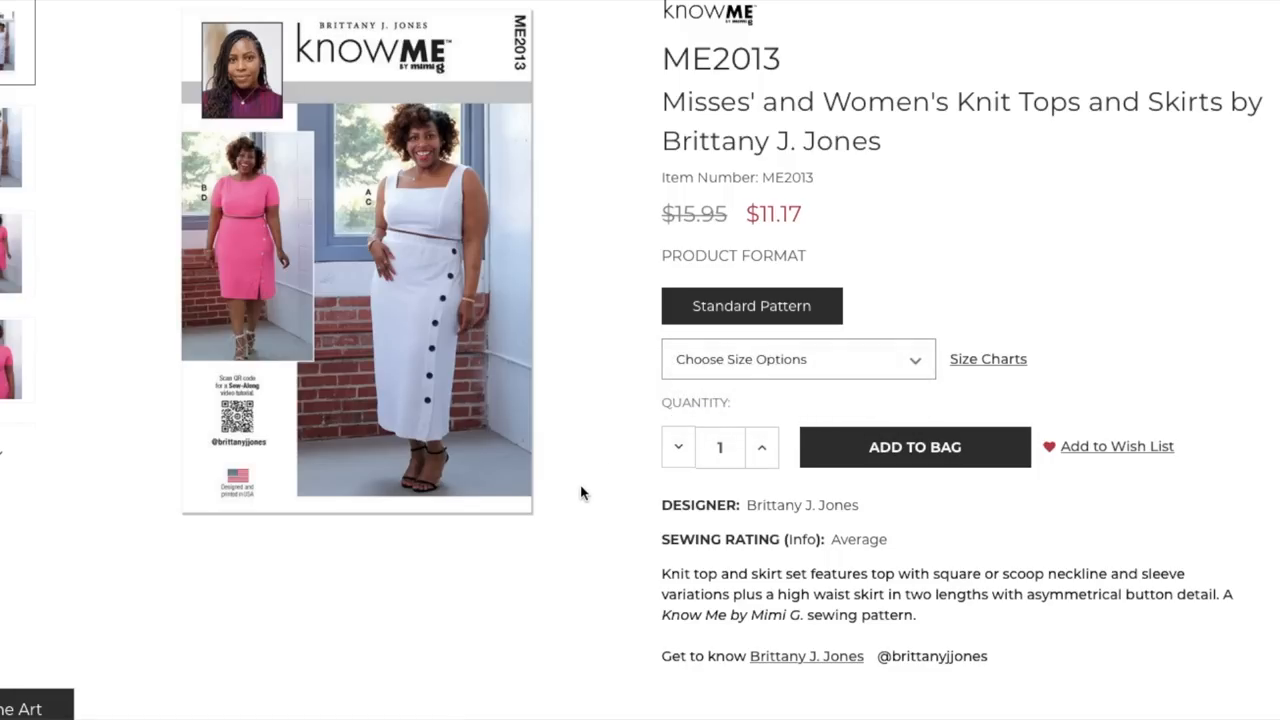
scroll("down", 3)
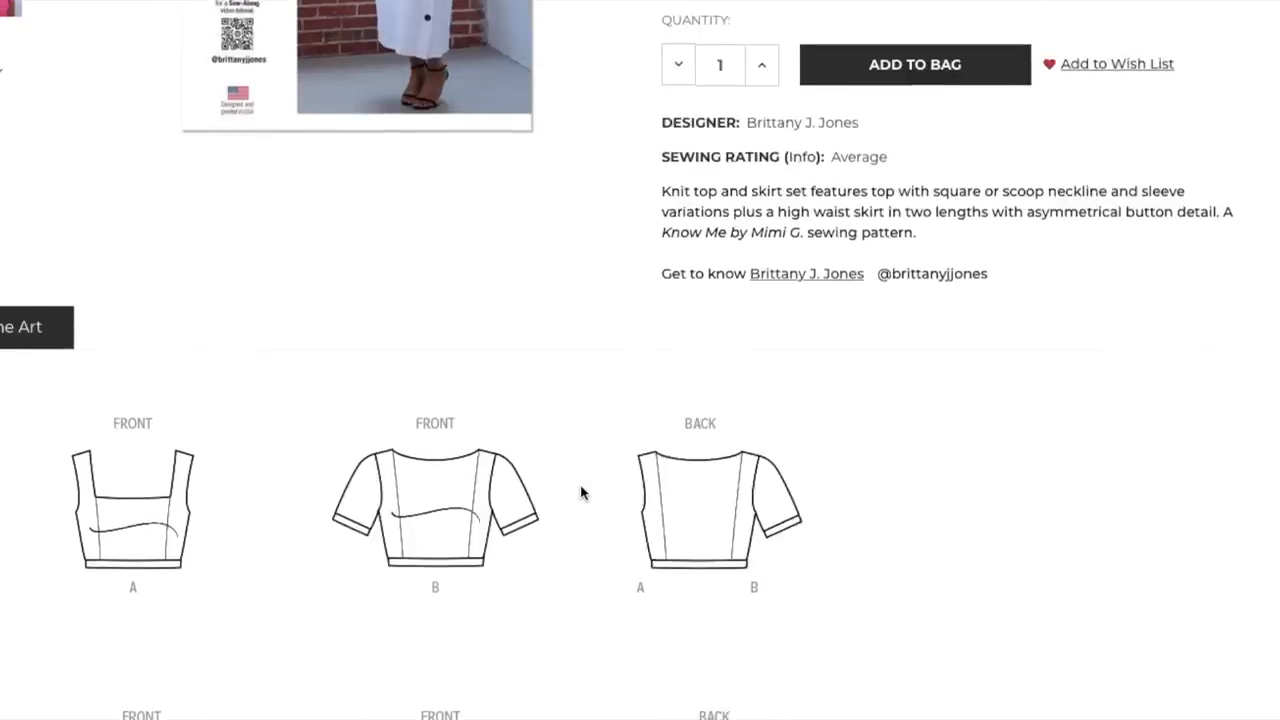
scroll("up", 3)
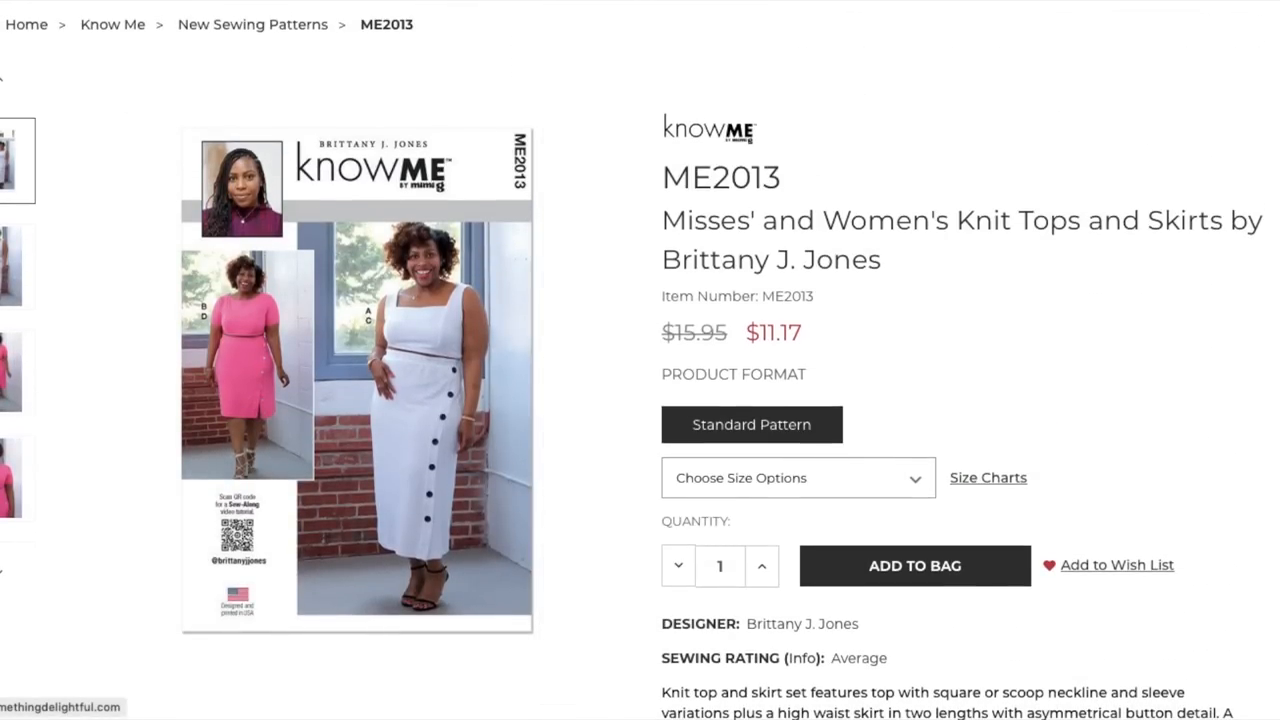
mouse_move(180, 195)
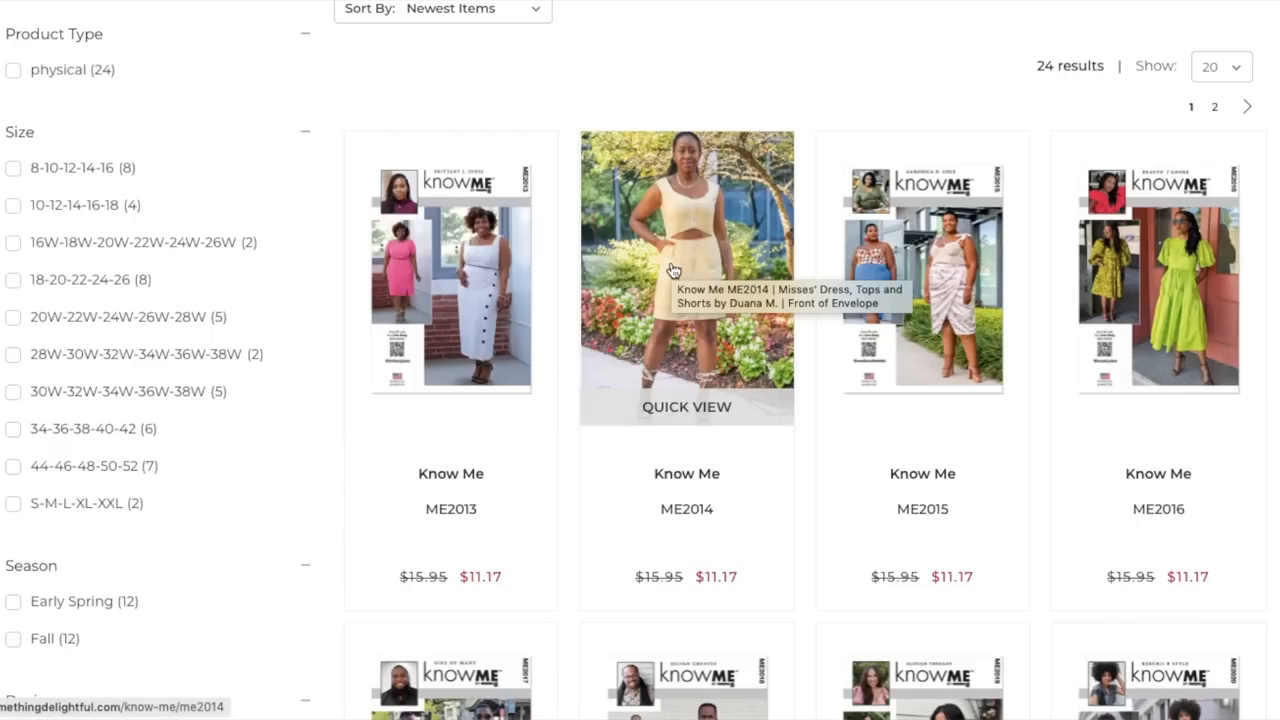
Step: Open the ME2014 Misses' Dress, Tops and Shorts page and scroll its description
left_click(686, 278)
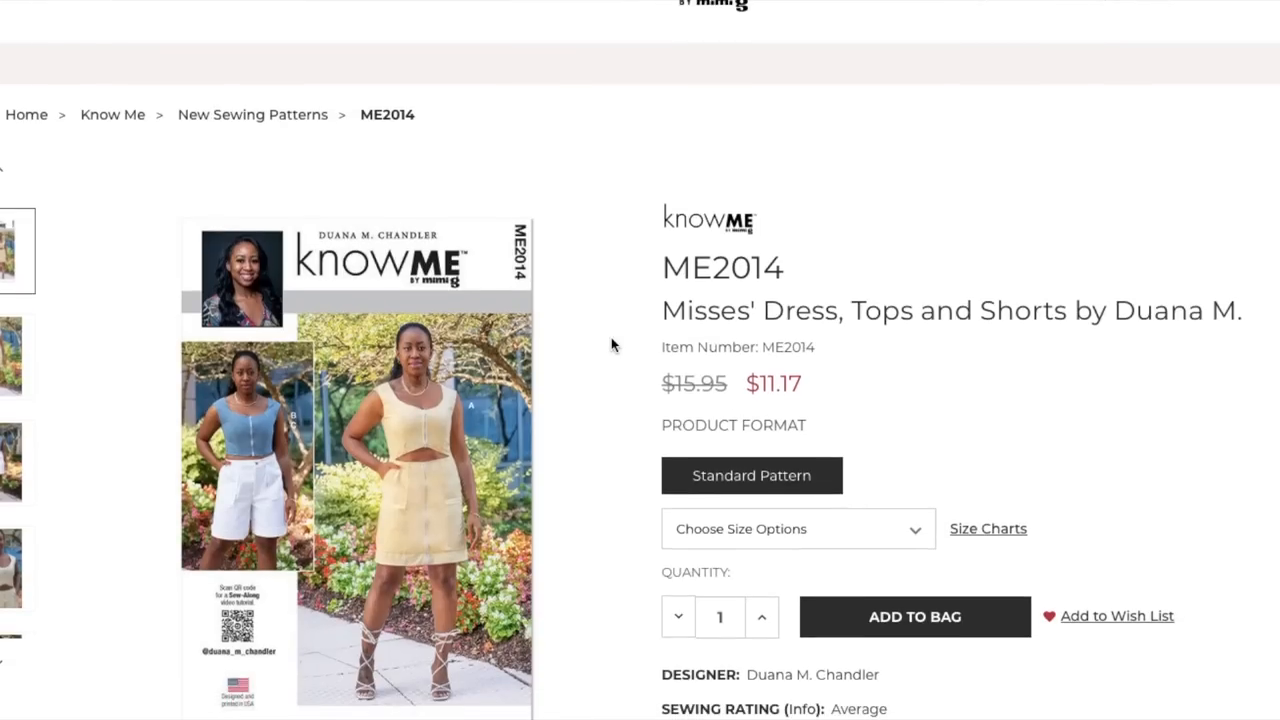
scroll("down", 3)
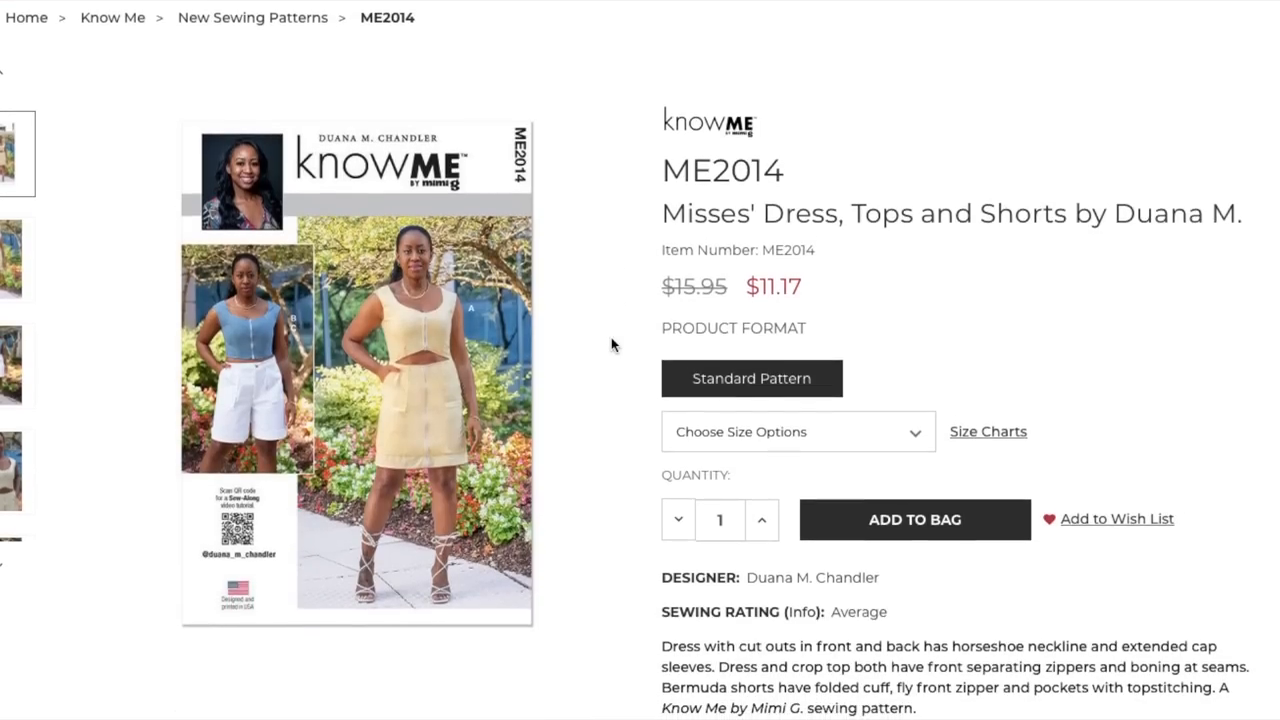
scroll("down", 3)
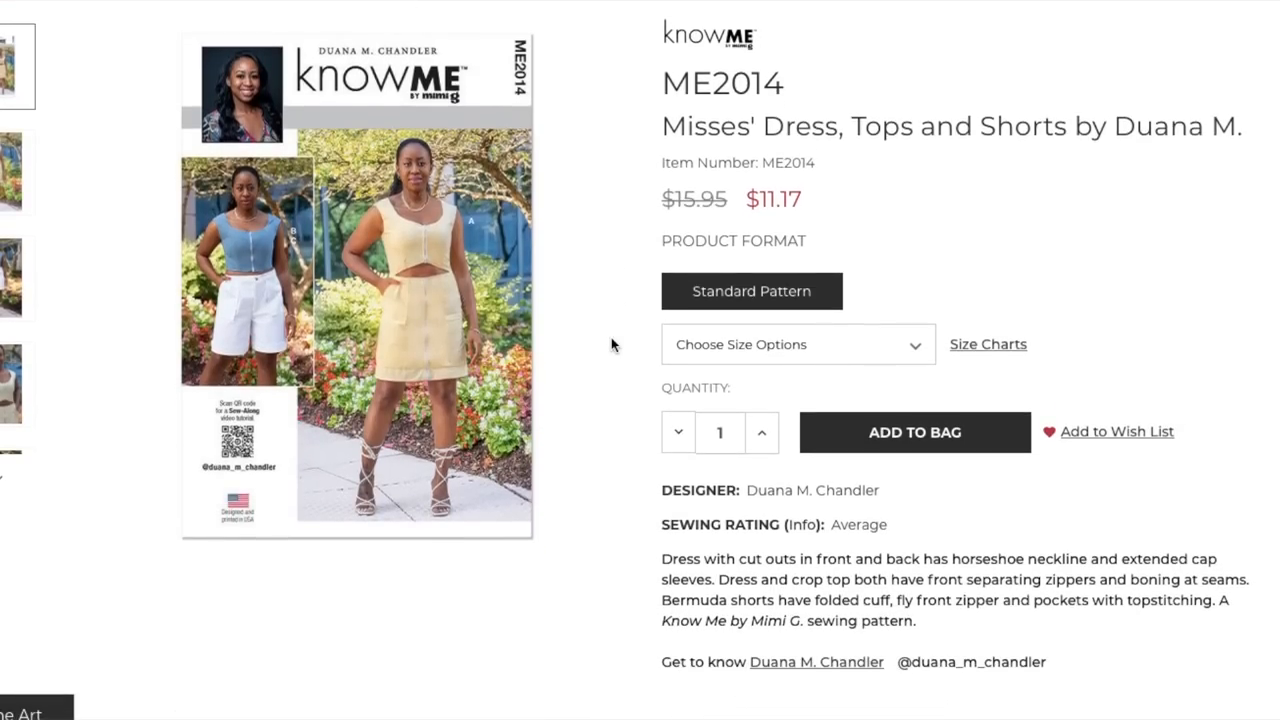
mouse_move(393, 335)
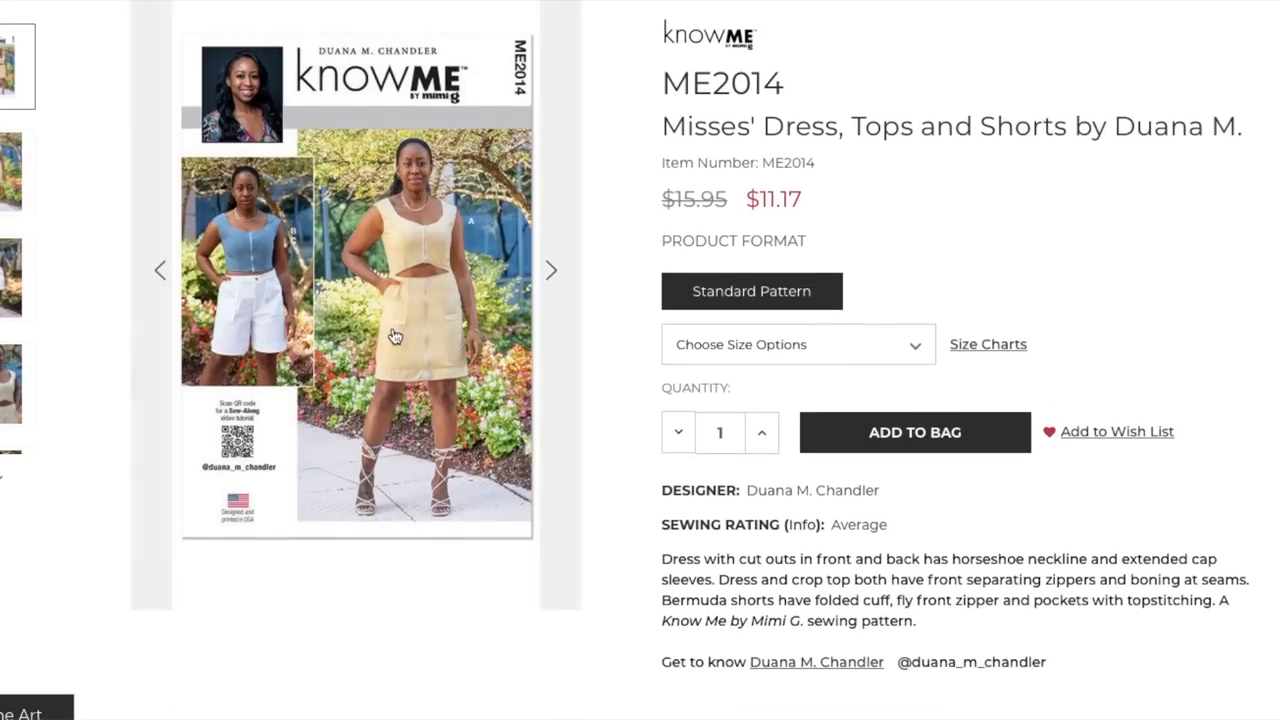
mouse_move(396, 335)
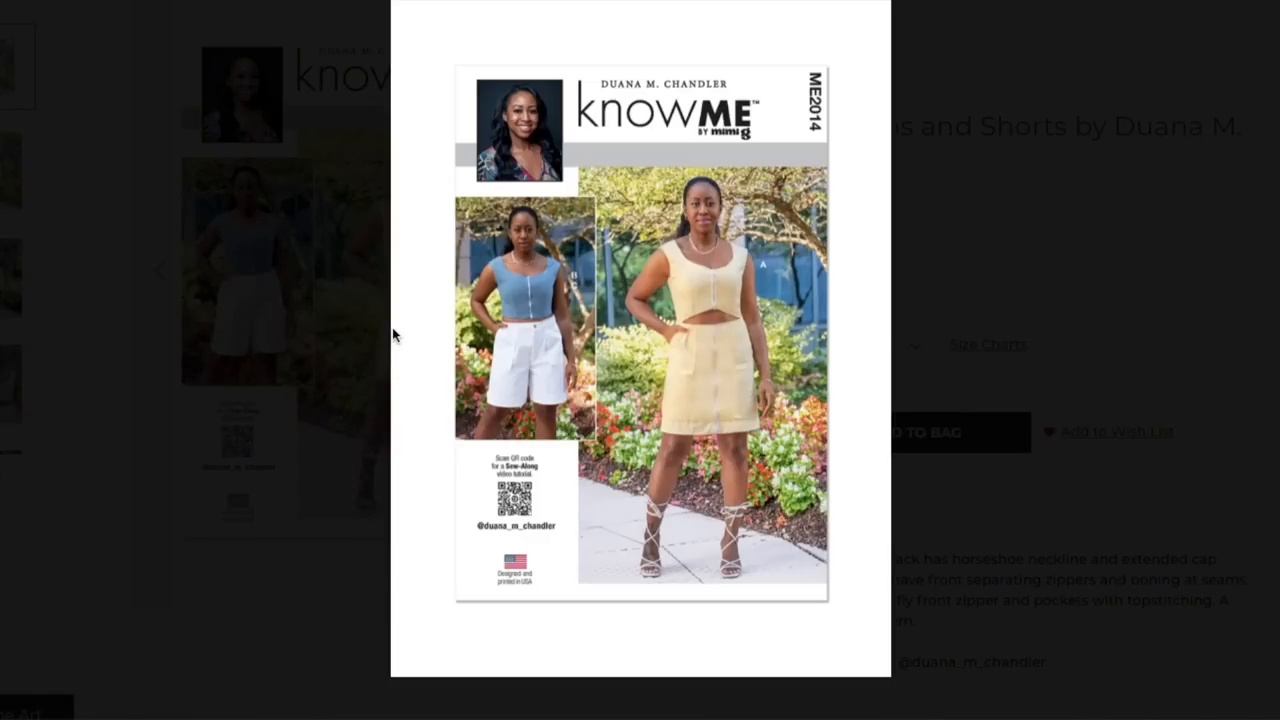
mouse_move(657, 278)
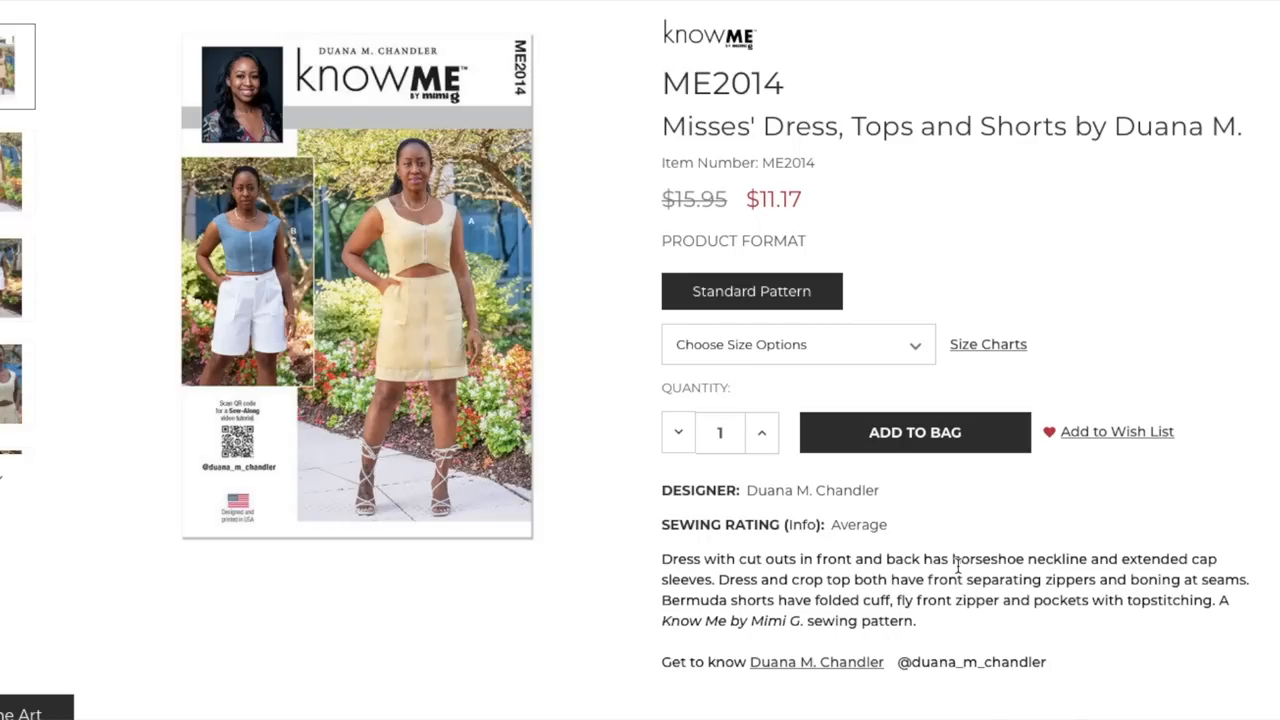
mouse_move(1072, 556)
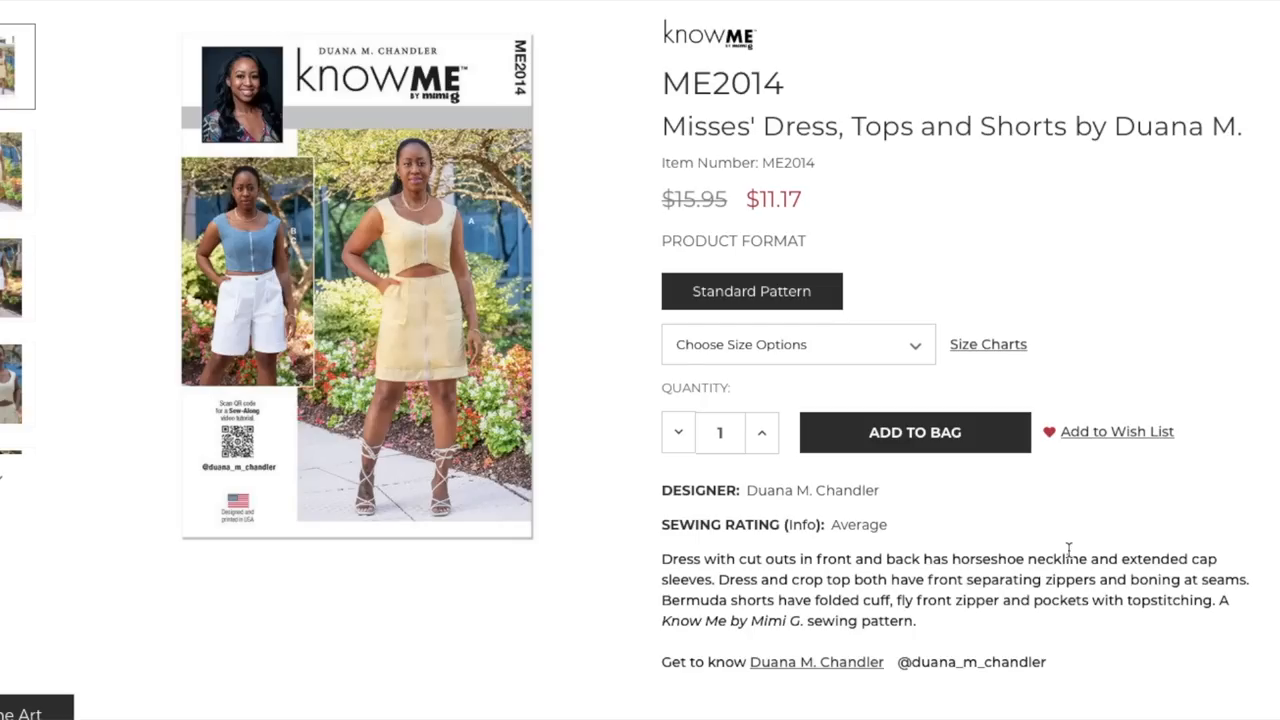
mouse_move(508, 307)
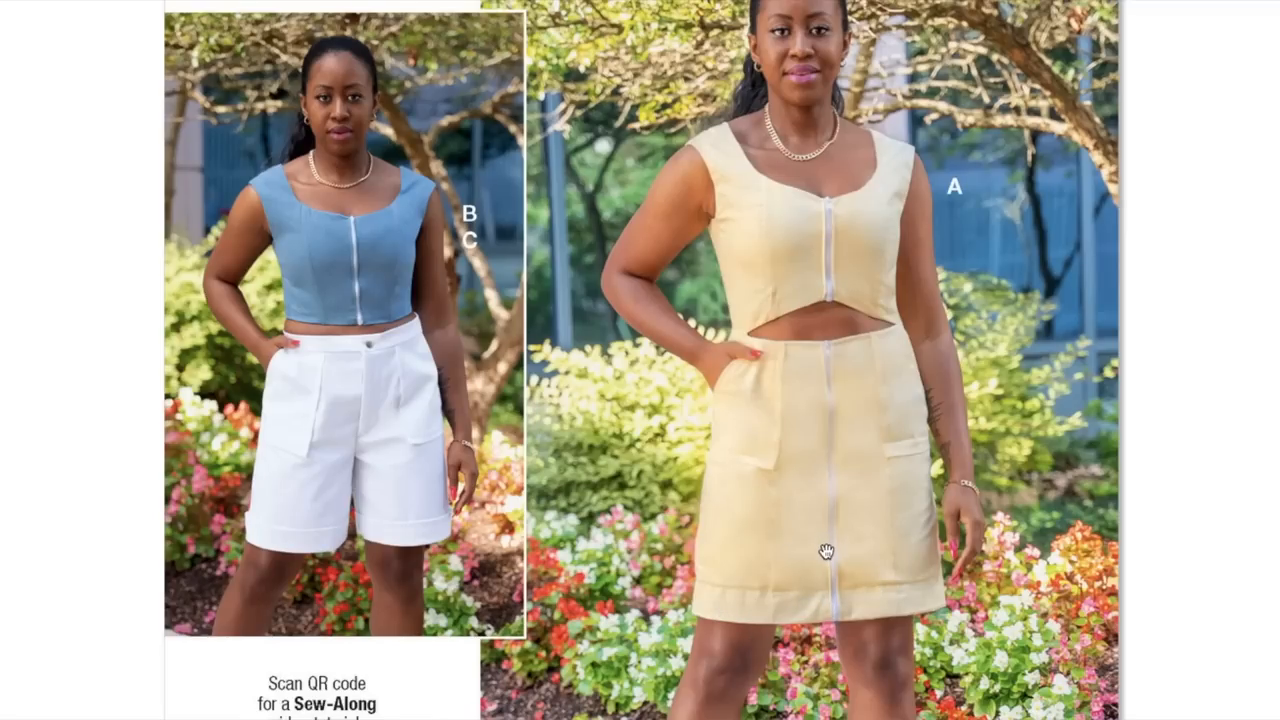
mouse_move(1266, 318)
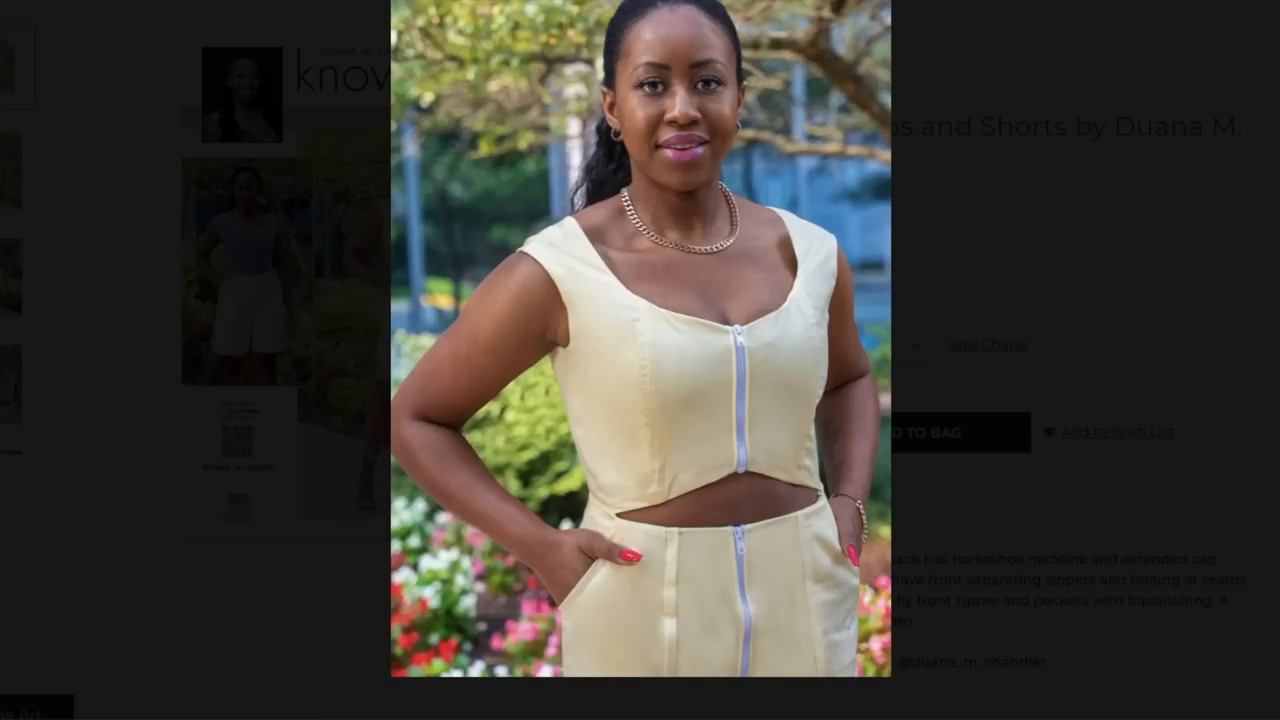
mouse_move(558, 330)
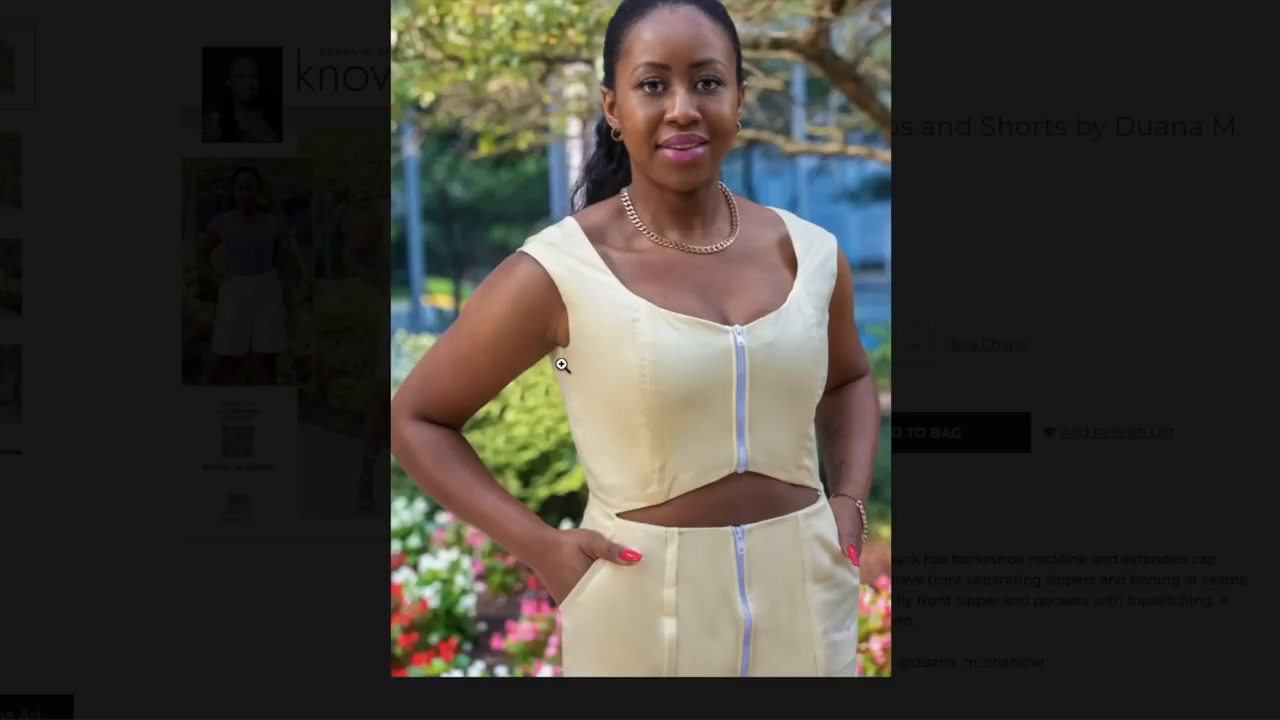
mouse_move(905, 366)
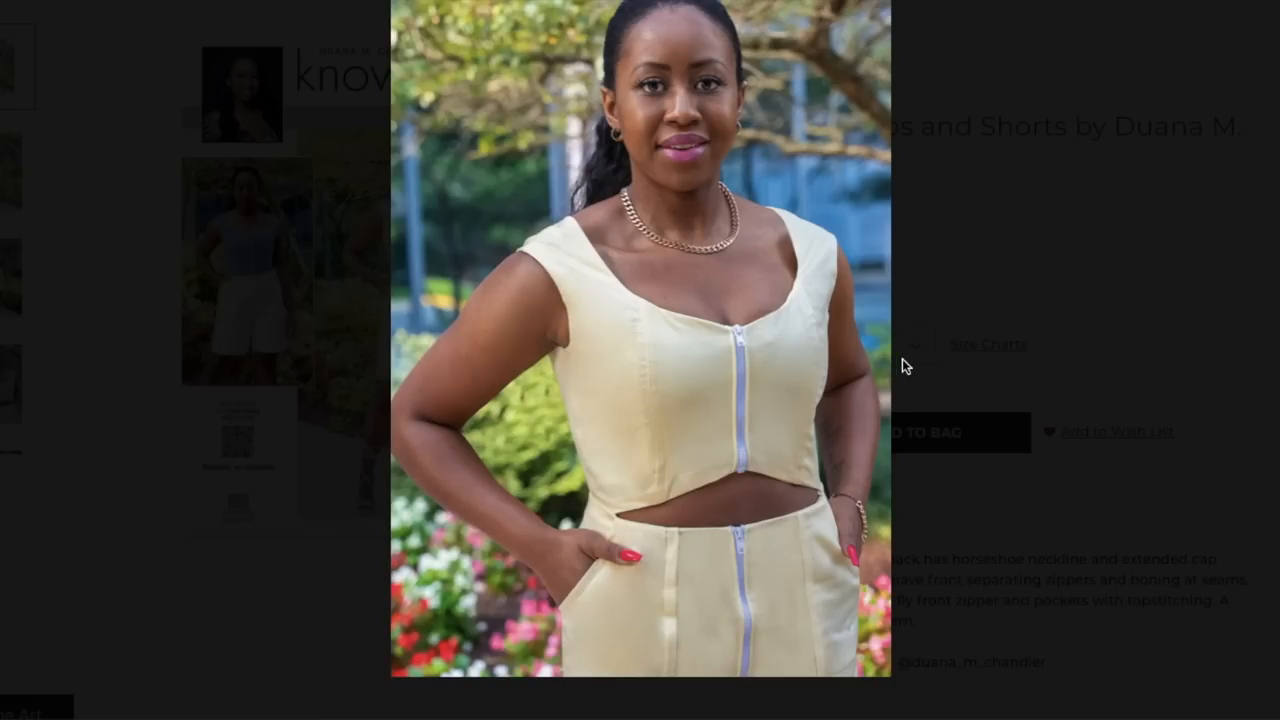
mouse_move(771, 461)
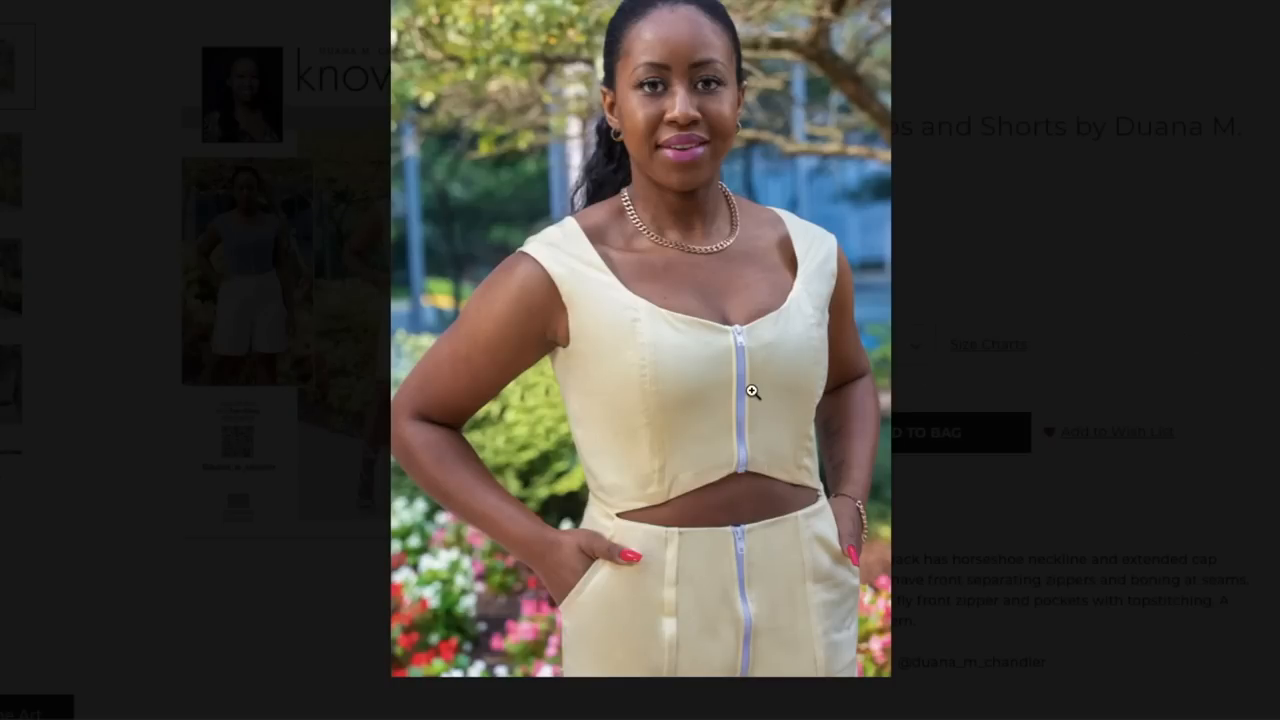
mouse_move(740, 494)
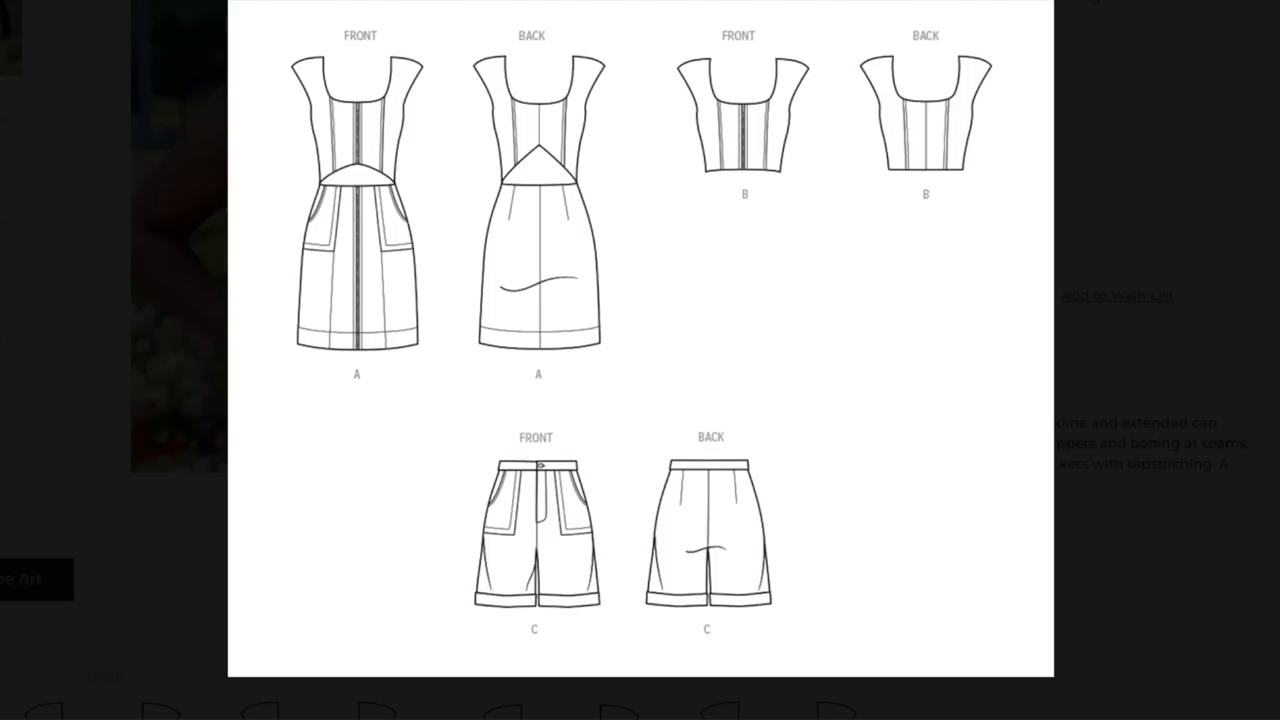
mouse_move(971, 68)
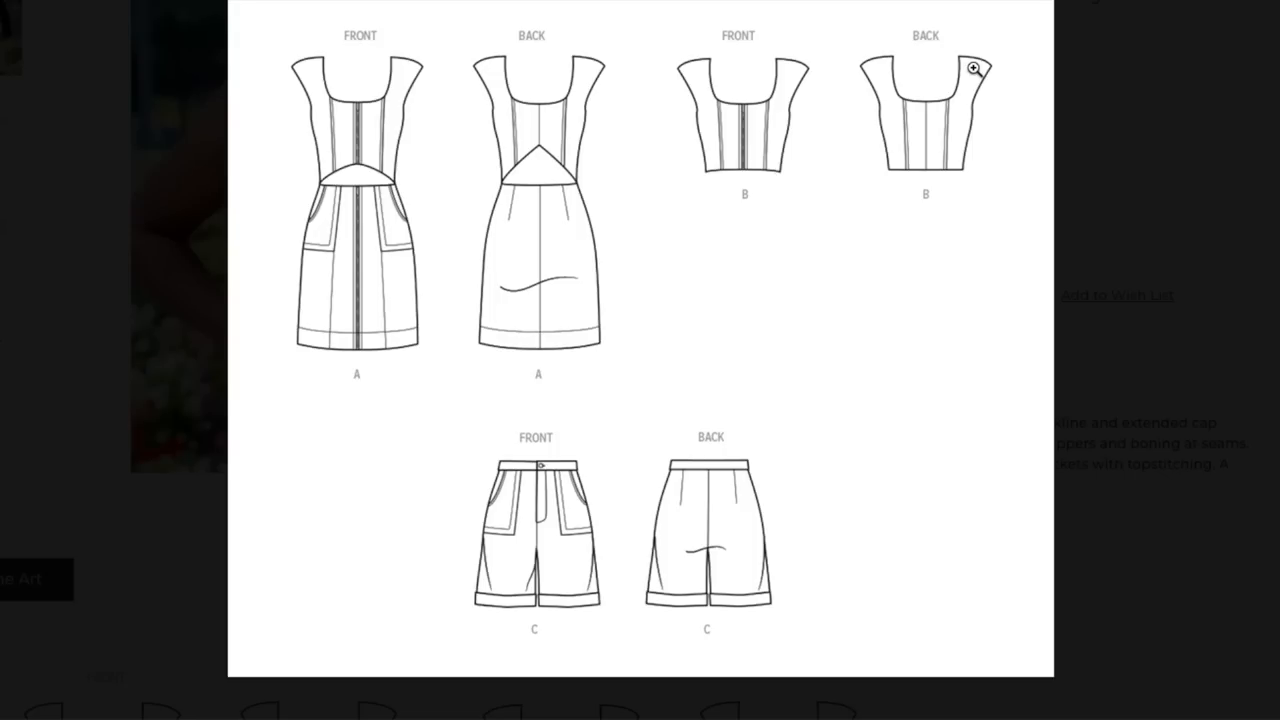
mouse_move(920, 77)
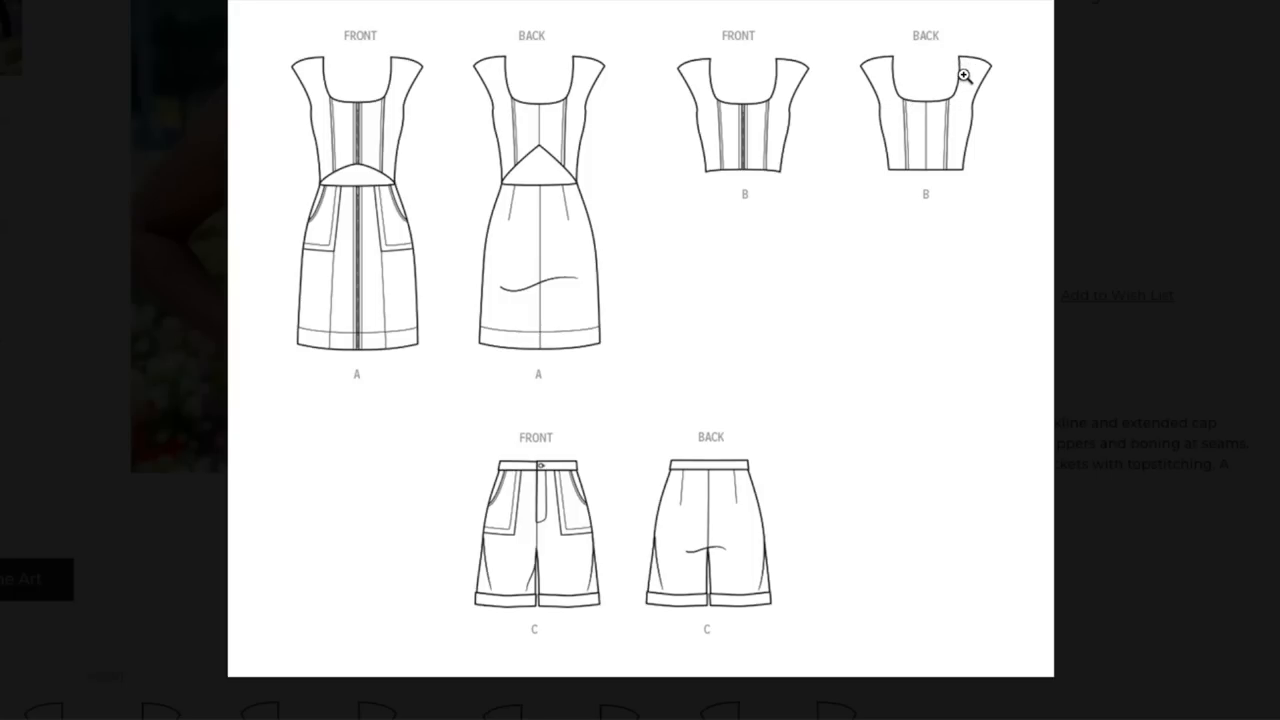
mouse_move(902, 96)
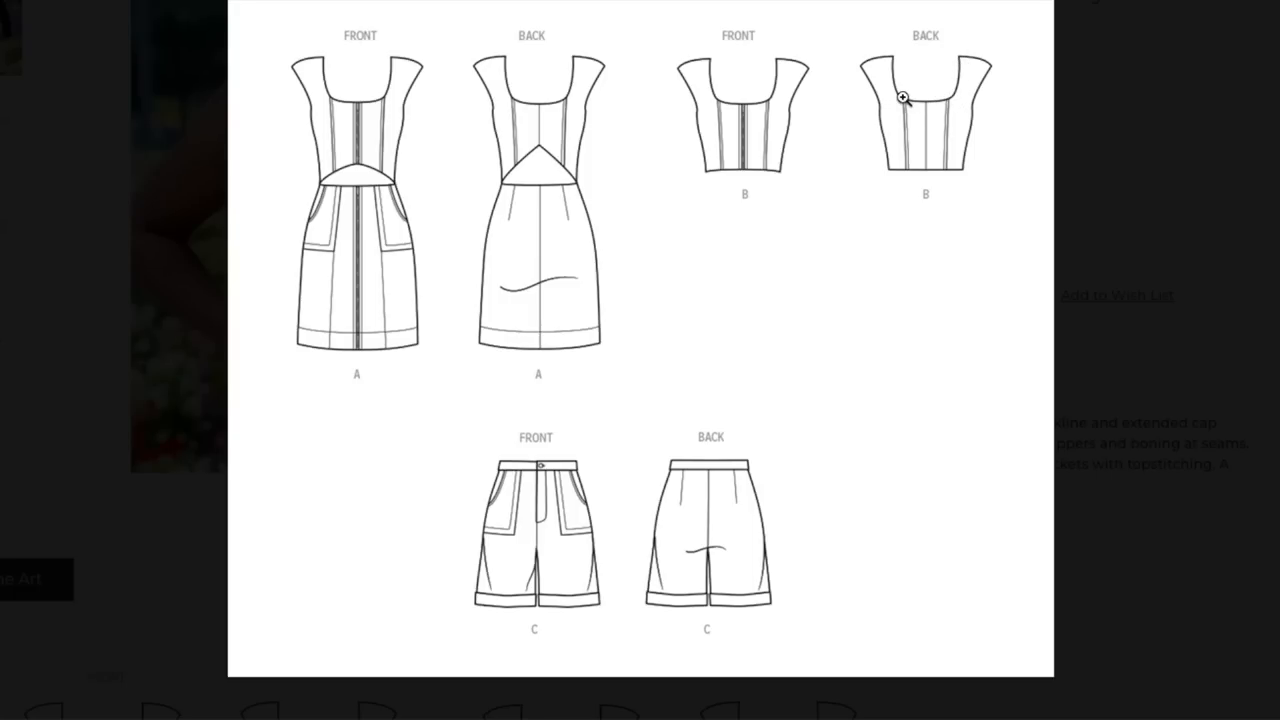
mouse_move(398, 188)
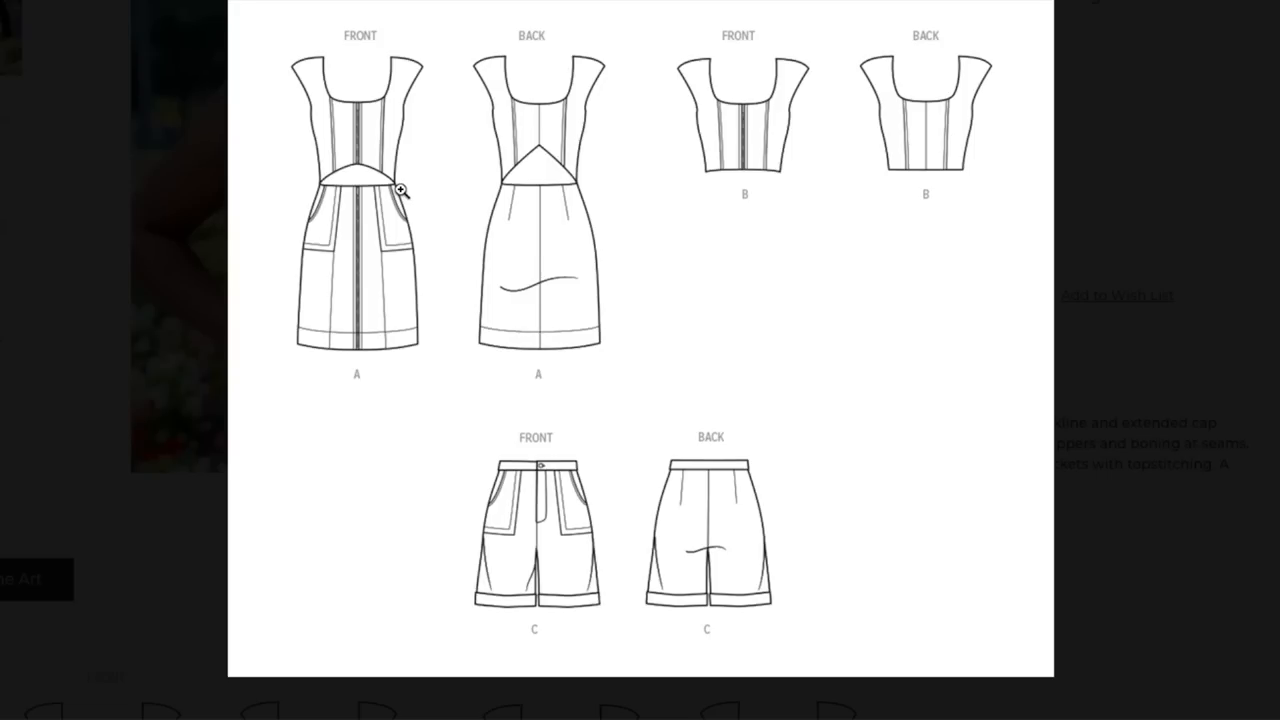
mouse_move(536, 164)
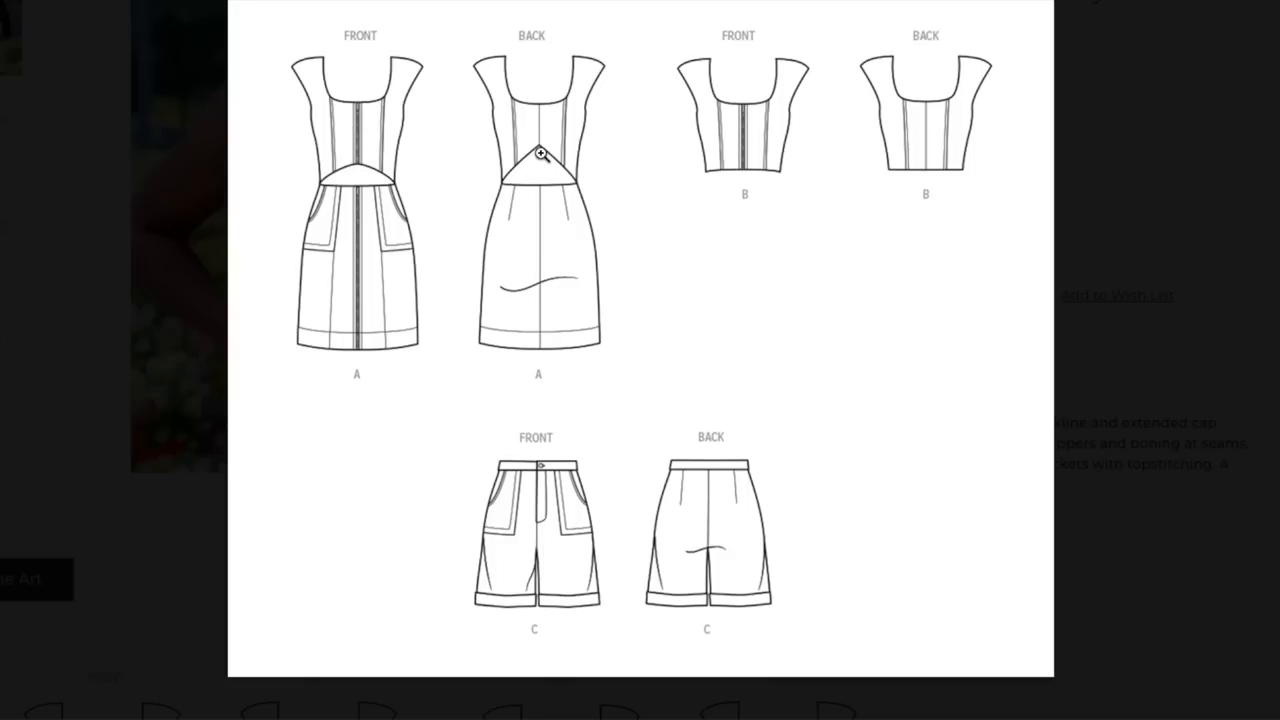
mouse_move(550, 163)
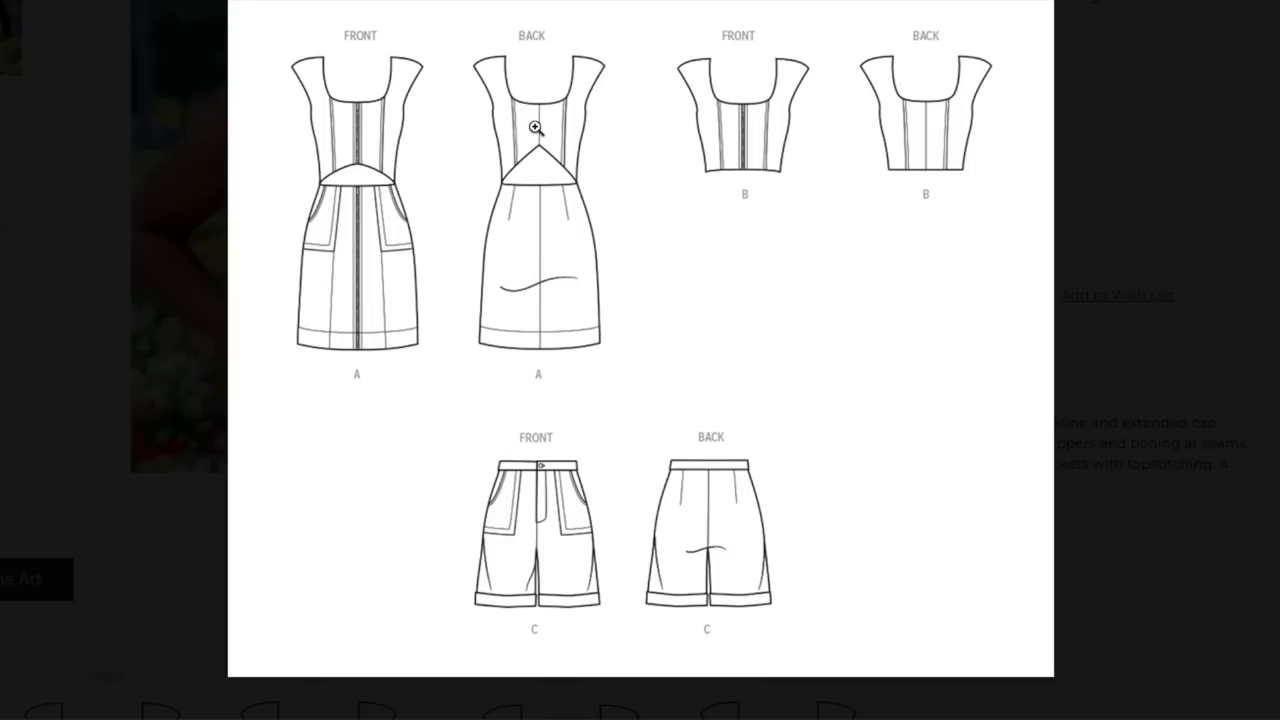
mouse_move(552, 439)
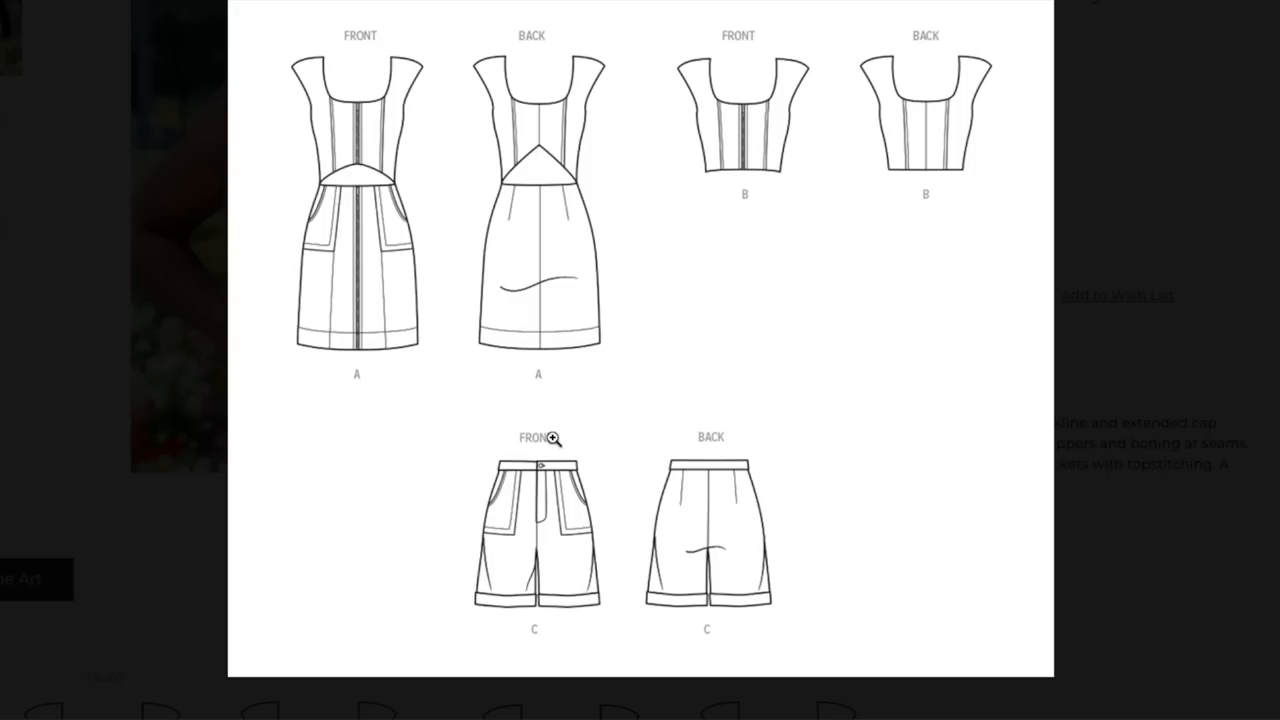
mouse_move(1175, 329)
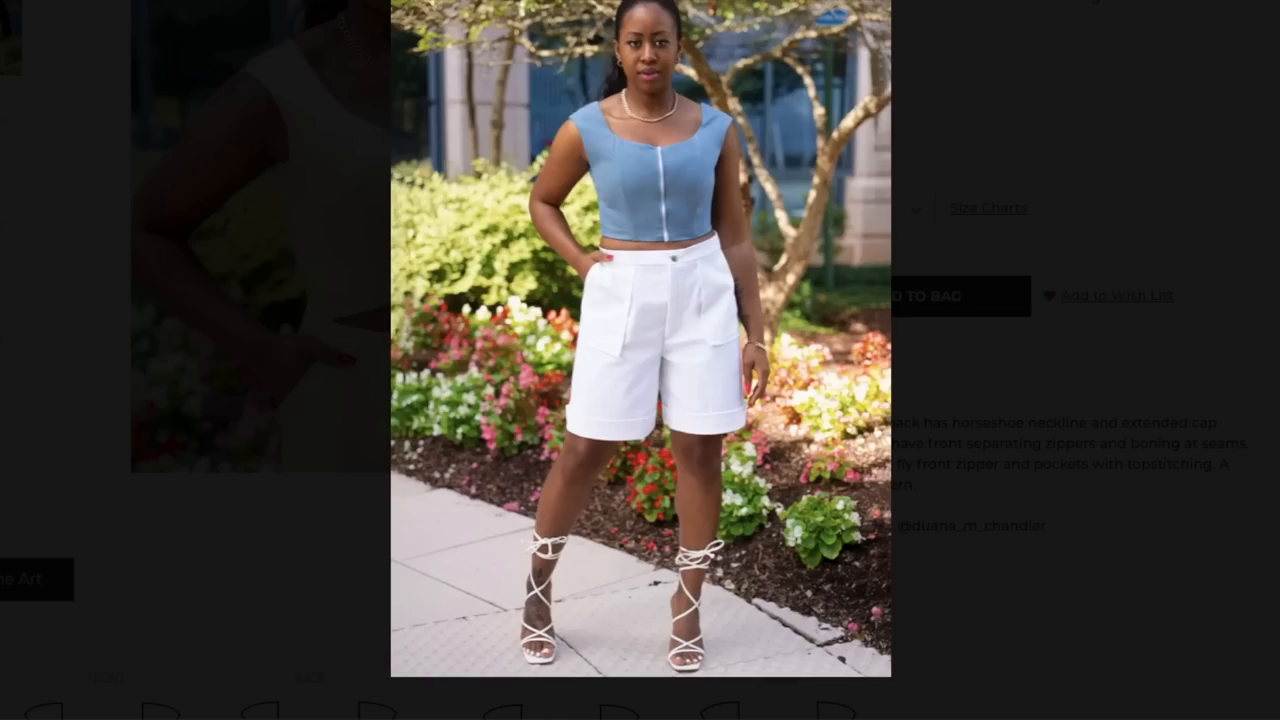
mouse_move(1135, 207)
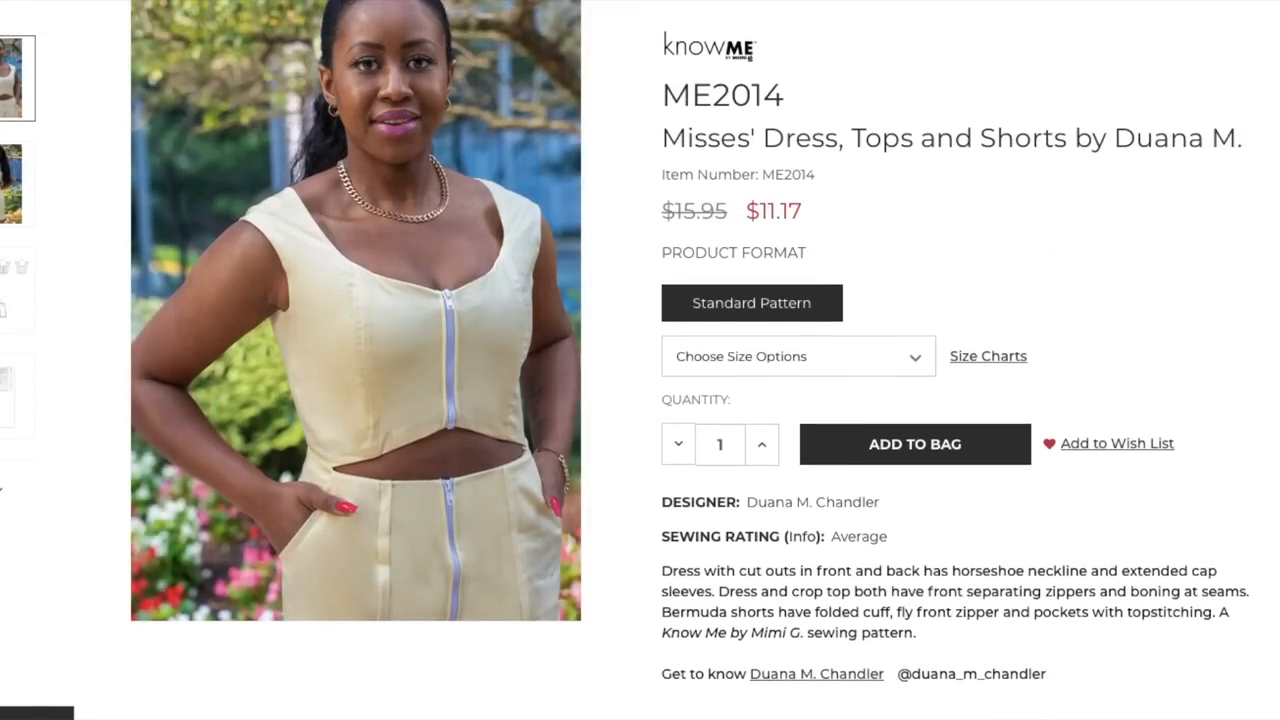
mouse_move(385, 336)
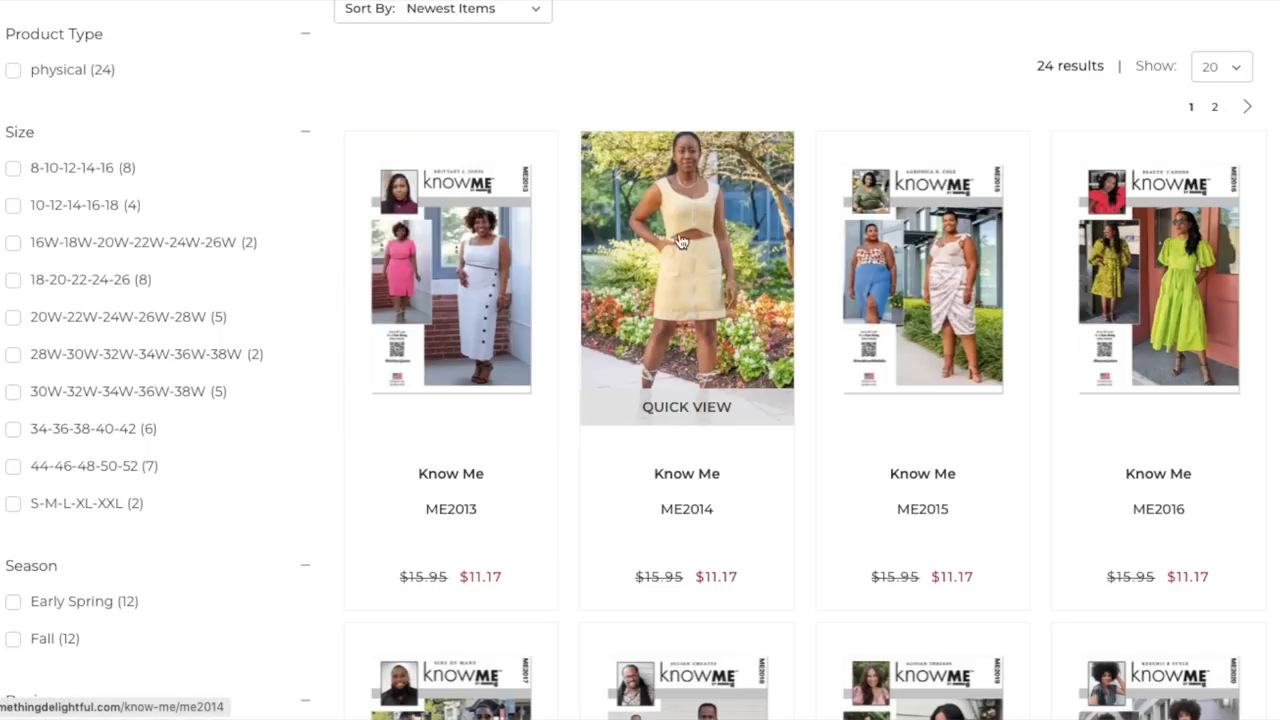
mouse_move(940, 260)
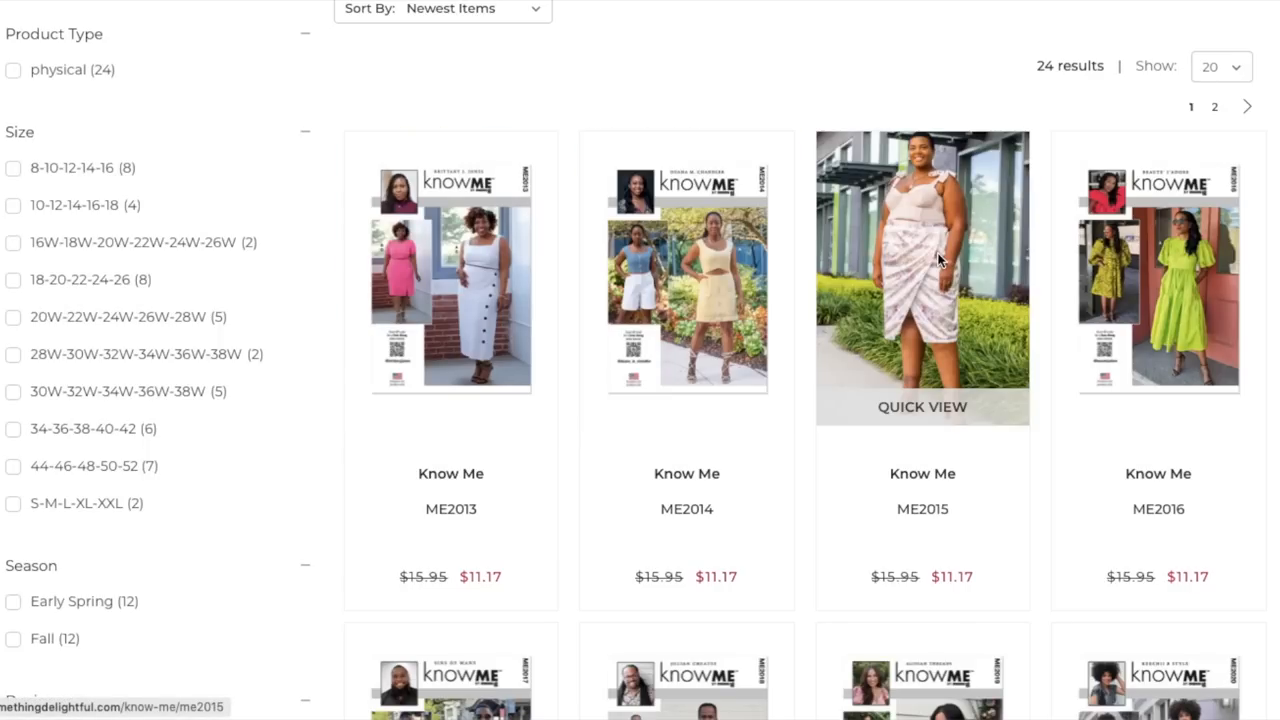
Step: Open ME2015 and read its boned bustier and crossover pencil skirt description
left_click(922, 278)
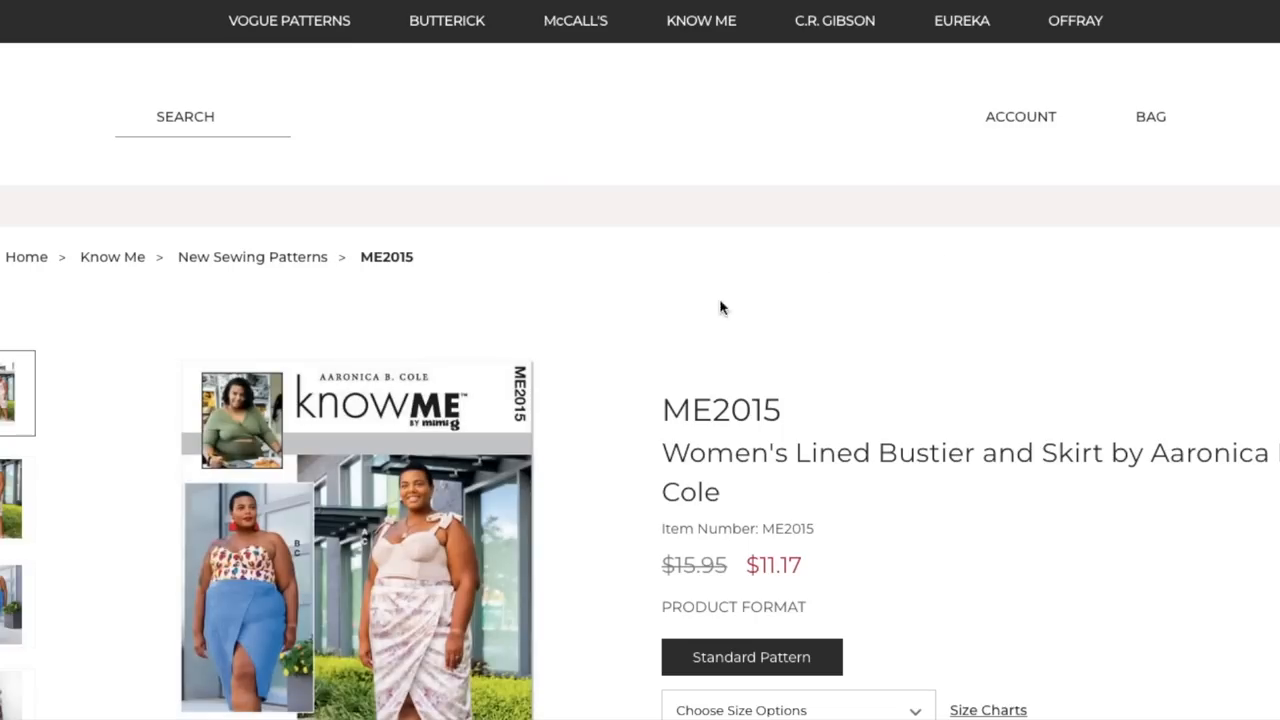
scroll("down", 3)
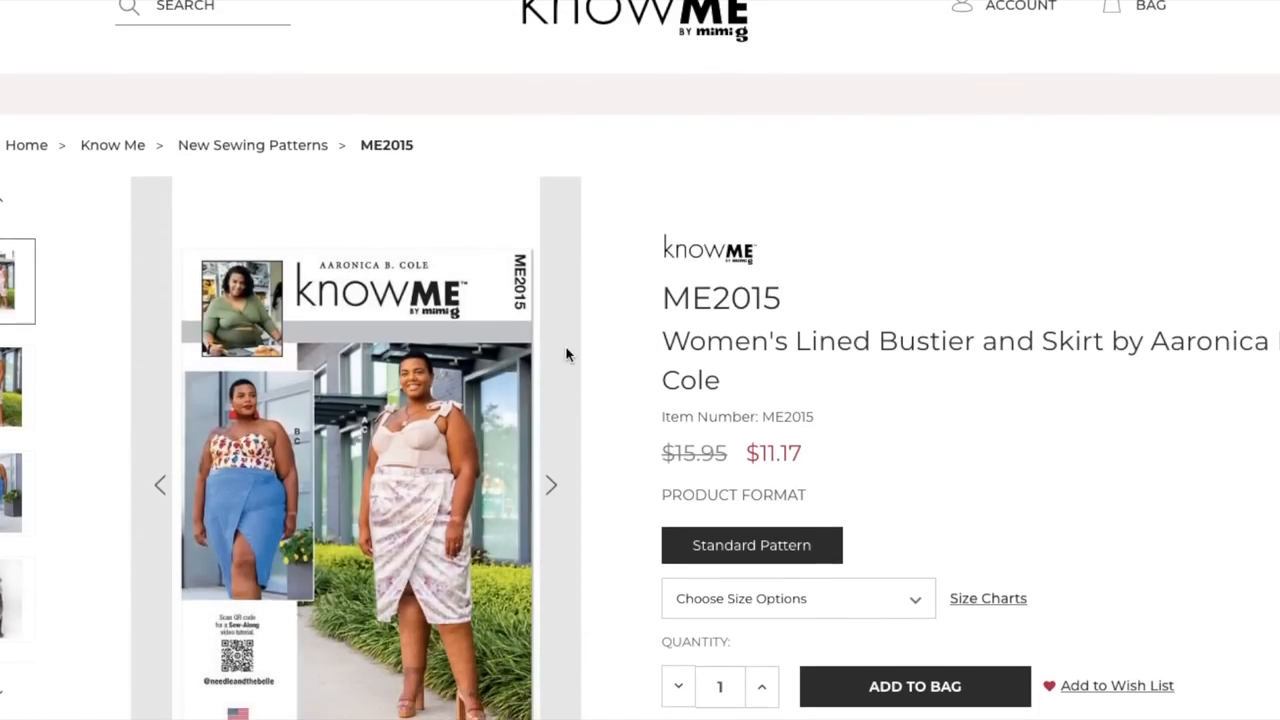
scroll("down", 3)
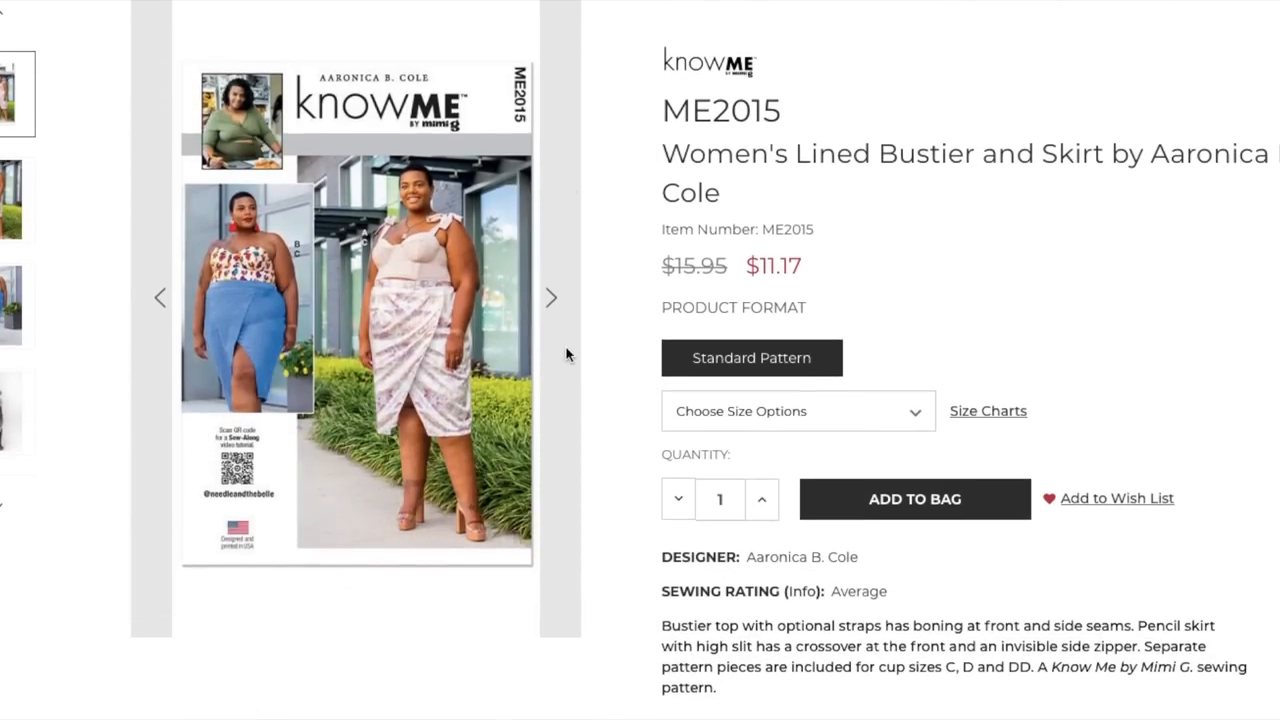
mouse_move(422, 360)
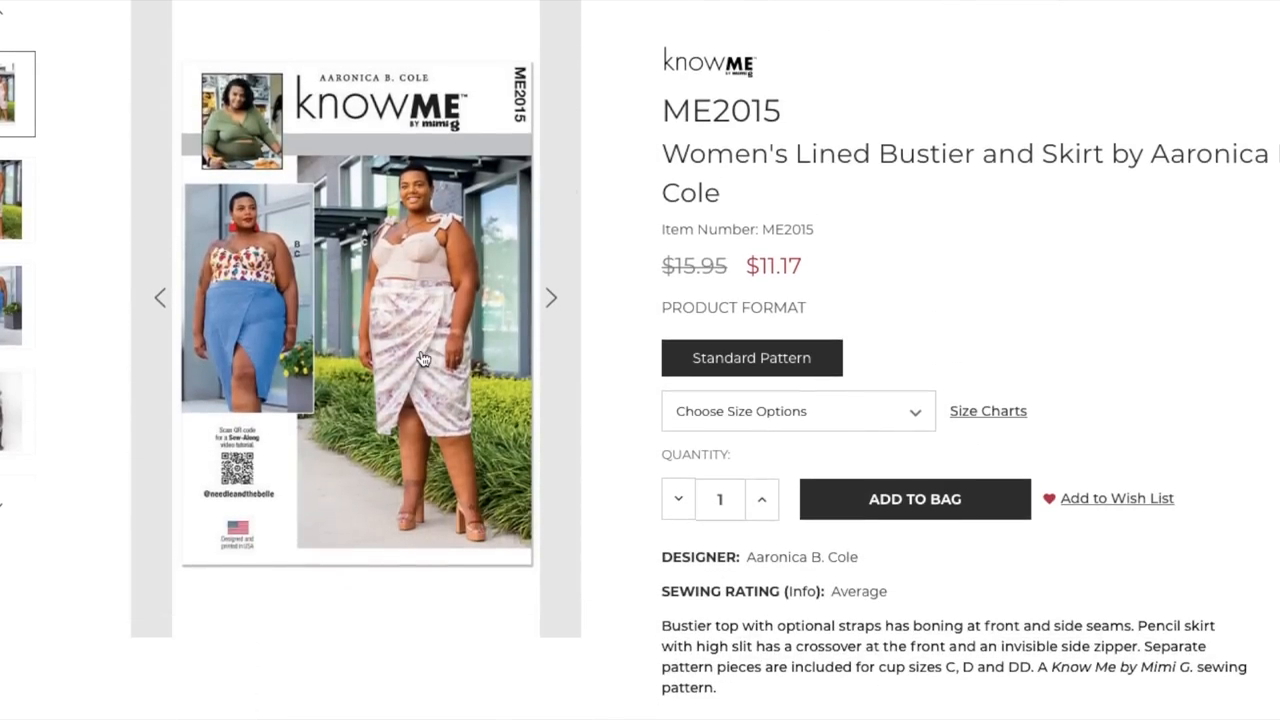
mouse_move(422, 360)
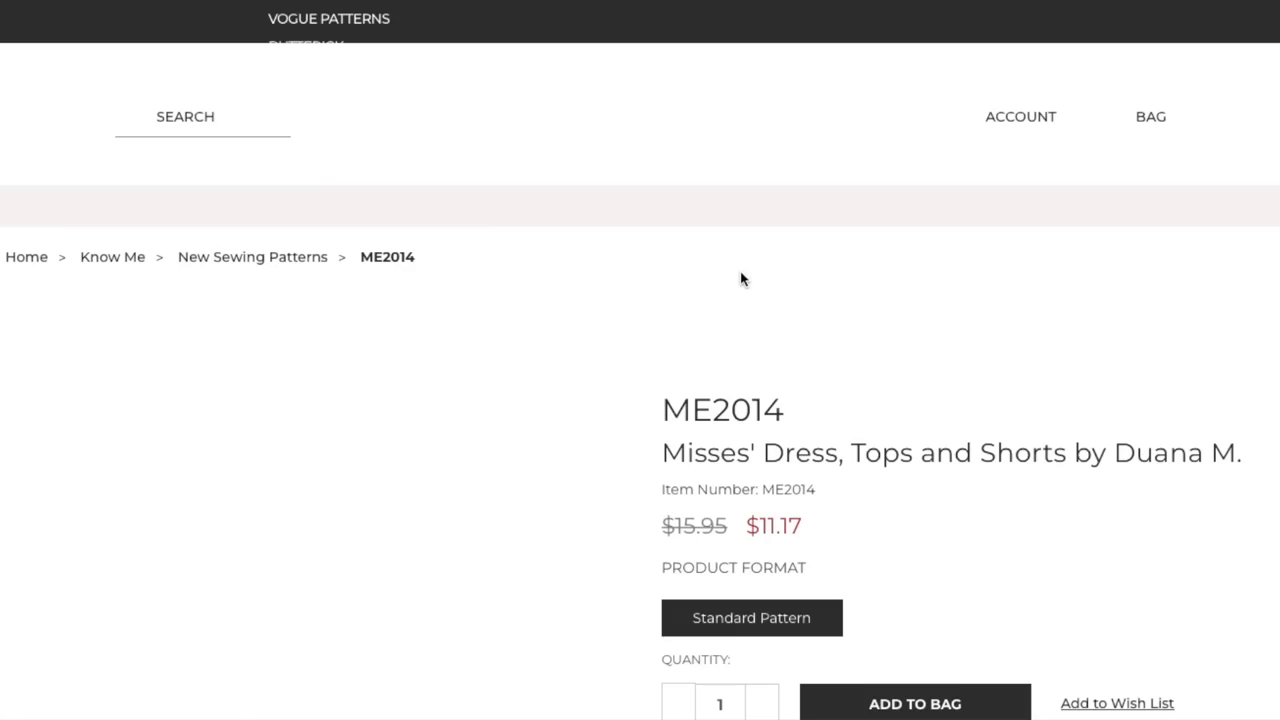
Step: Show the ME2014 envelope back with sizes, body measurements and fabric yardage
scroll("down", 3)
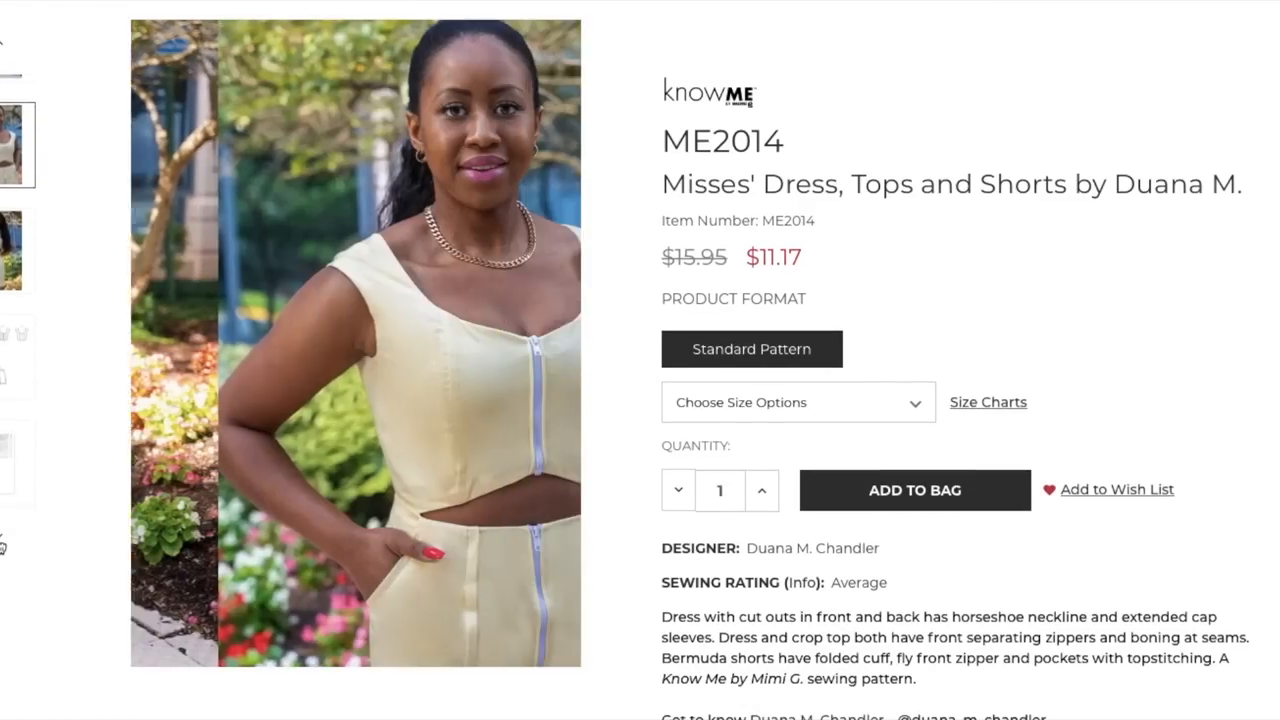
left_click(18, 300)
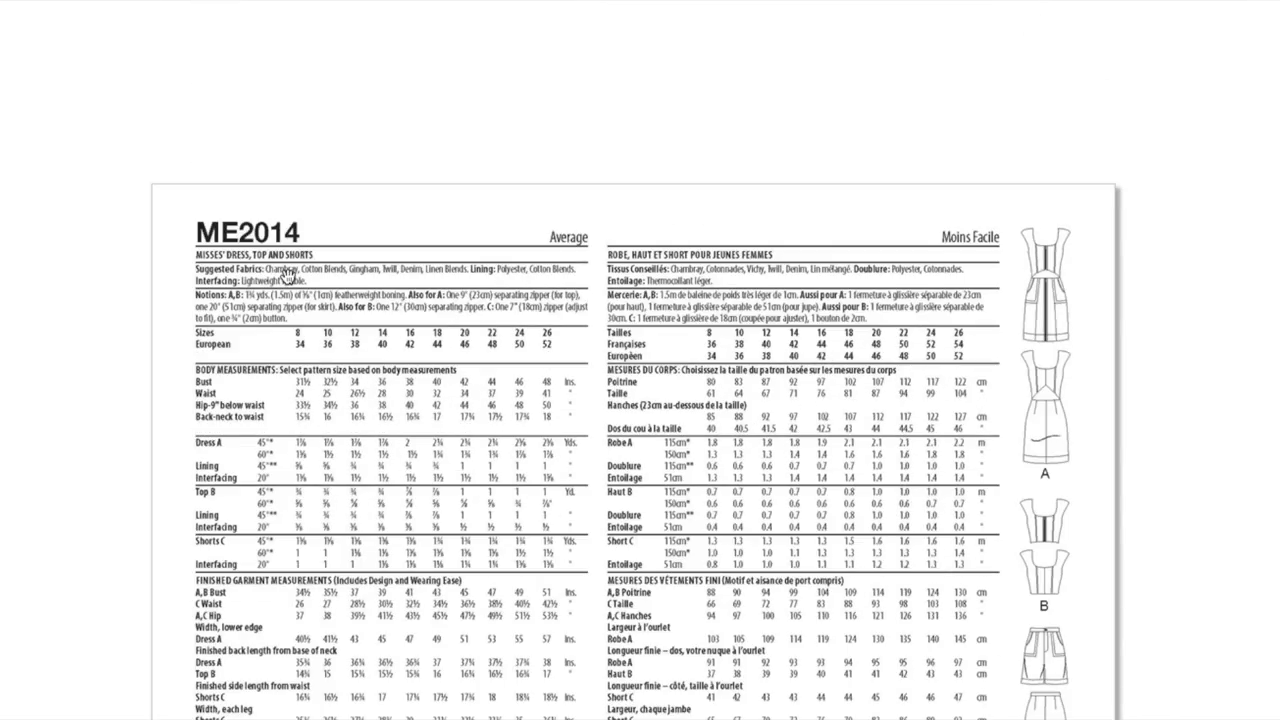
mouse_move(395, 271)
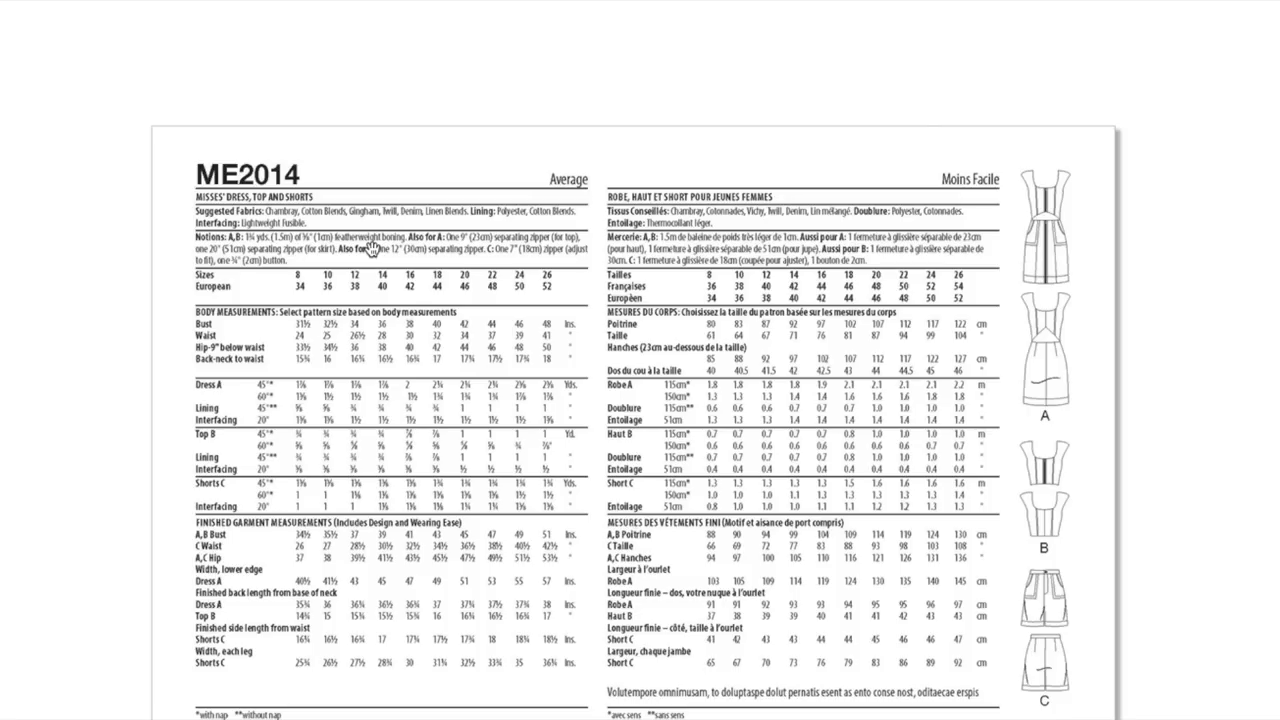
mouse_move(440, 254)
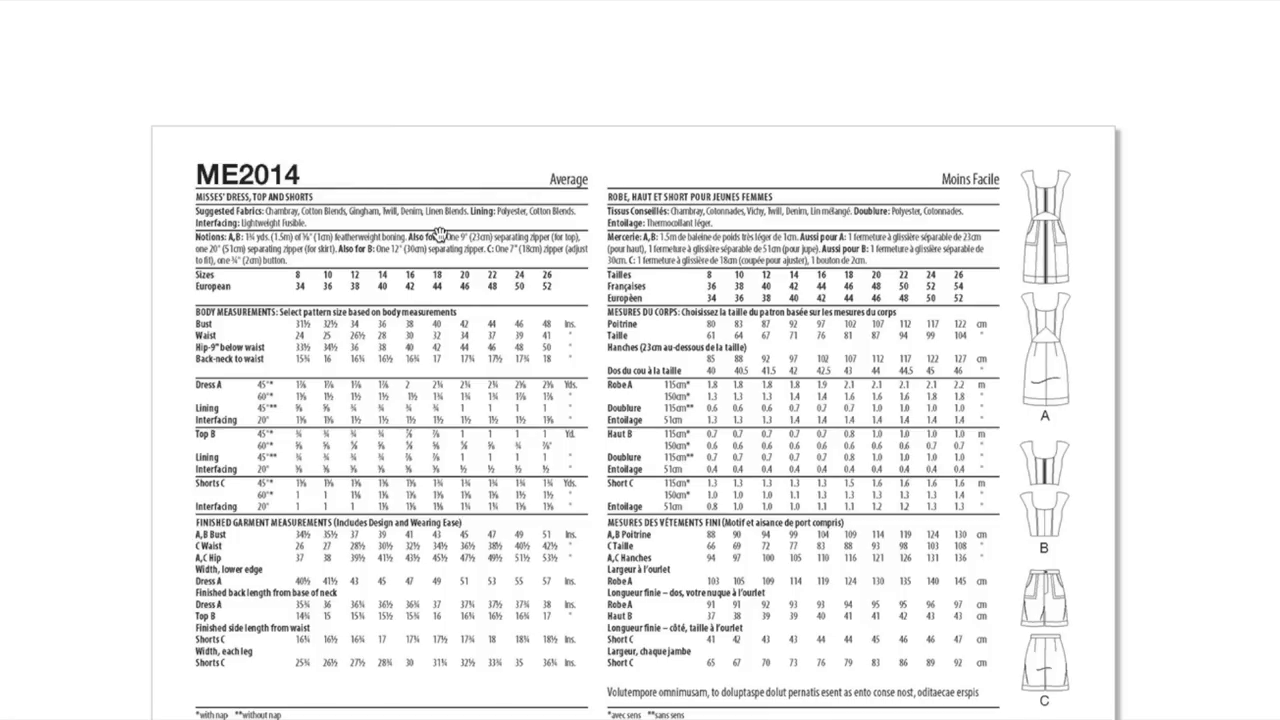
mouse_move(445, 240)
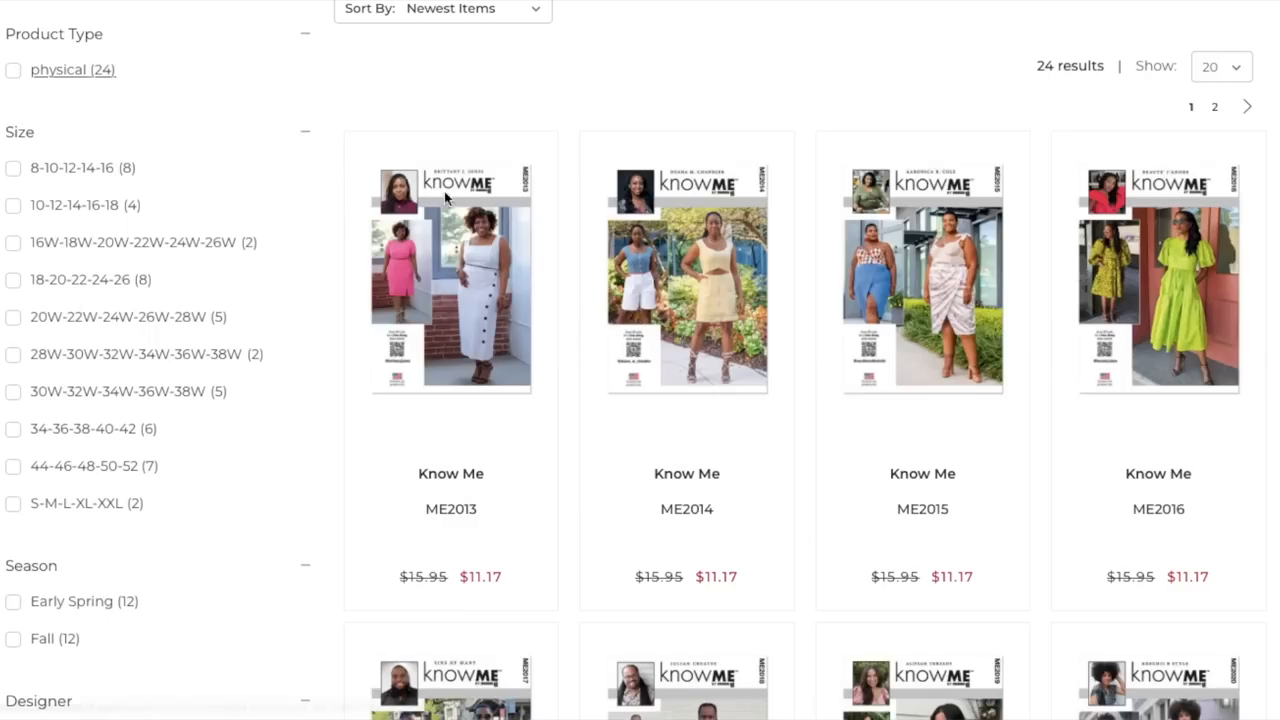
mouse_move(955, 256)
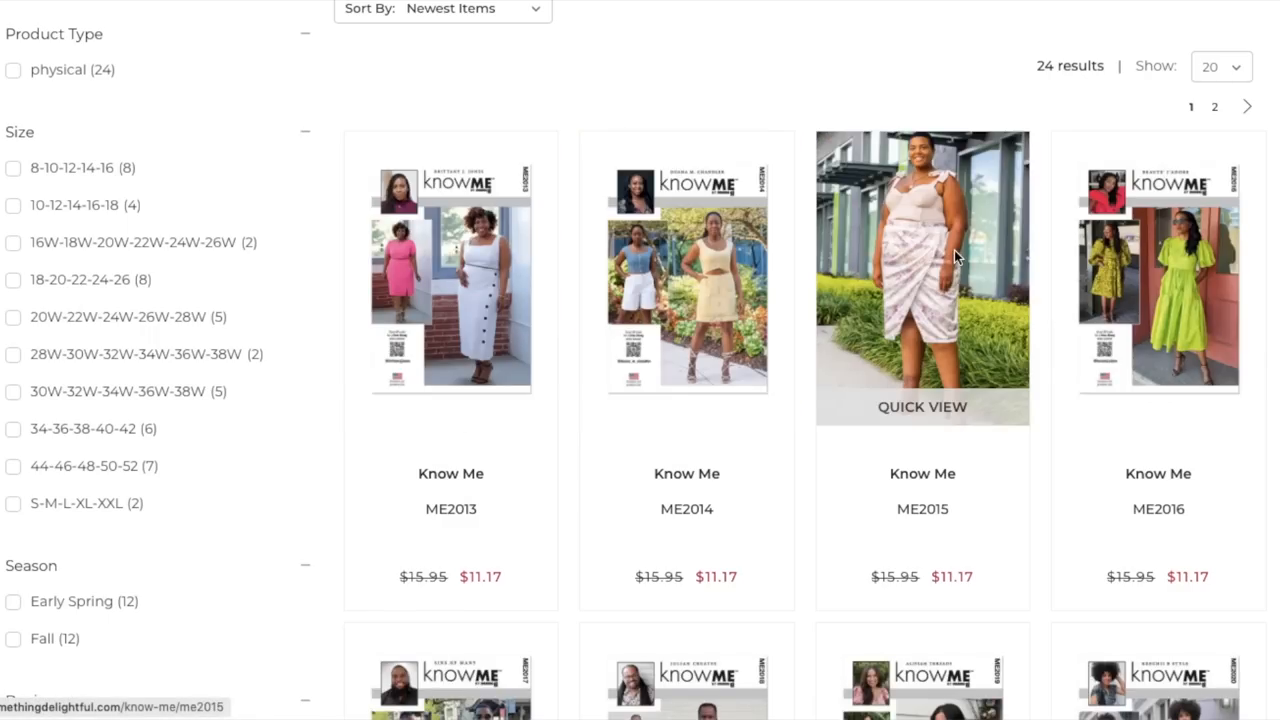
left_click(922, 277)
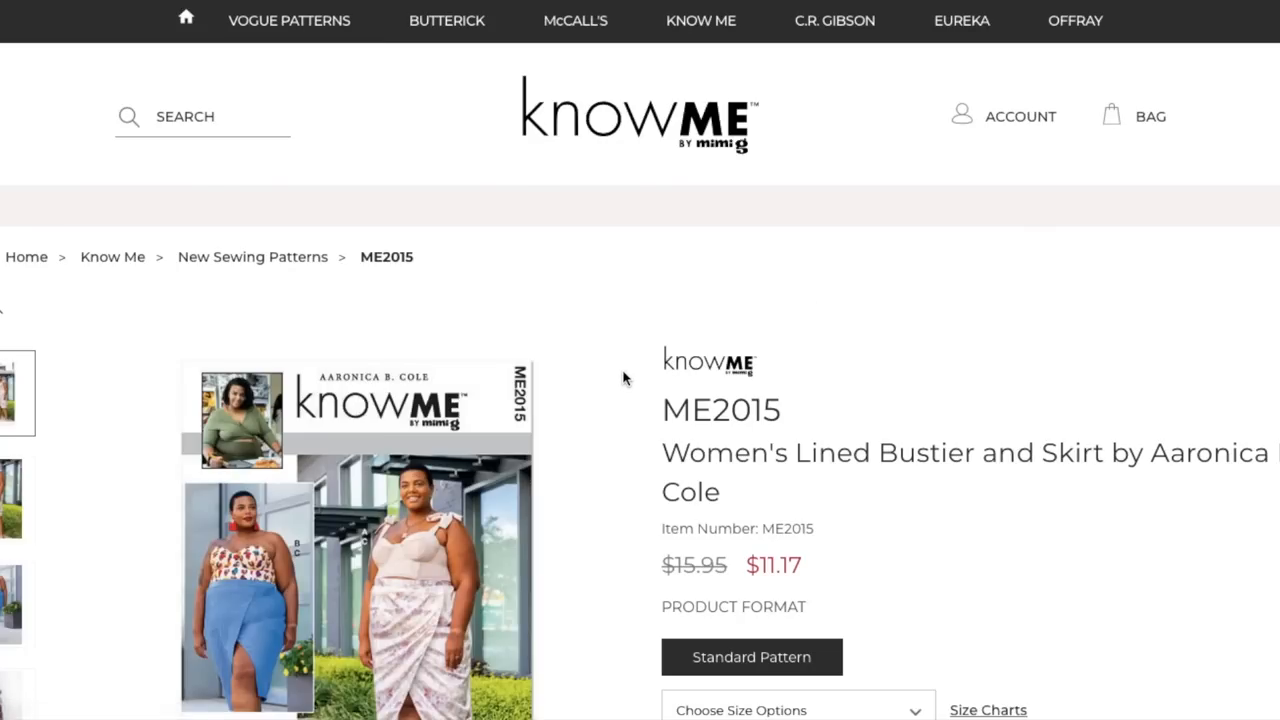
scroll("down", 3)
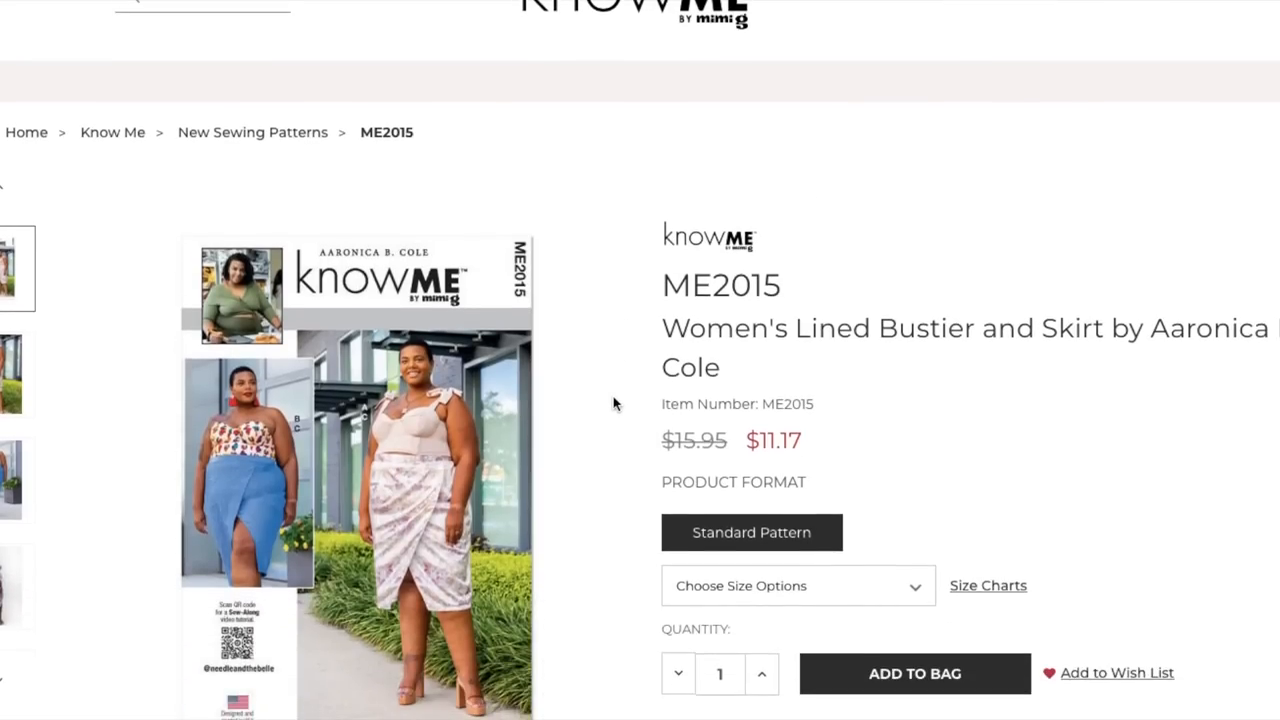
scroll("down", 3)
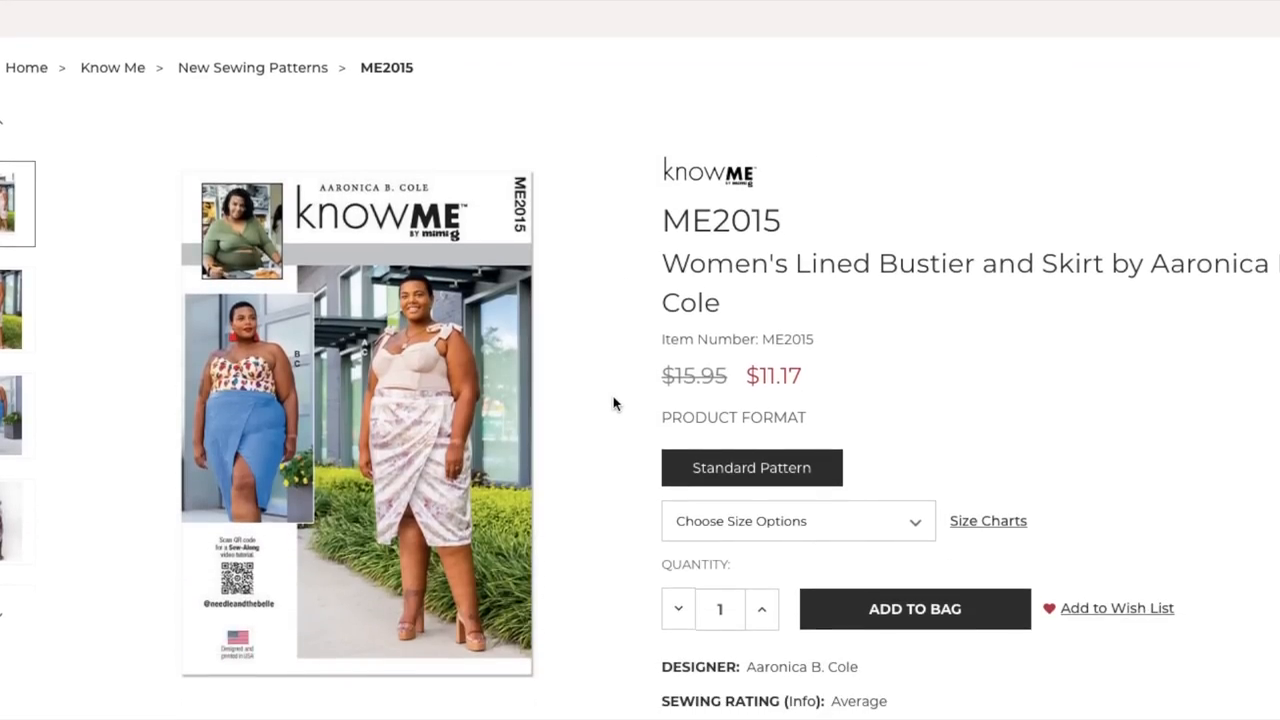
scroll("down", 3)
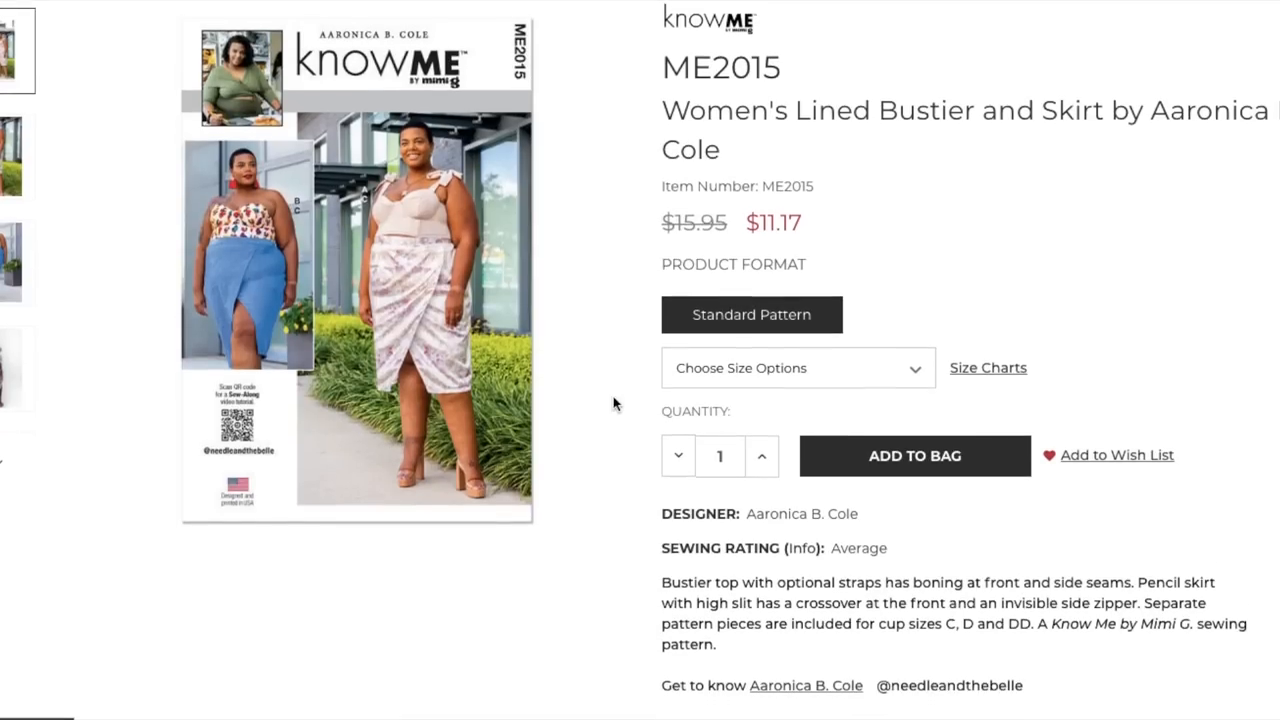
scroll("down", 3)
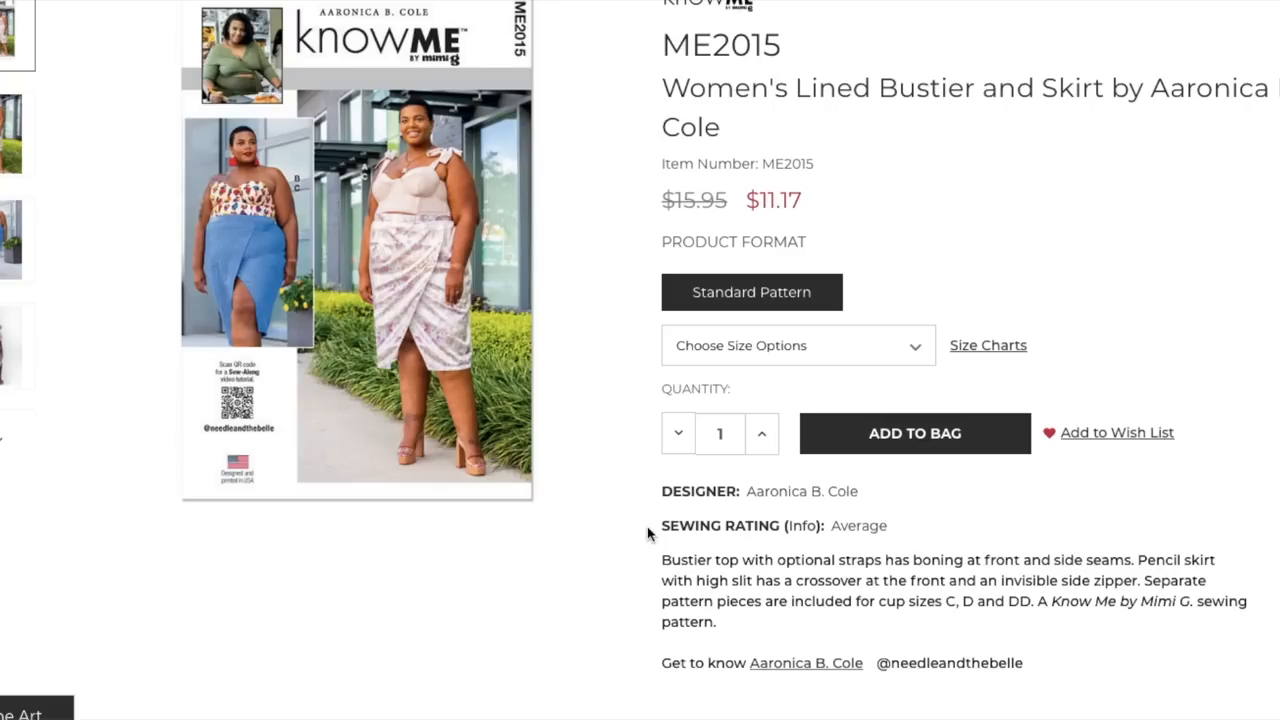
mouse_move(776, 566)
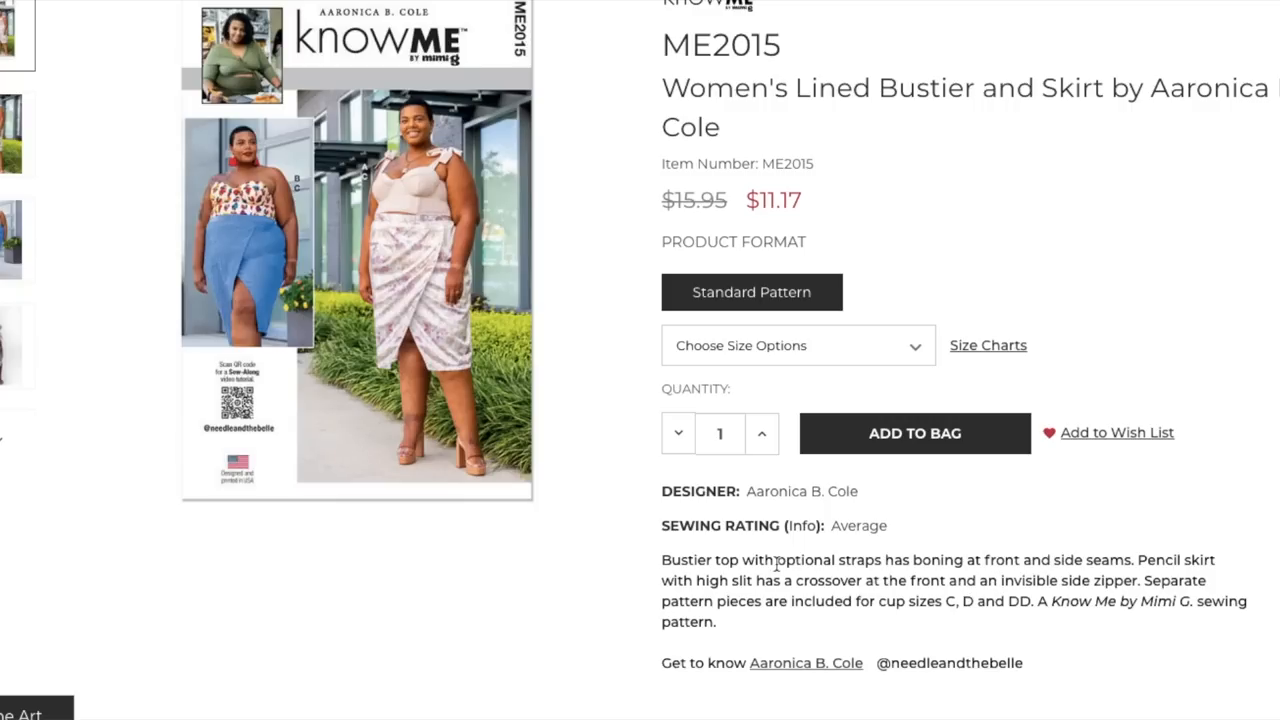
mouse_move(705, 560)
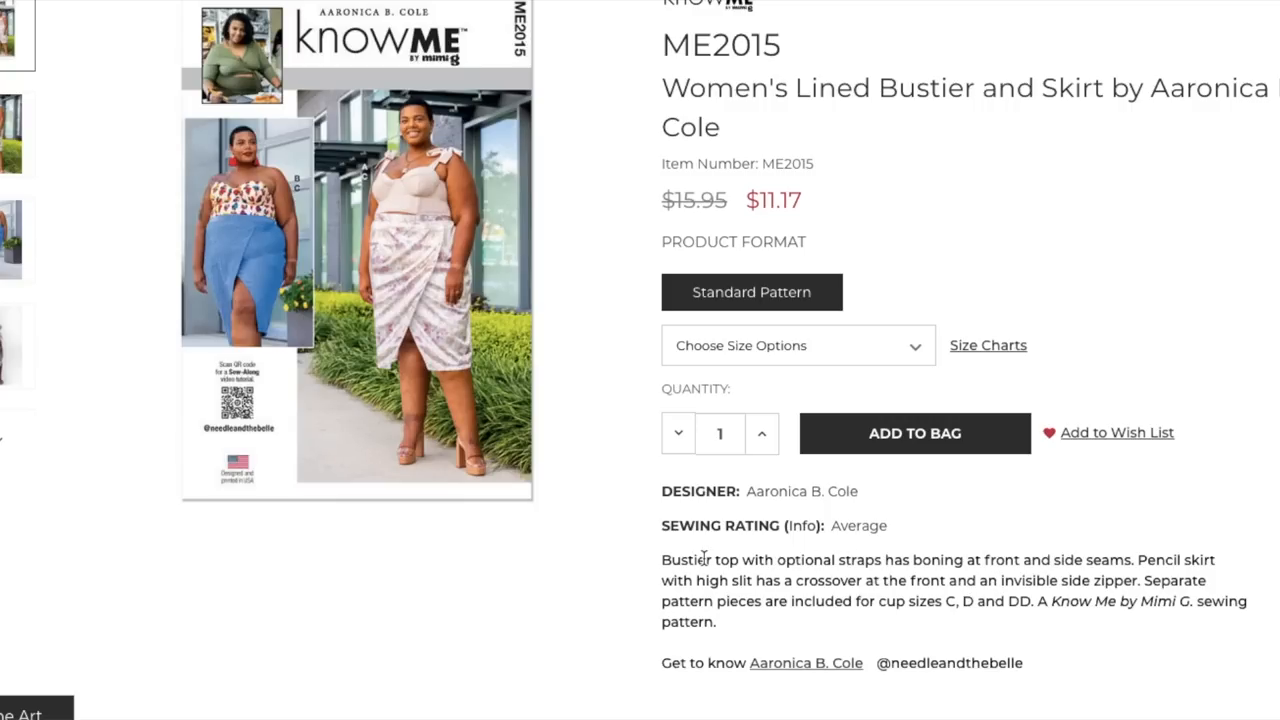
mouse_move(764, 560)
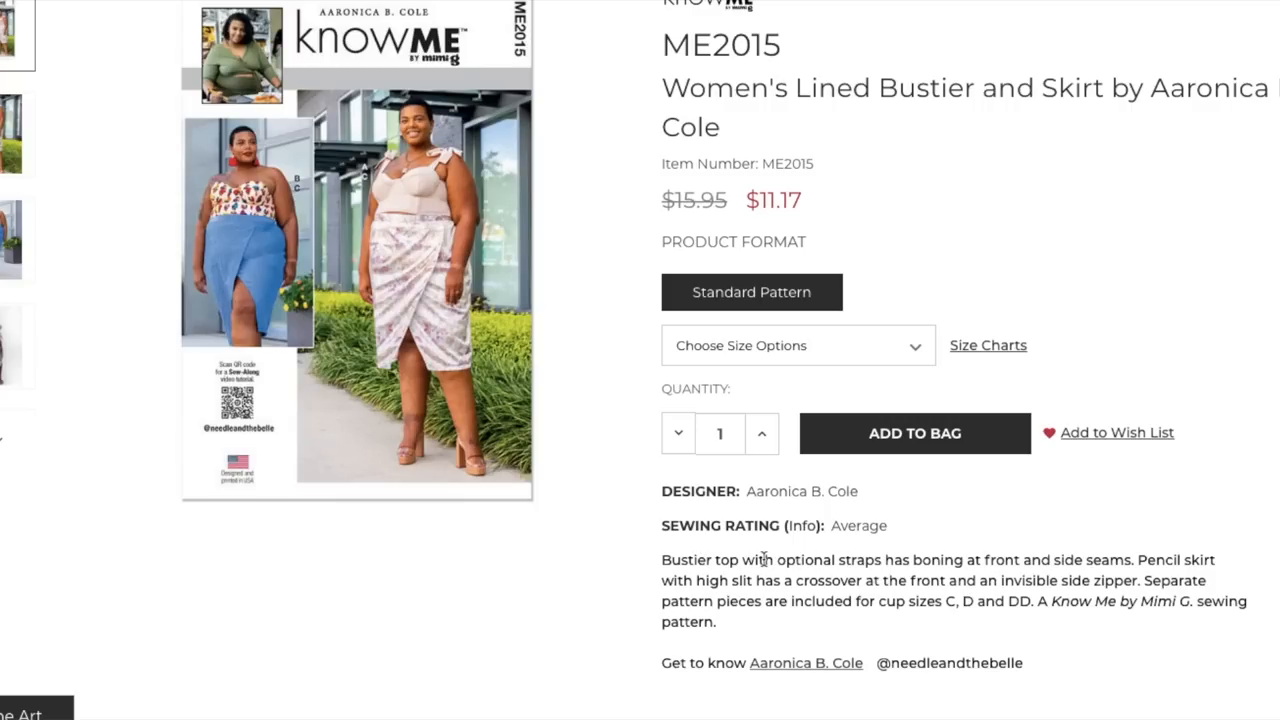
mouse_move(1004, 560)
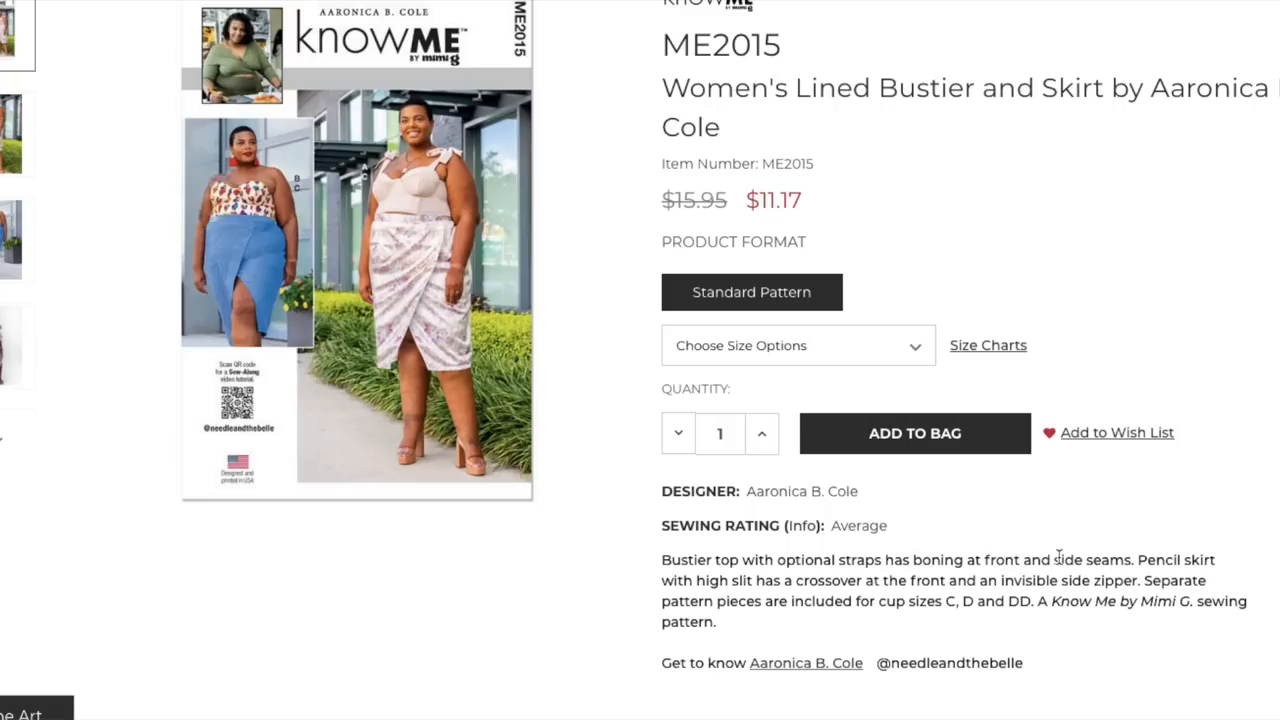
mouse_move(1045, 554)
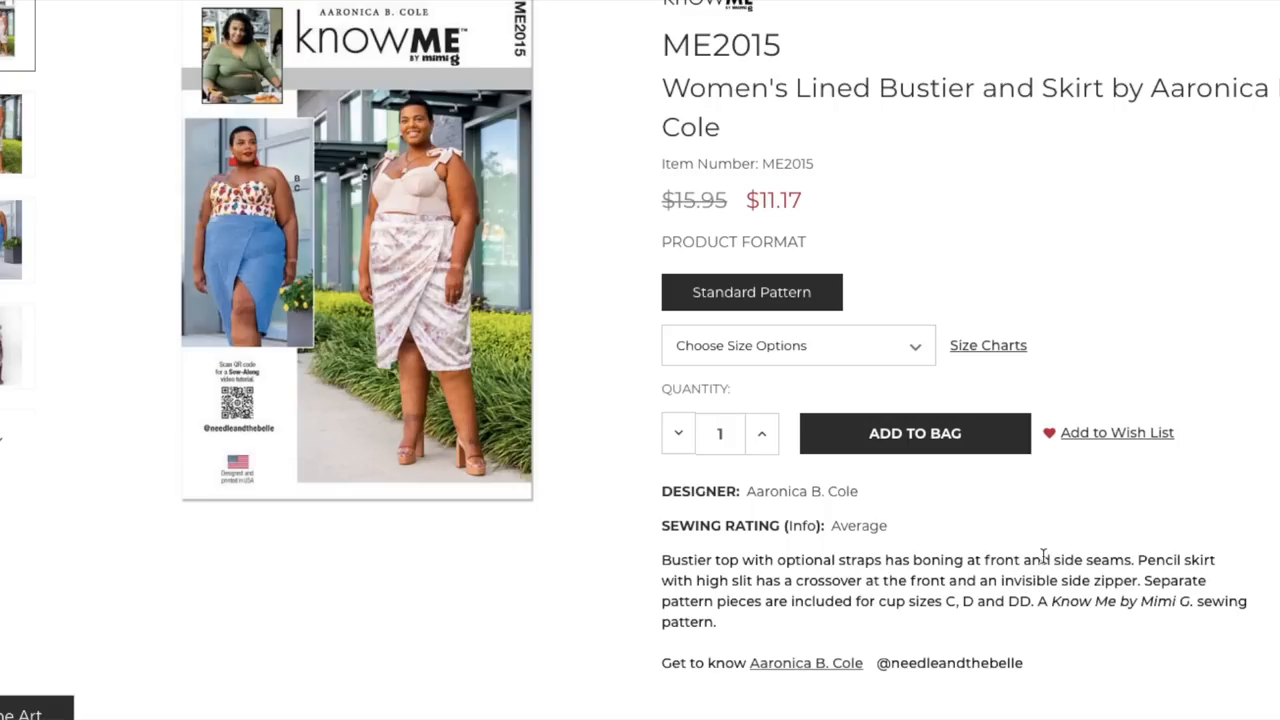
mouse_move(1092, 552)
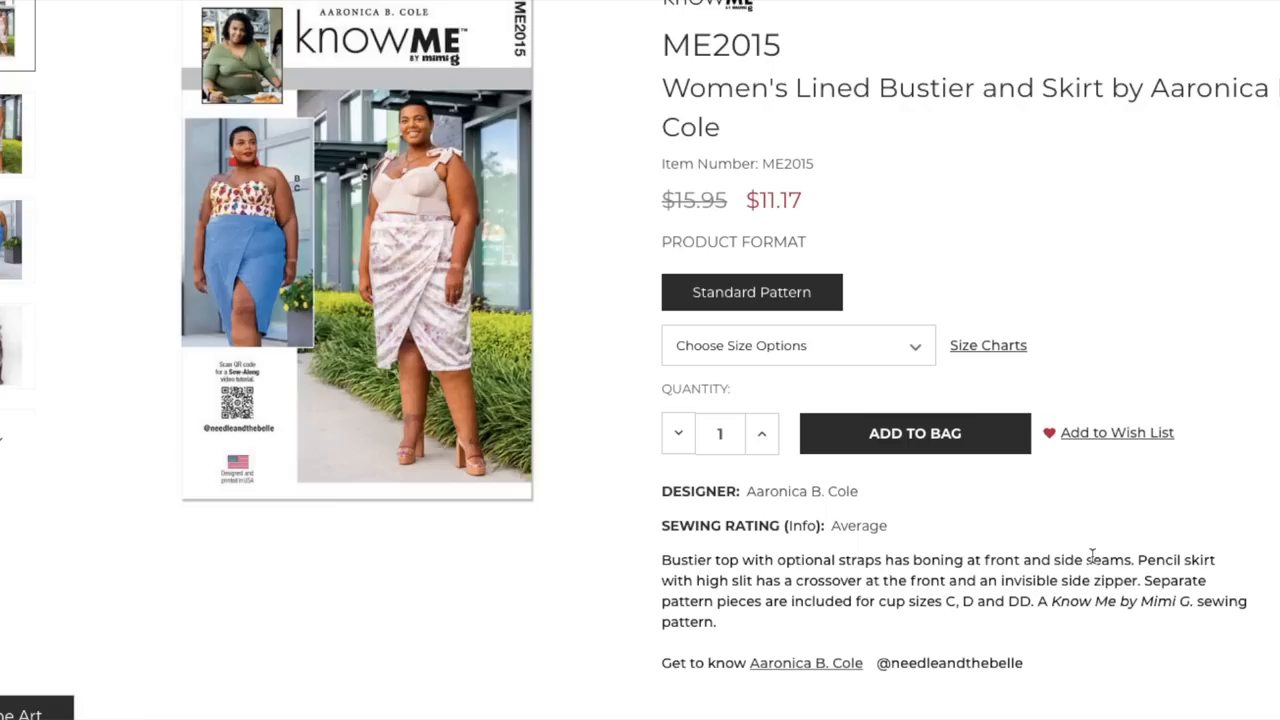
mouse_move(765, 623)
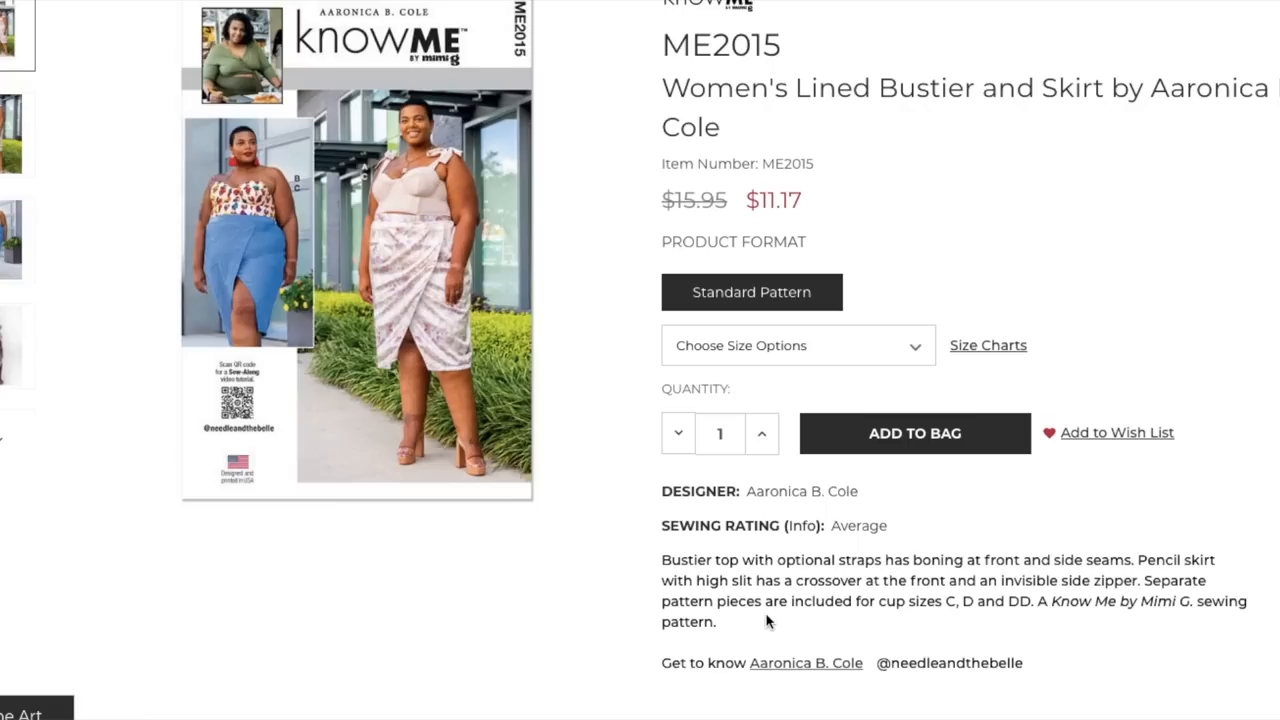
mouse_move(943, 639)
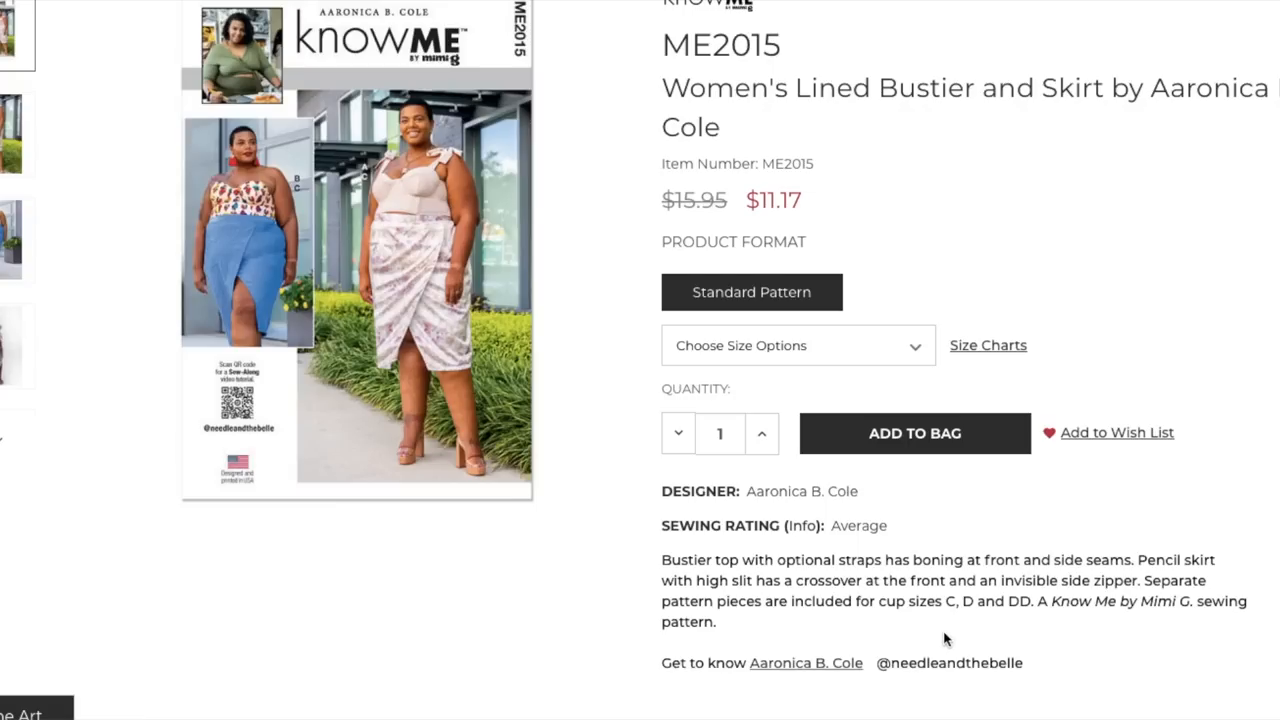
mouse_move(806, 238)
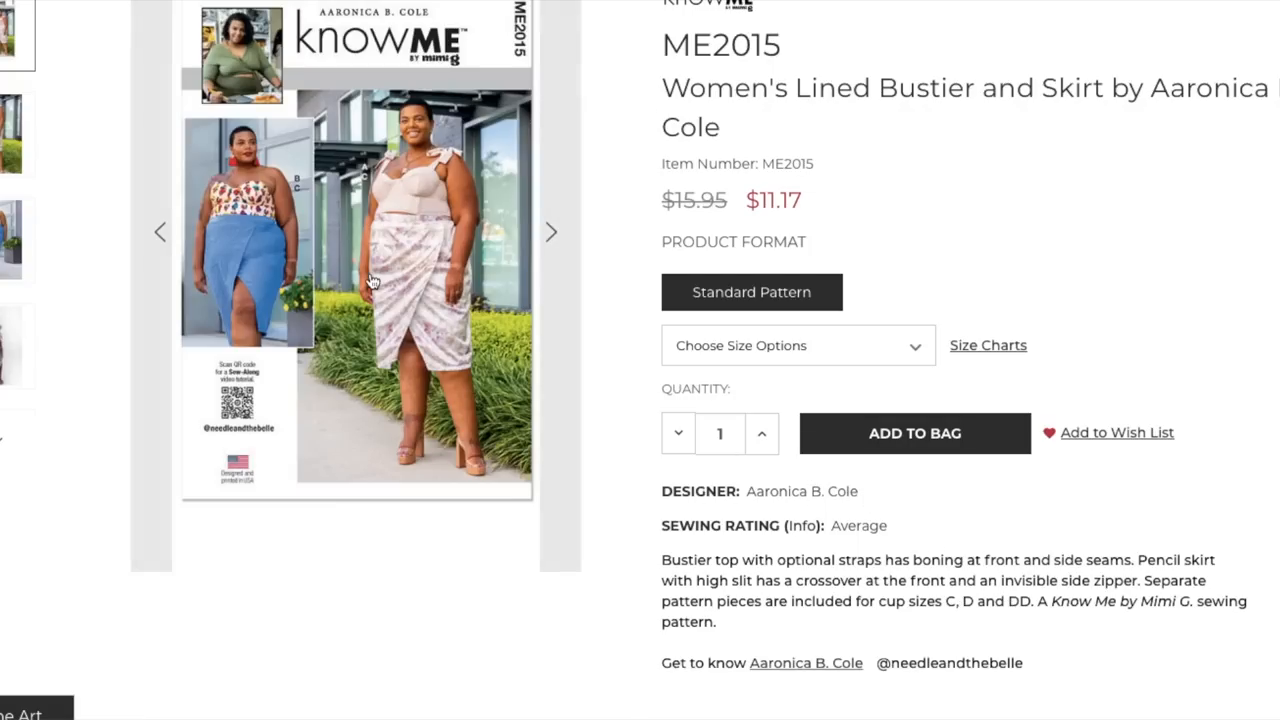
left_click(371, 282)
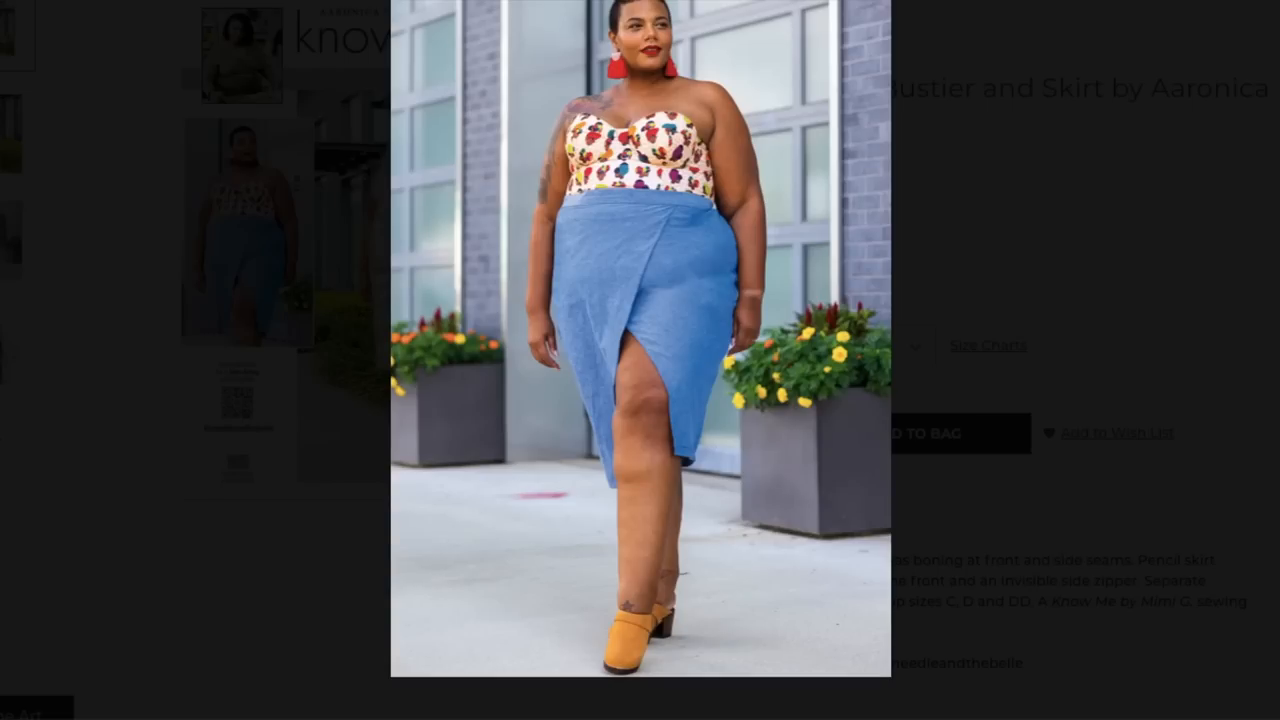
mouse_move(1010, 360)
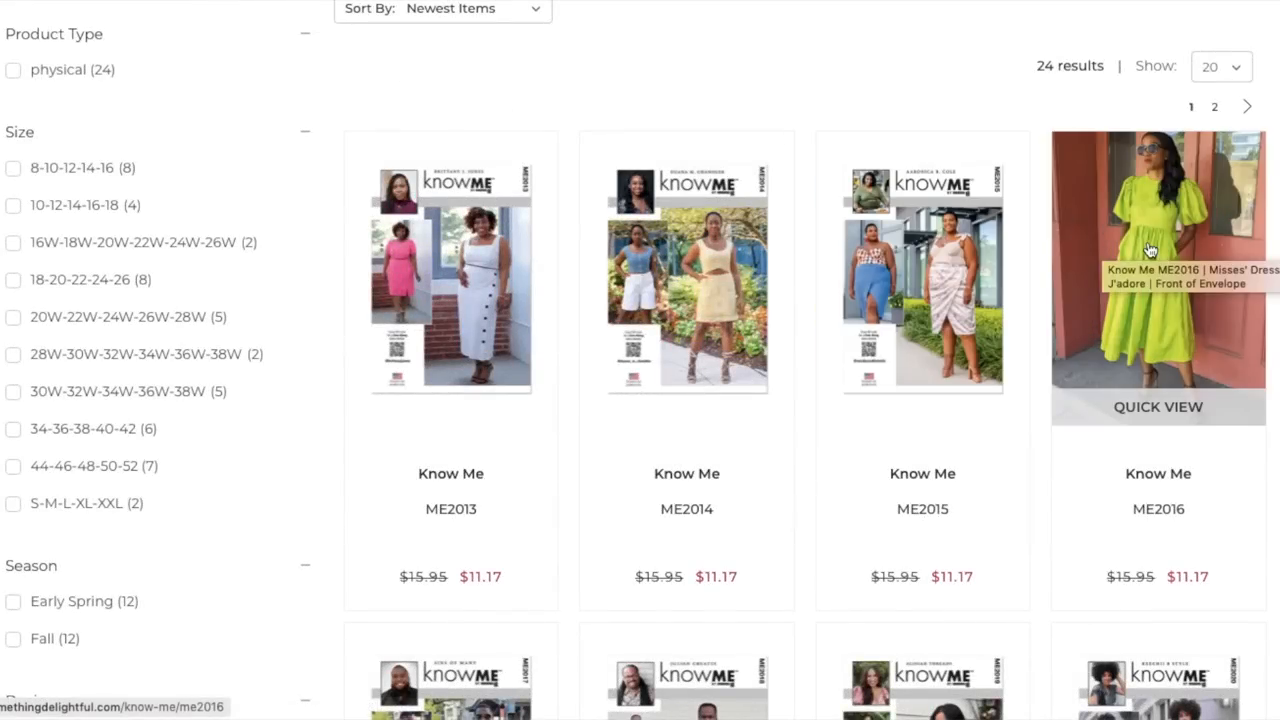
Step: Open ME2016 and scroll to its tiered dress description and designer Nikki Brooks
left_click(1148, 250)
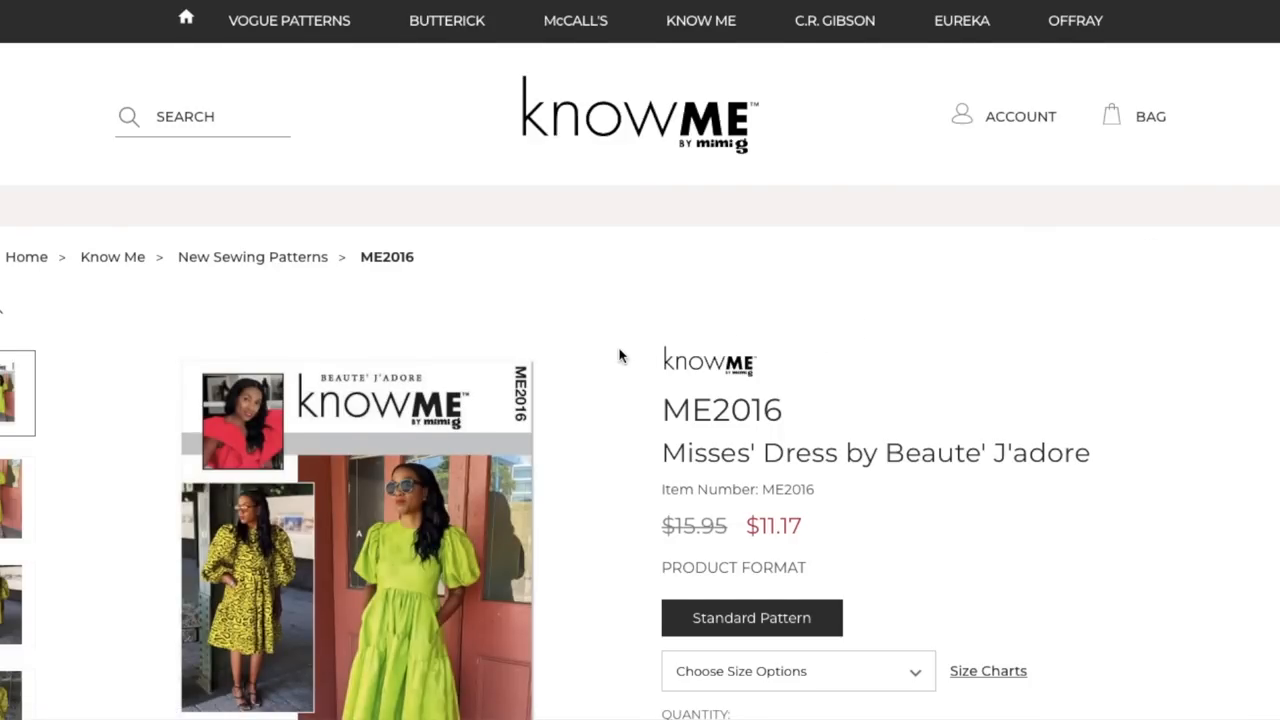
scroll("down", 3)
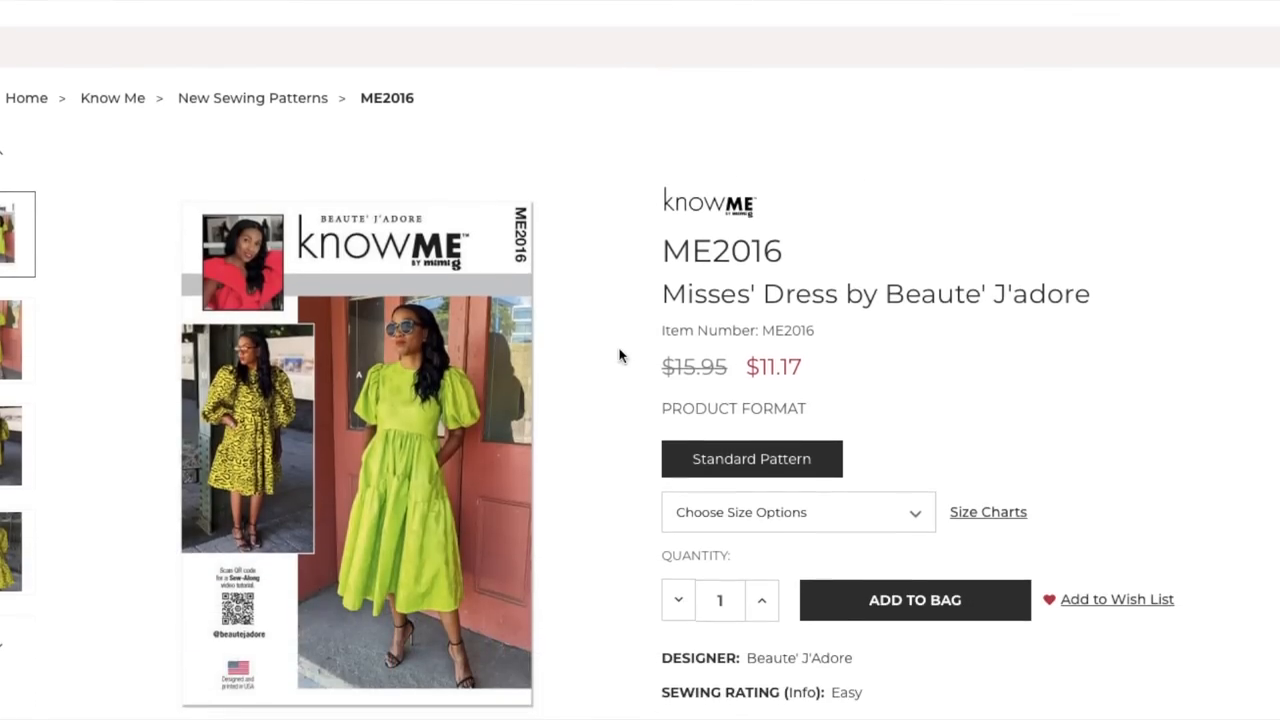
scroll("down", 3)
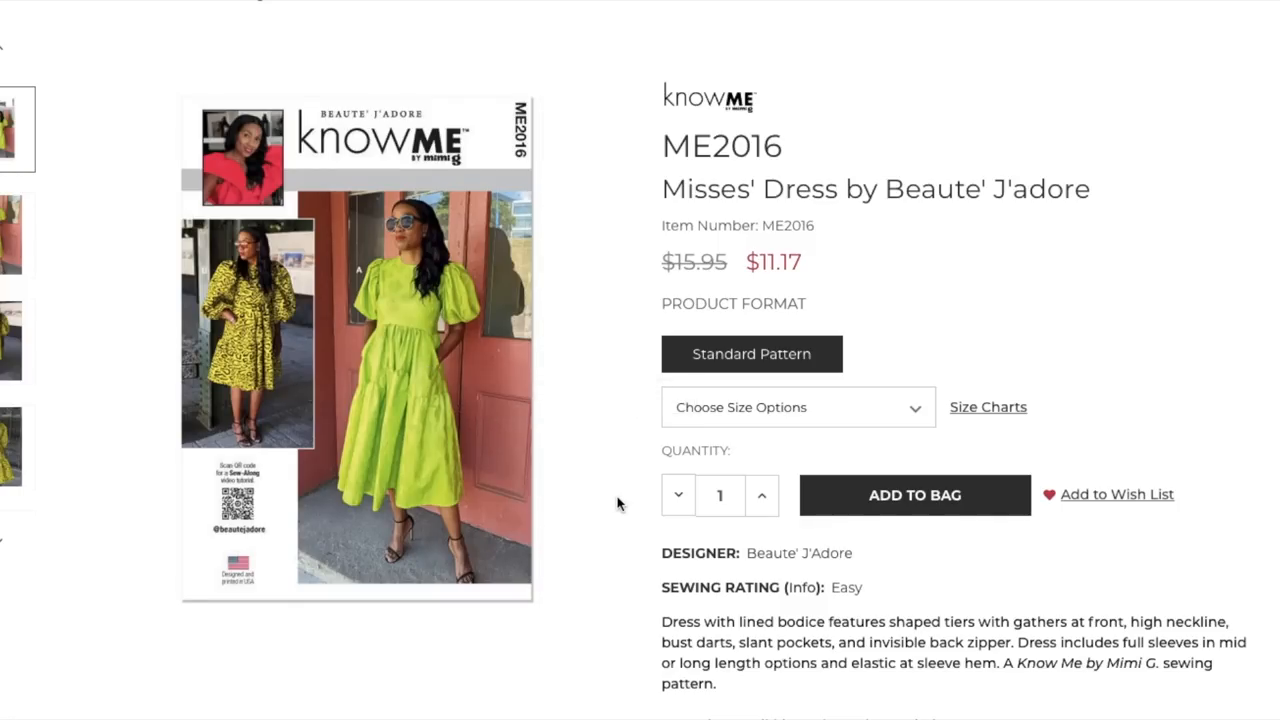
scroll("down", 3)
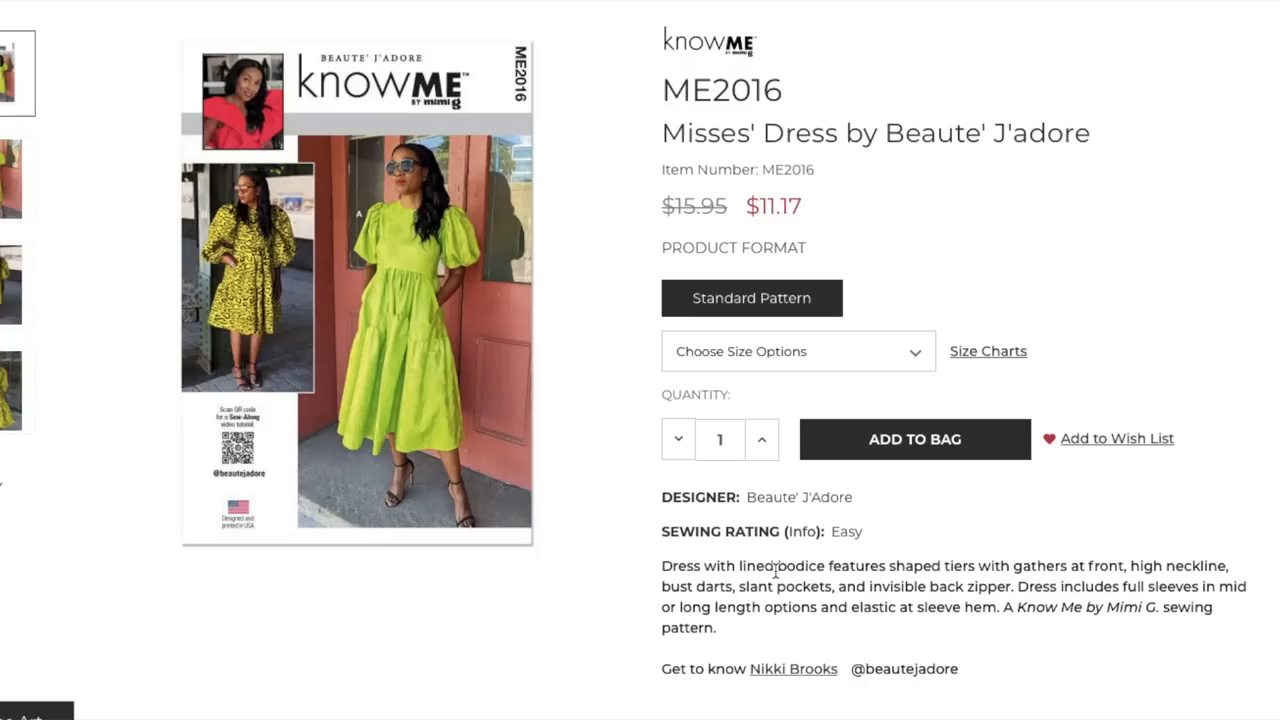
Step: Enlarge the ME2016 images to view dress fronts A and B and the zippered back
left_click(356, 290)
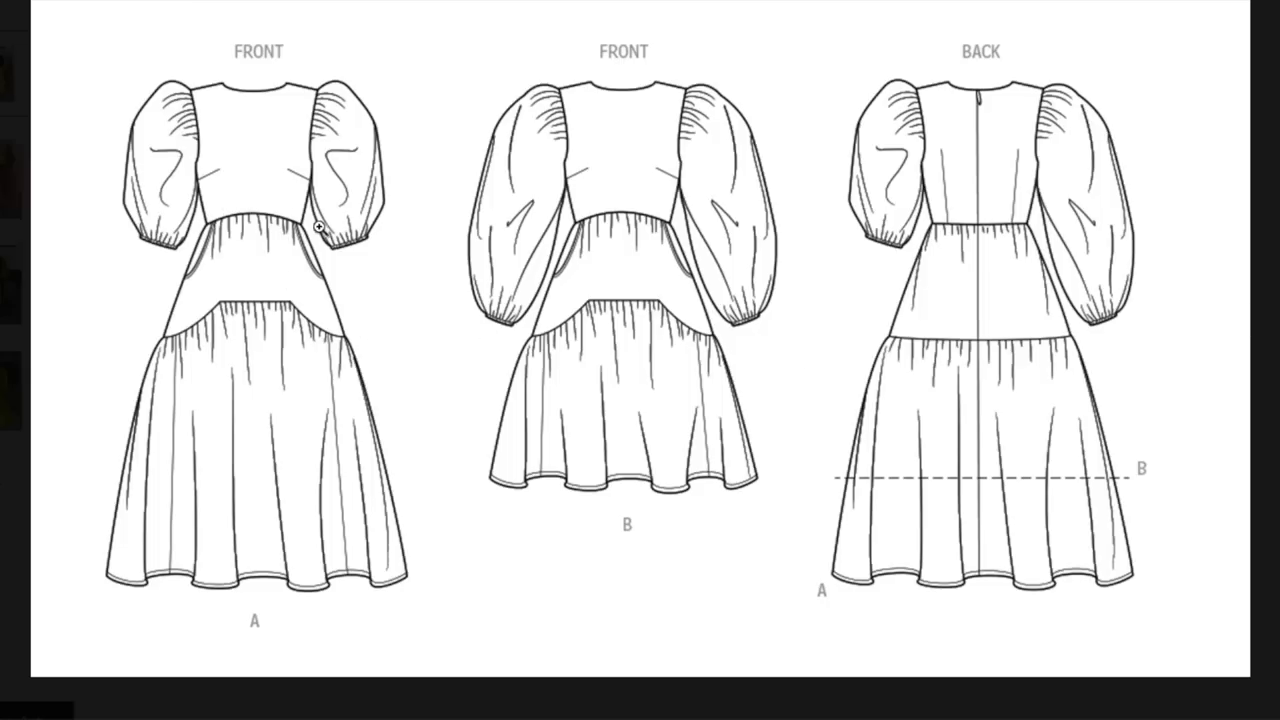
mouse_move(164, 350)
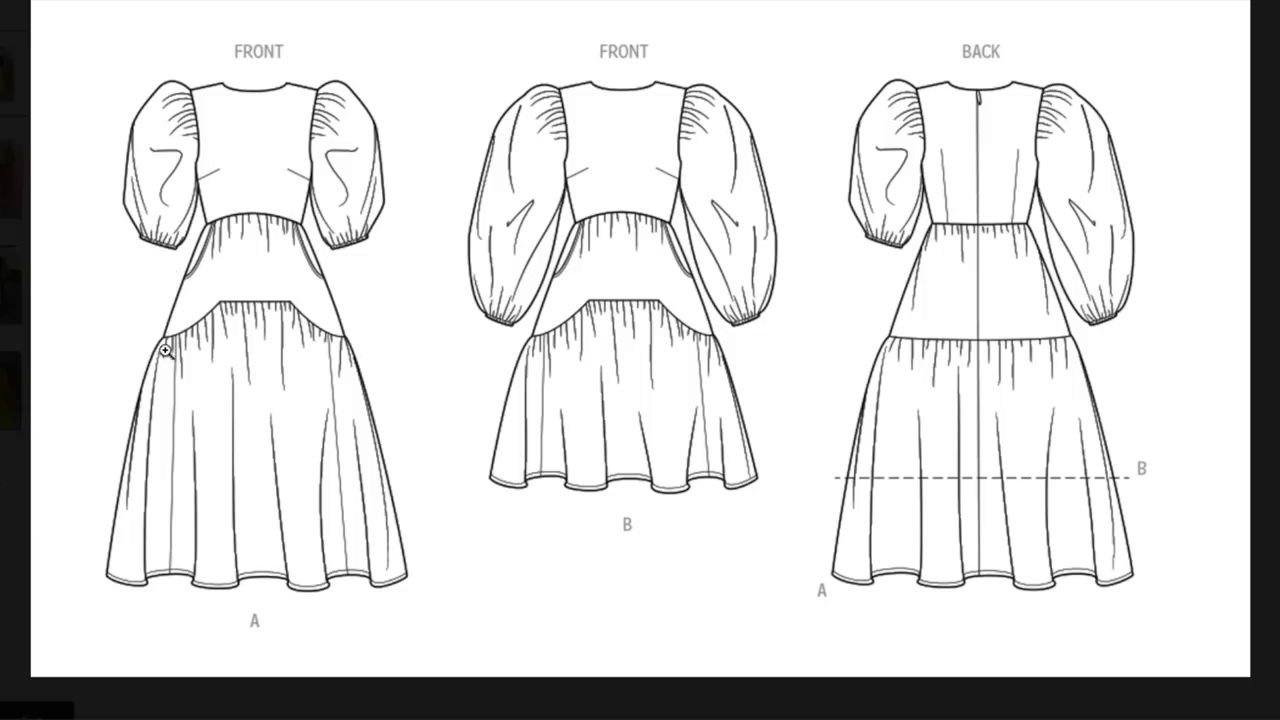
mouse_move(284, 296)
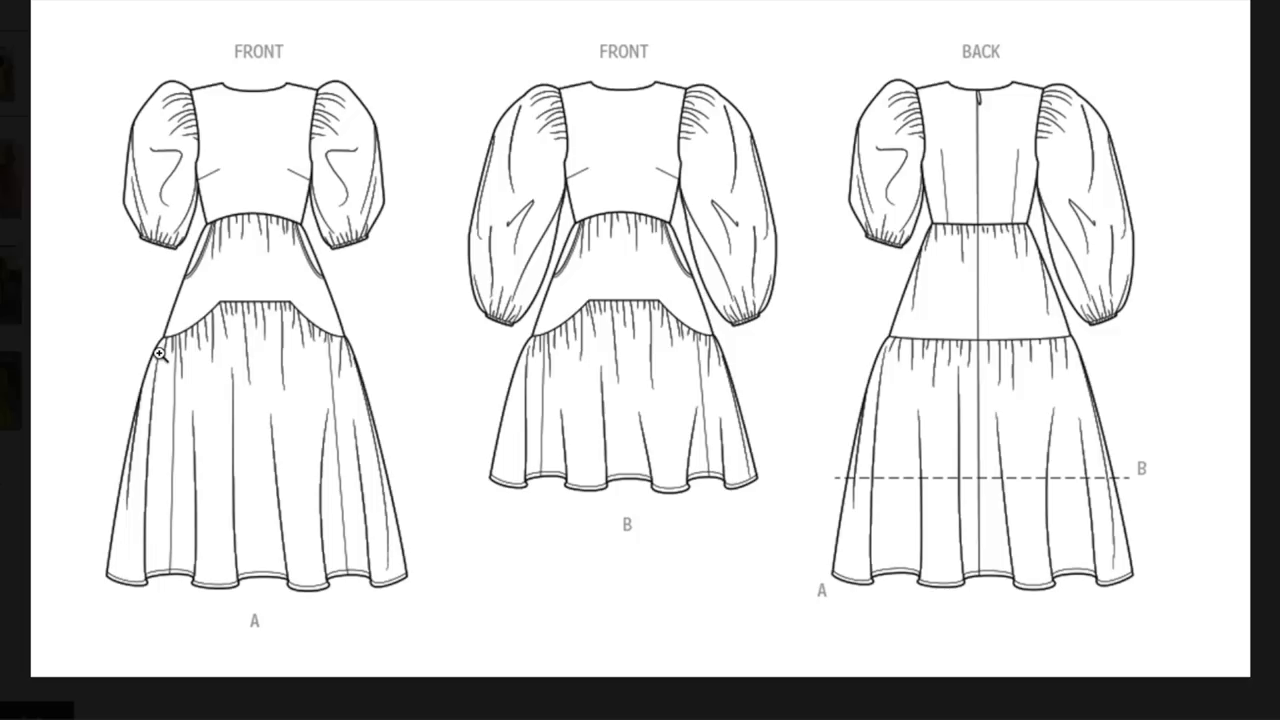
mouse_move(1195, 331)
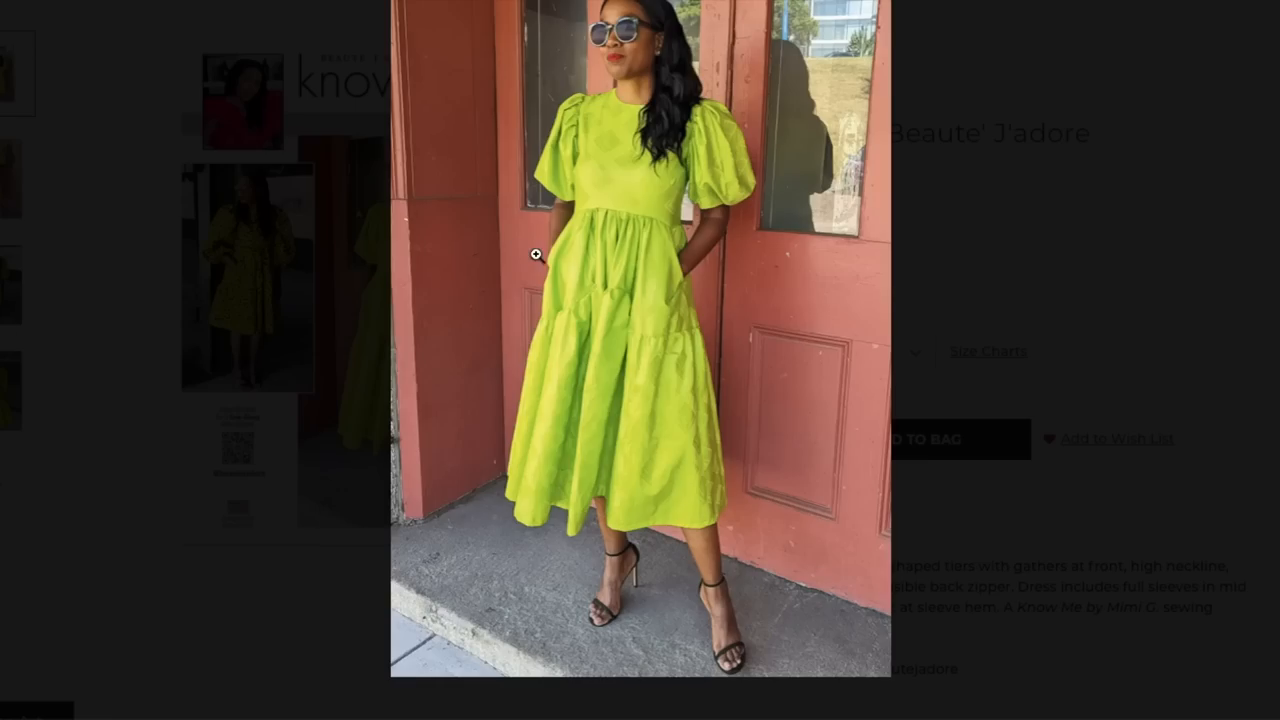
mouse_move(714, 186)
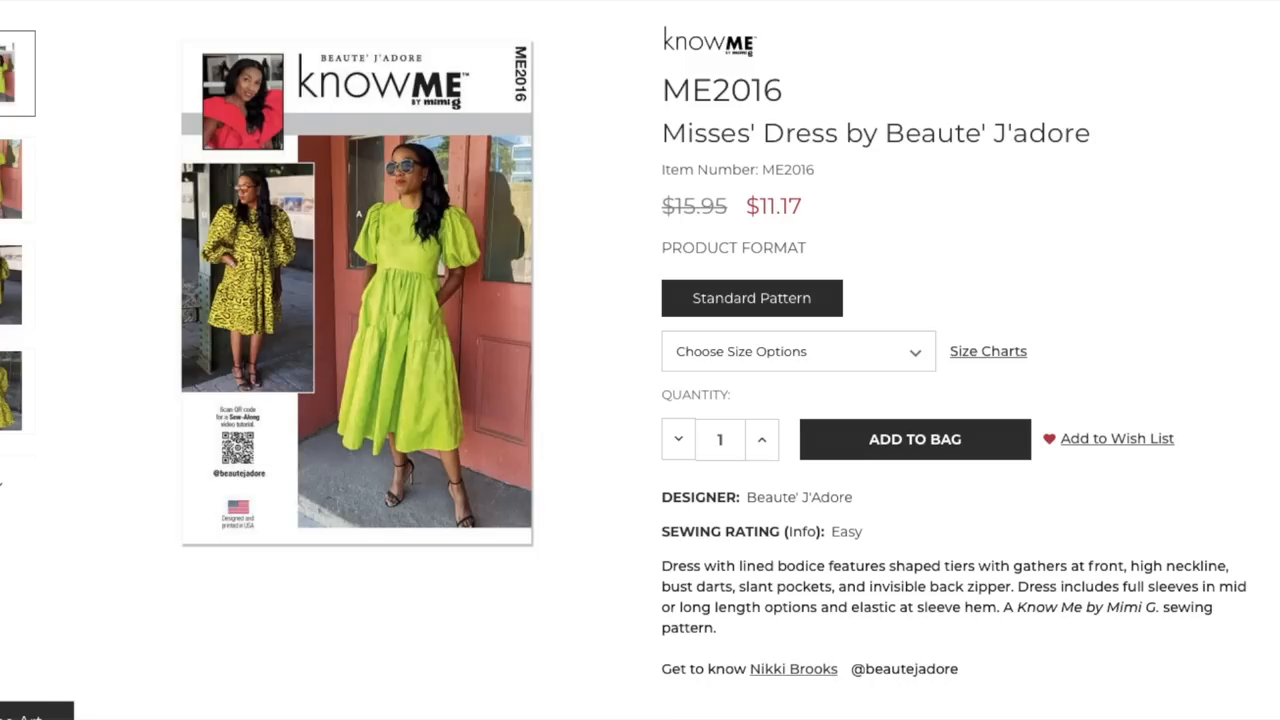
mouse_move(415, 393)
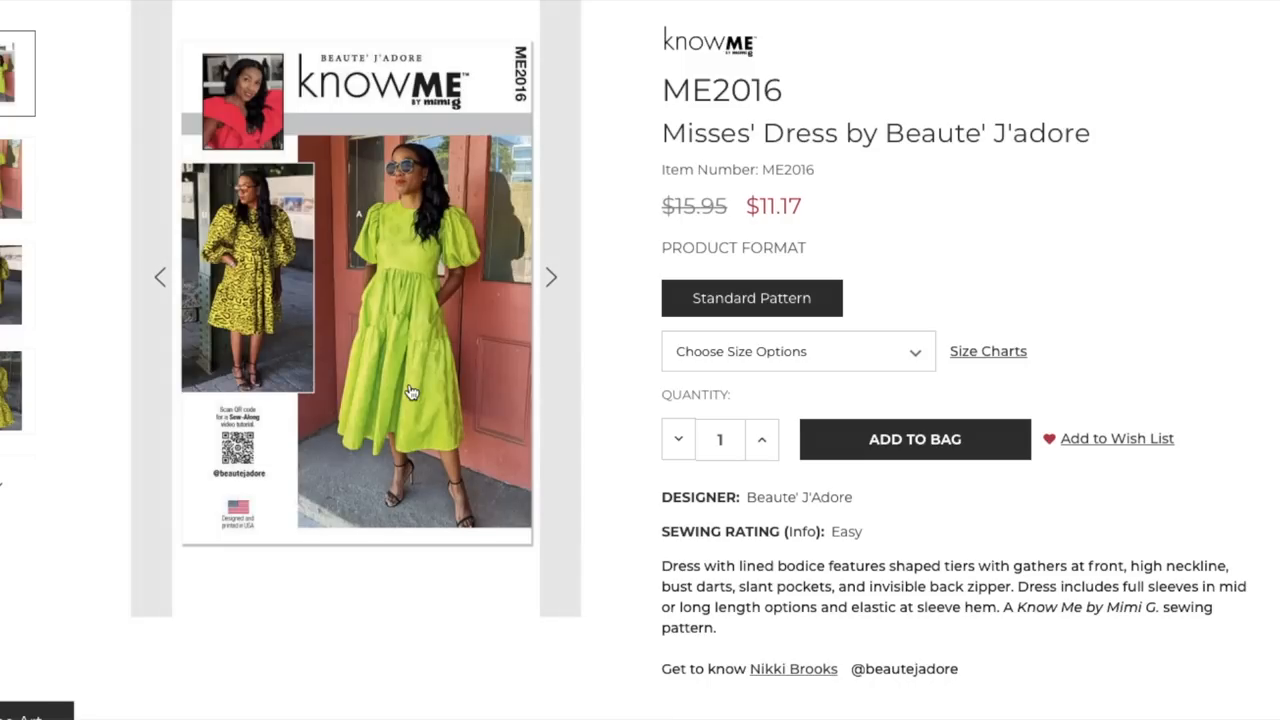
mouse_move(410, 392)
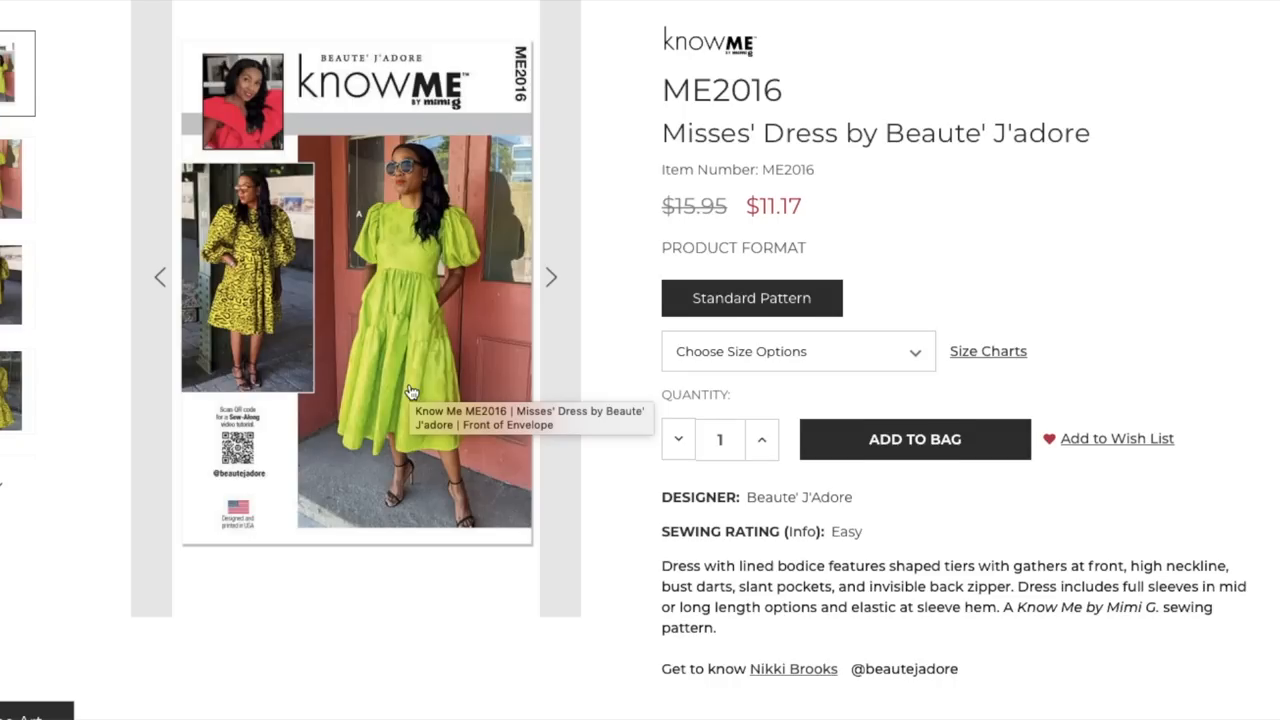
Step: Scroll the Know Me grid and open the ME2017 Men's Pullover Jacket and Pants page
scroll("down", 3)
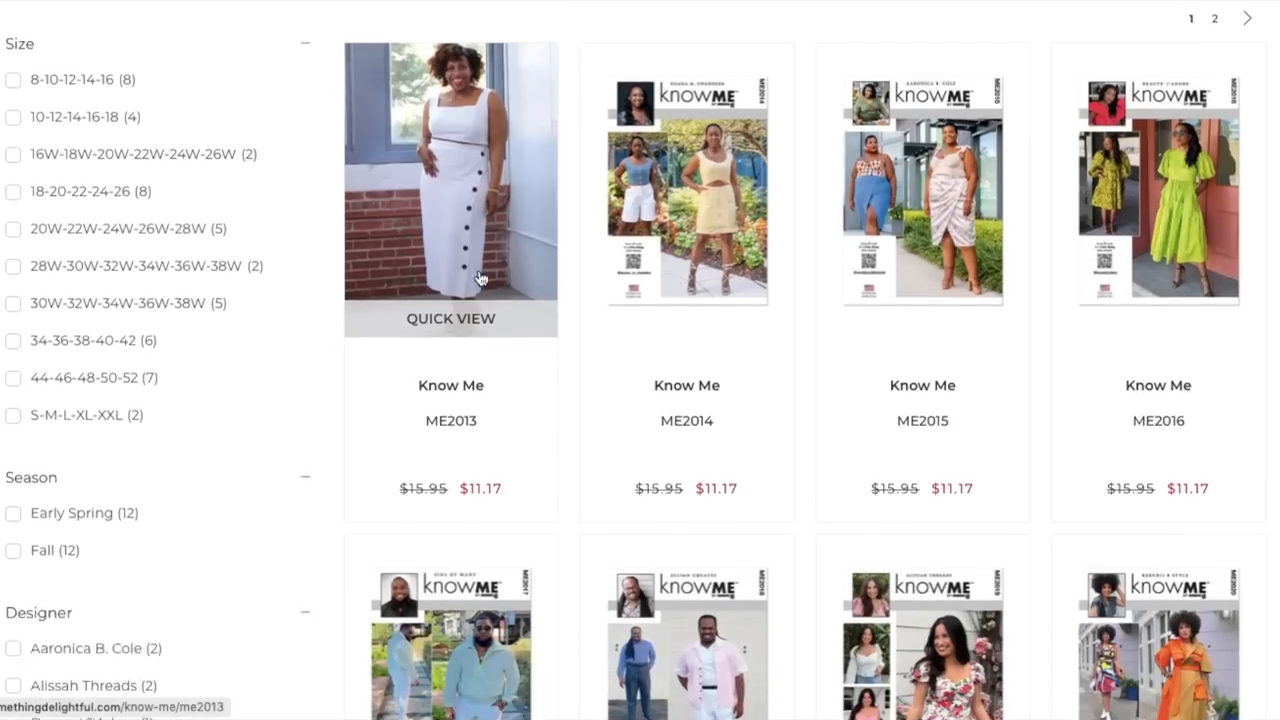
scroll("down", 3)
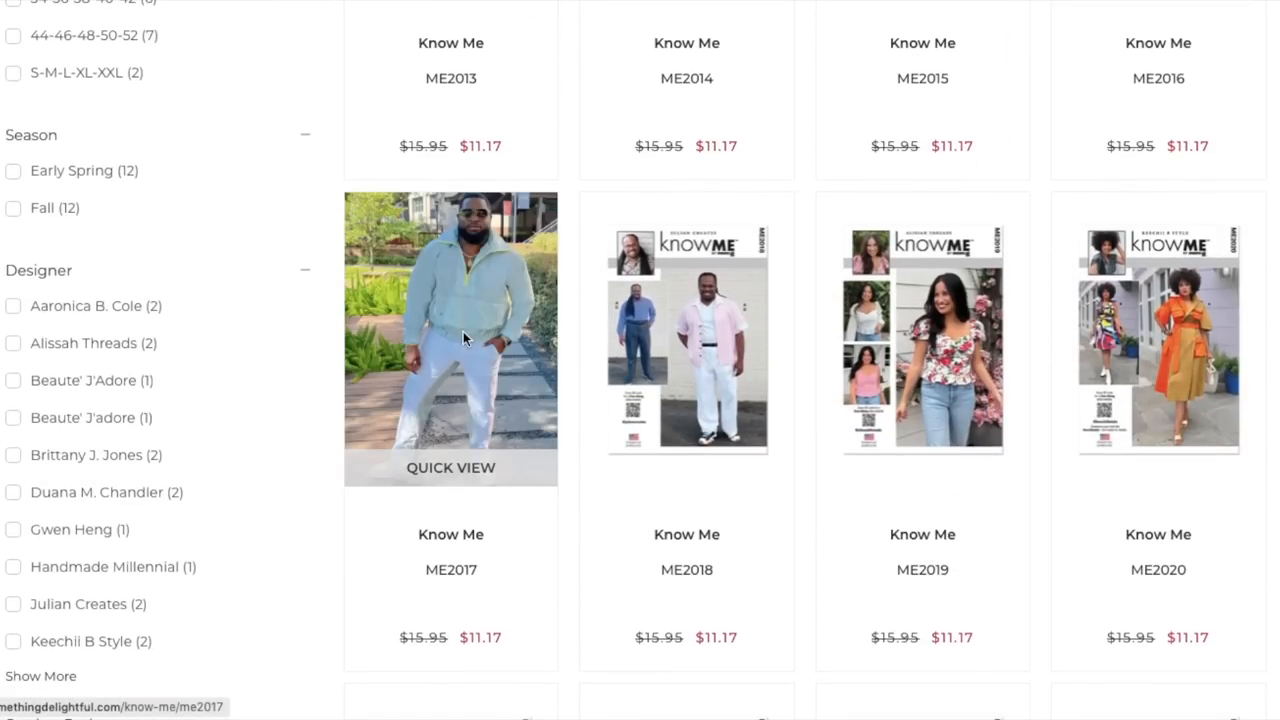
left_click(450, 338)
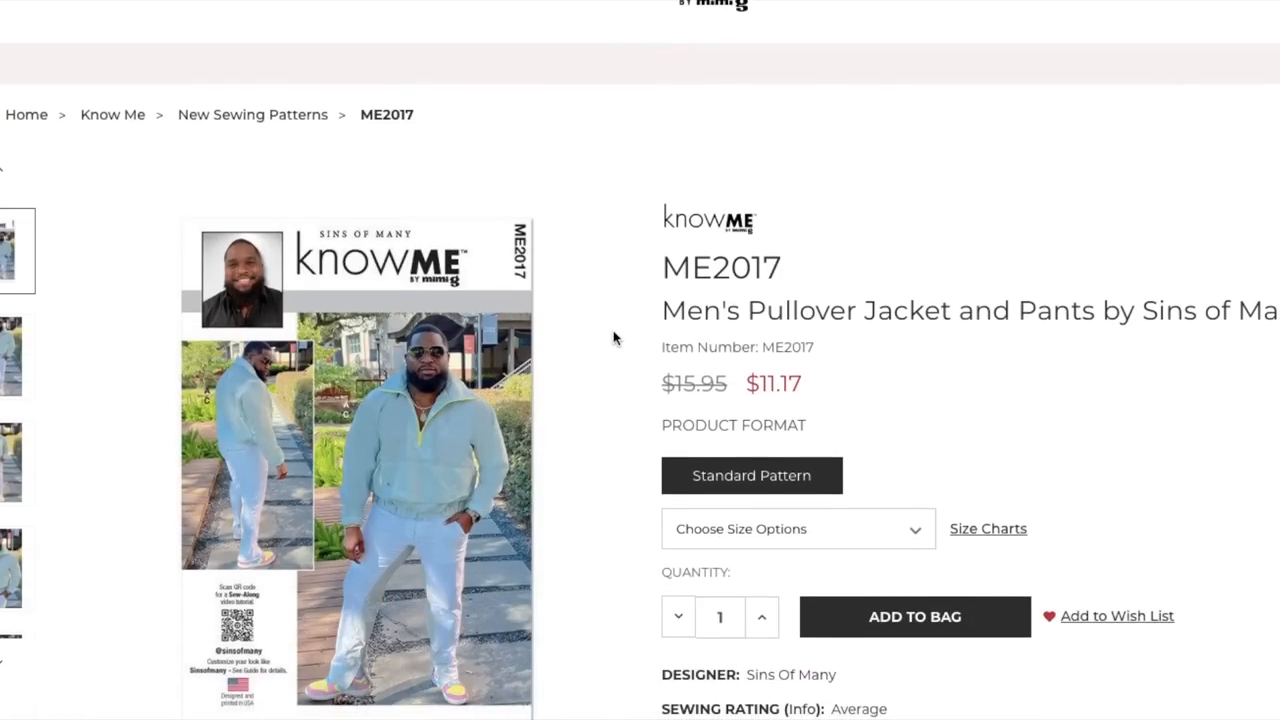
Step: Scroll to ME2017's average rating, designer Scorpio Uzuh and half-zip jacket description
scroll("down", 3)
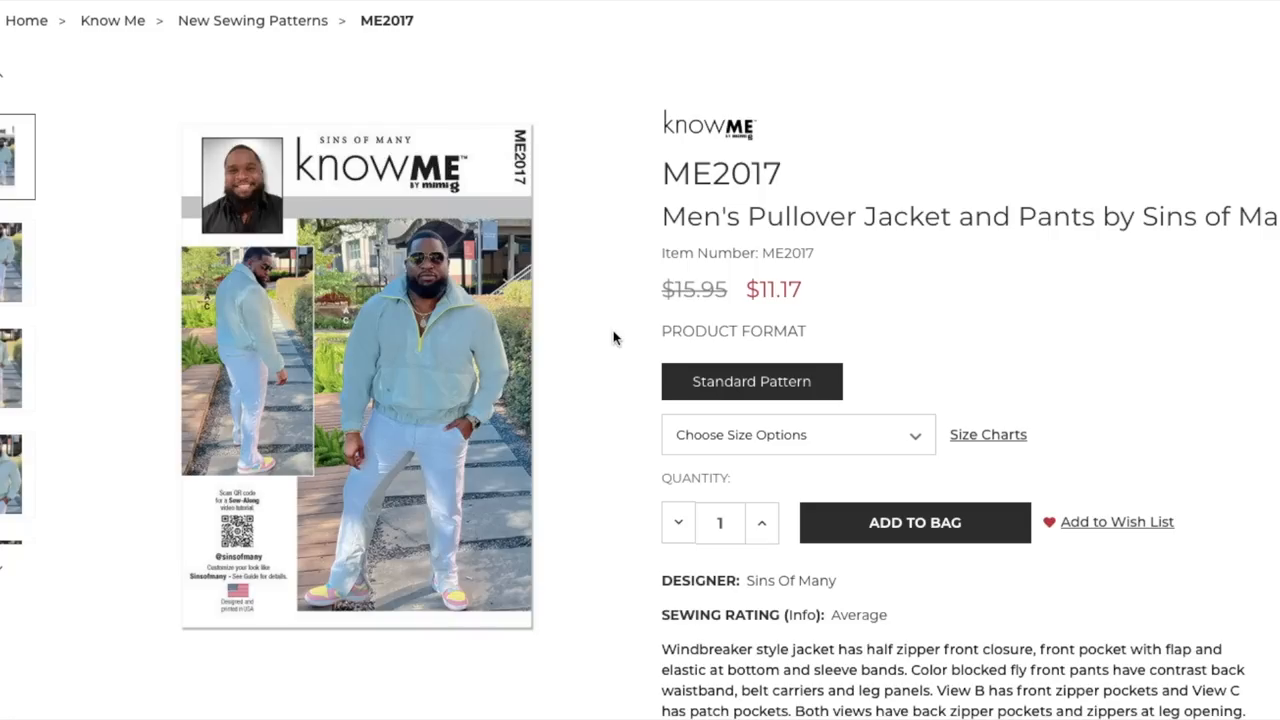
scroll("down", 3)
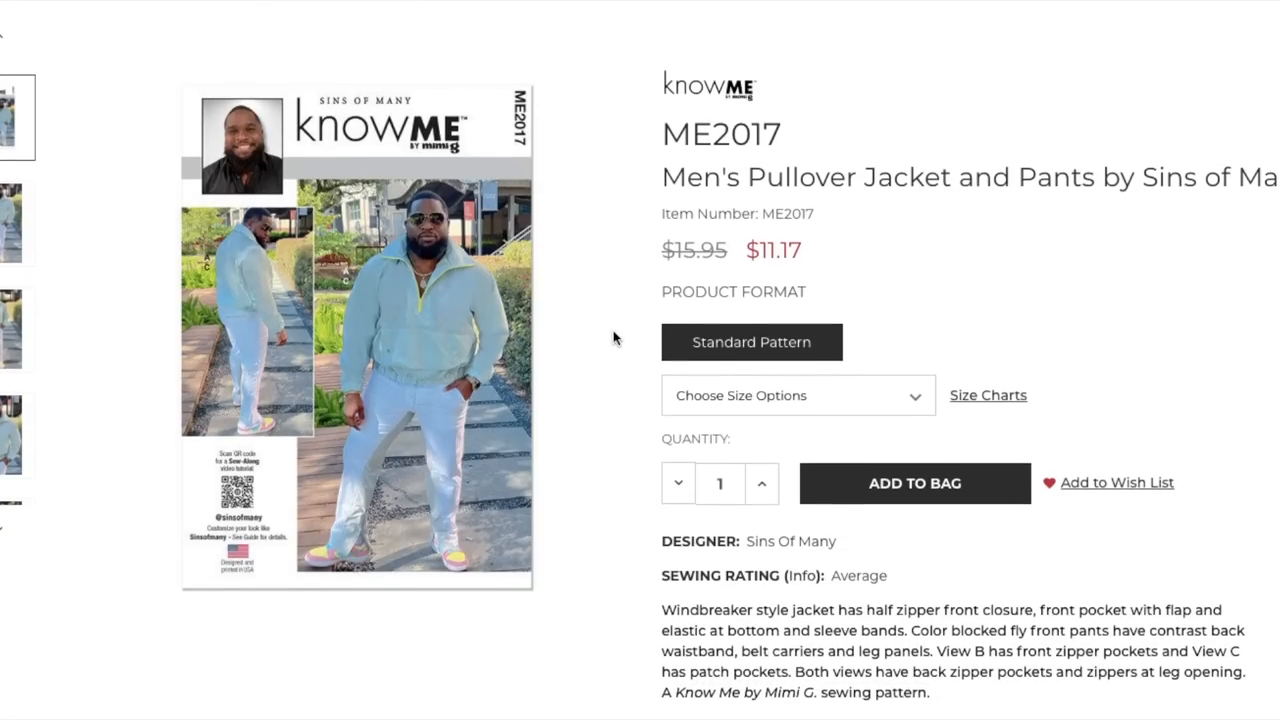
scroll("down", 3)
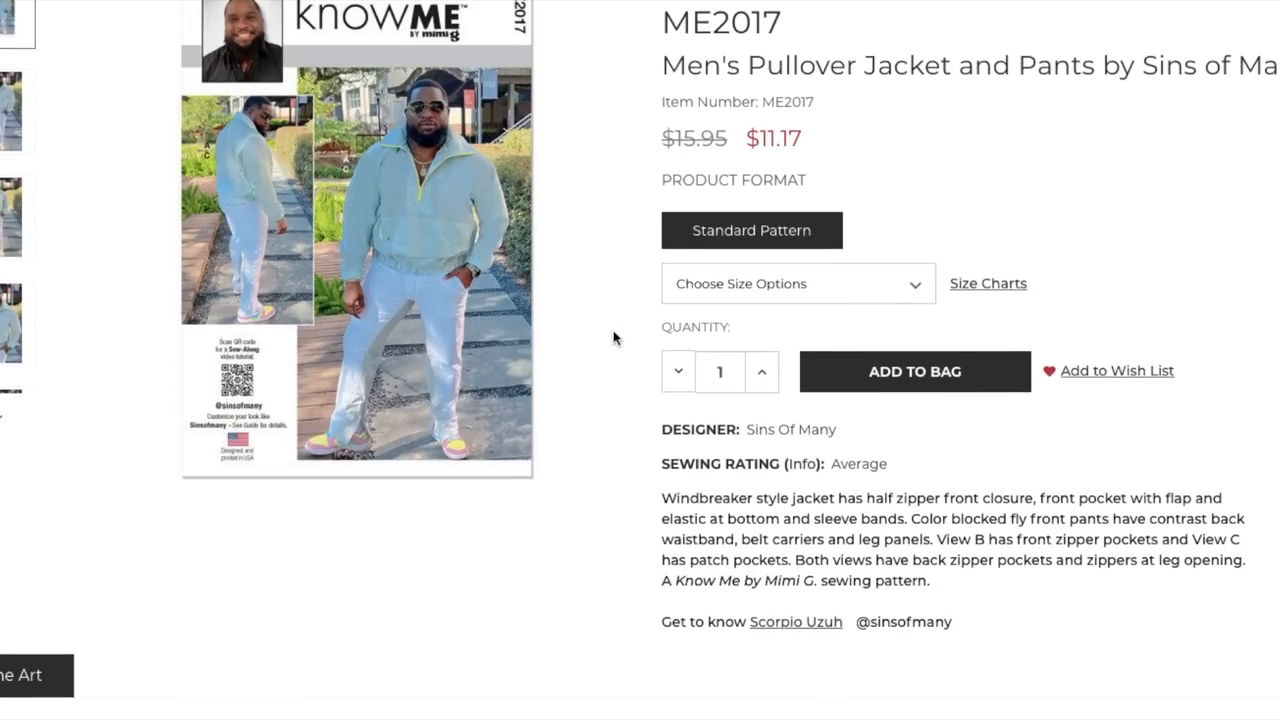
mouse_move(758, 641)
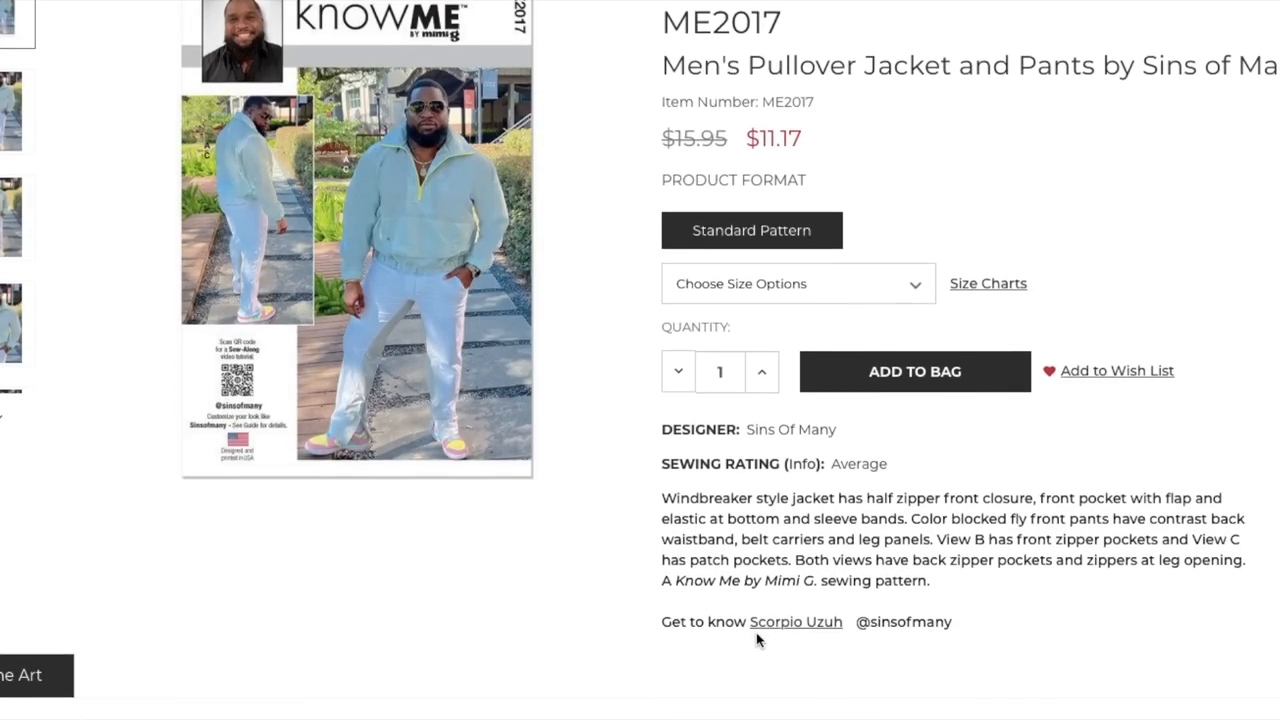
mouse_move(647, 429)
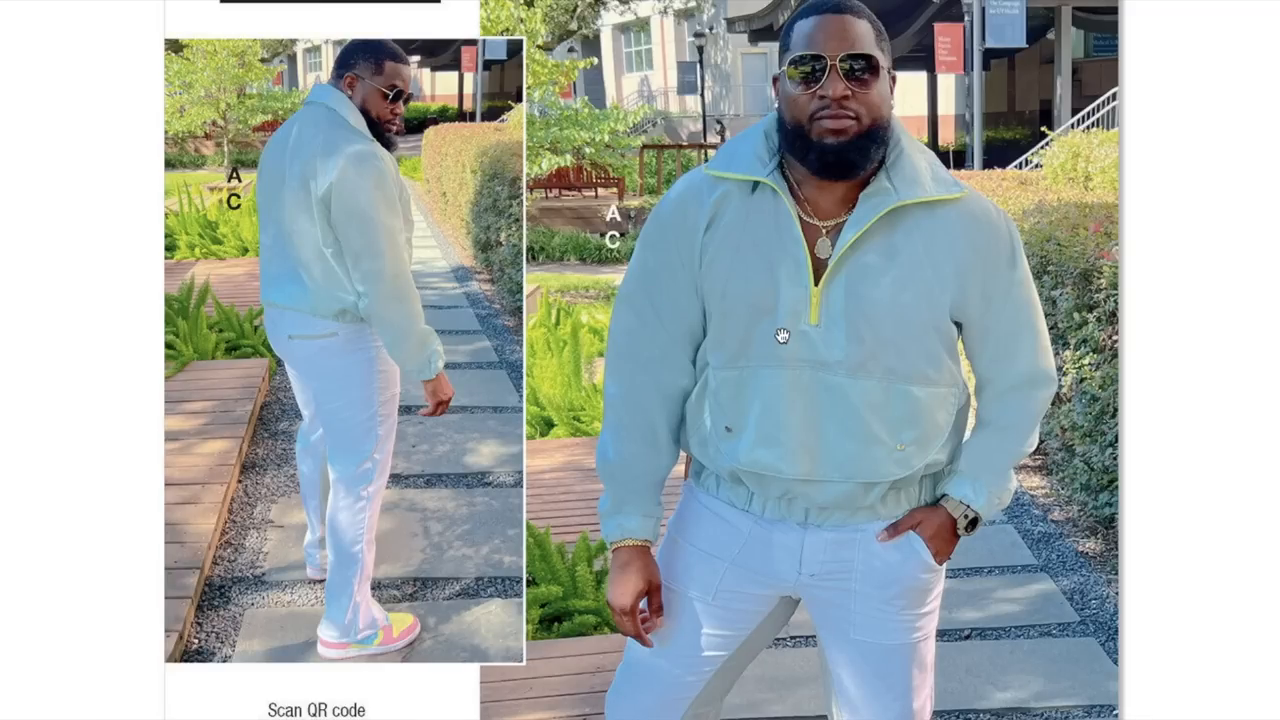
mouse_move(860, 237)
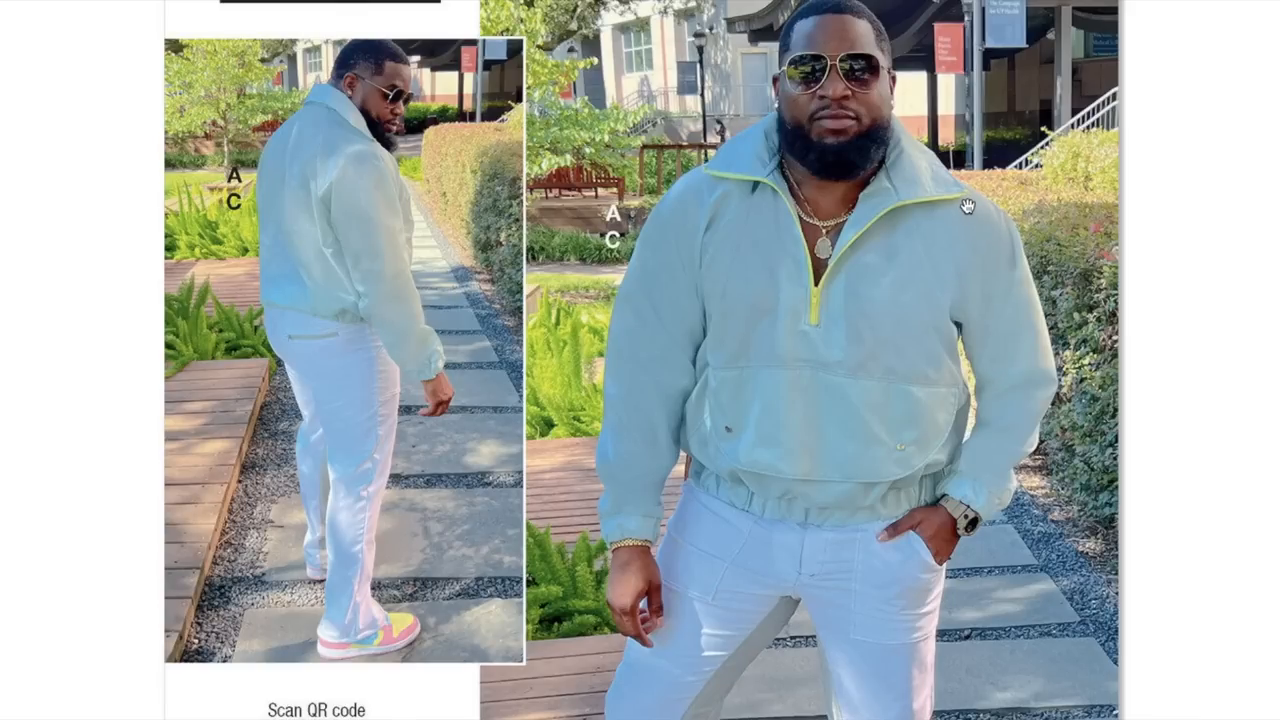
Step: Scroll the enlarged ME2017 images down to the half-zip jacket and pants line drawings
scroll("down", 3)
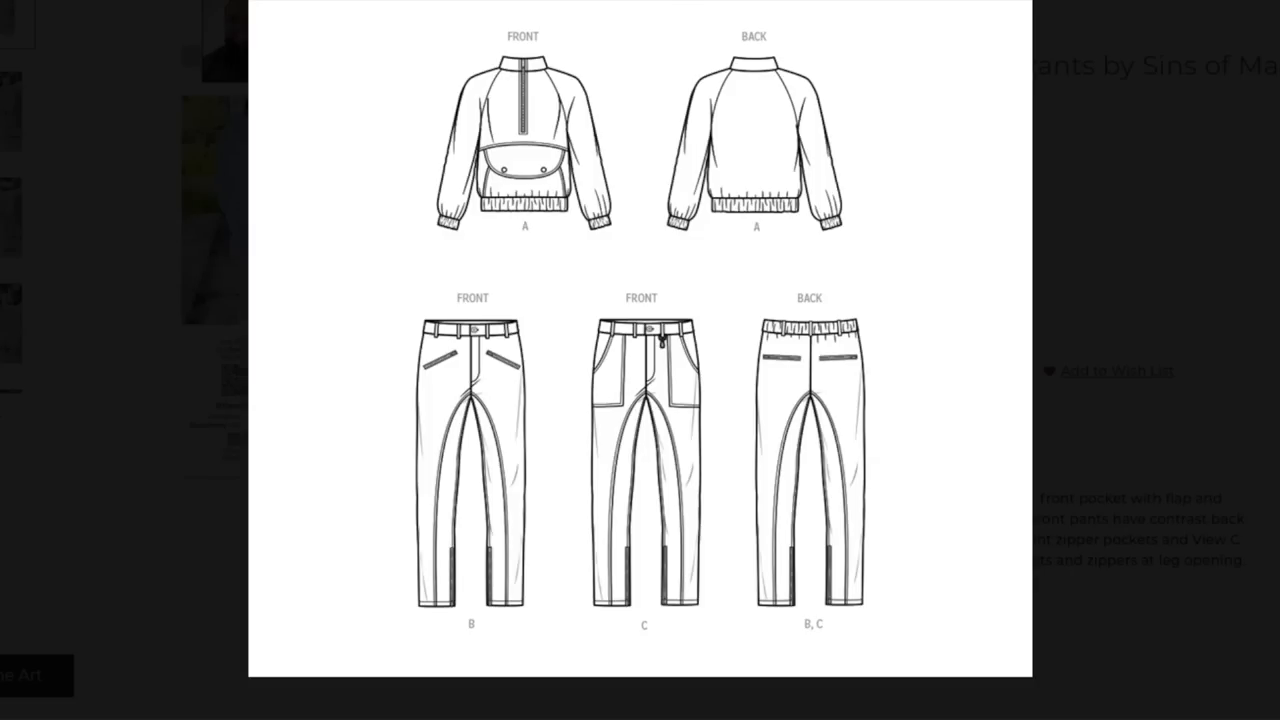
mouse_move(827, 428)
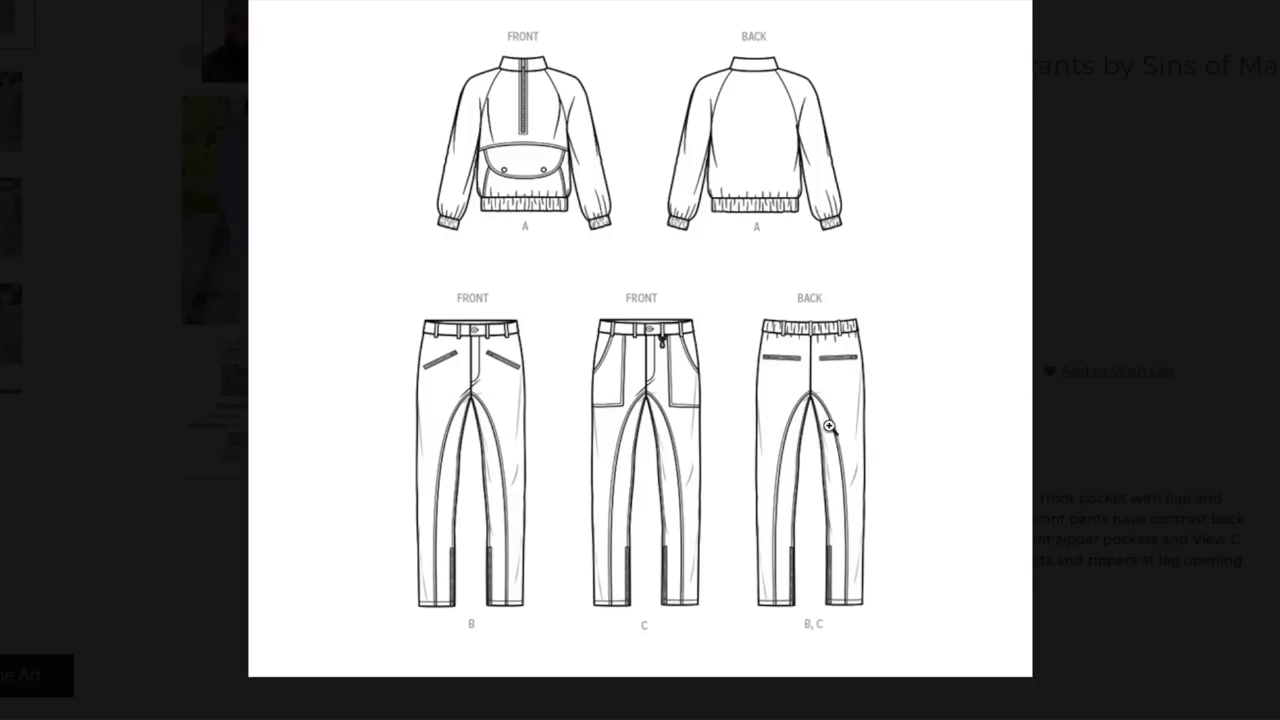
mouse_move(785, 457)
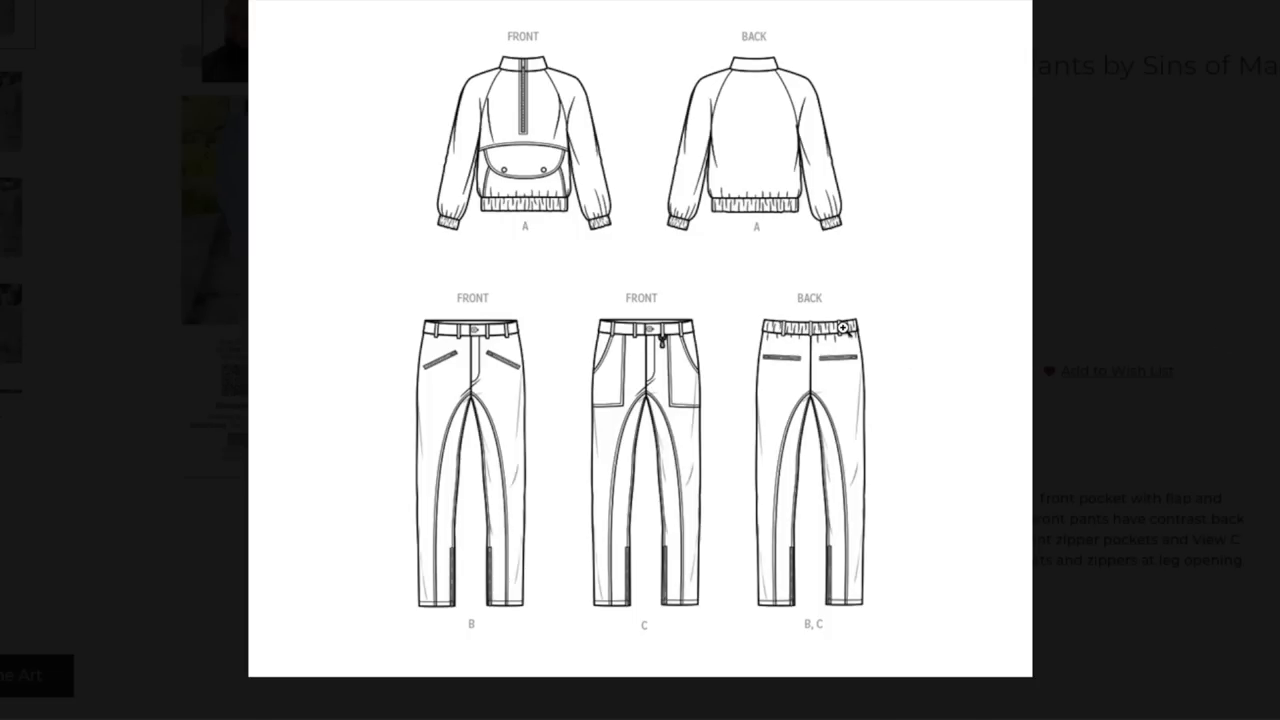
mouse_move(663, 347)
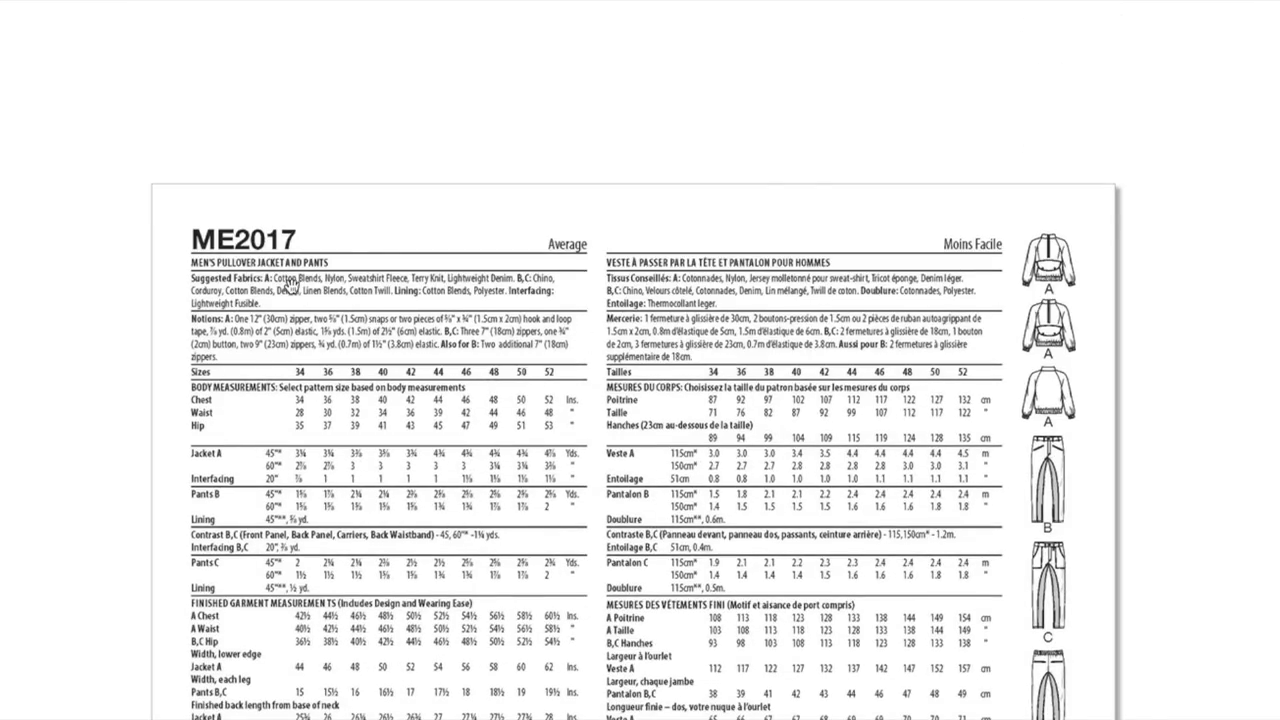
mouse_move(393, 277)
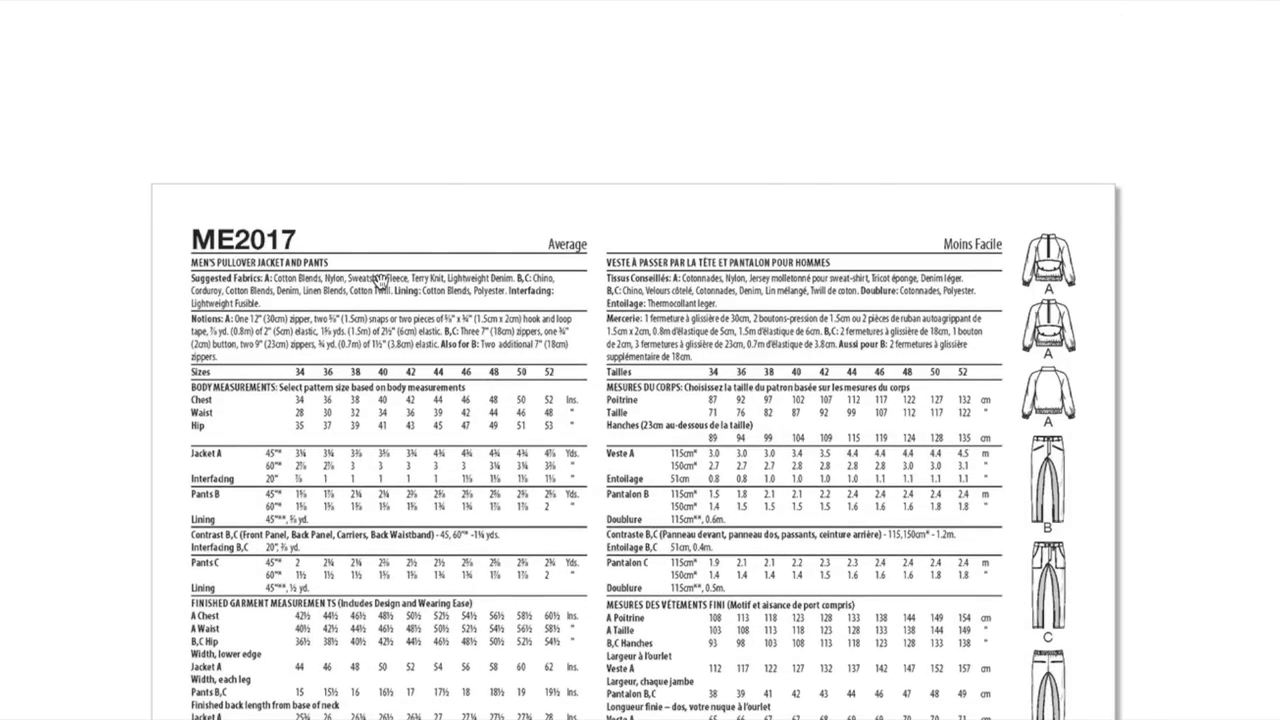
mouse_move(450, 276)
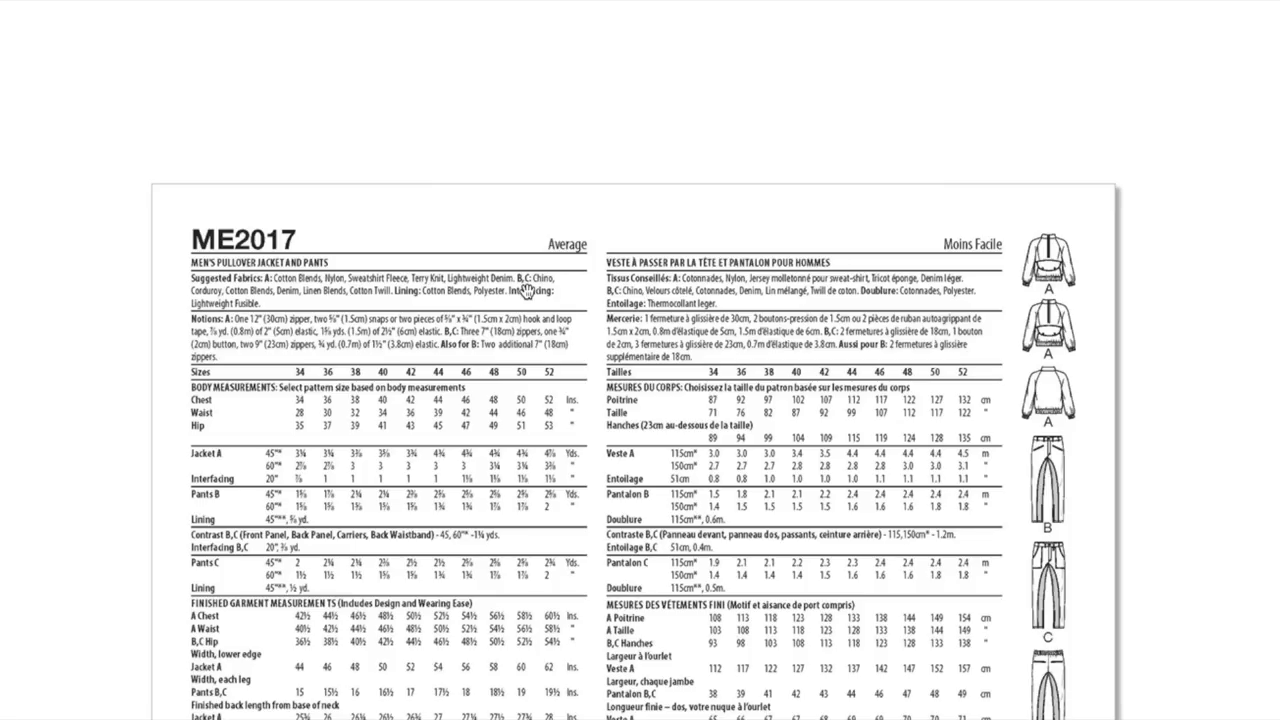
mouse_move(524, 285)
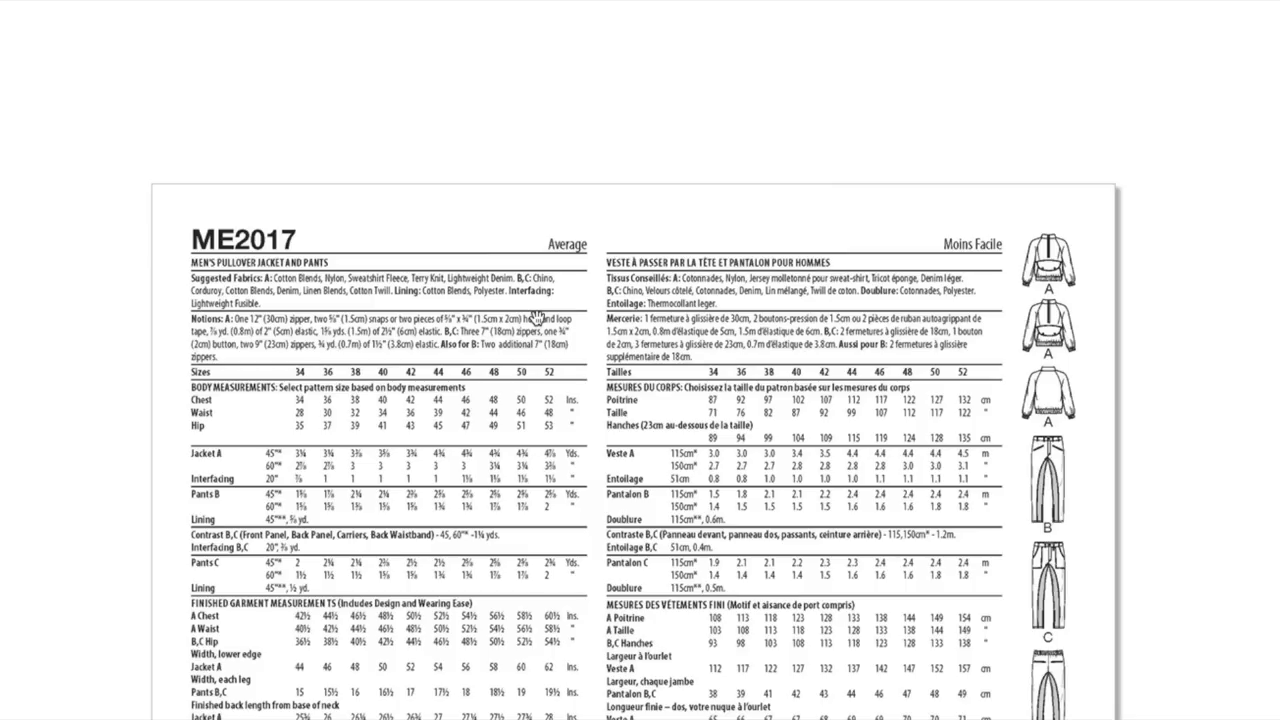
mouse_move(285, 327)
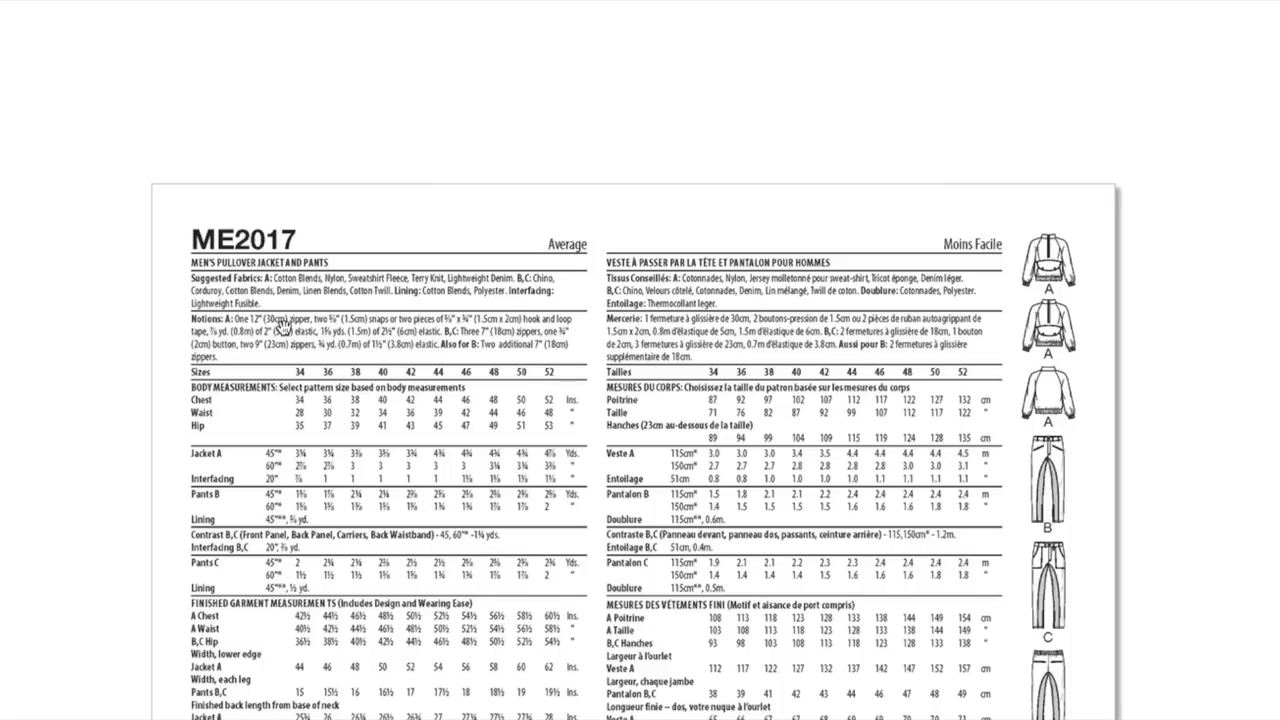
mouse_move(384, 330)
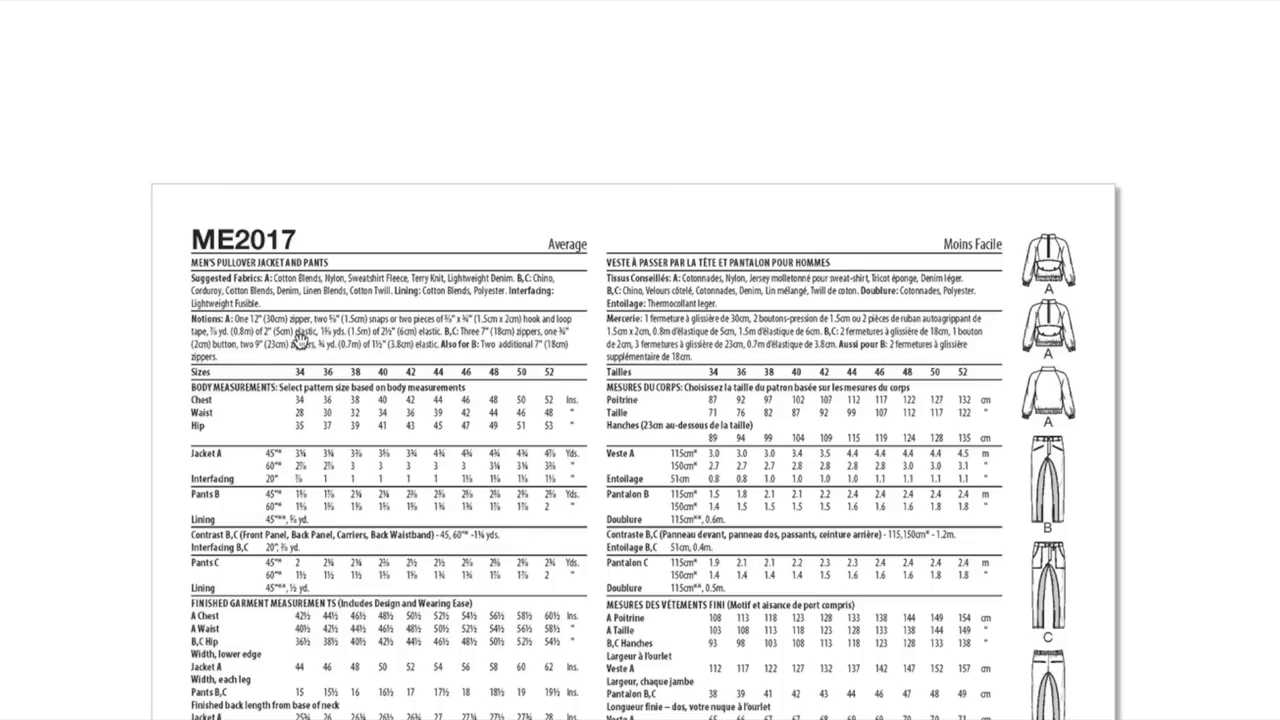
mouse_move(414, 341)
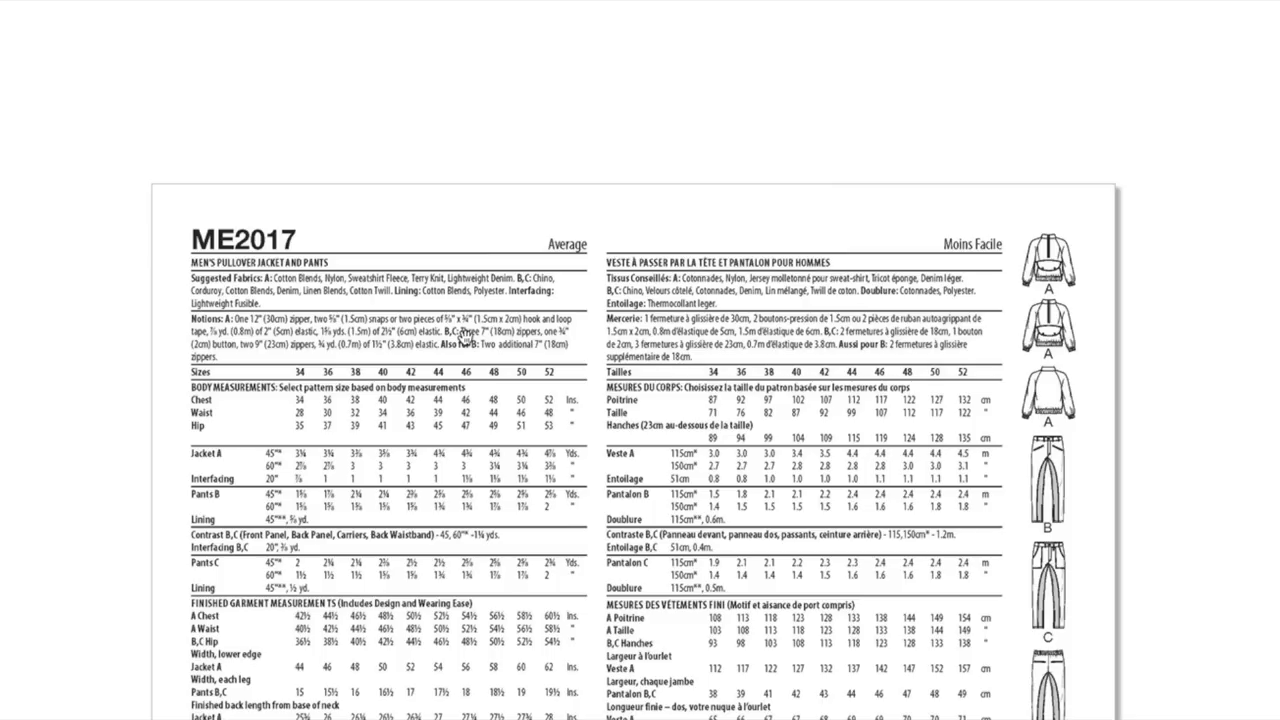
mouse_move(462, 323)
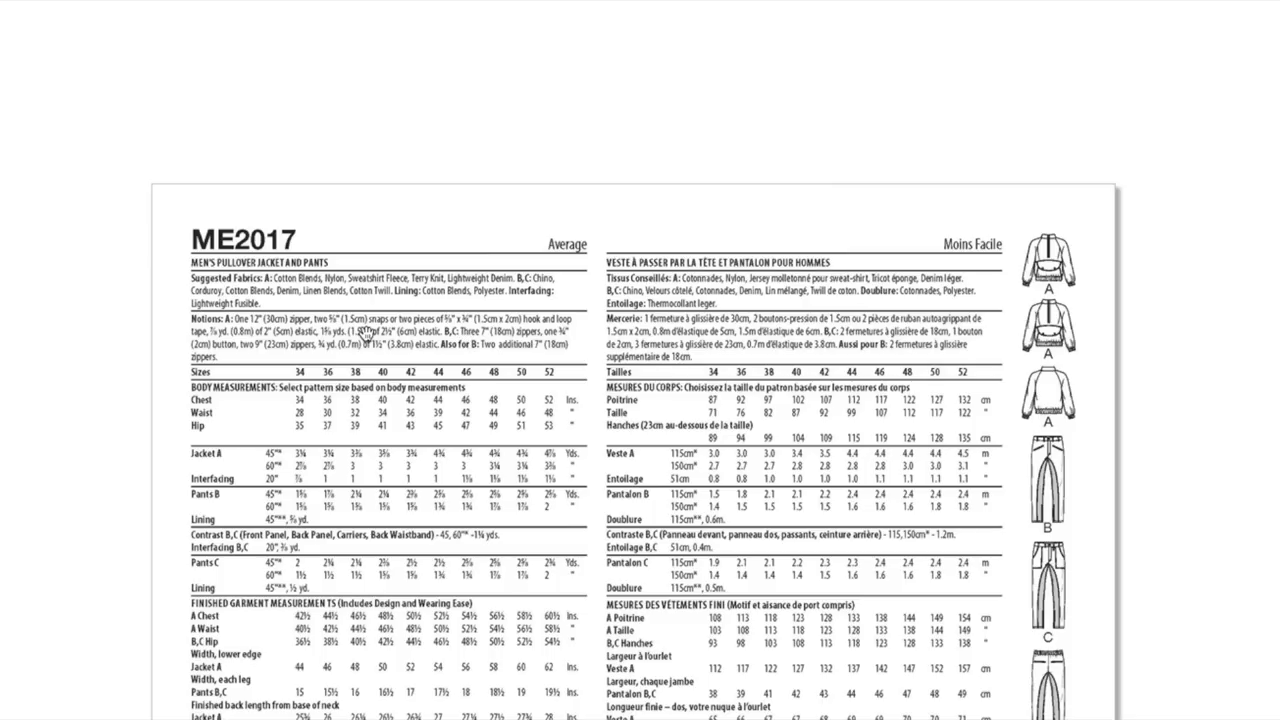
mouse_move(383, 350)
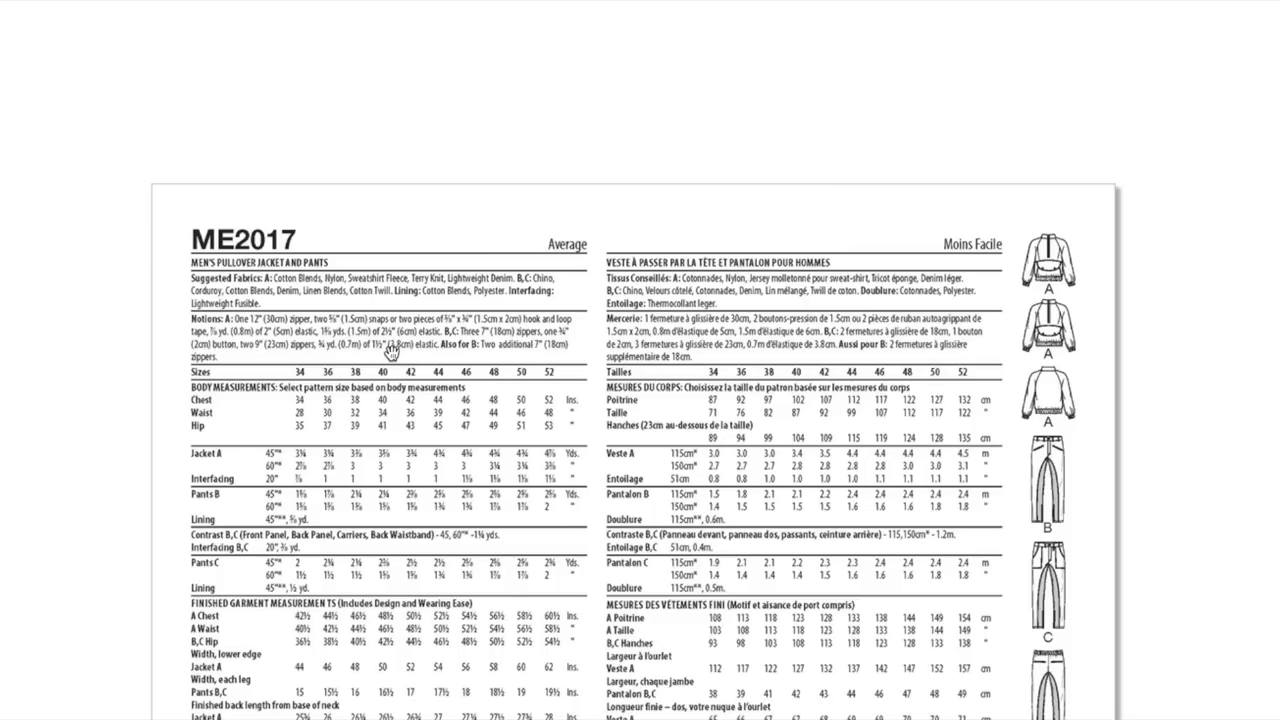
Step: Scroll the Know Me listing down to patterns ME2013 through ME2020
scroll("down", 3)
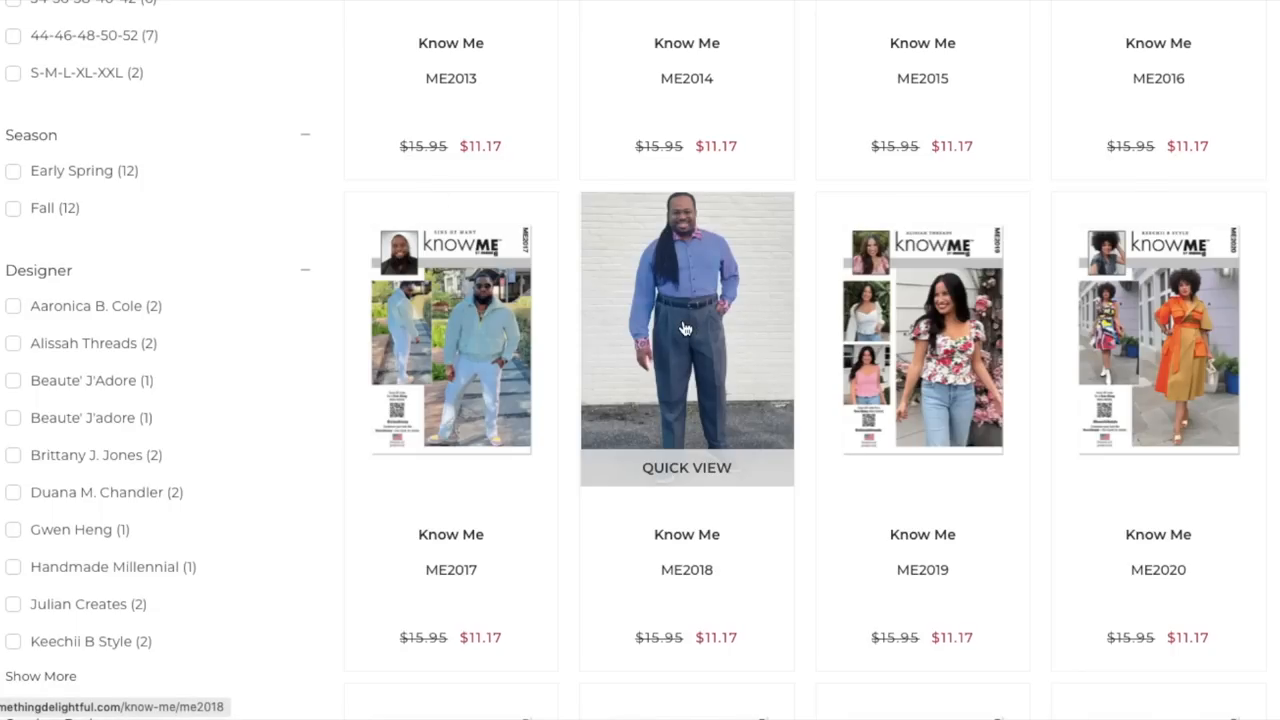
Step: Open the ME2018 page and enlarge Julian Creates' pink shirt and white pants photo
left_click(686, 338)
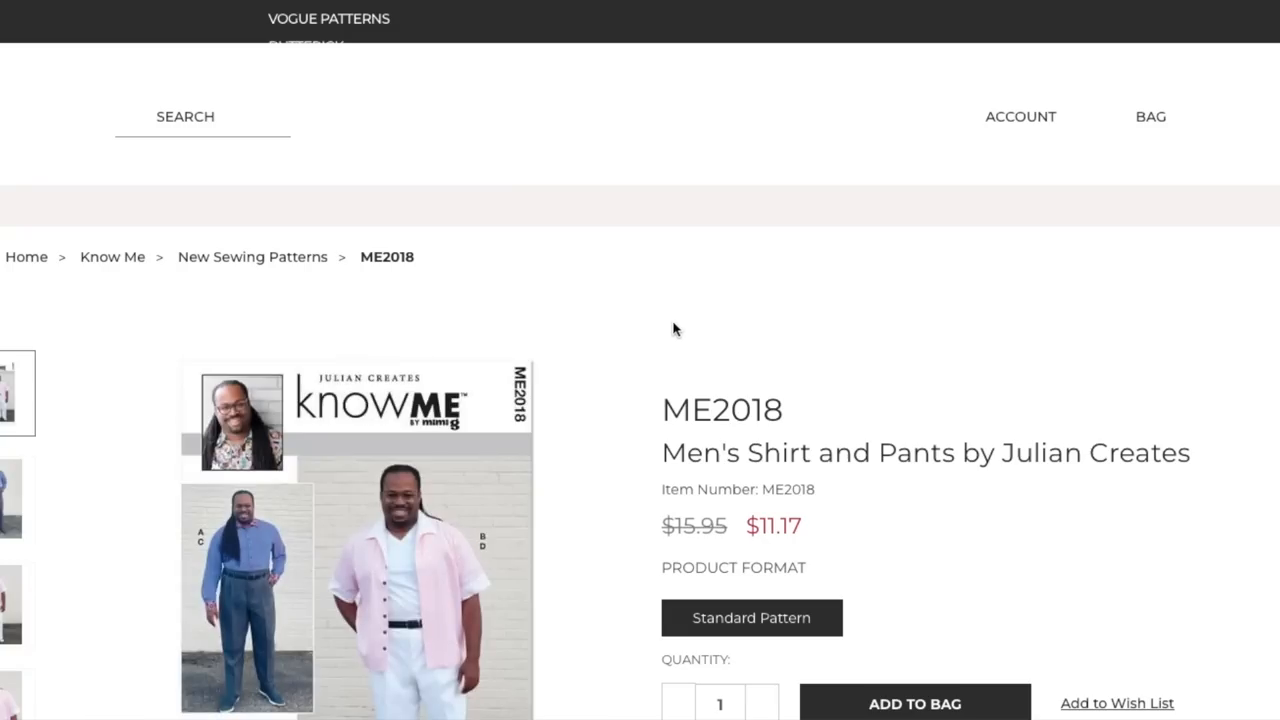
scroll("down", 3)
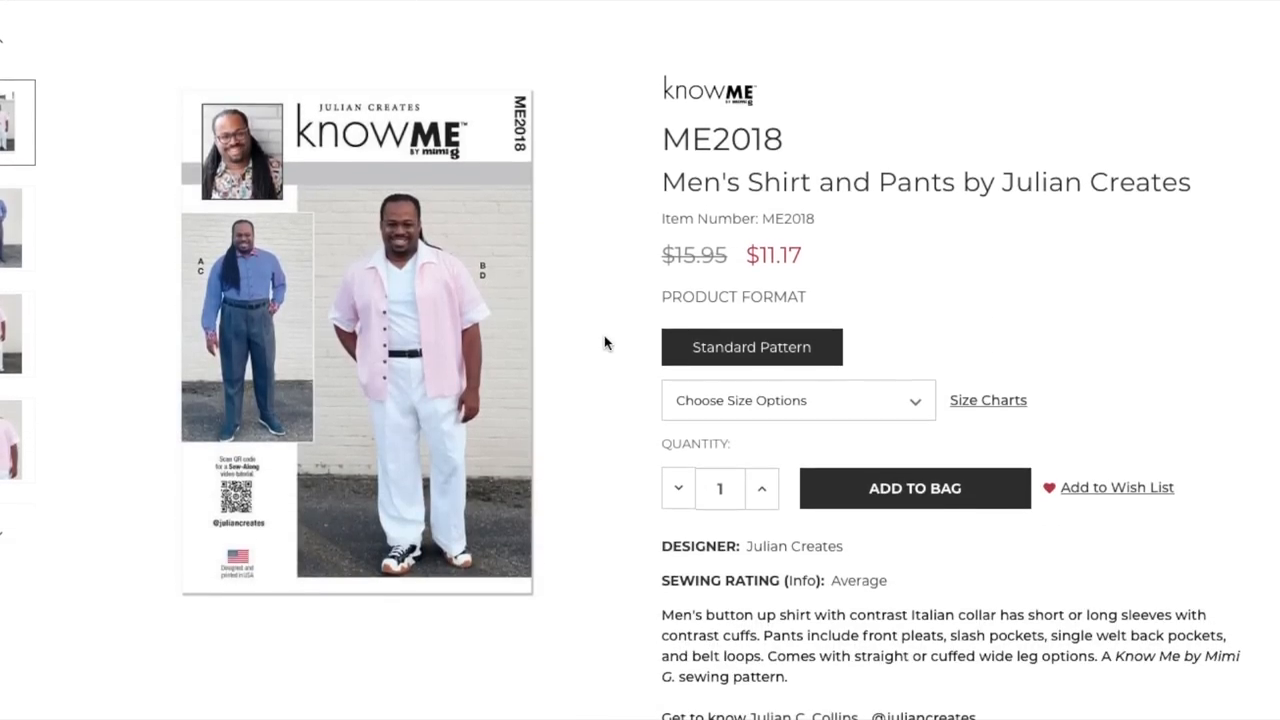
scroll("down", 3)
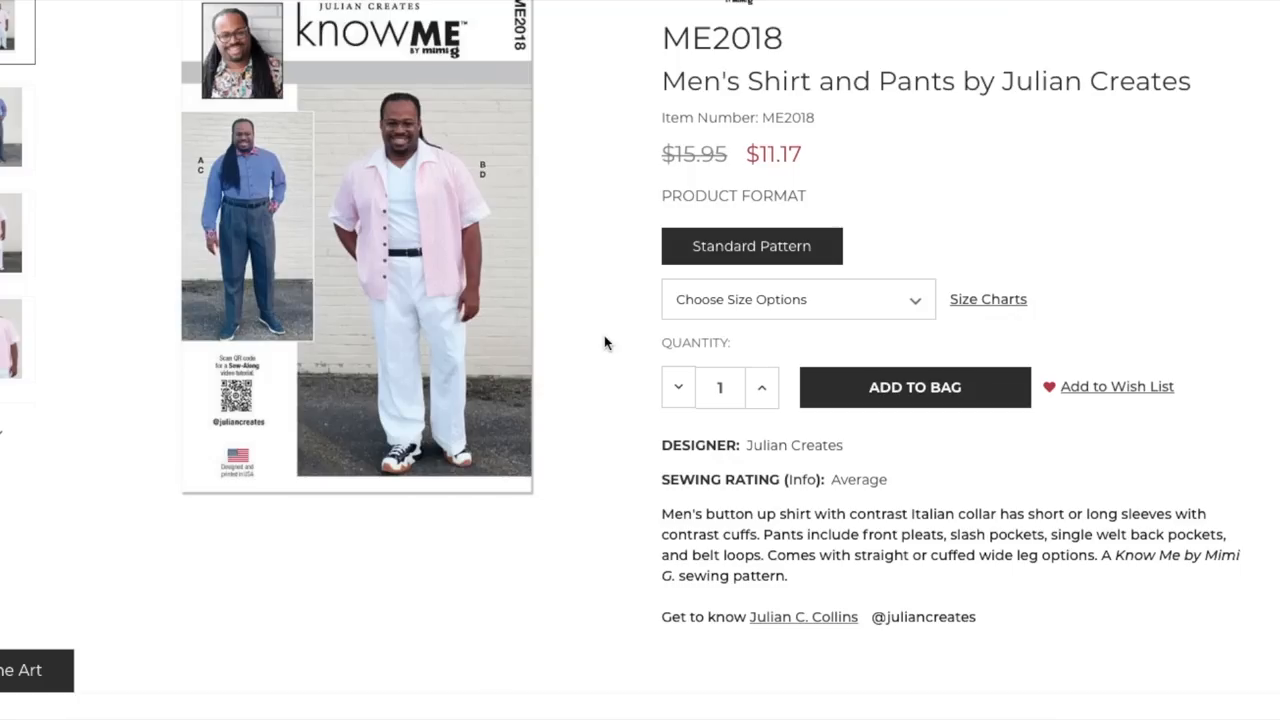
mouse_move(351, 298)
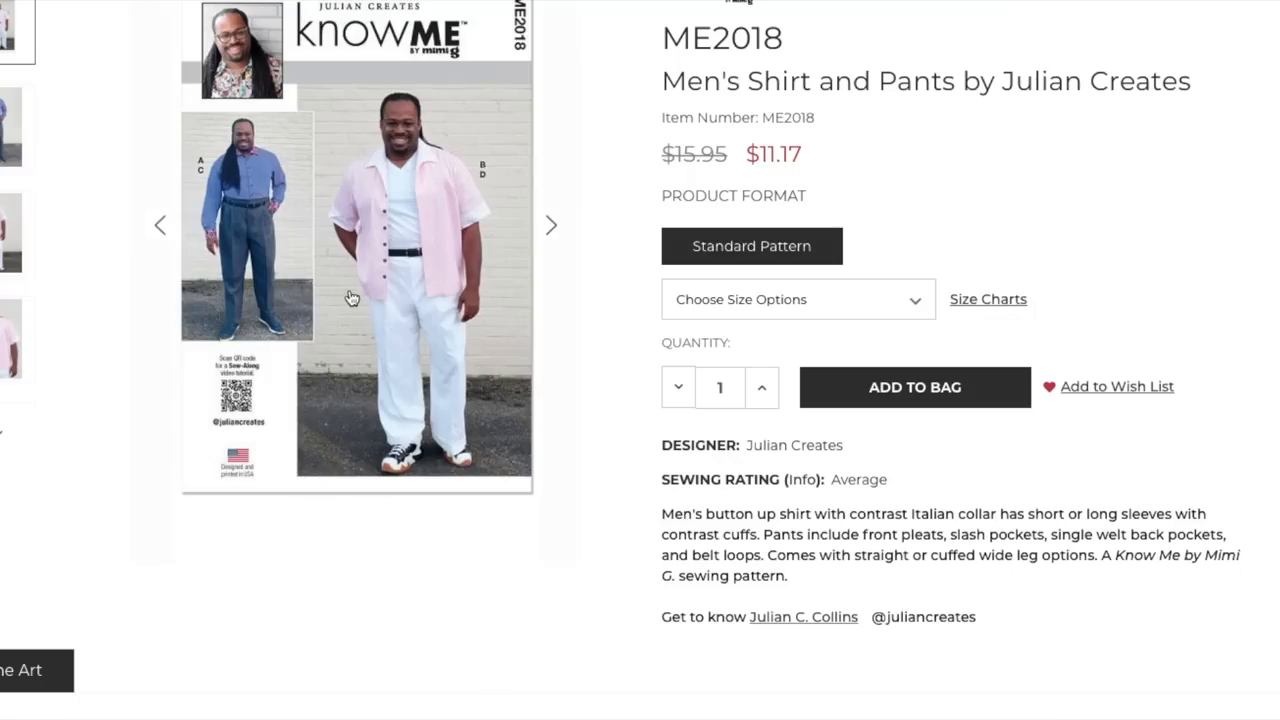
left_click(352, 290)
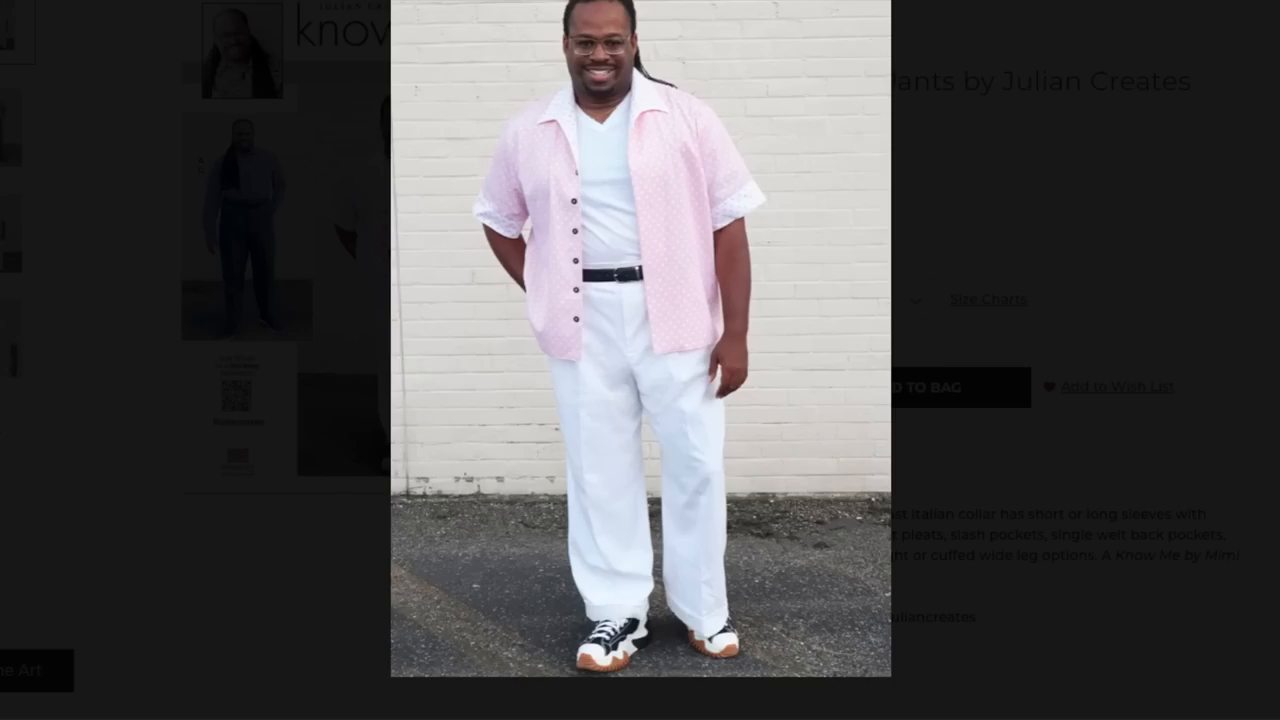
mouse_move(666, 469)
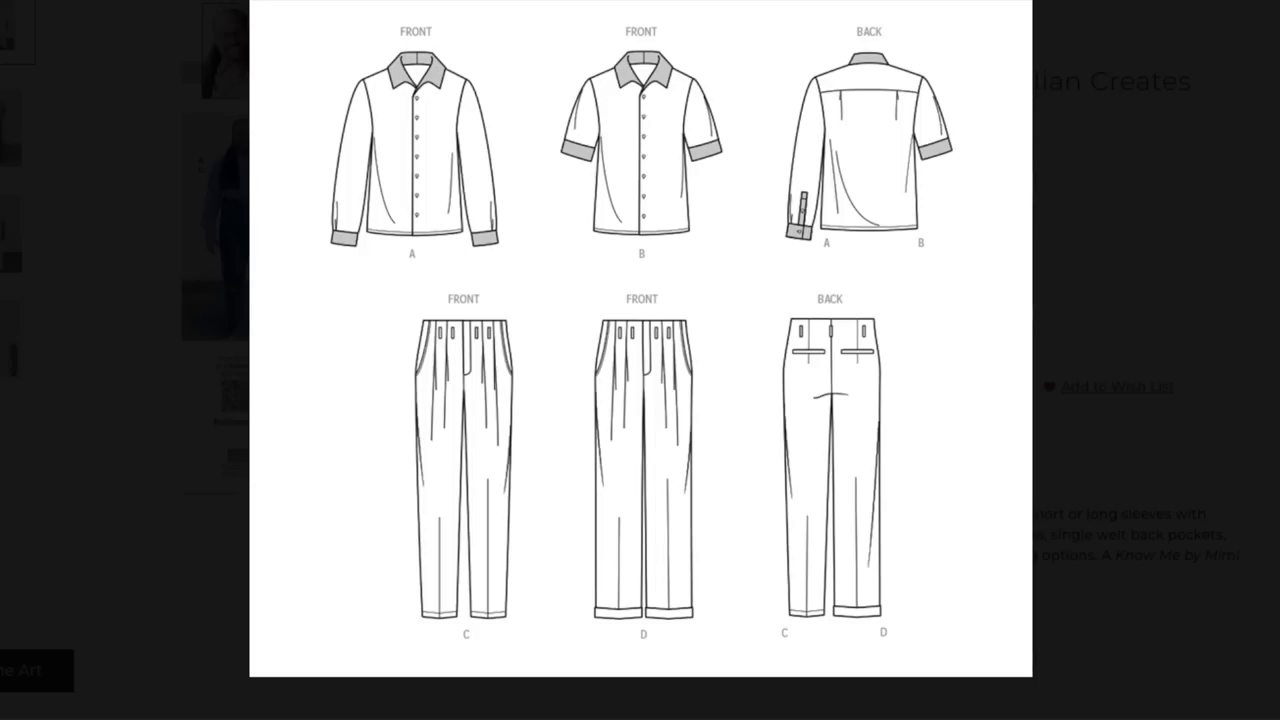
mouse_move(720, 137)
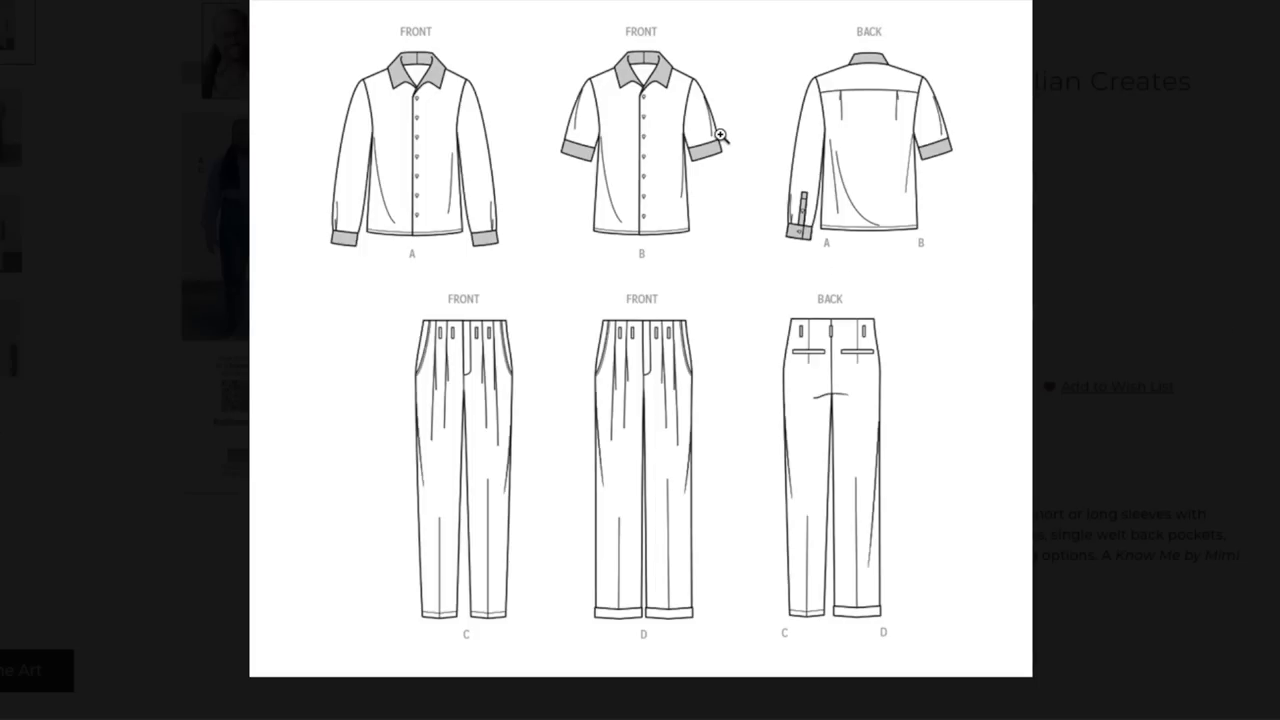
mouse_move(703, 160)
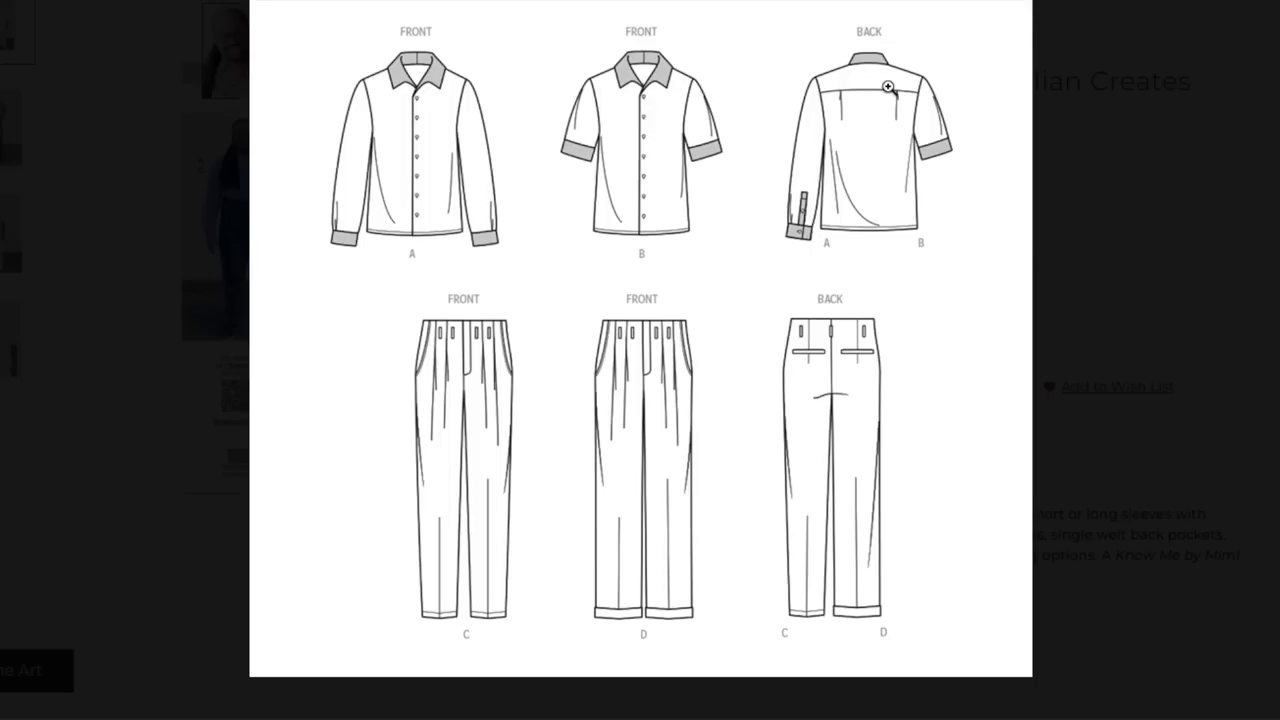
mouse_move(874, 100)
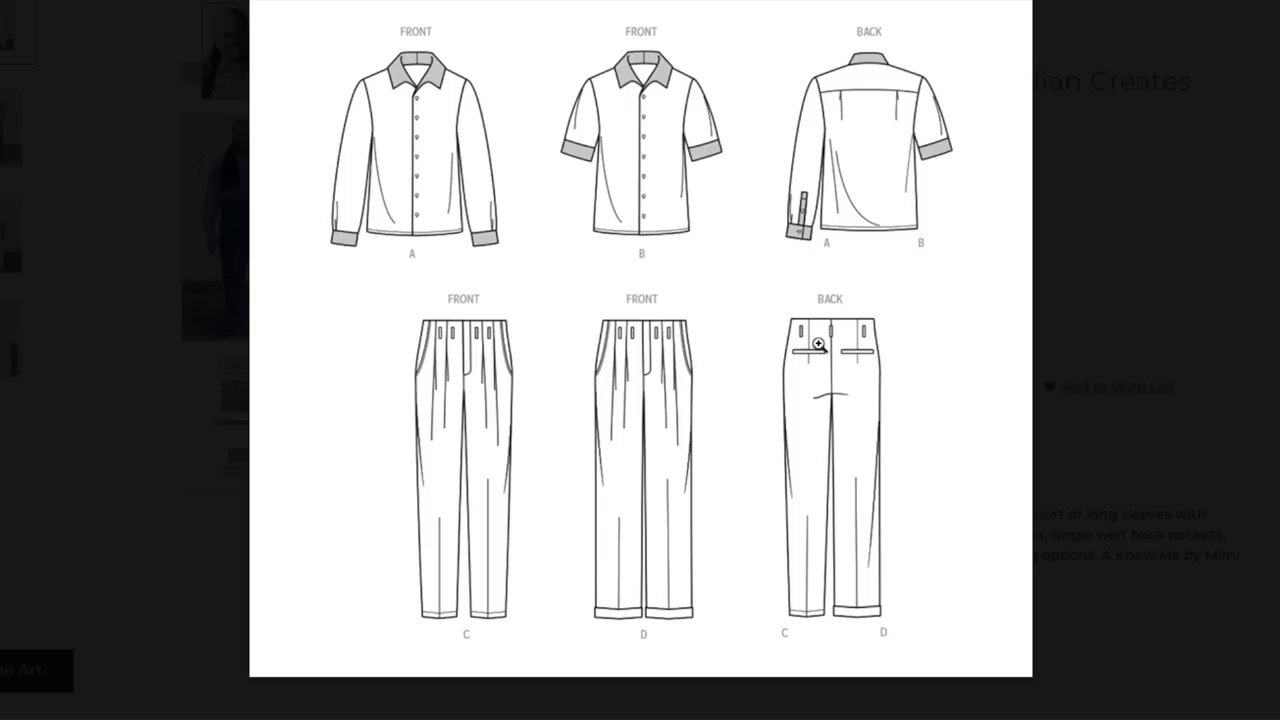
mouse_move(764, 364)
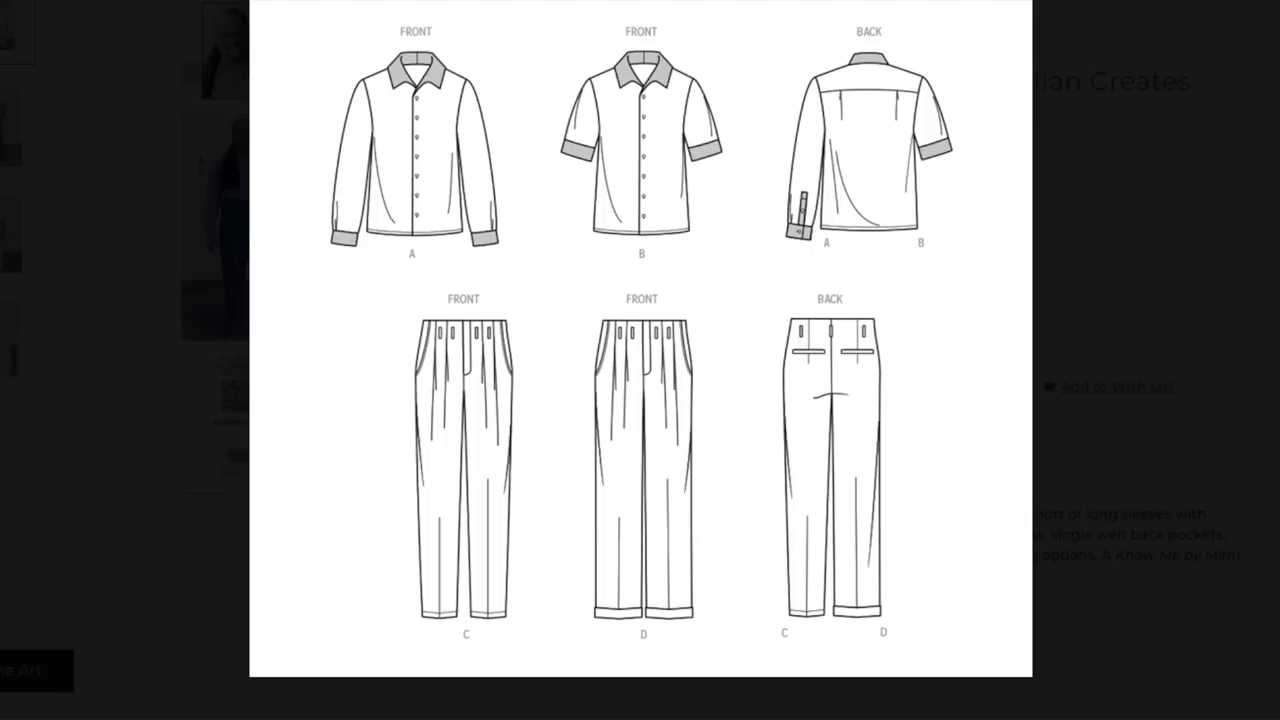
mouse_move(855, 351)
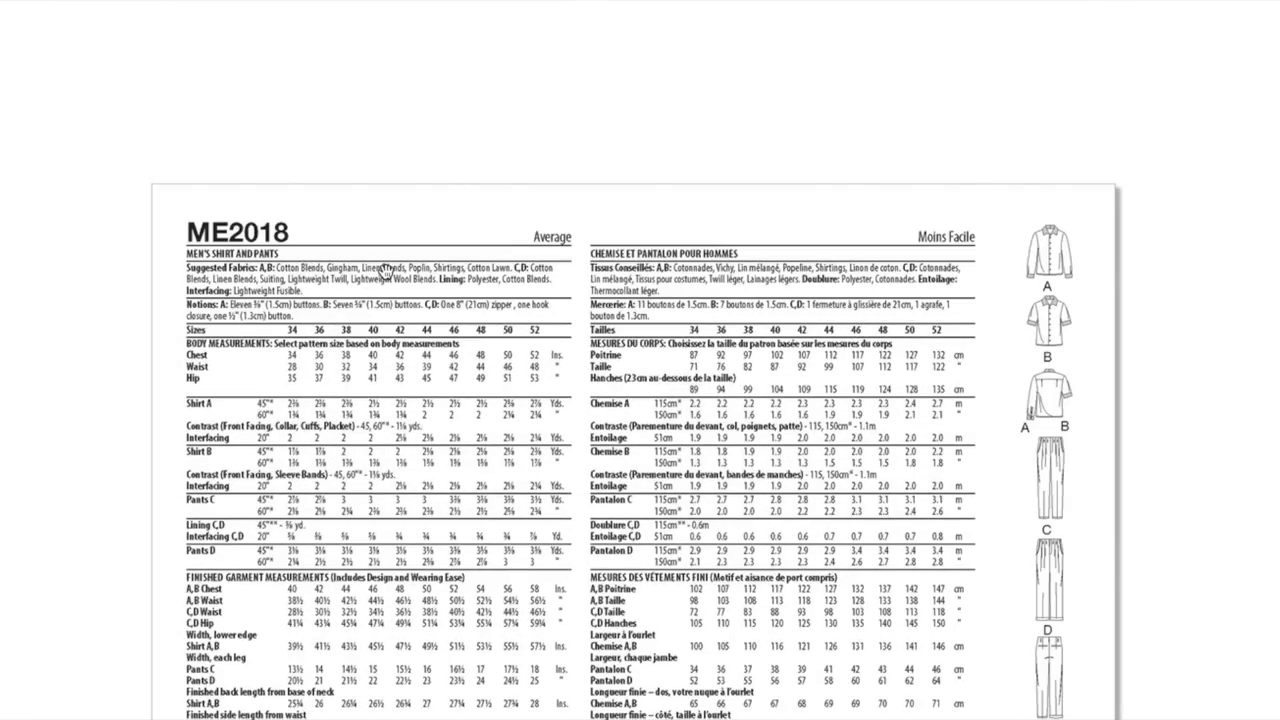
mouse_move(495, 265)
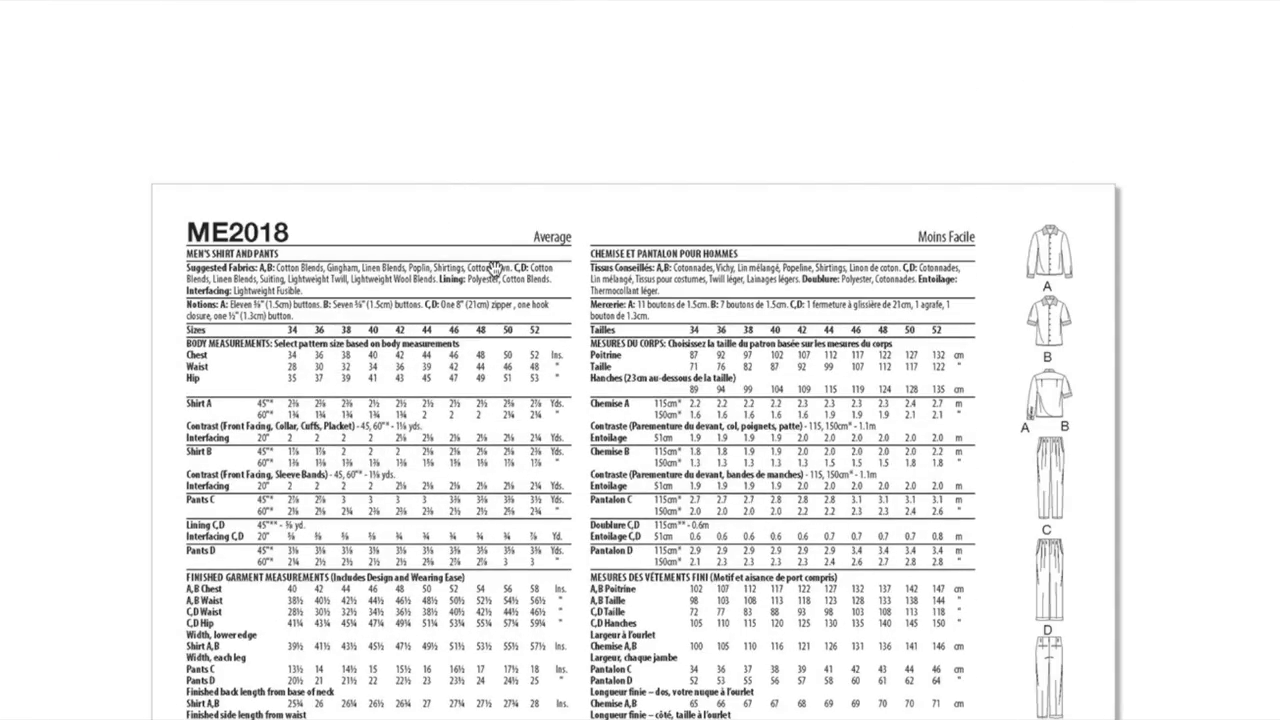
mouse_move(527, 268)
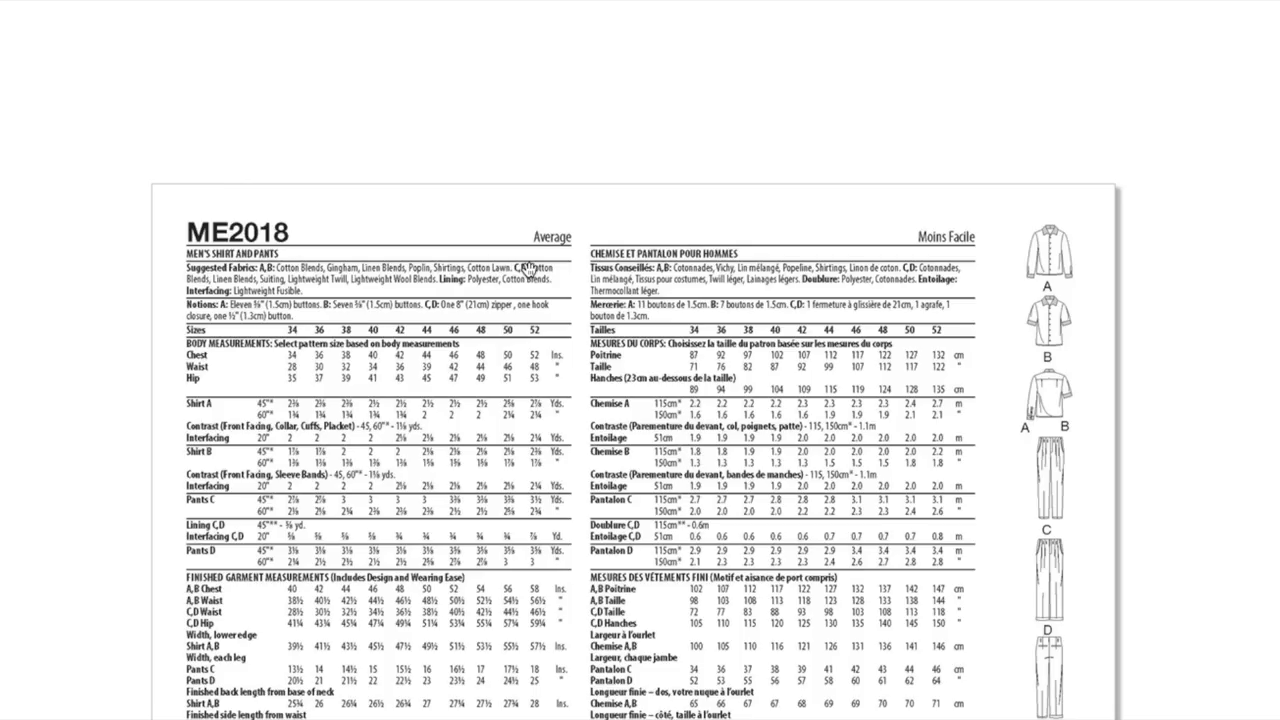
mouse_move(532, 268)
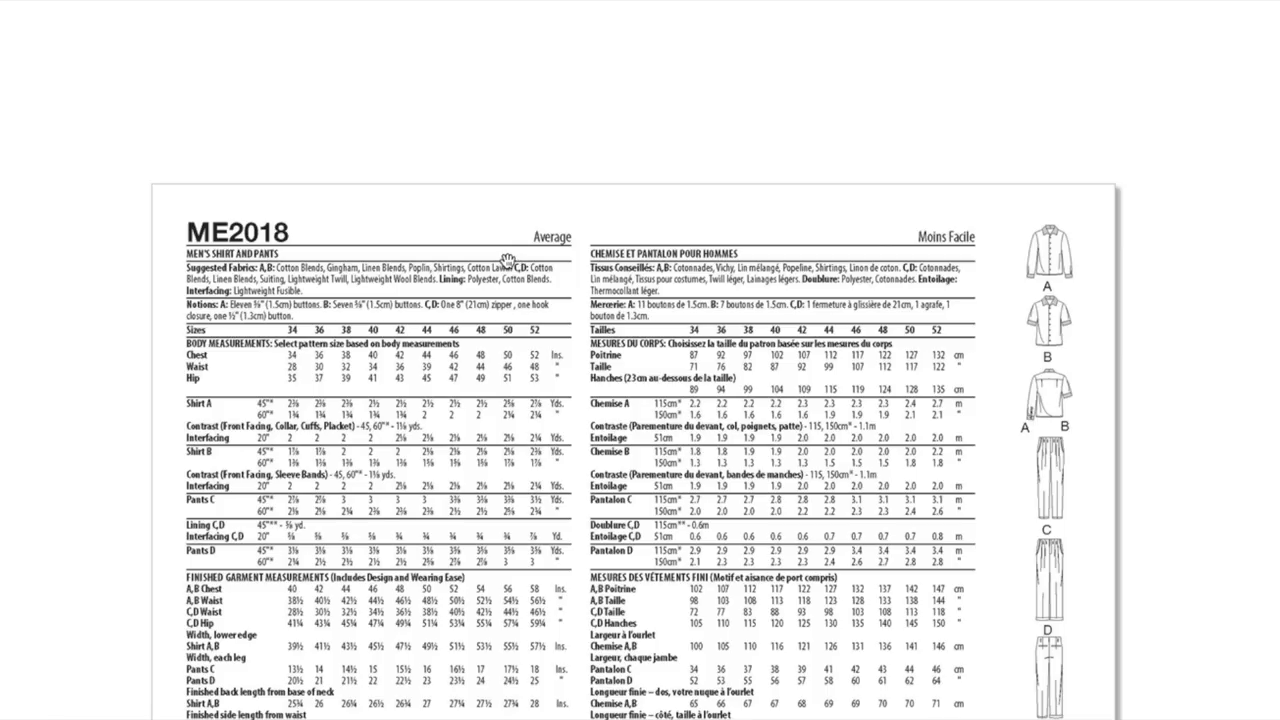
mouse_move(527, 234)
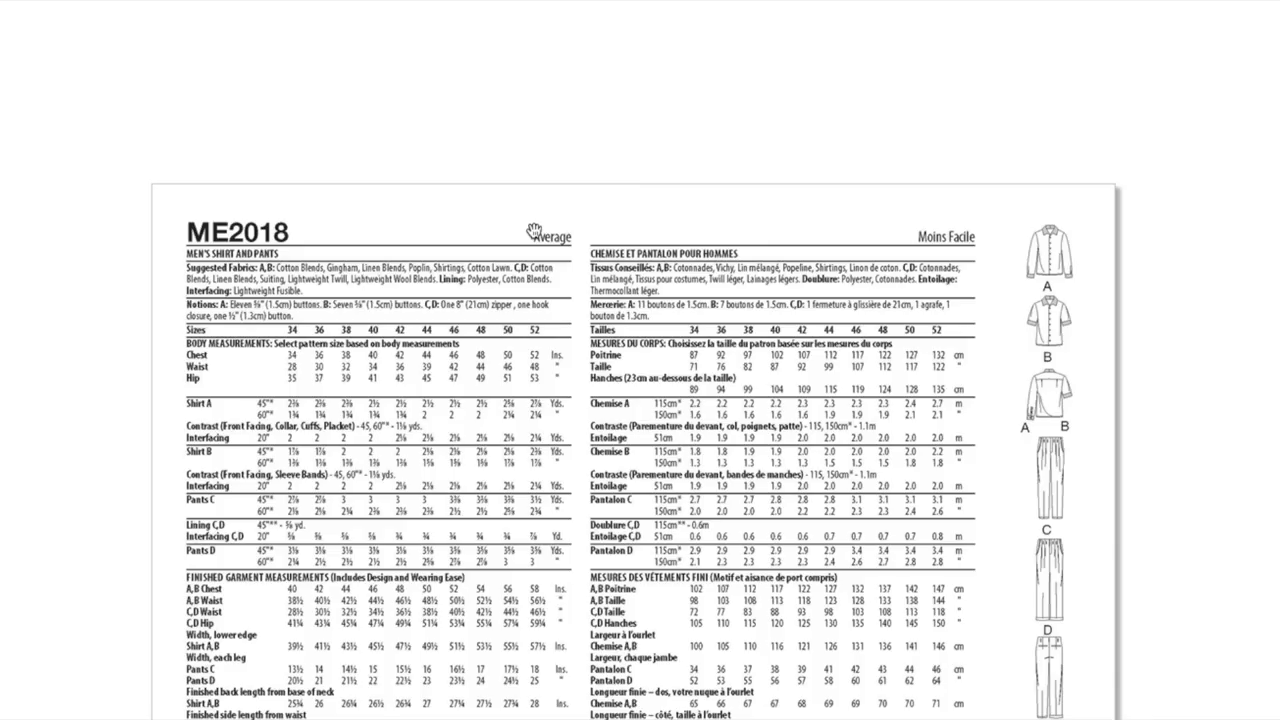
mouse_move(487, 268)
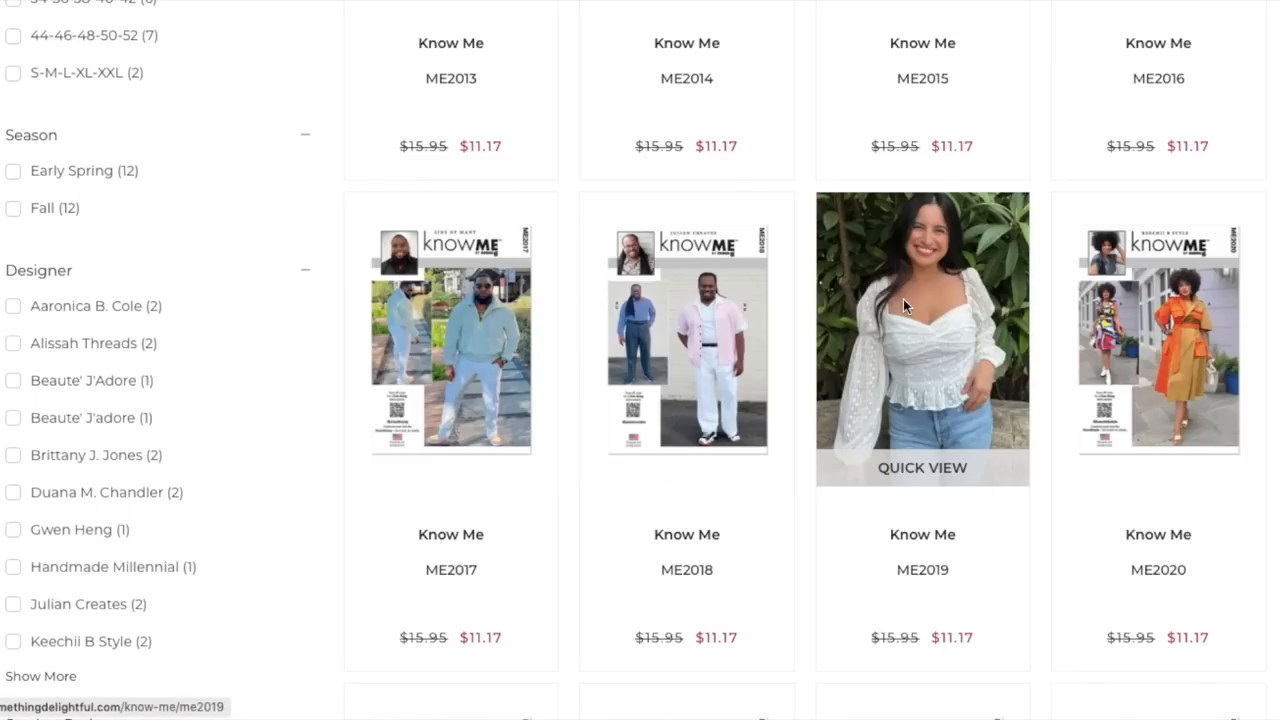
Step: Open ME2019 Misses' Tops by Alissah Threads and scroll to its rating and description
left_click(922, 340)
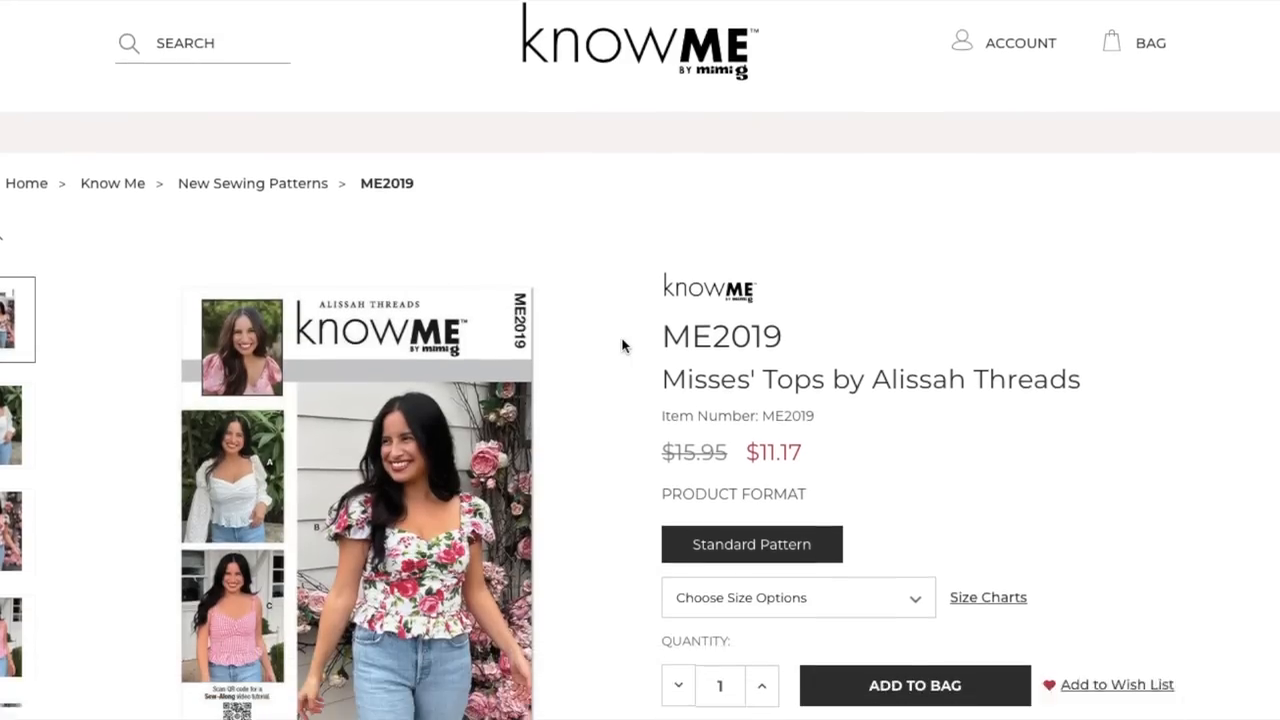
scroll("down", 3)
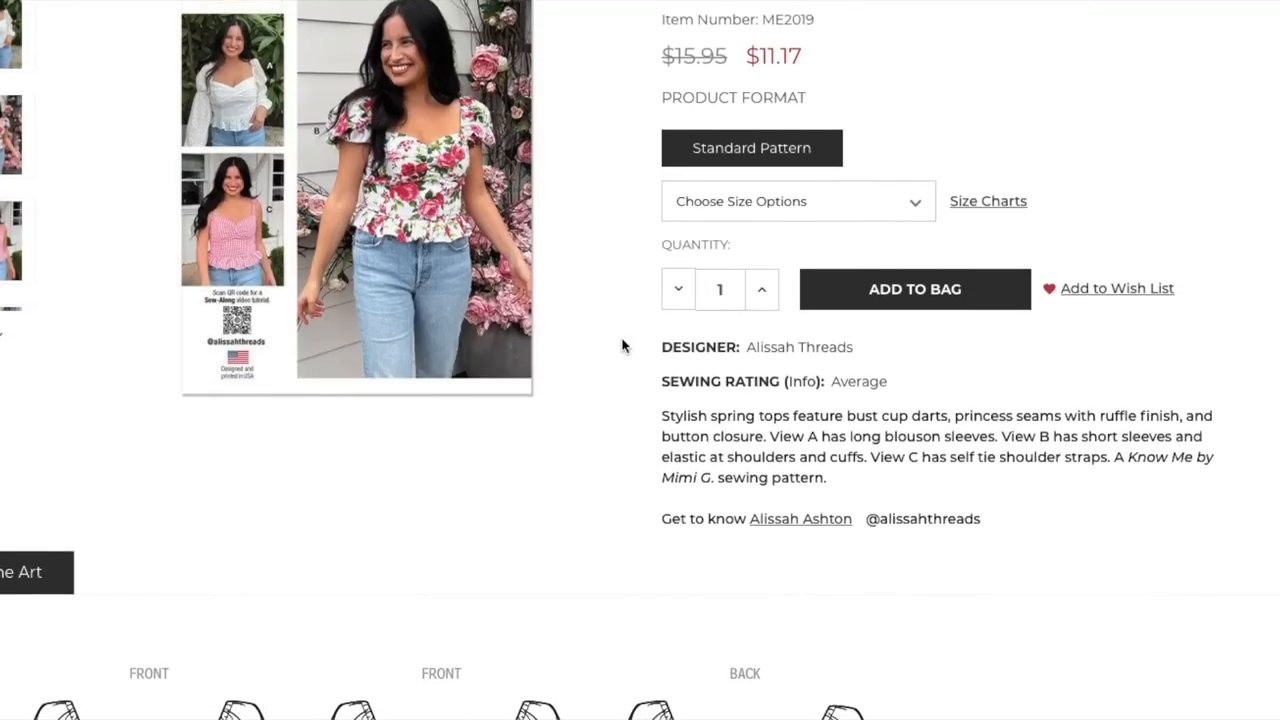
scroll("up", 3)
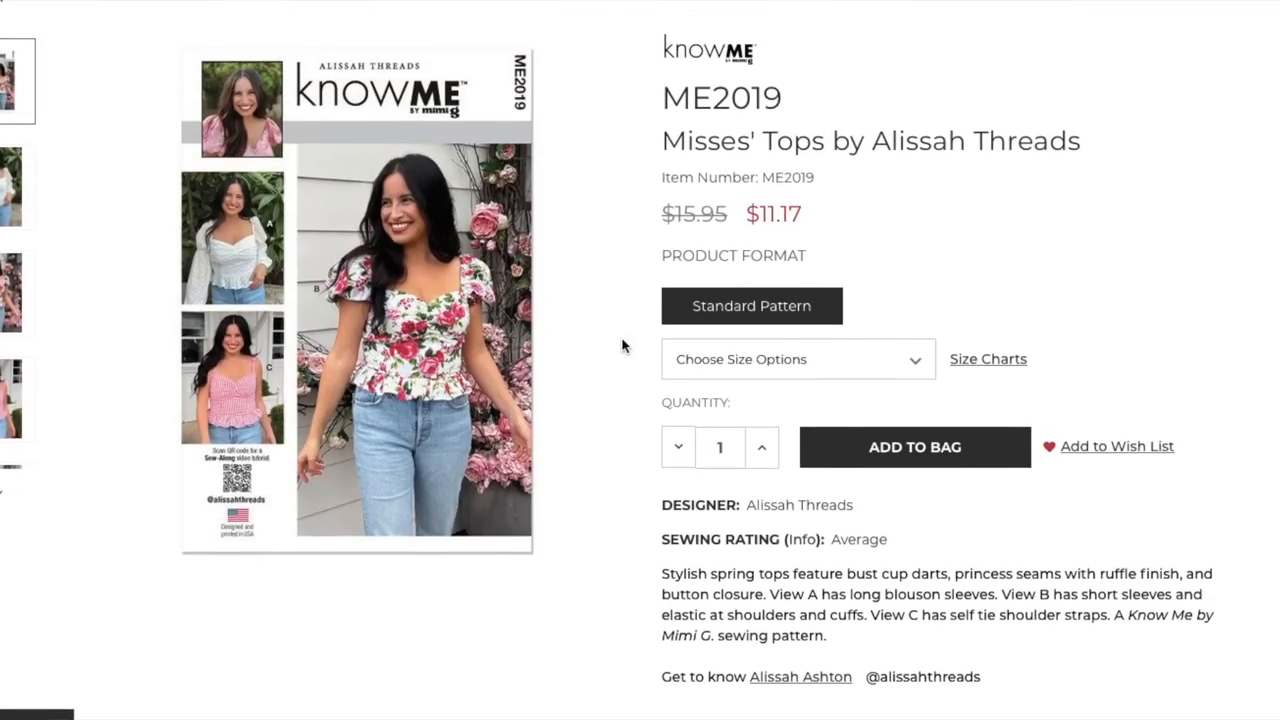
scroll("down", 3)
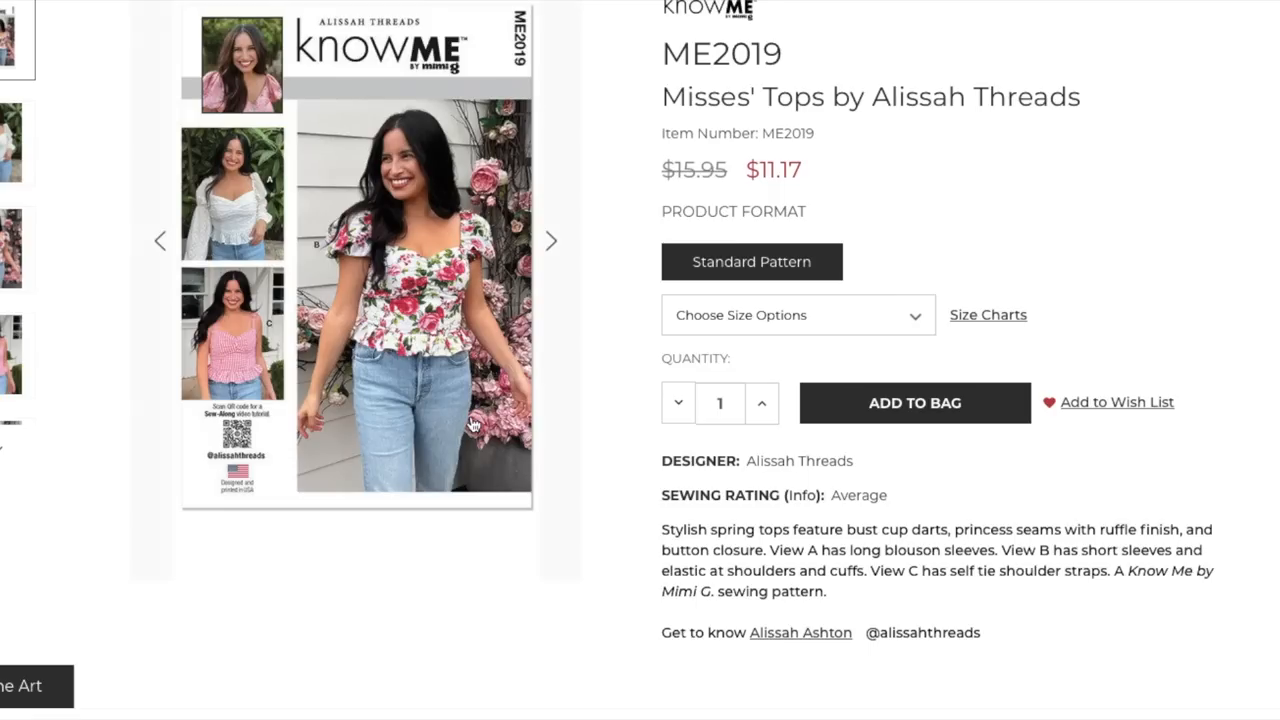
mouse_move(1147, 234)
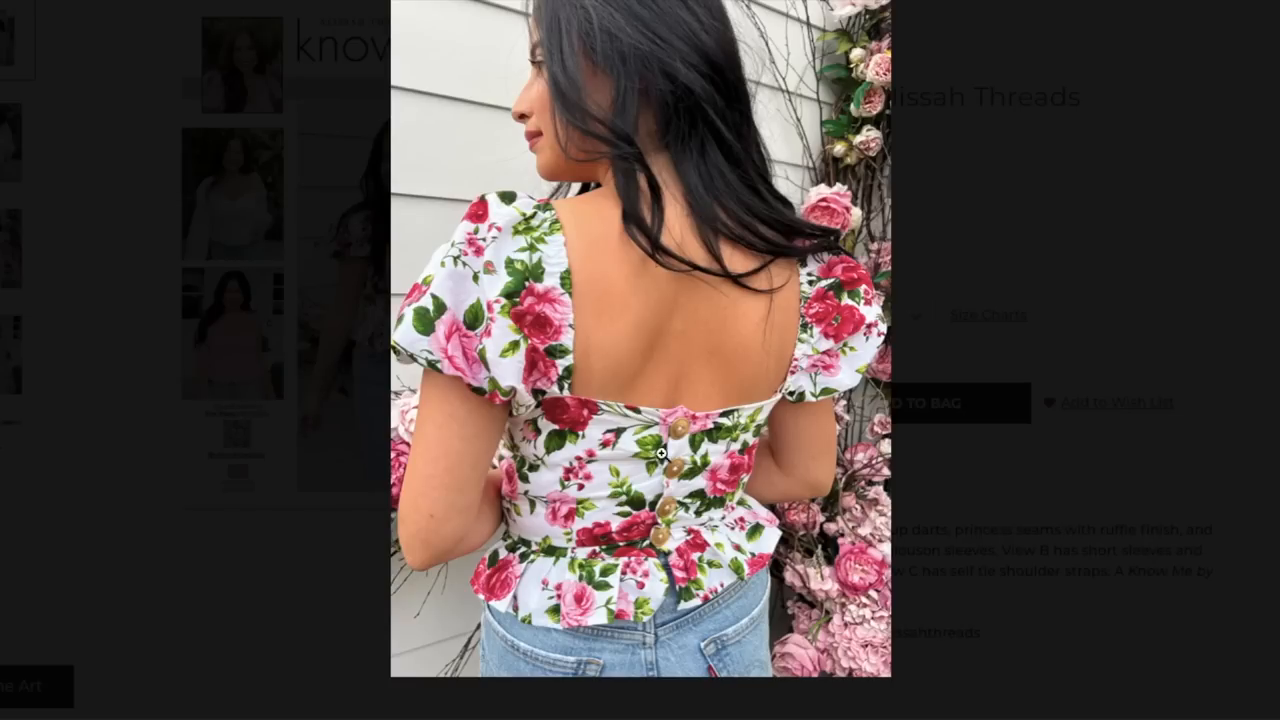
mouse_move(681, 417)
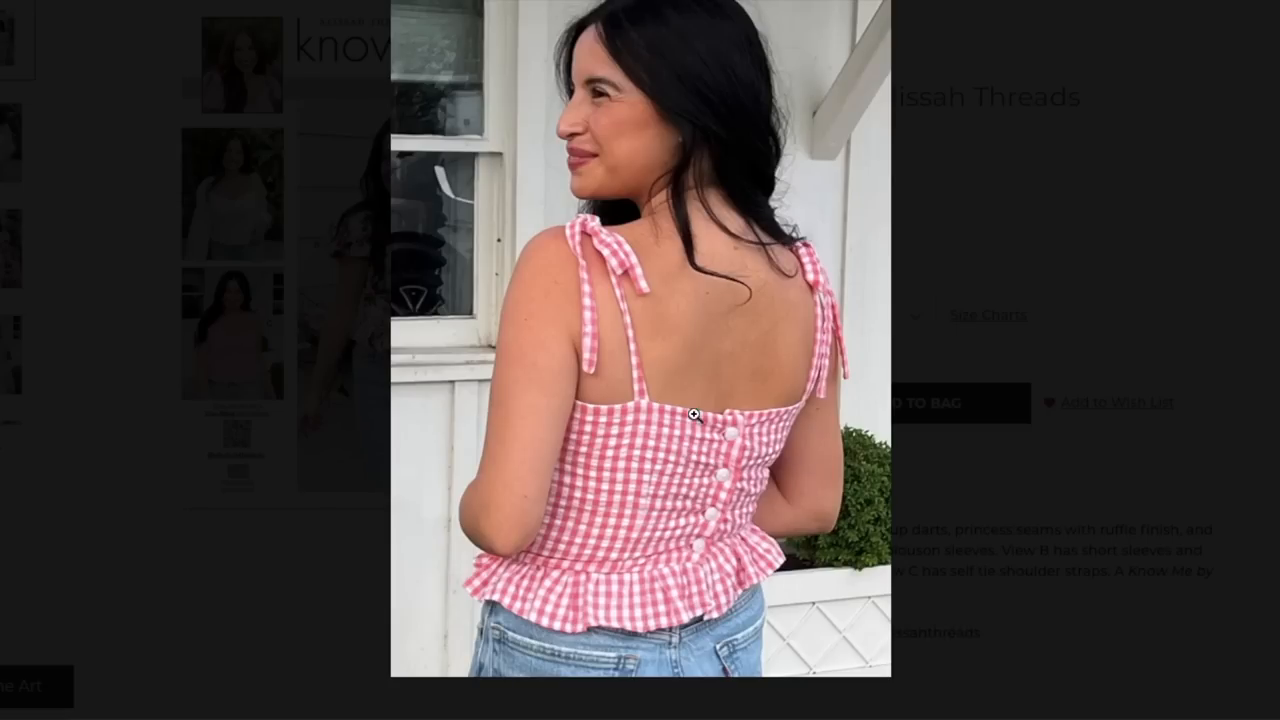
mouse_move(738, 496)
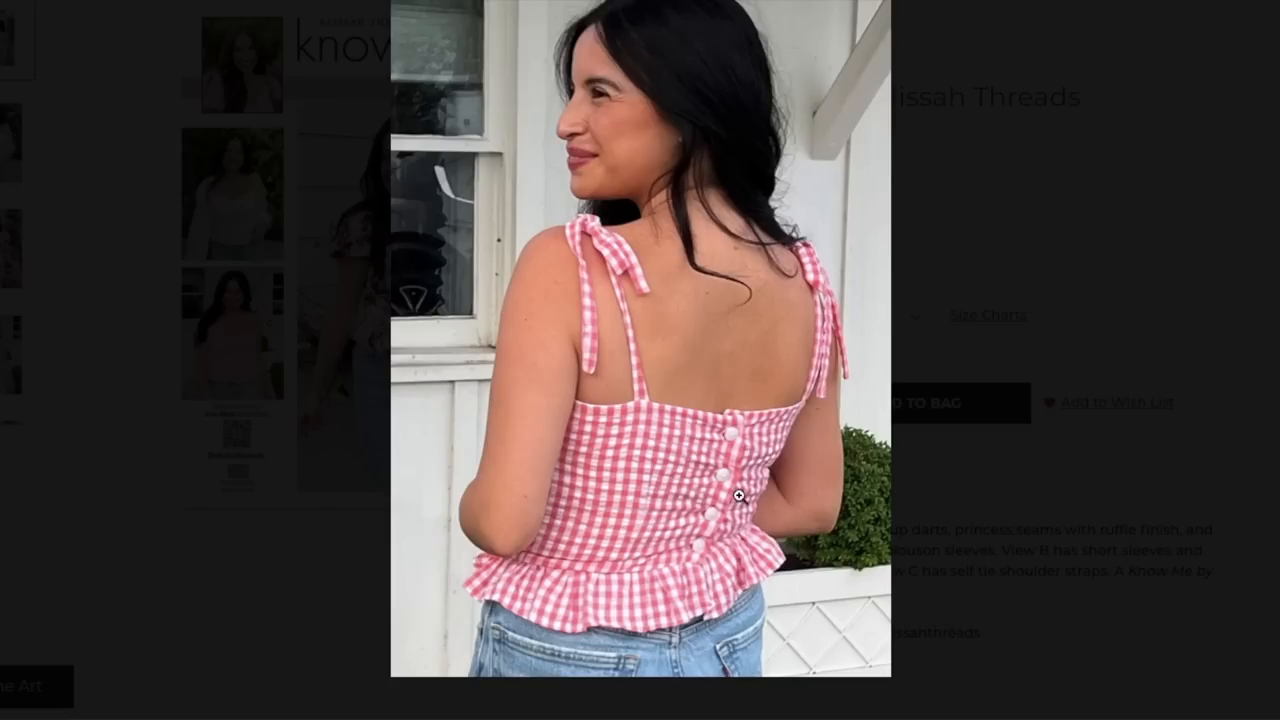
mouse_move(714, 475)
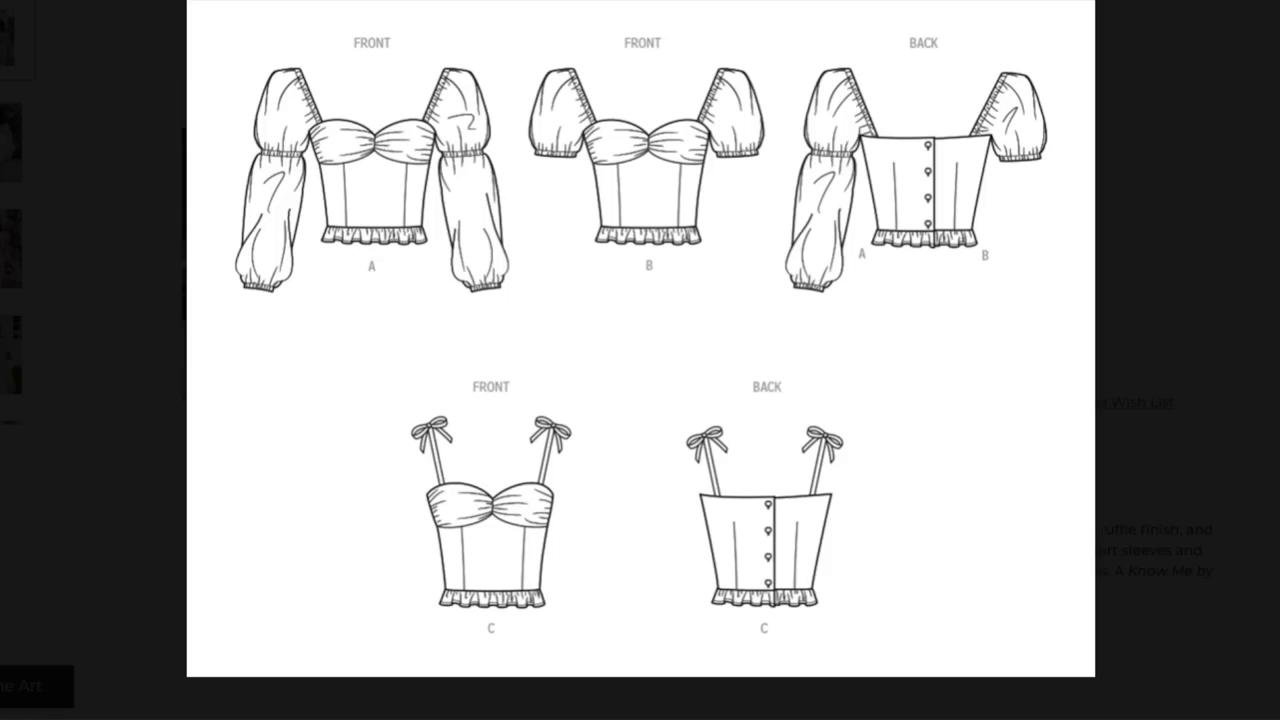
mouse_move(955, 208)
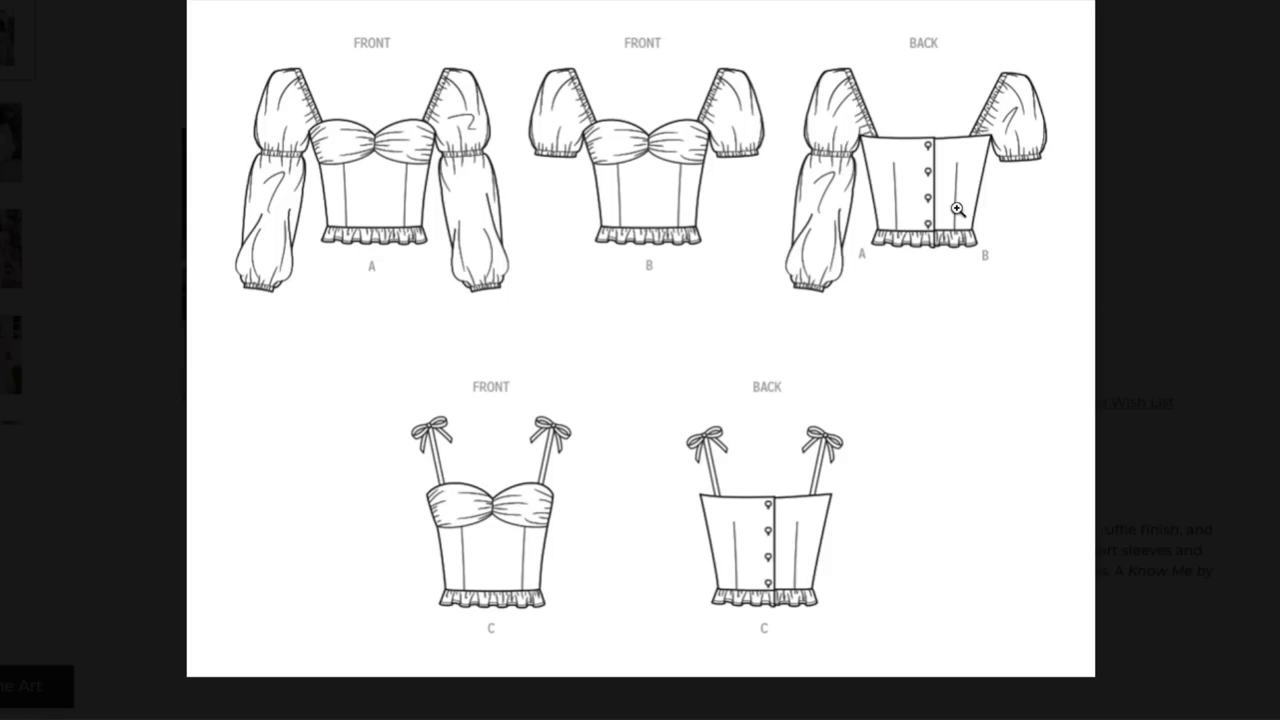
mouse_move(860, 150)
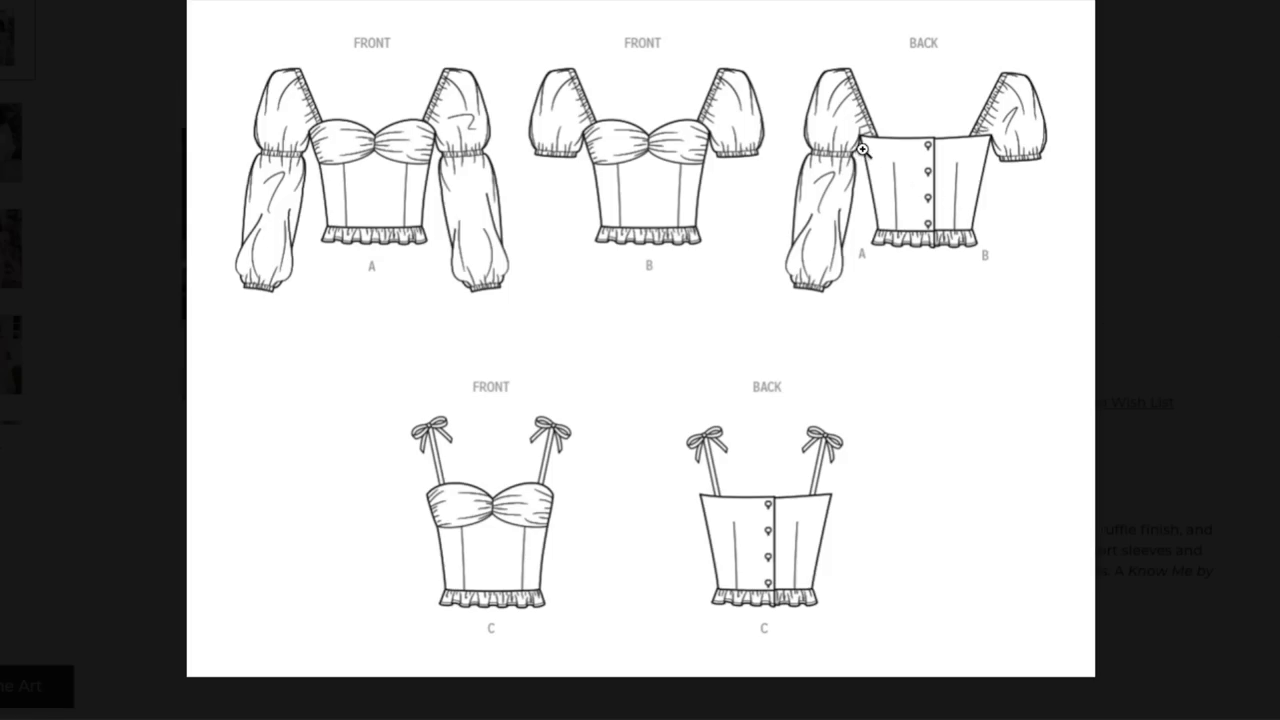
mouse_move(963, 219)
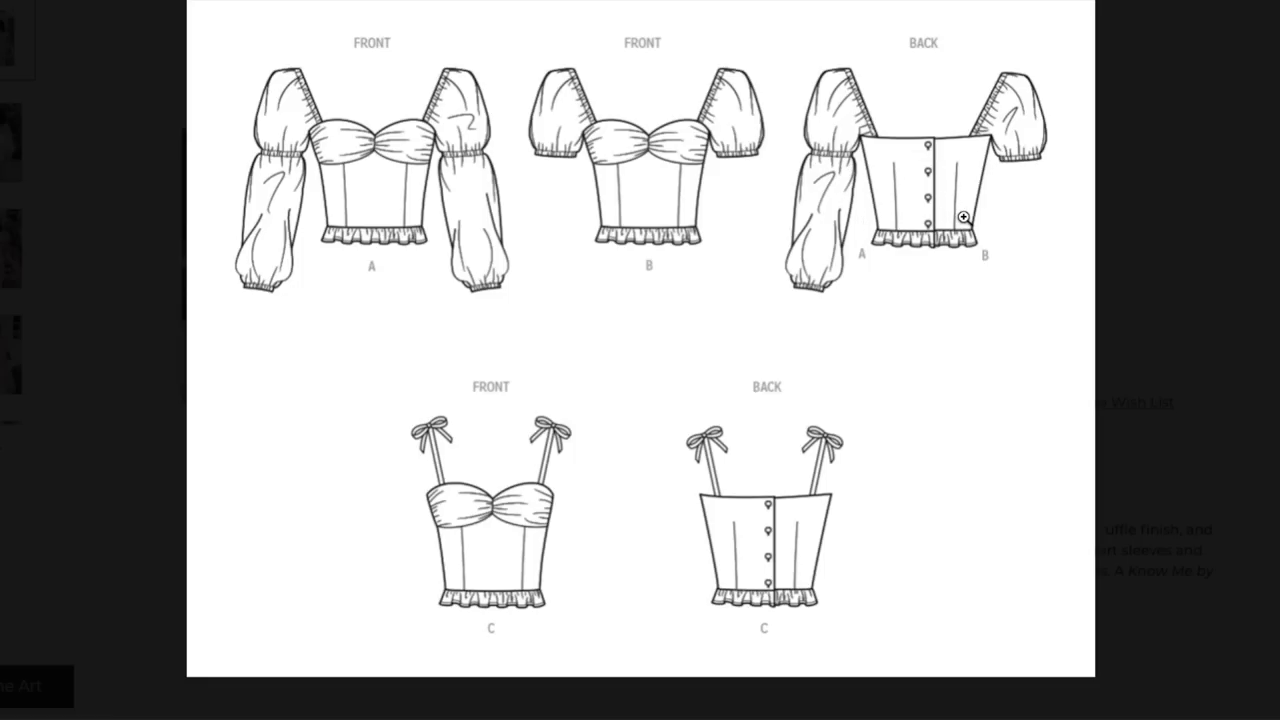
mouse_move(951, 231)
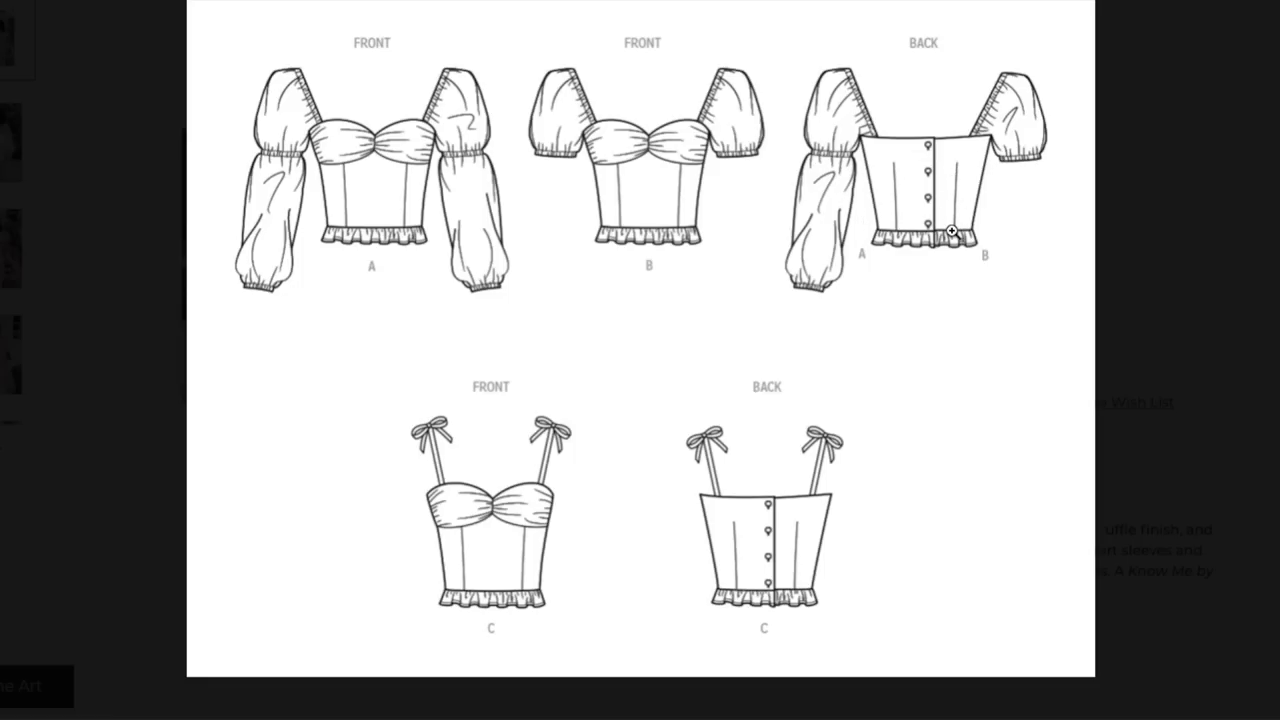
mouse_move(604, 166)
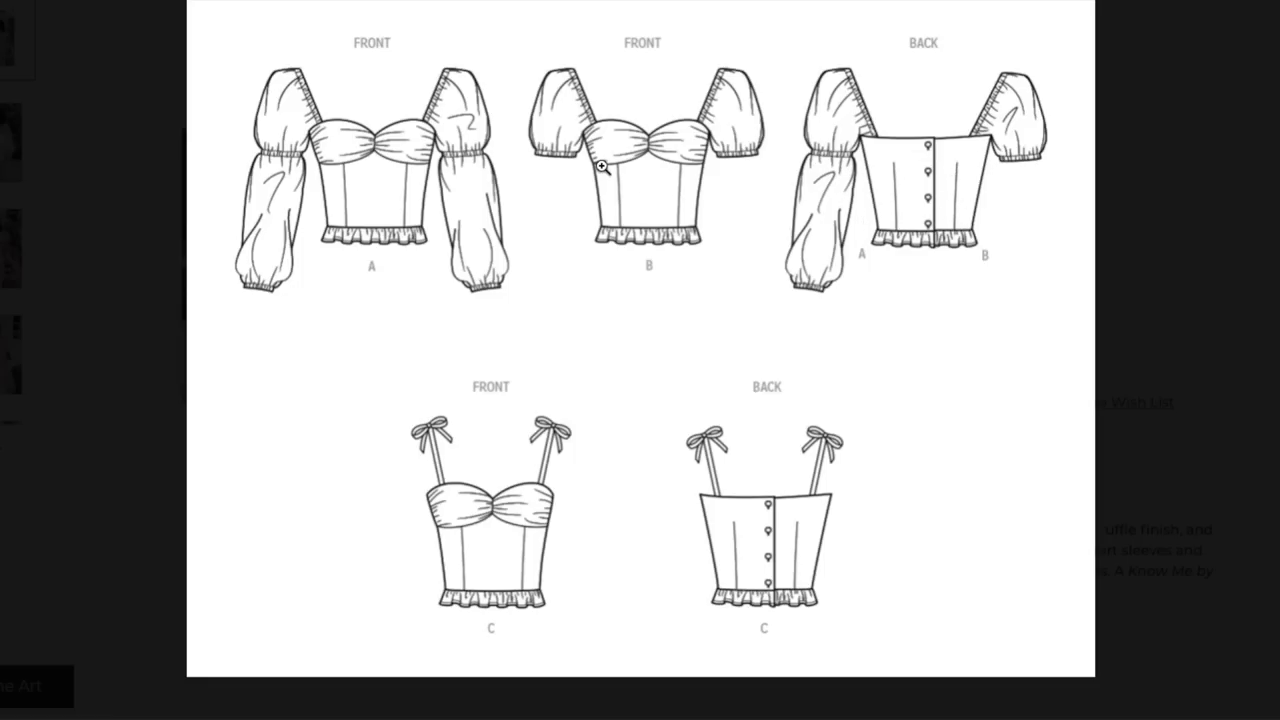
mouse_move(617, 229)
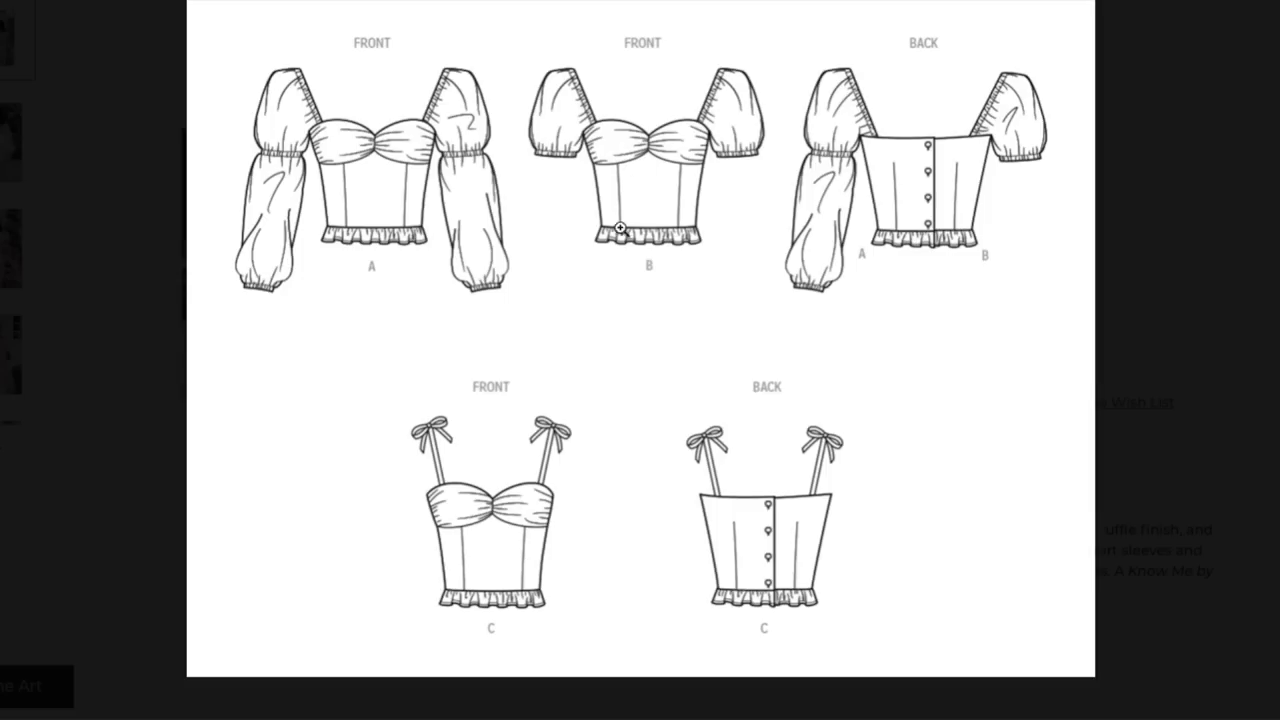
mouse_move(685, 209)
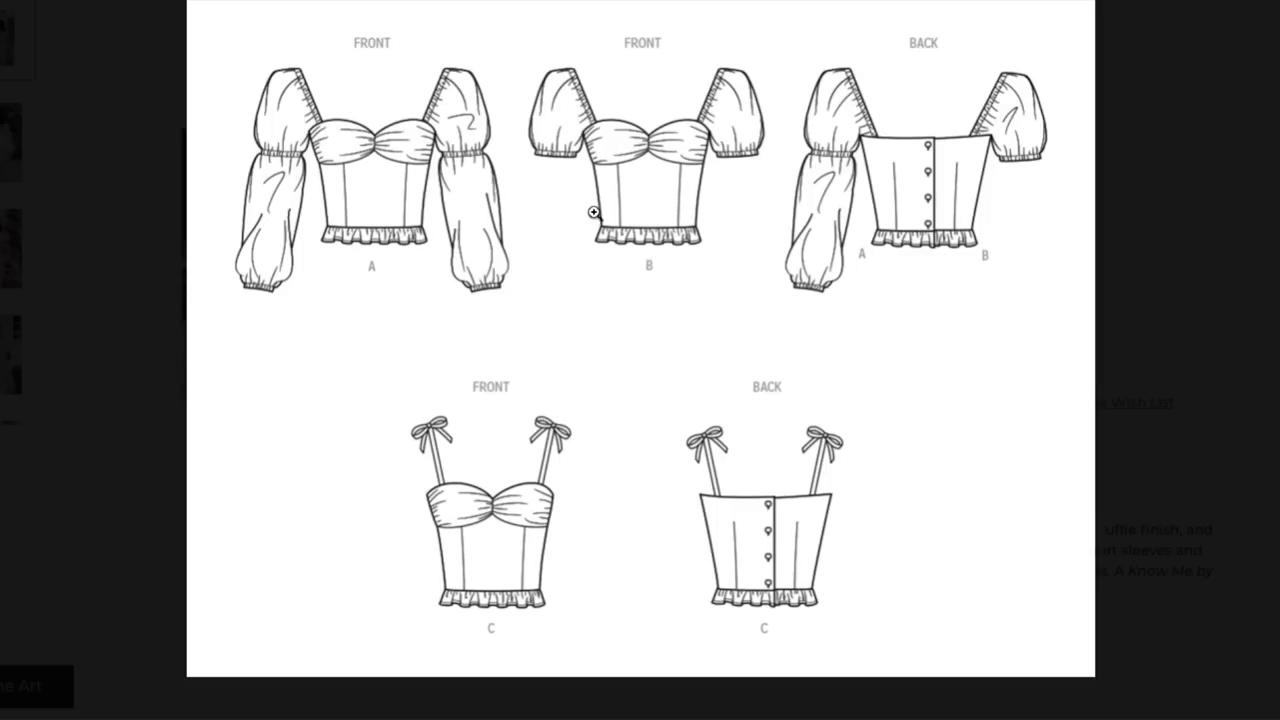
mouse_move(594, 152)
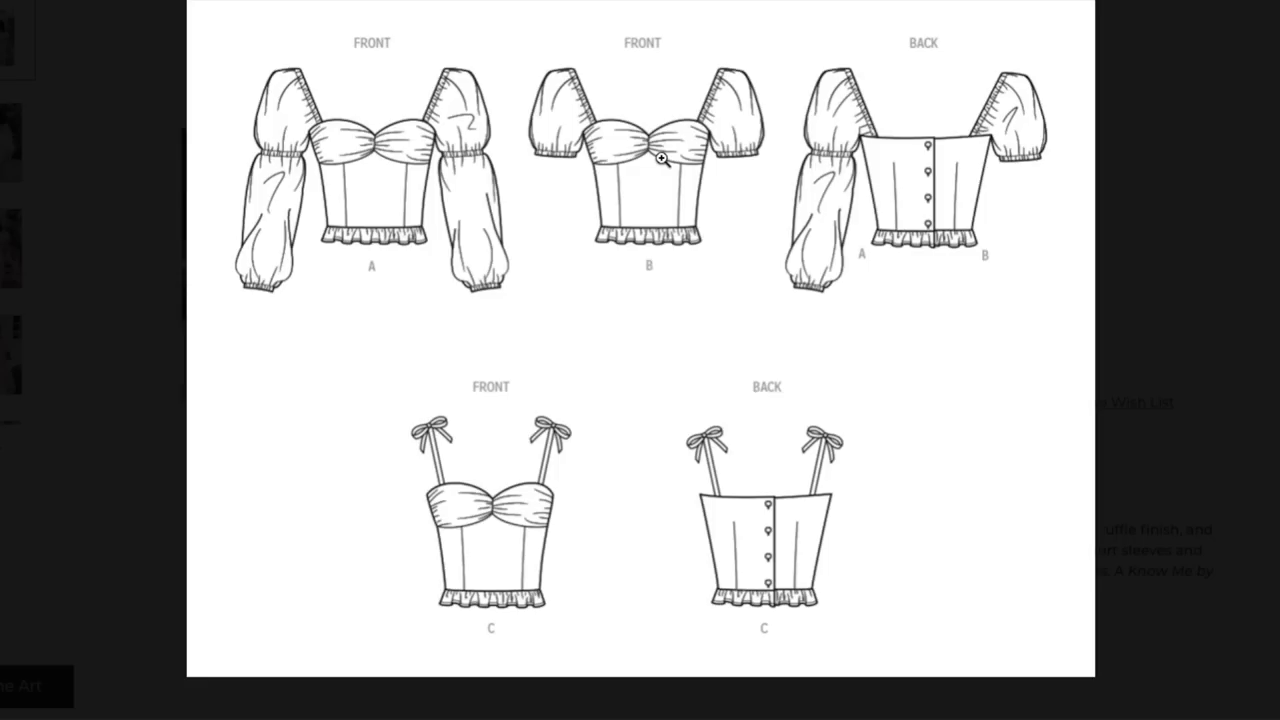
mouse_move(717, 95)
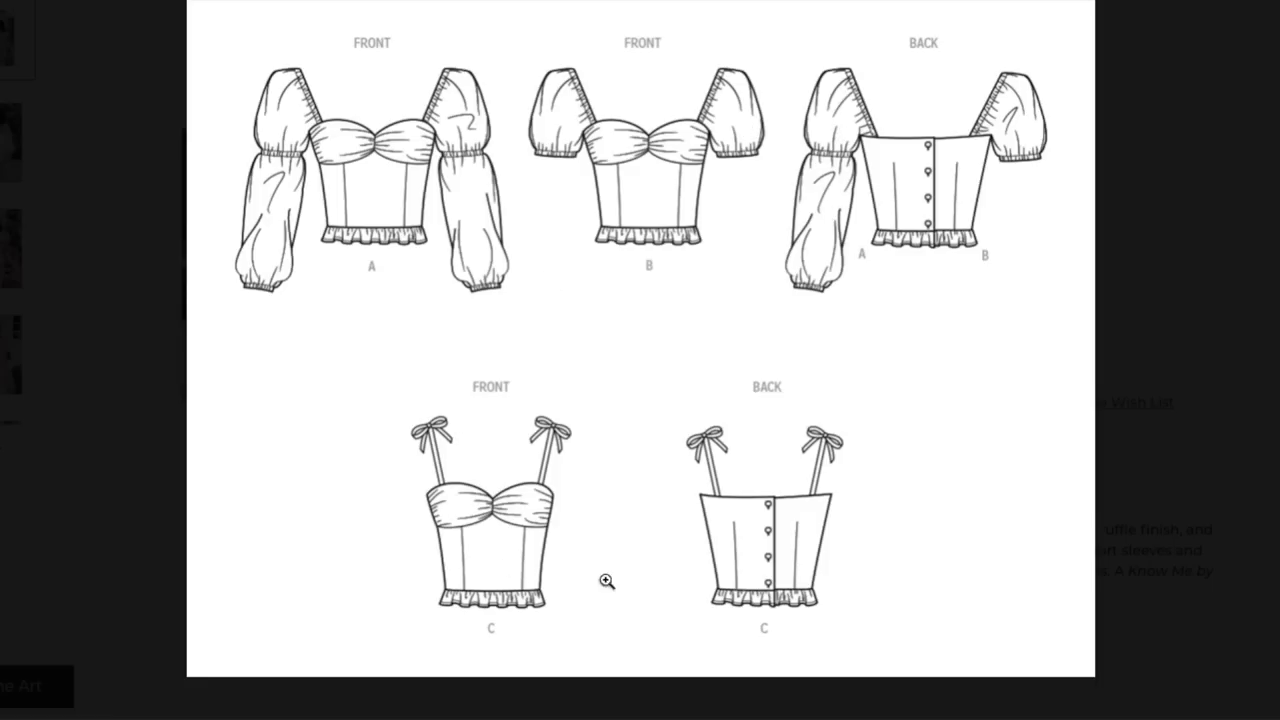
mouse_move(555, 458)
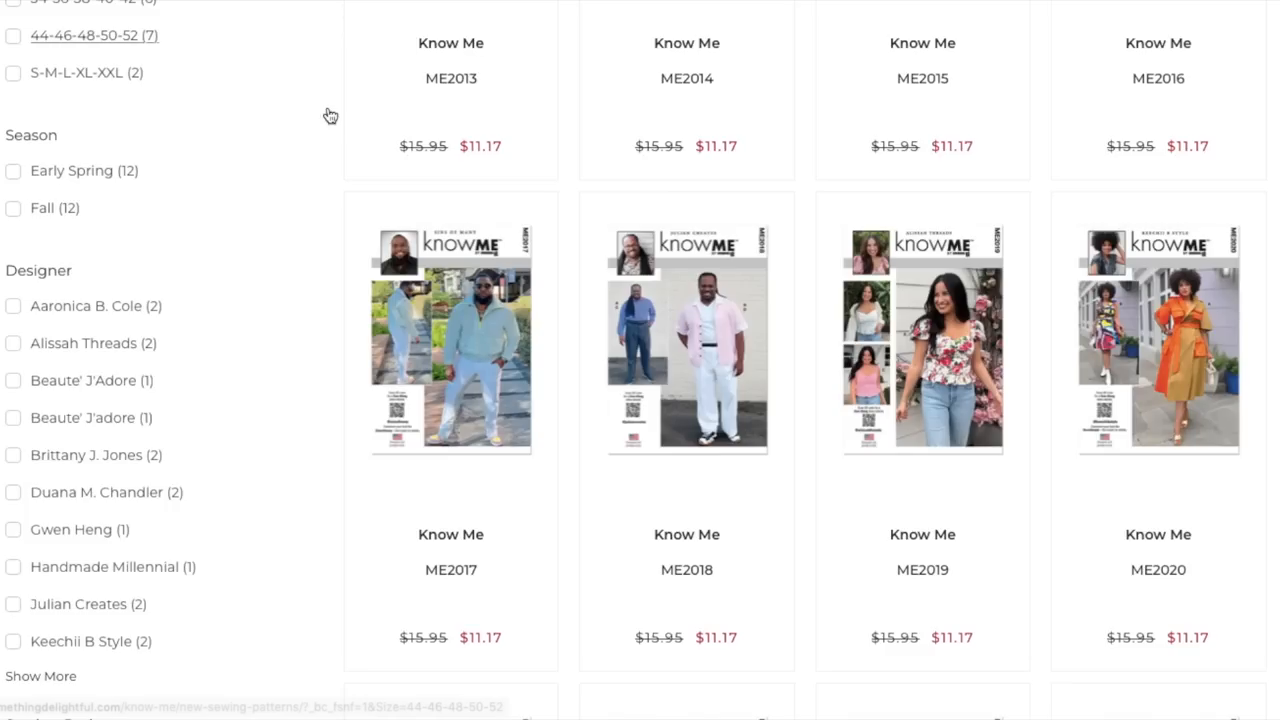
mouse_move(921, 363)
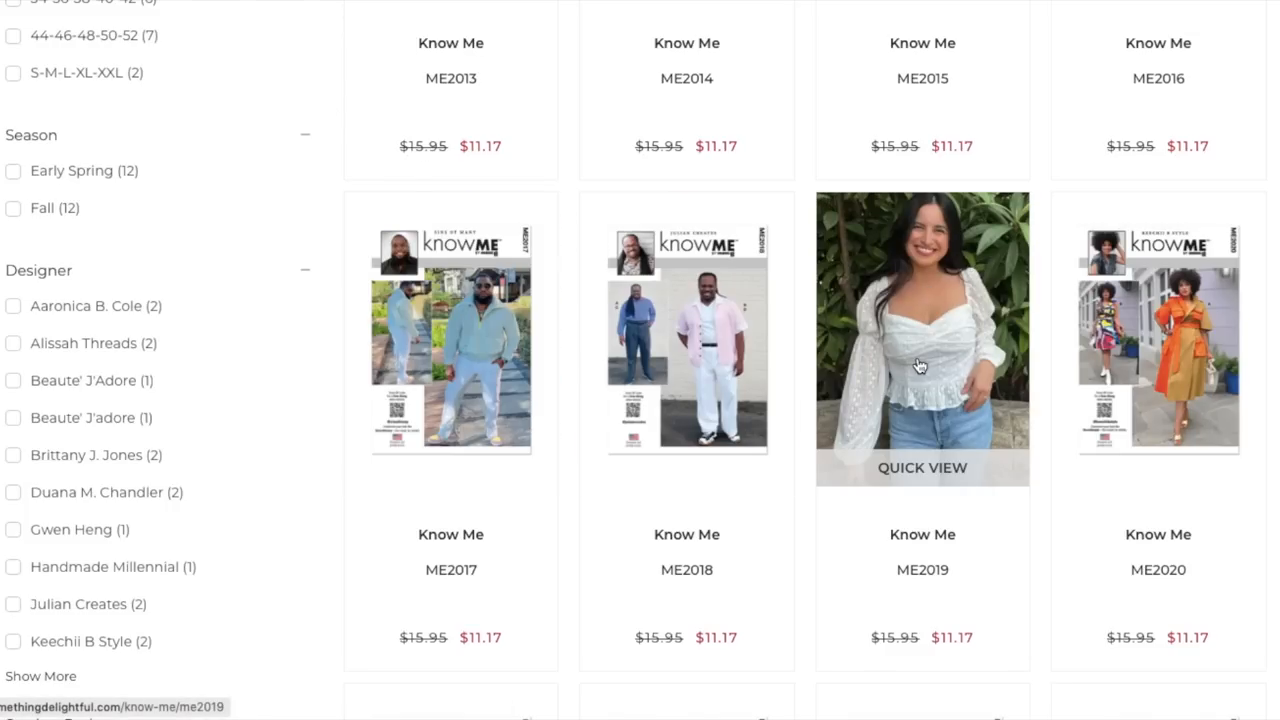
mouse_move(930, 345)
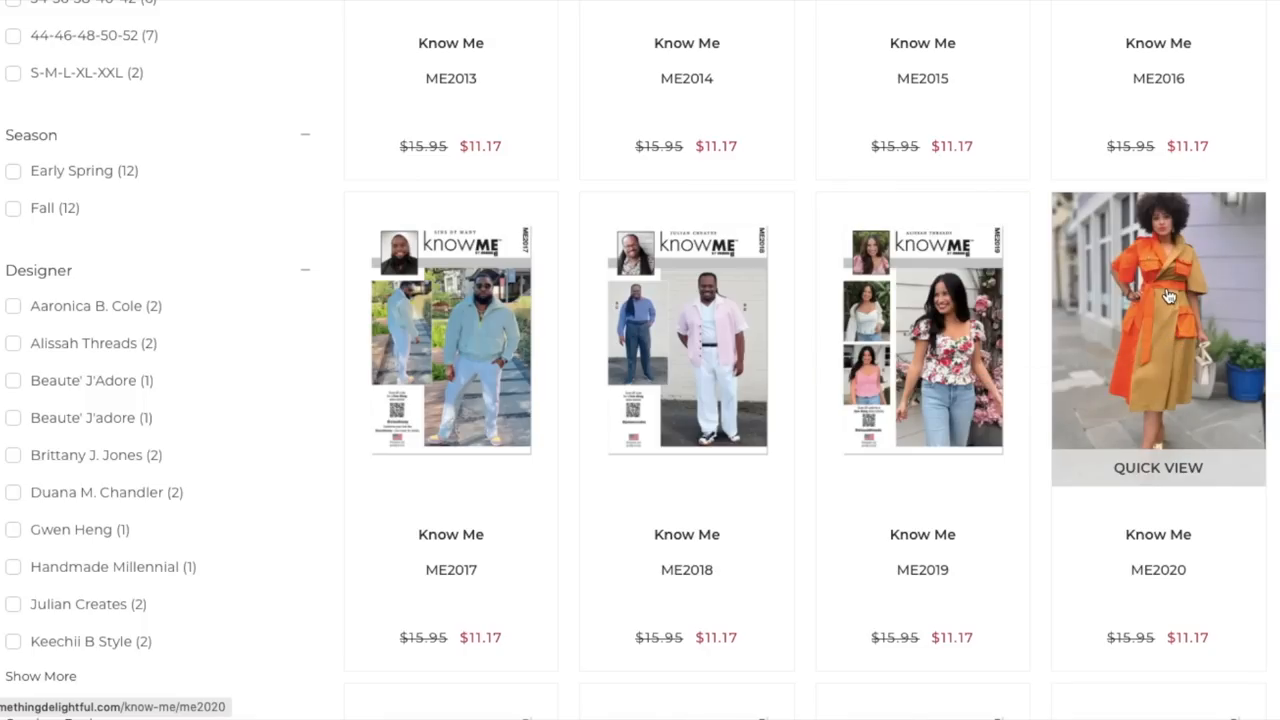
Step: Open the ME2020 wrap dress page and scroll through its price, designer and description
left_click(1158, 340)
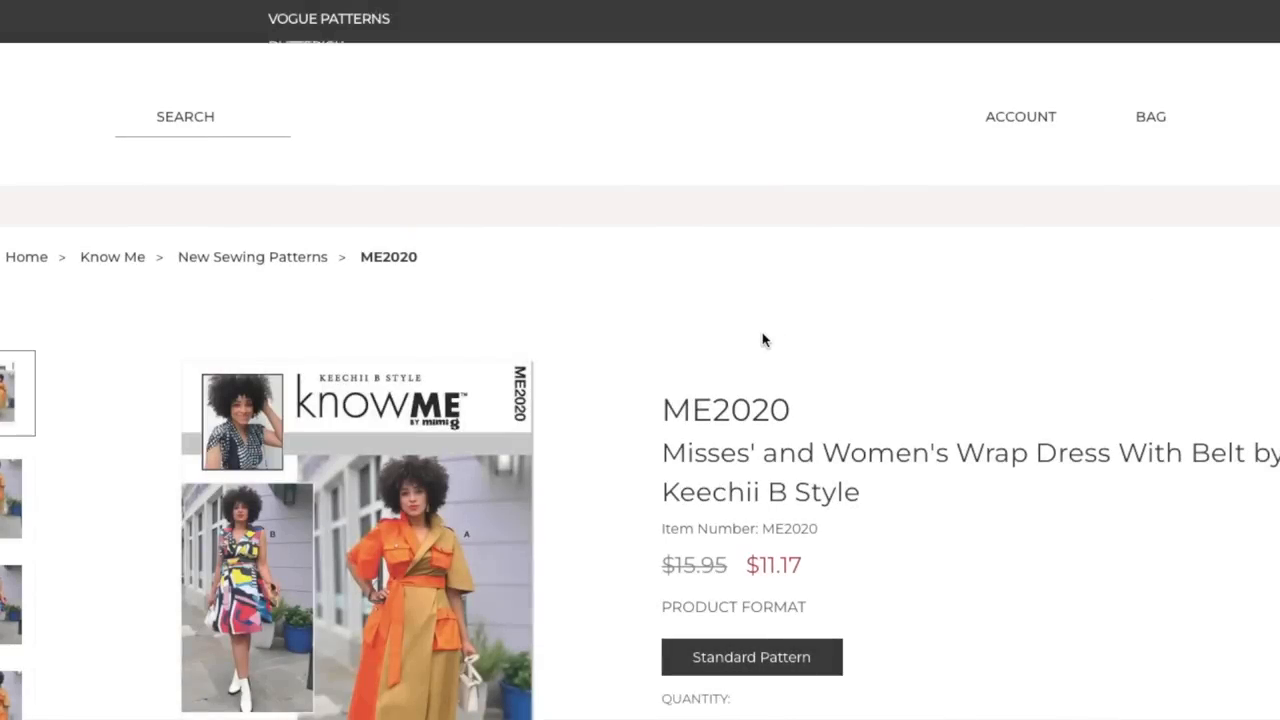
scroll("down", 3)
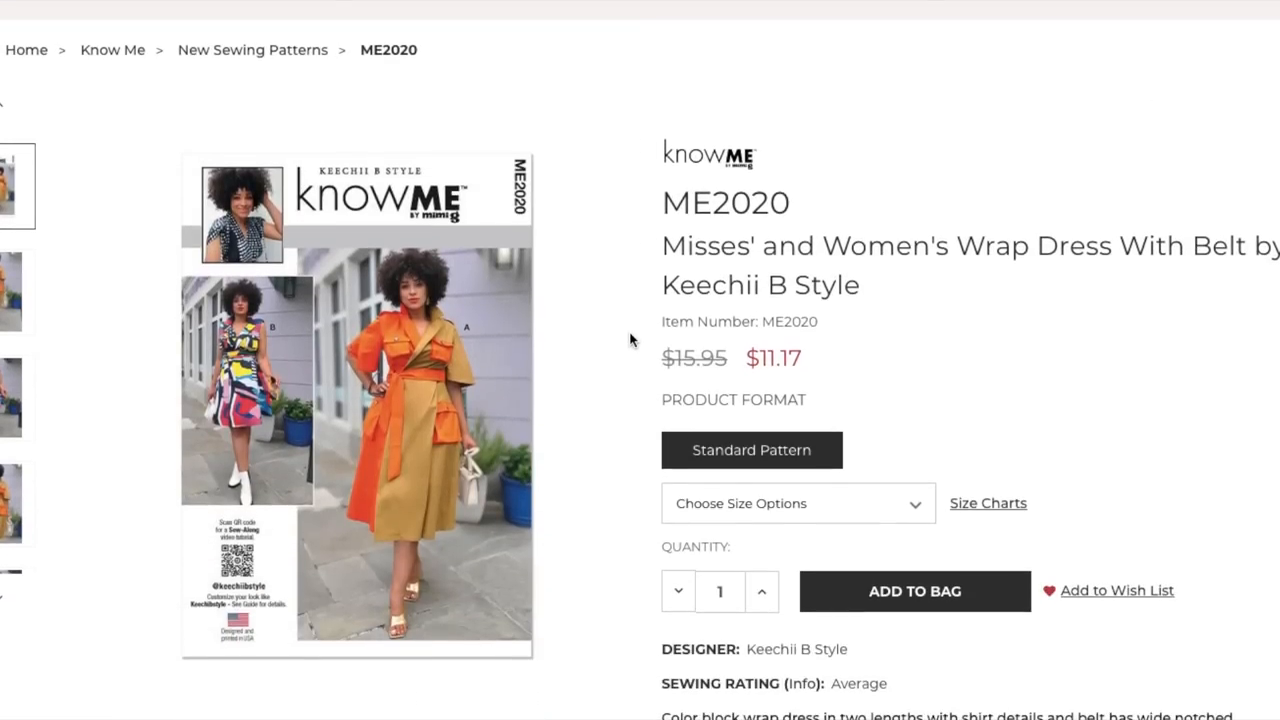
scroll("down", 3)
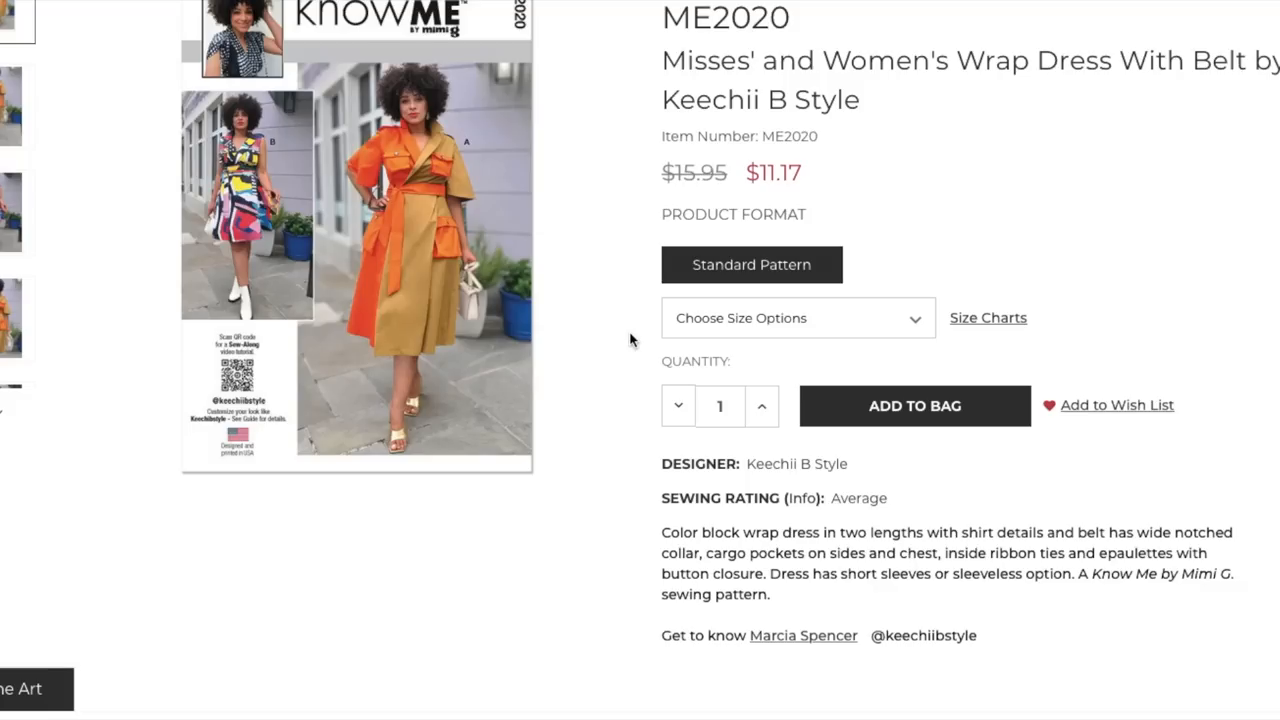
mouse_move(737, 135)
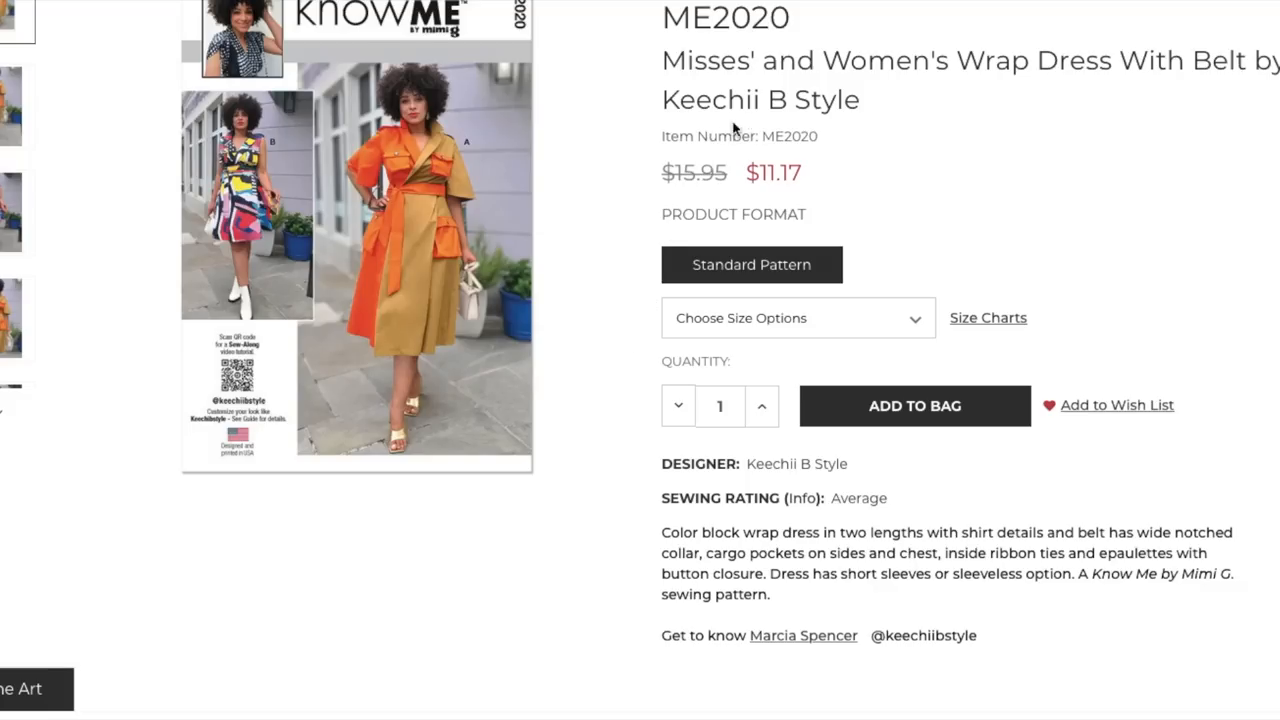
mouse_move(613, 210)
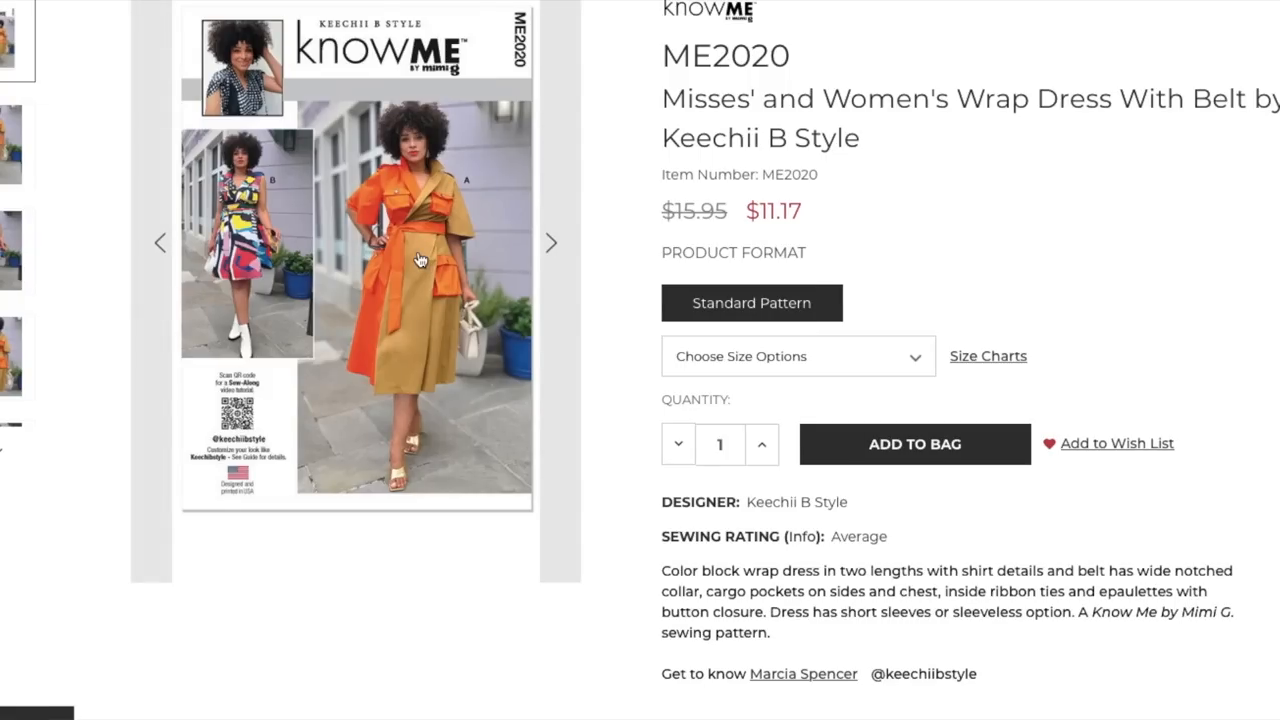
mouse_move(418, 258)
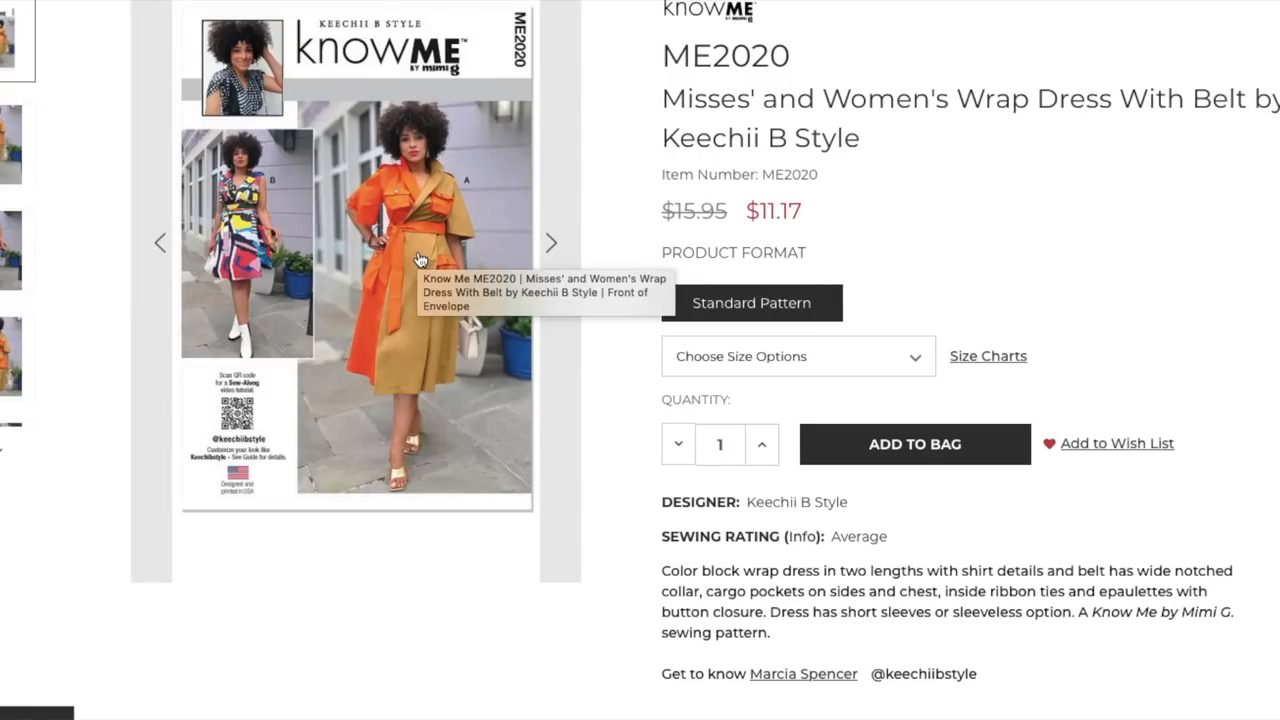
mouse_move(411, 222)
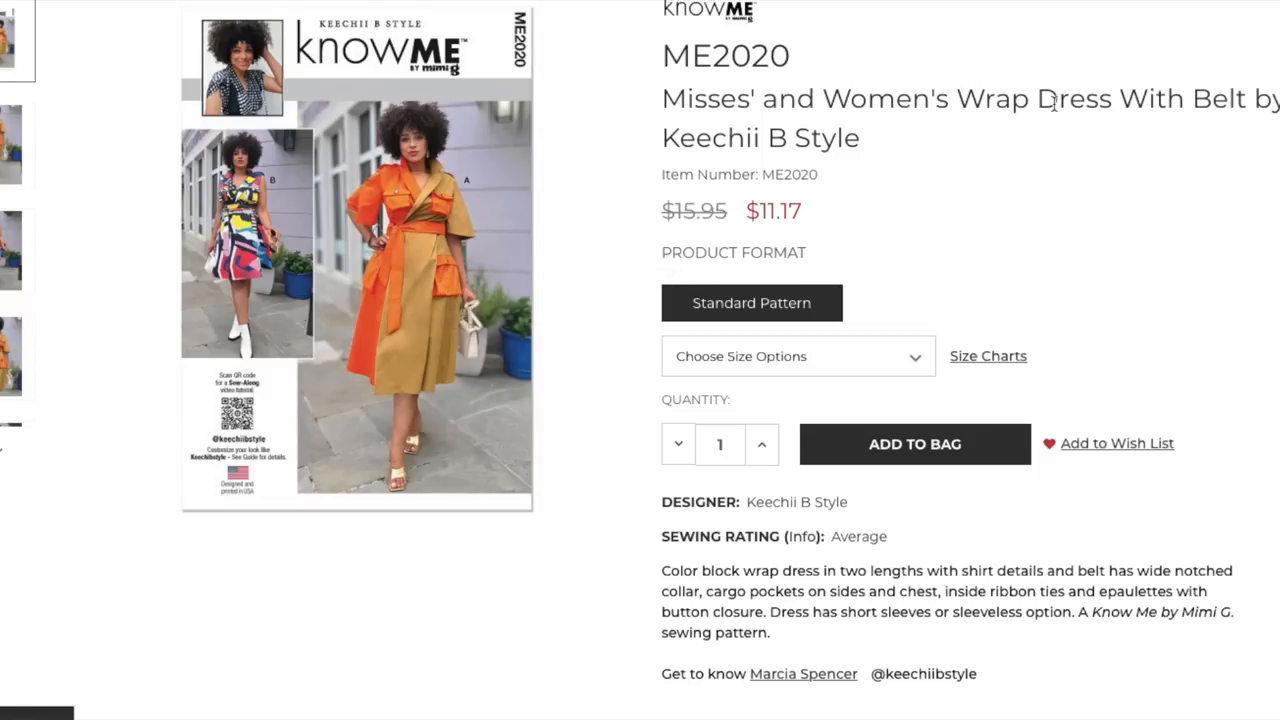
mouse_move(624, 177)
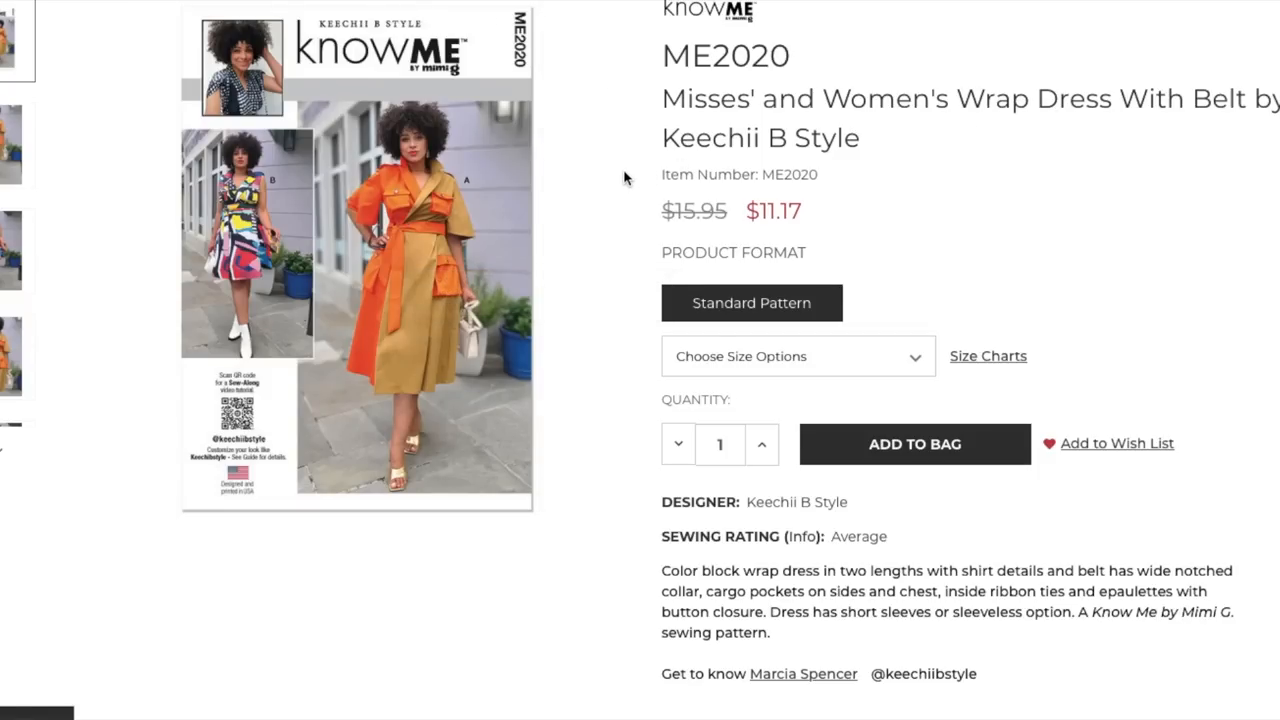
scroll("down", 3)
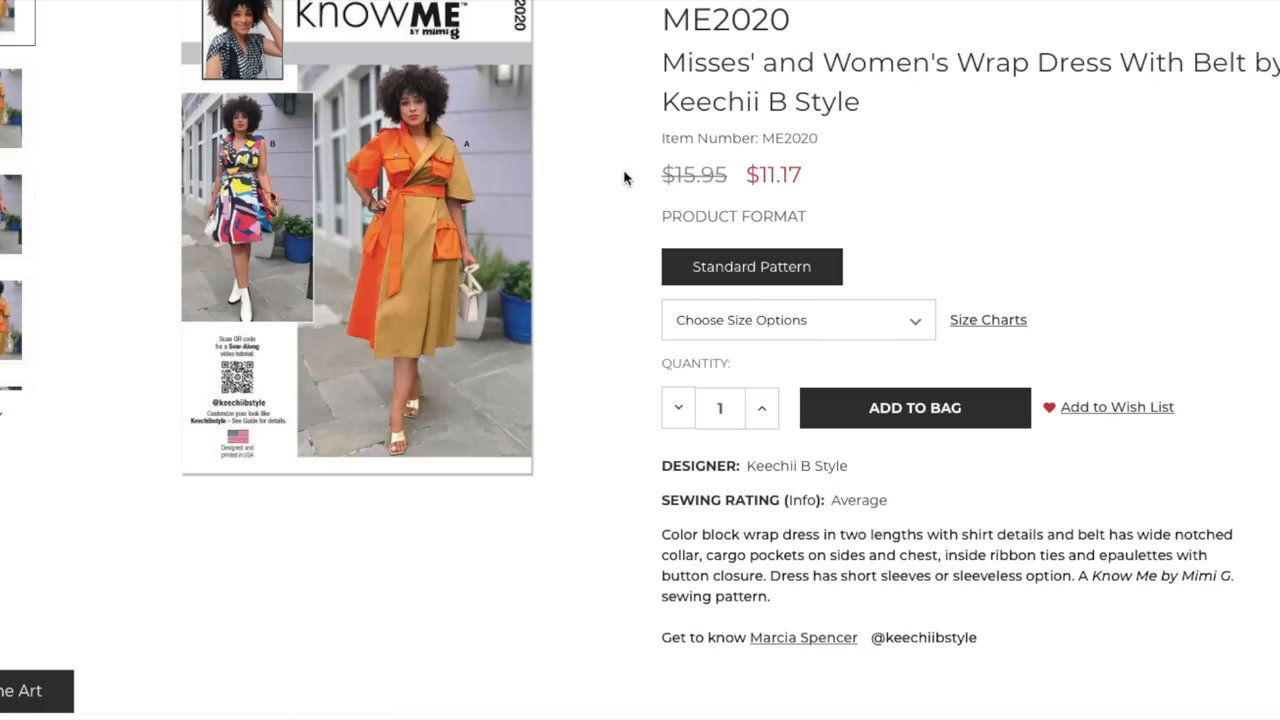
scroll("down", 3)
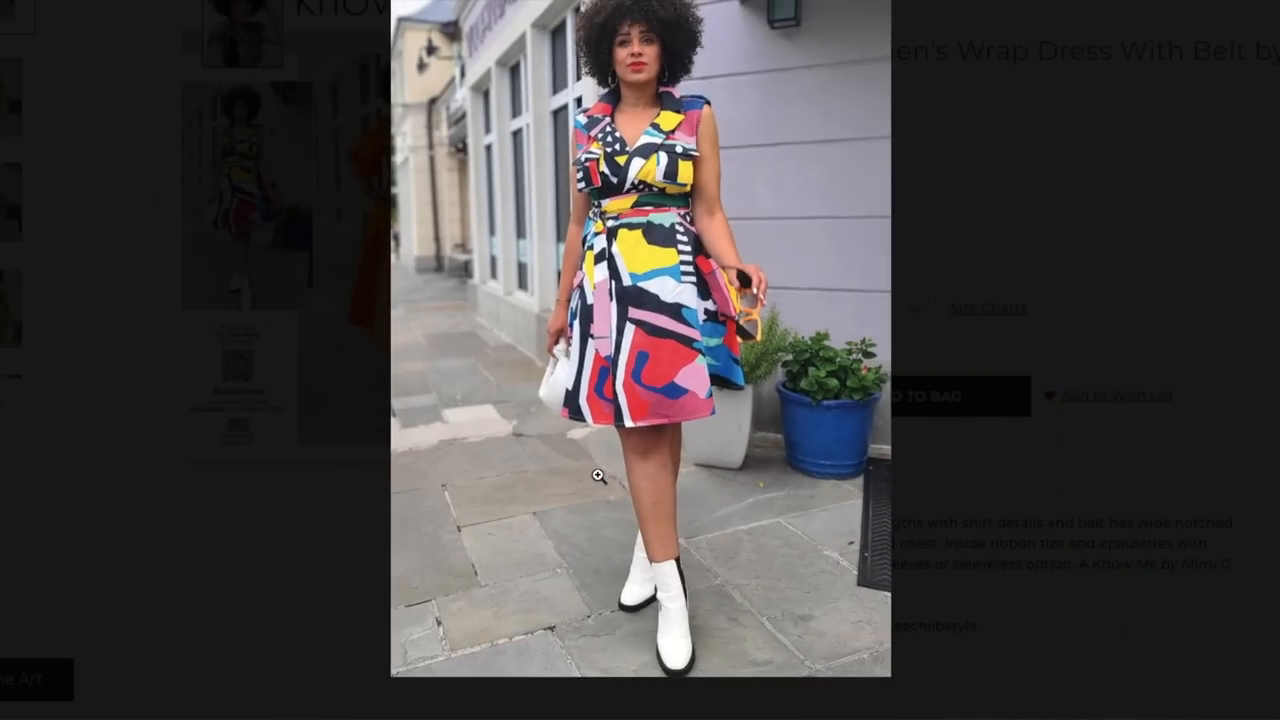
mouse_move(1120, 297)
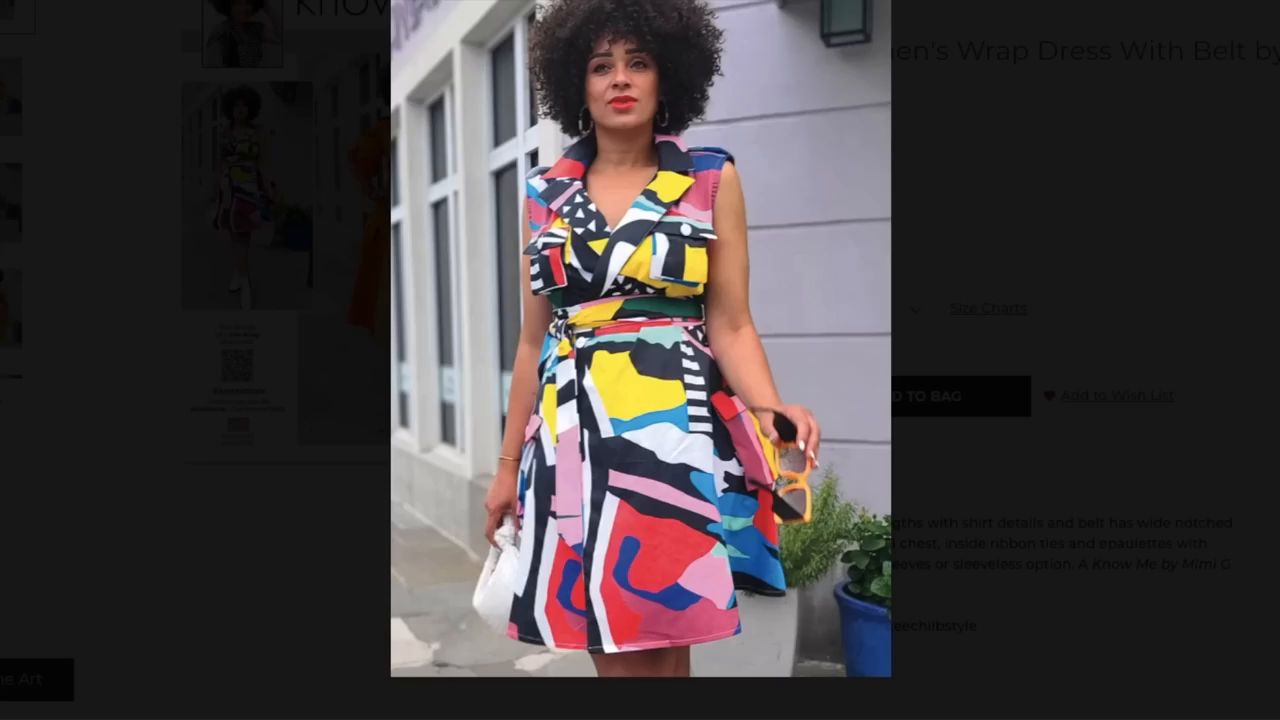
mouse_move(797, 224)
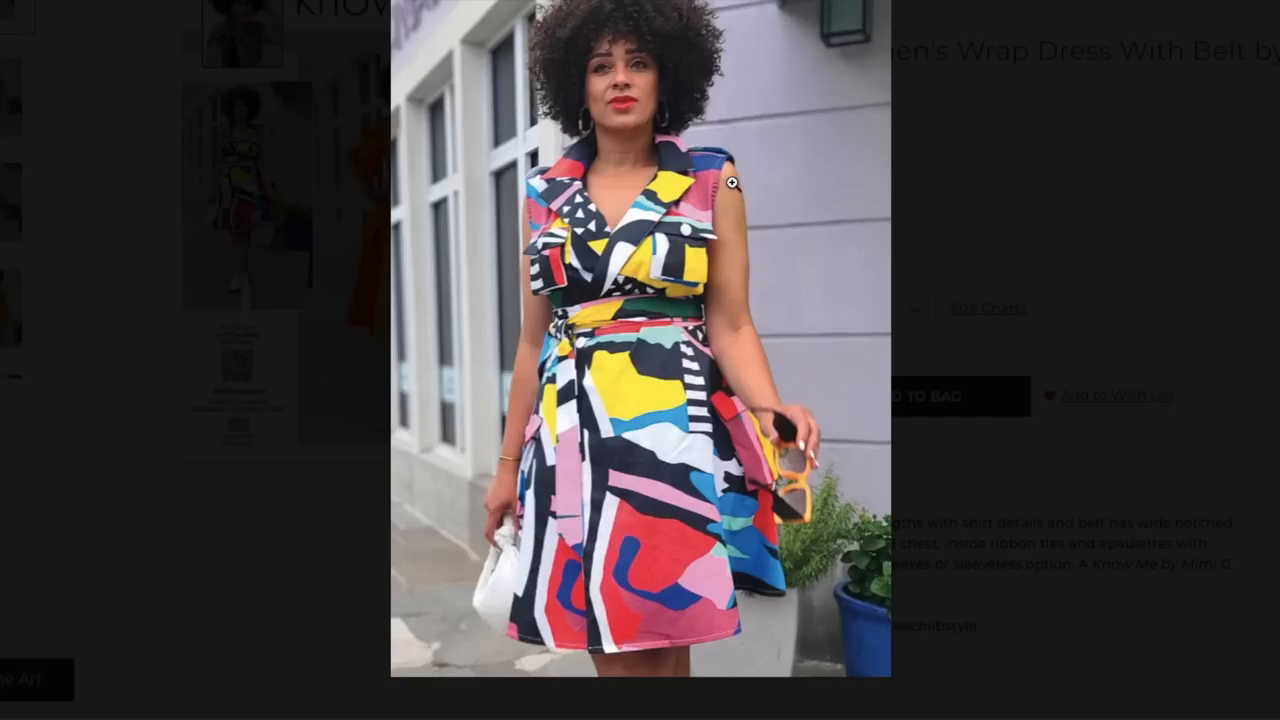
mouse_move(1257, 351)
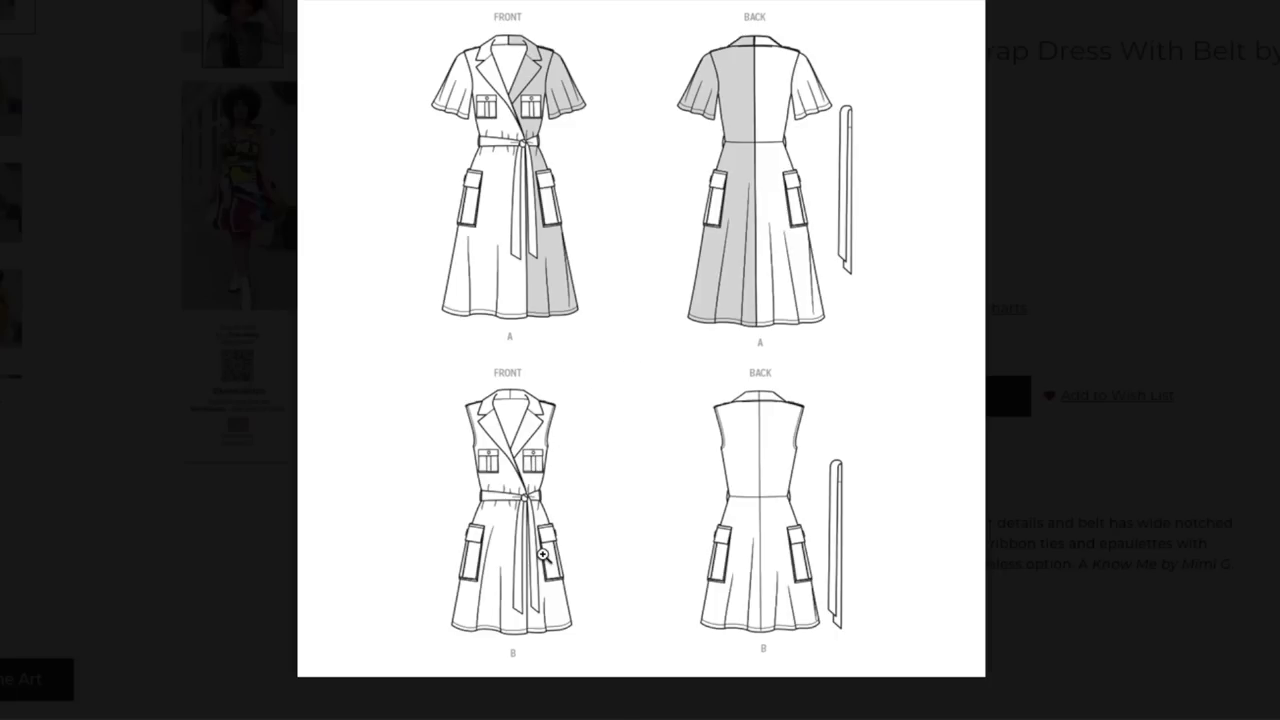
mouse_move(531, 241)
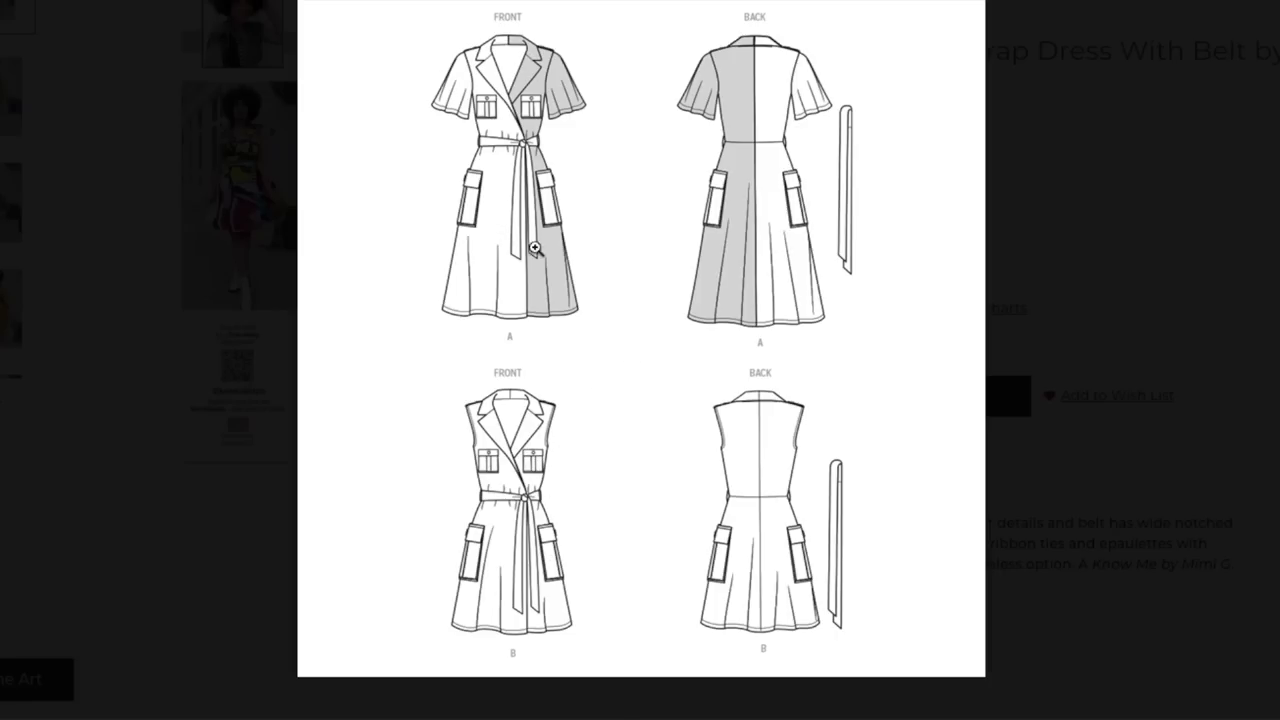
mouse_move(533, 293)
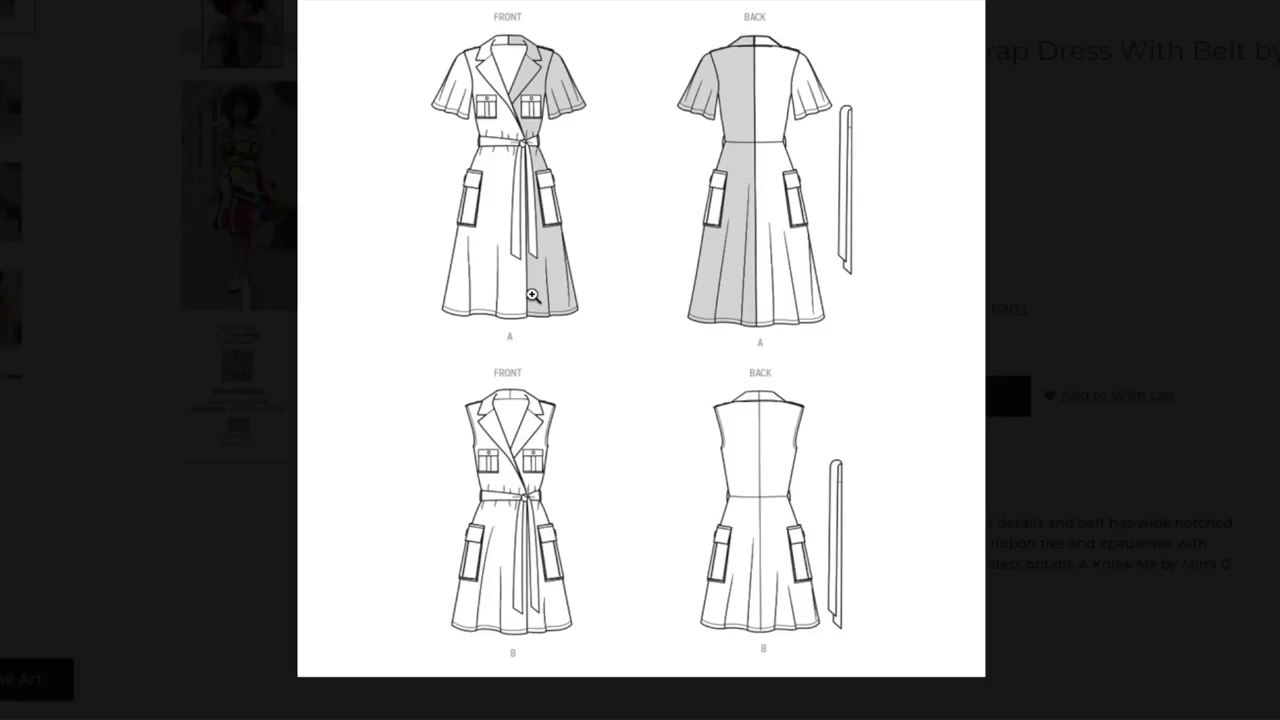
mouse_move(508, 134)
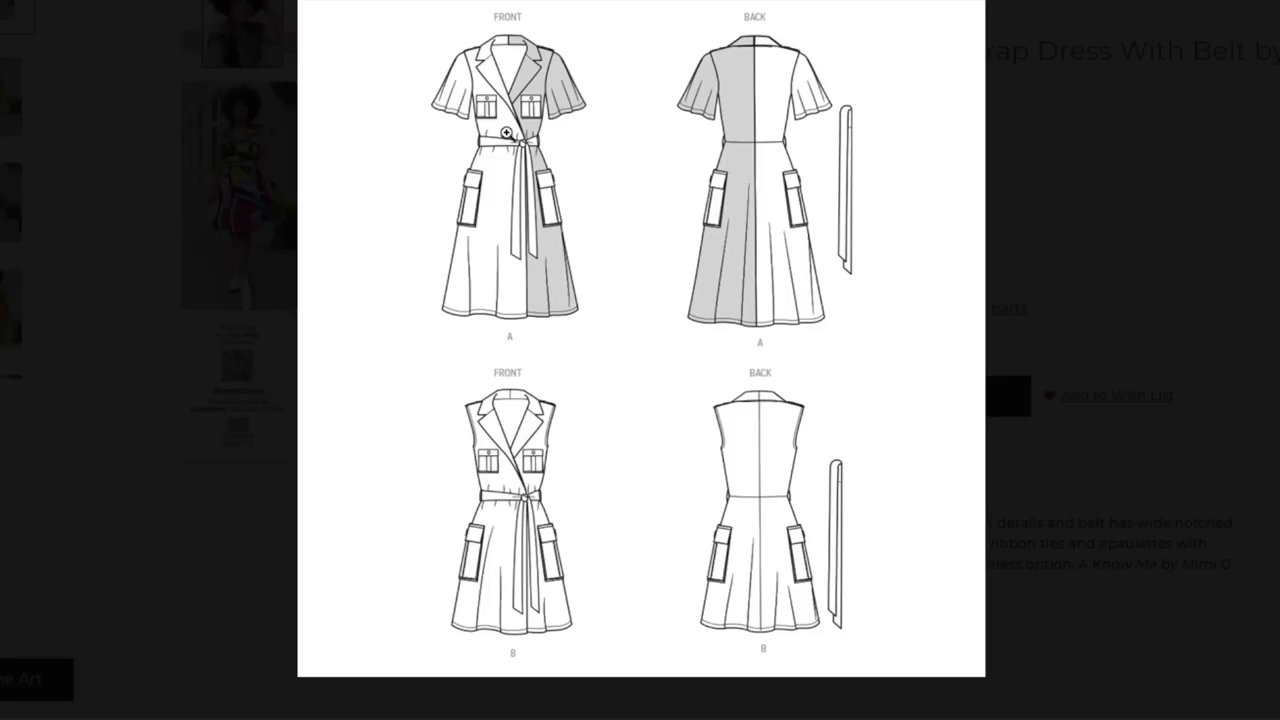
mouse_move(543, 121)
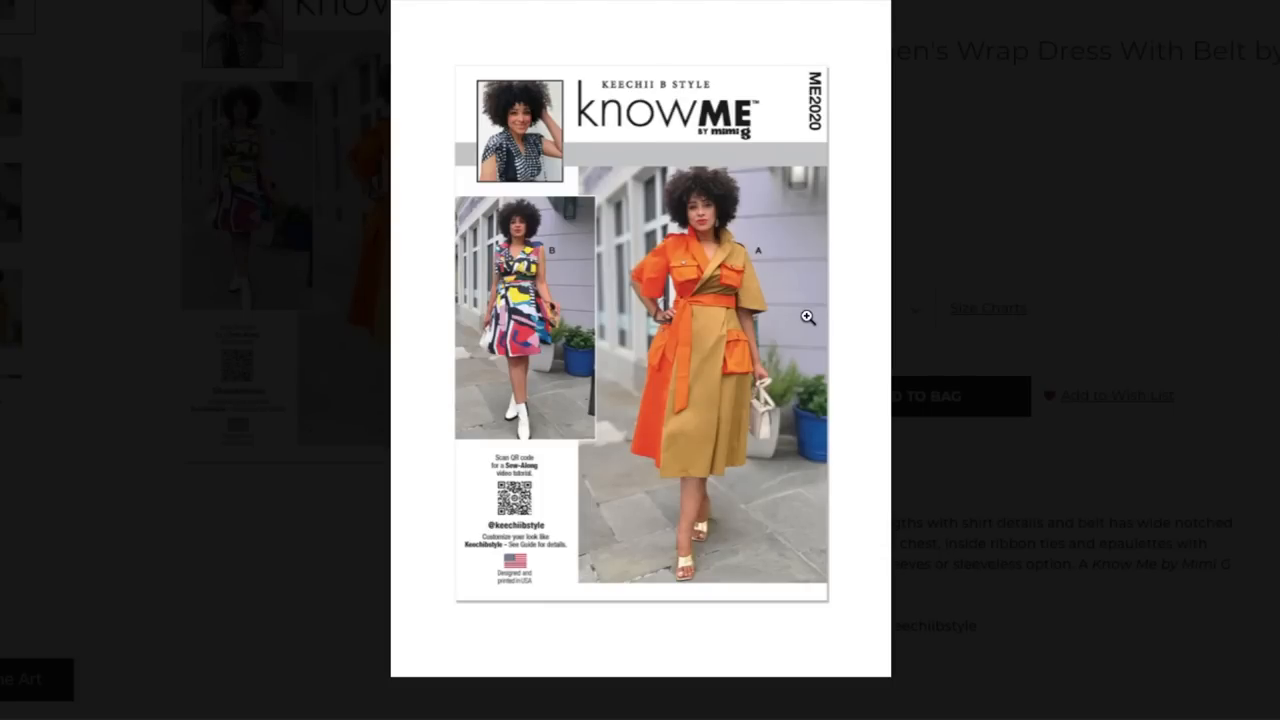
mouse_move(696, 451)
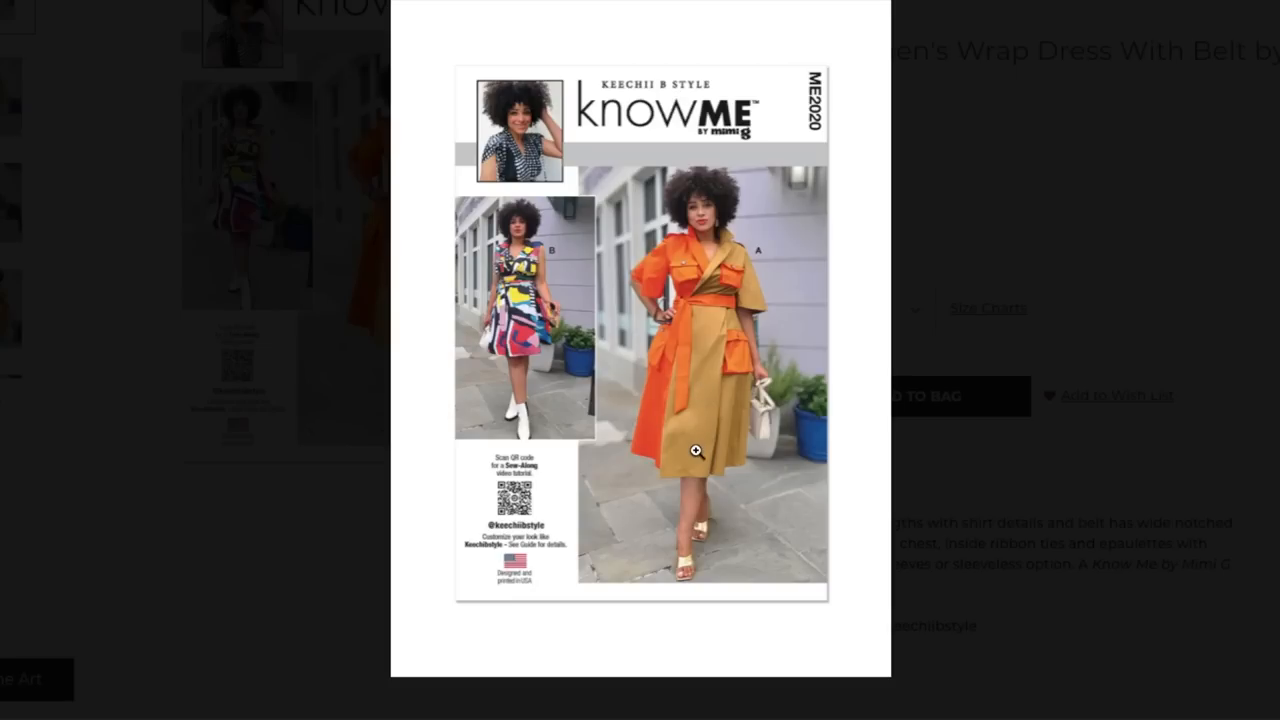
mouse_move(703, 414)
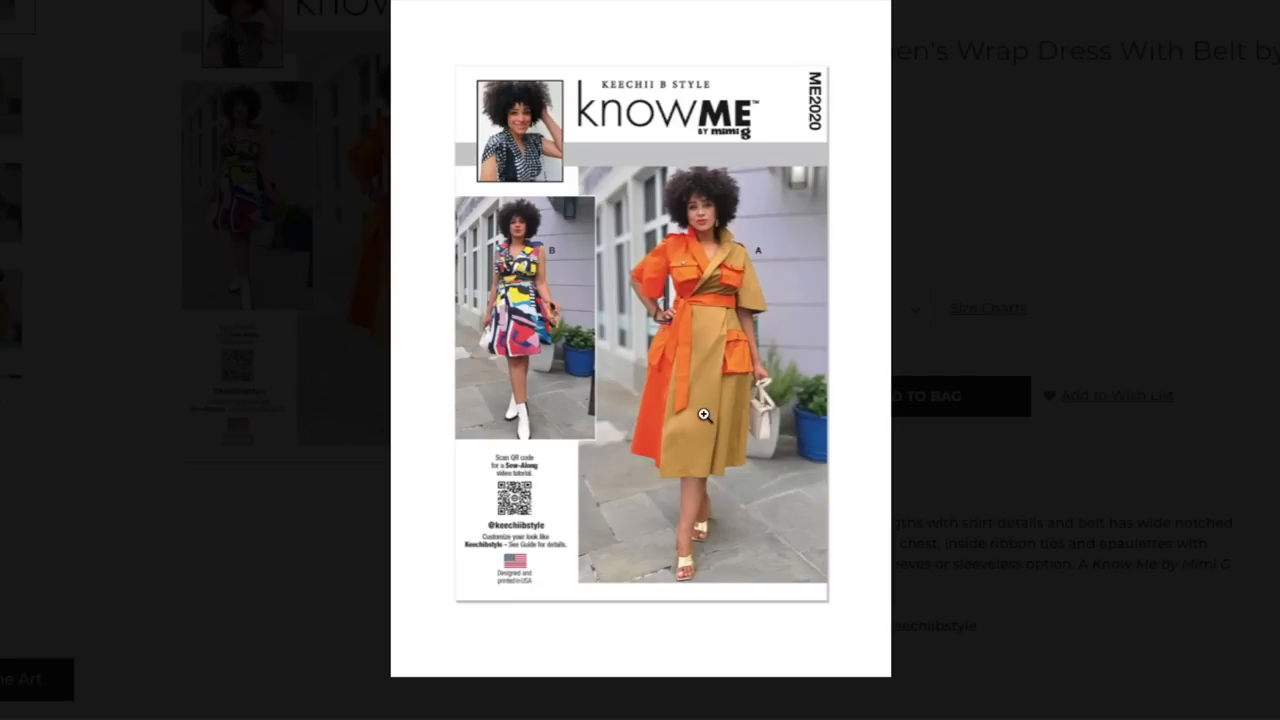
mouse_move(1172, 94)
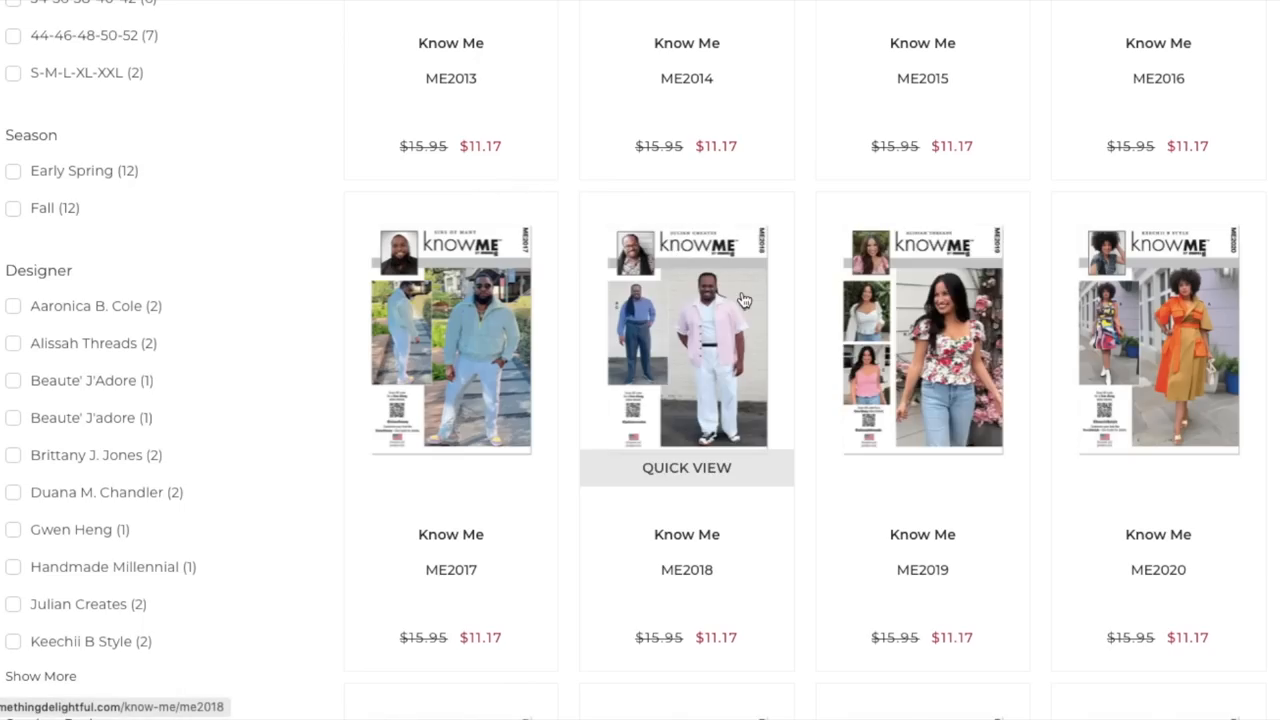
Step: Scroll the pattern listing down to the ME2021 through ME2024 row
scroll("down", 3)
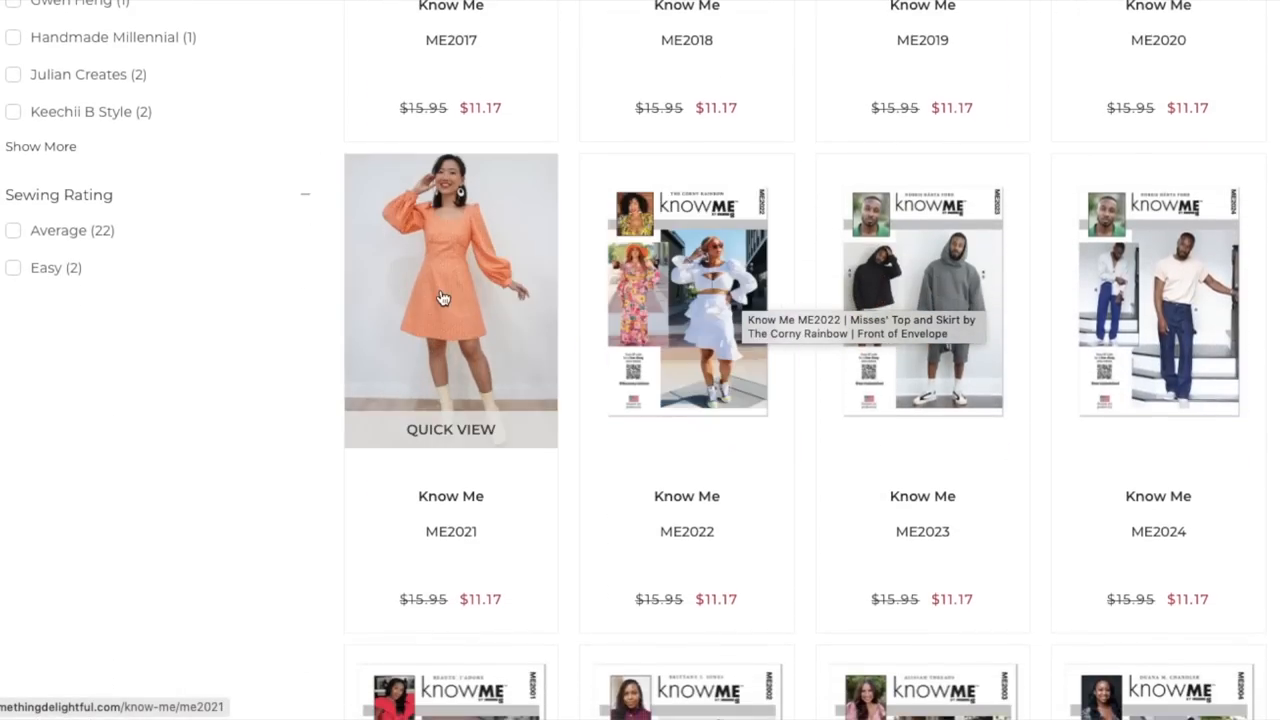
mouse_move(677, 287)
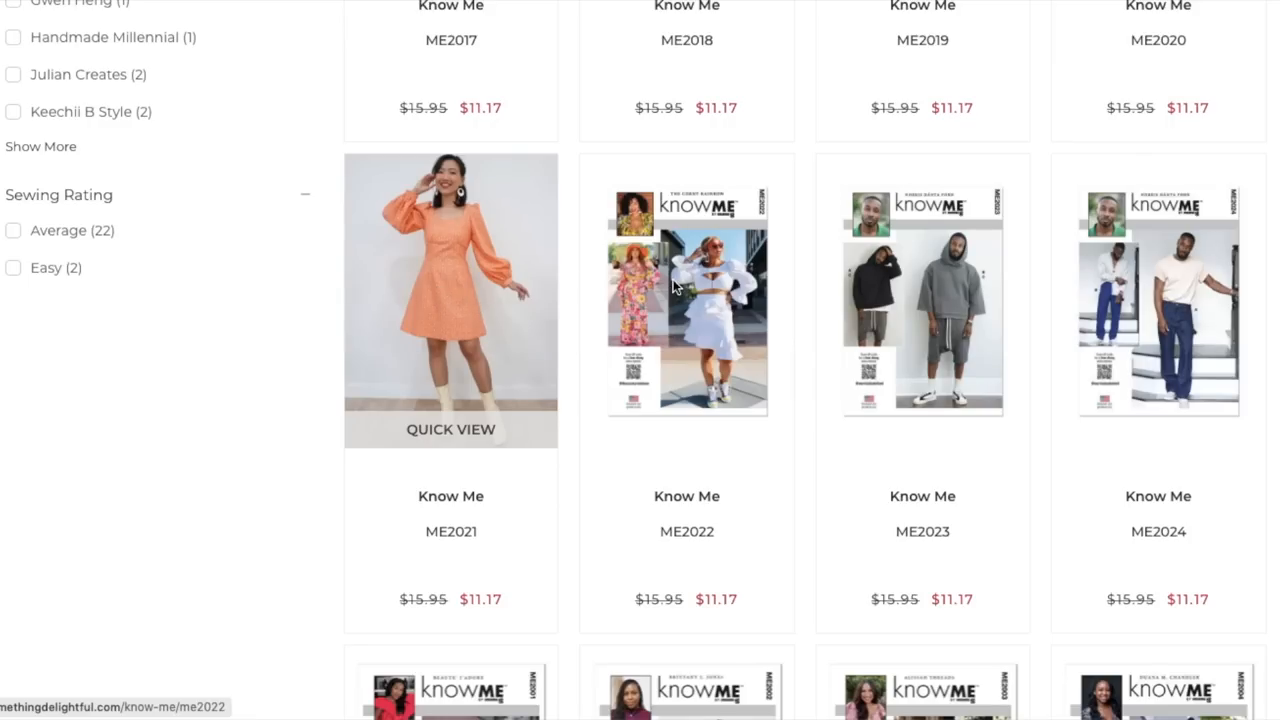
Step: Open ME2021 Misses' Dress by Gwen Heng and scroll to its $11.17 price and description
left_click(450, 300)
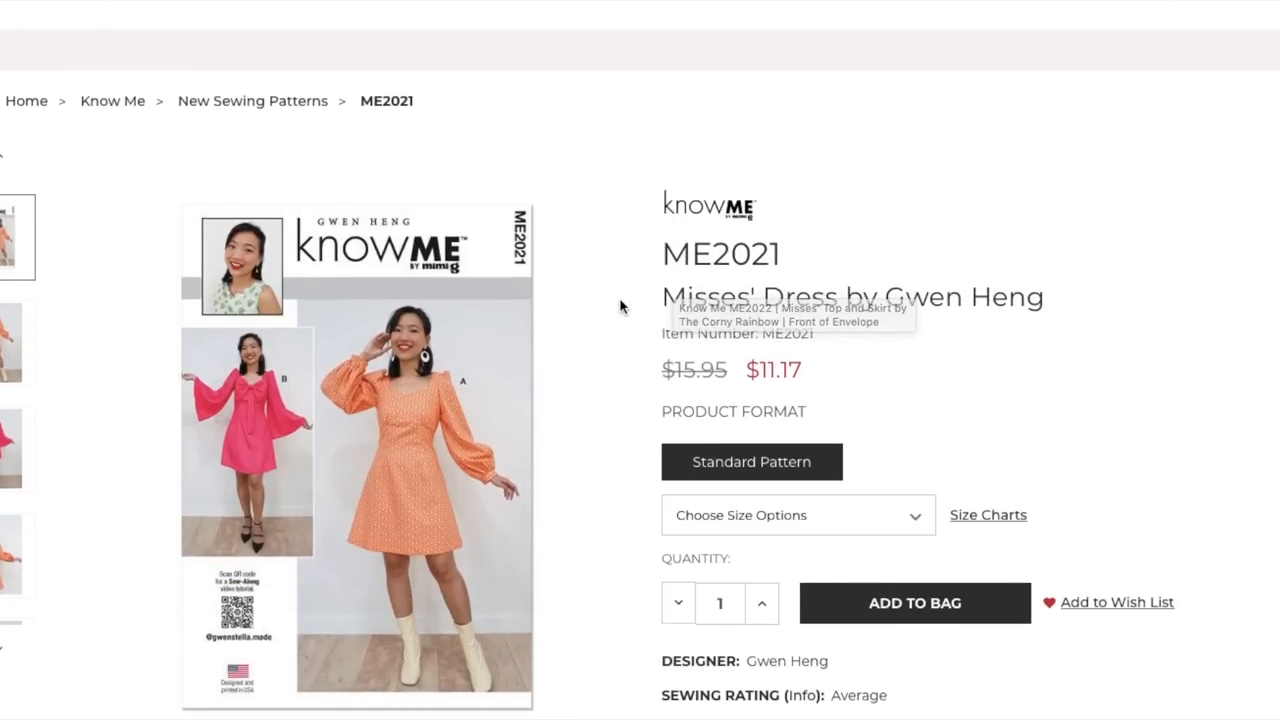
scroll("down", 3)
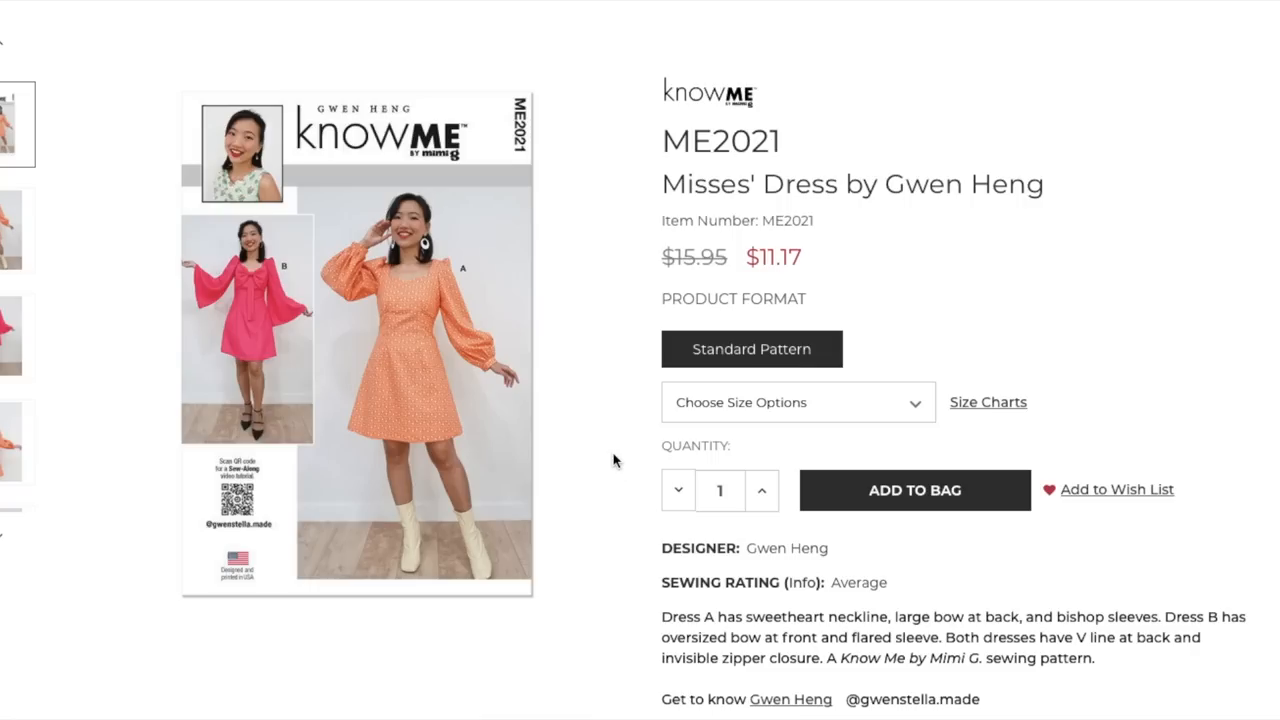
scroll("down", 3)
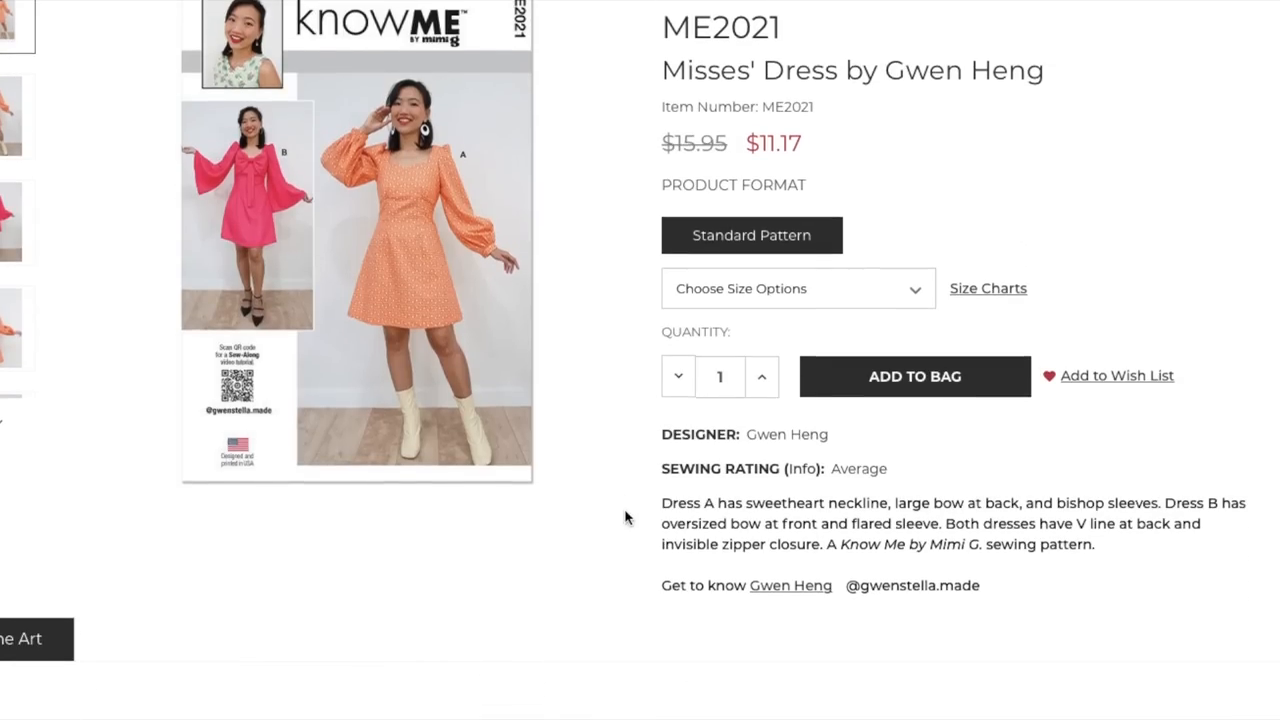
mouse_move(632, 523)
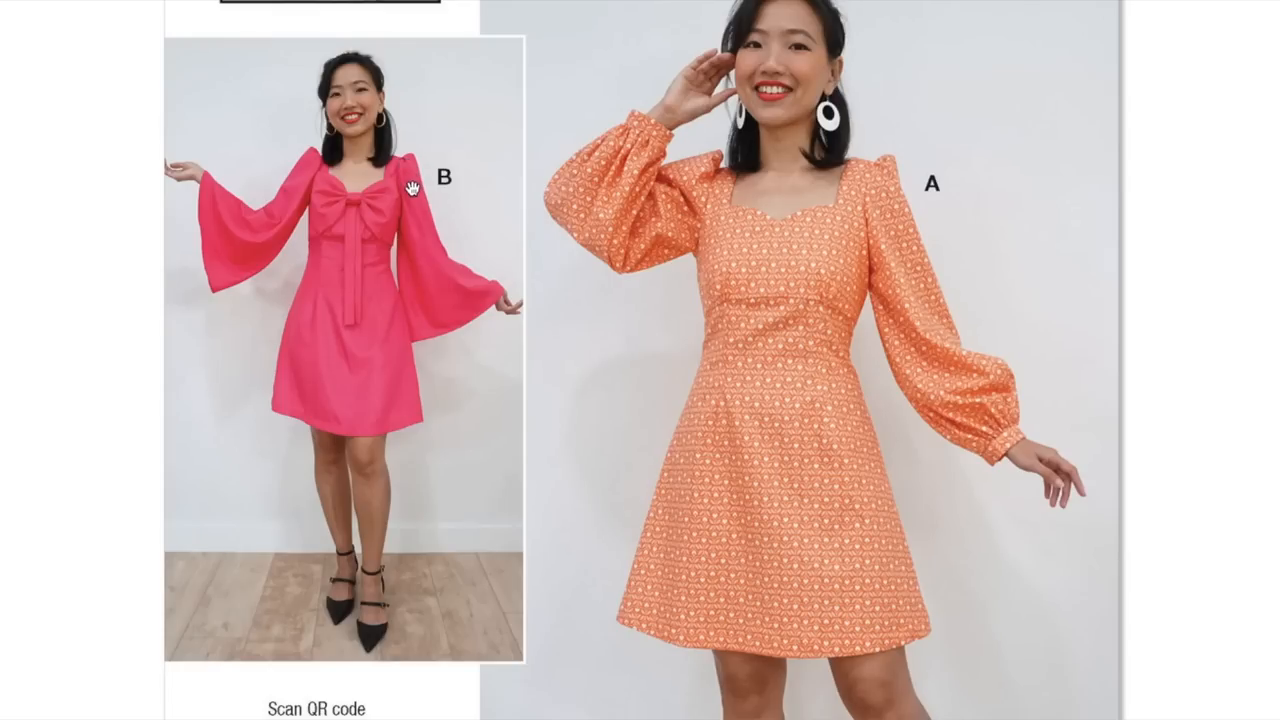
mouse_move(486, 290)
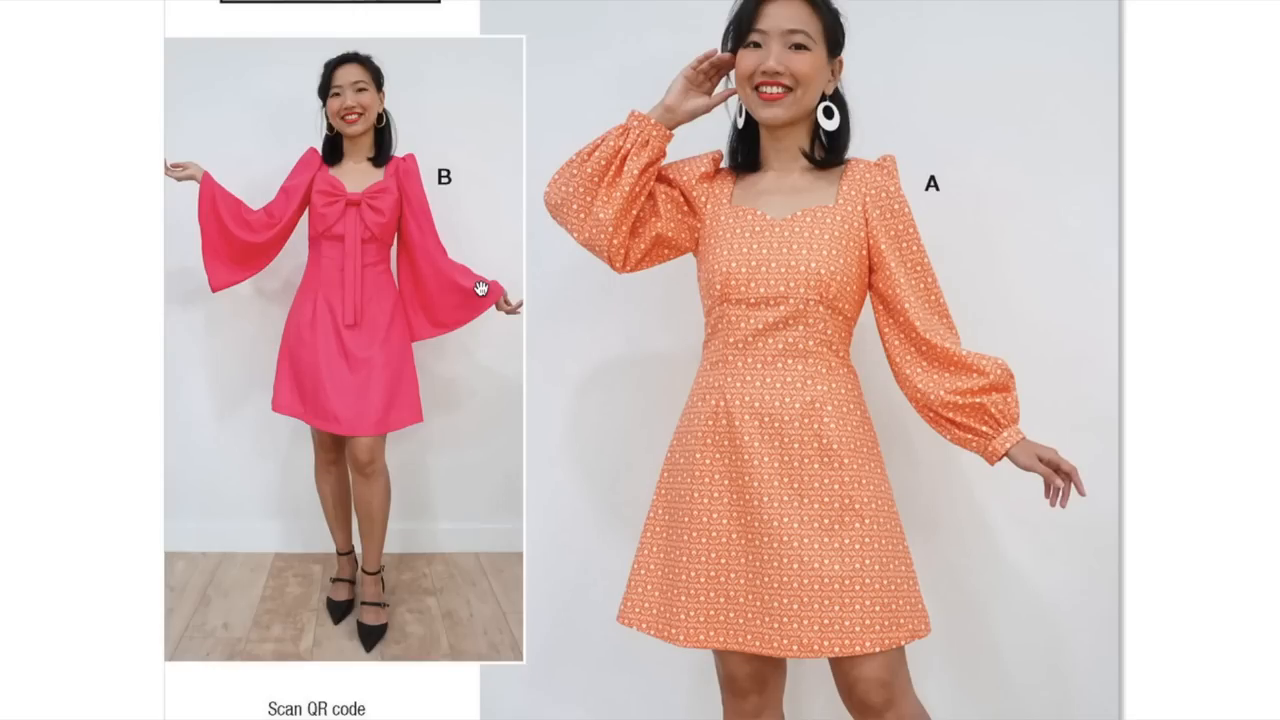
mouse_move(984, 394)
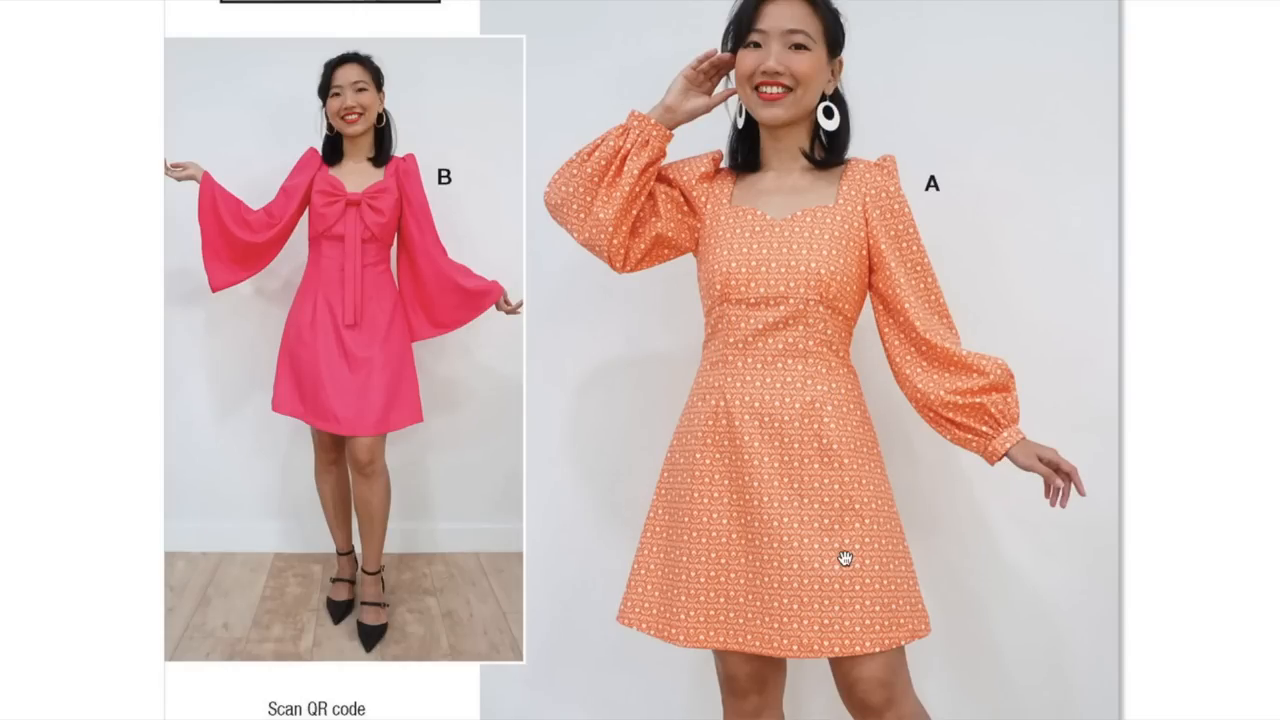
Step: Enlarge the ME2021 main photo to see the orange bishop-sleeve Dress A from behind
left_click(846, 560)
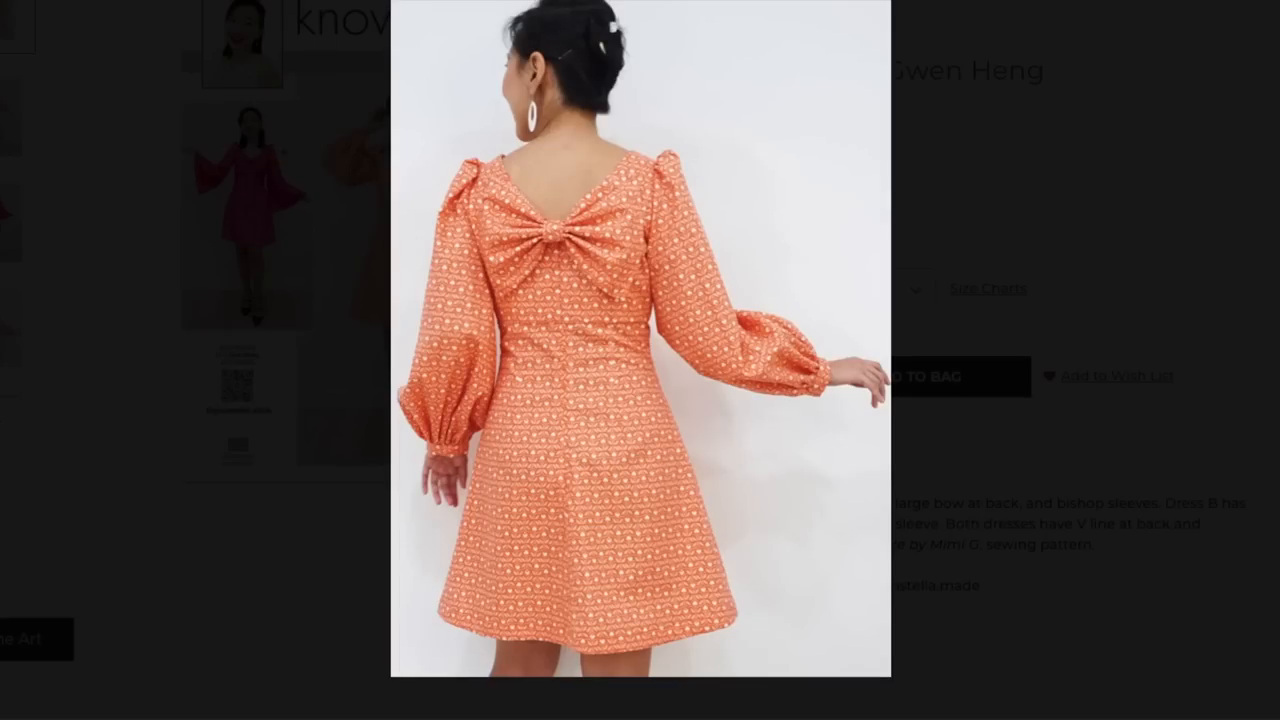
mouse_move(712, 130)
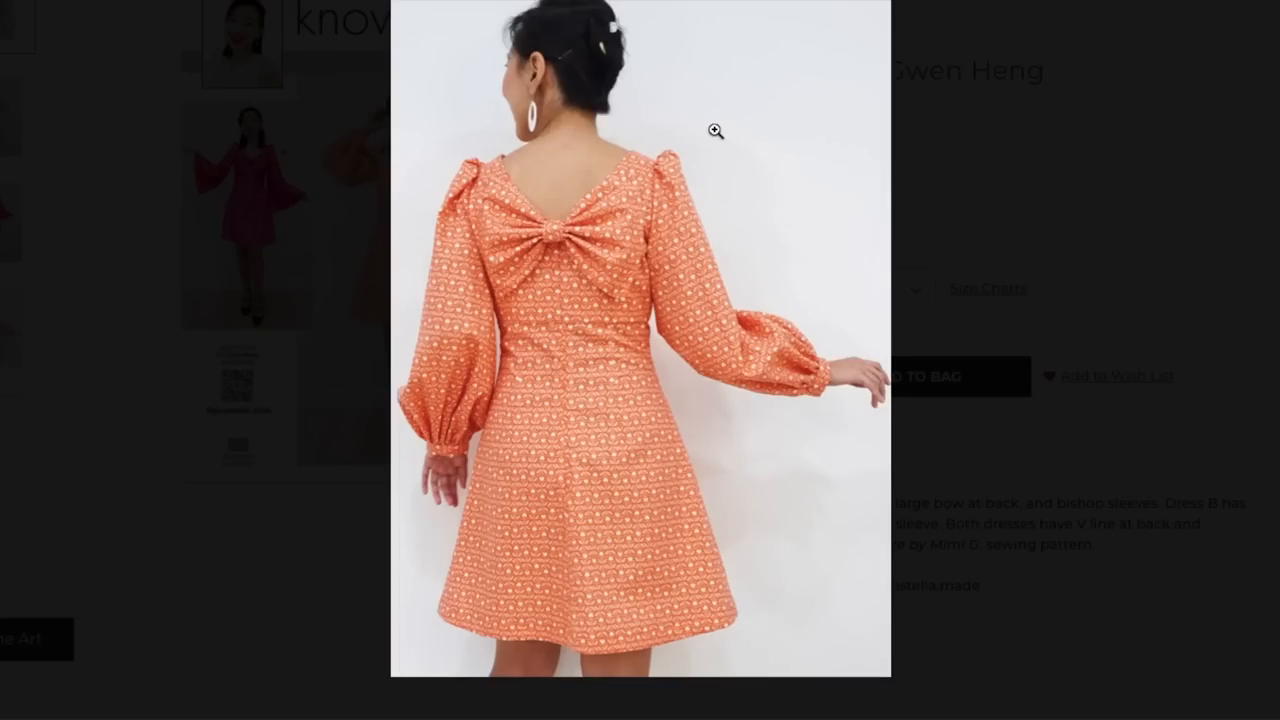
mouse_move(791, 128)
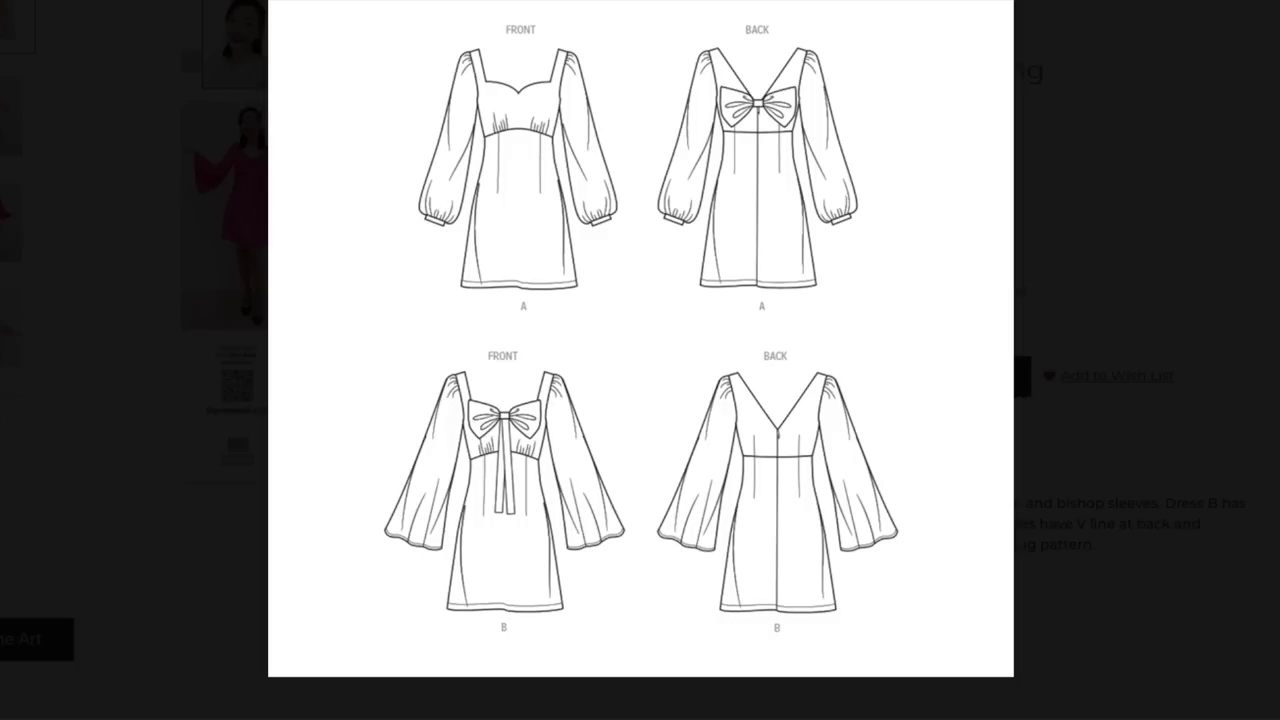
mouse_move(885, 414)
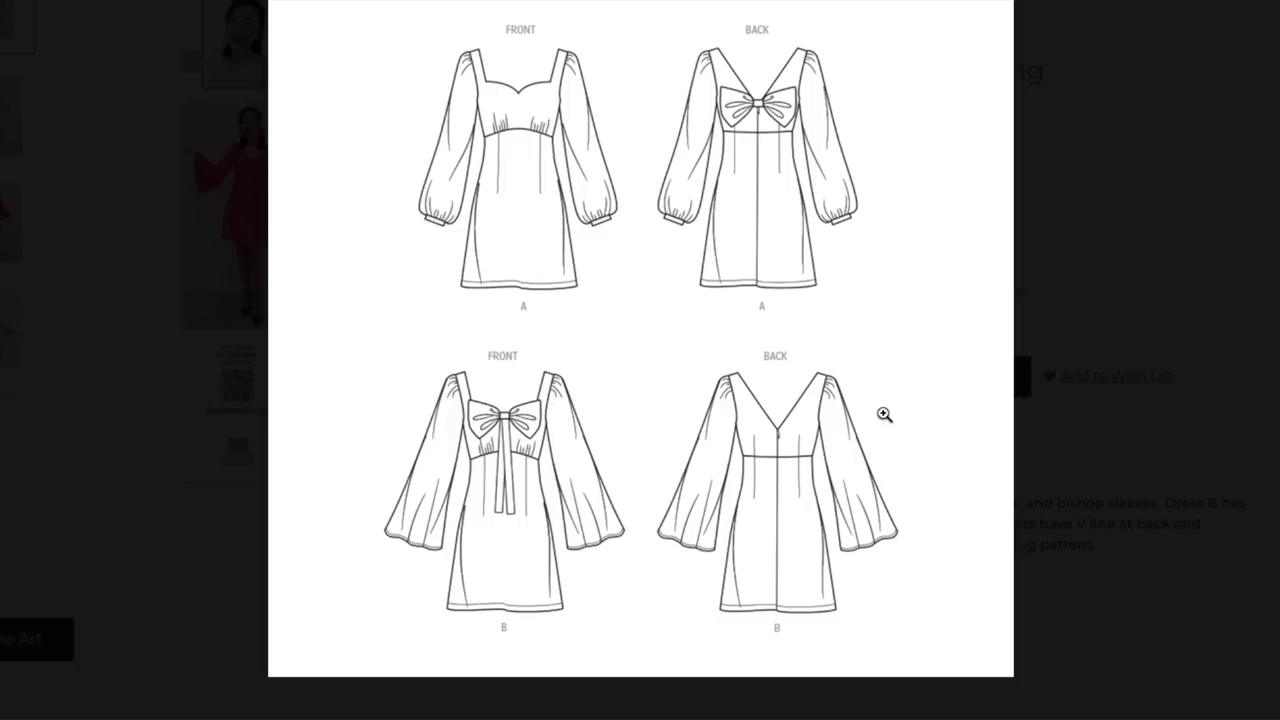
mouse_move(473, 148)
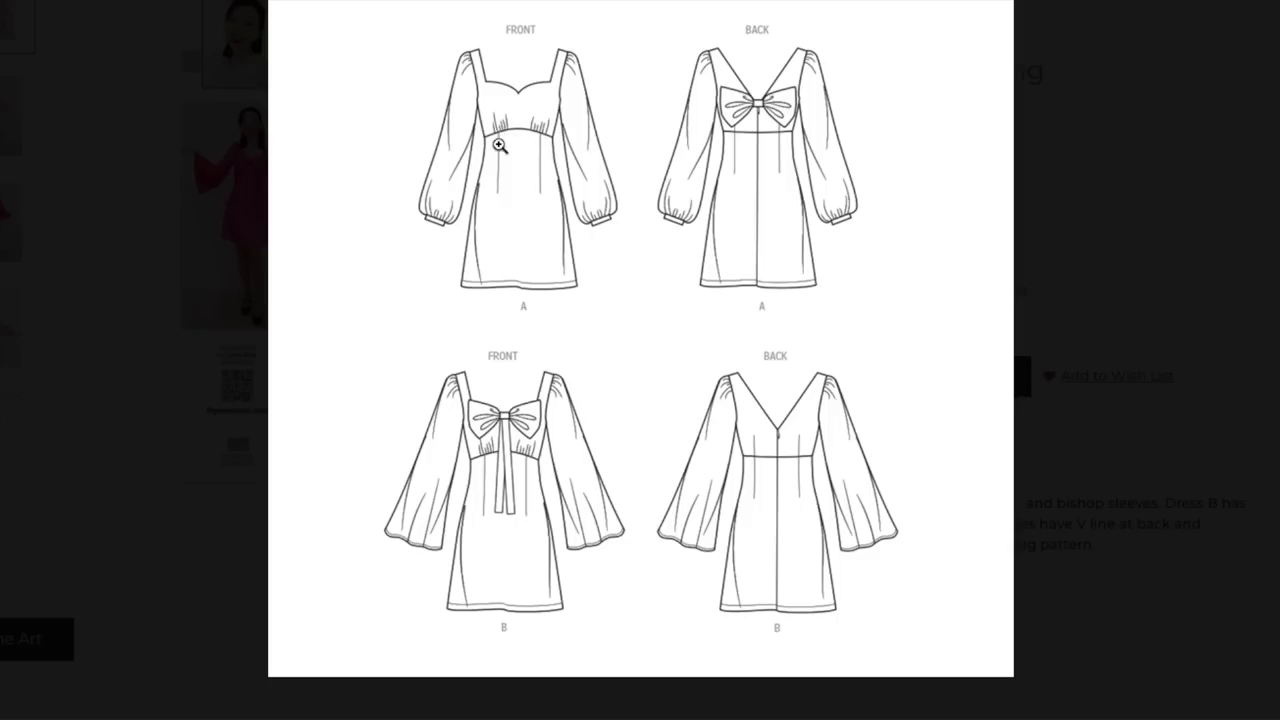
mouse_move(538, 148)
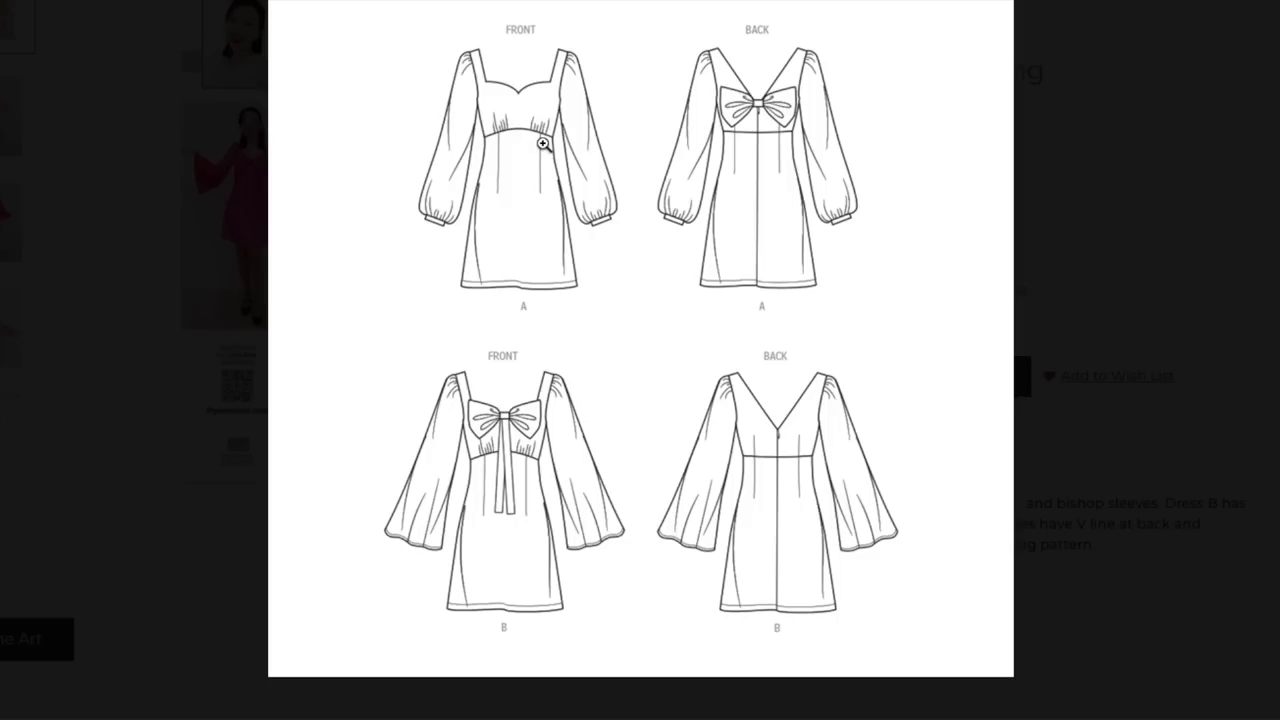
mouse_move(537, 206)
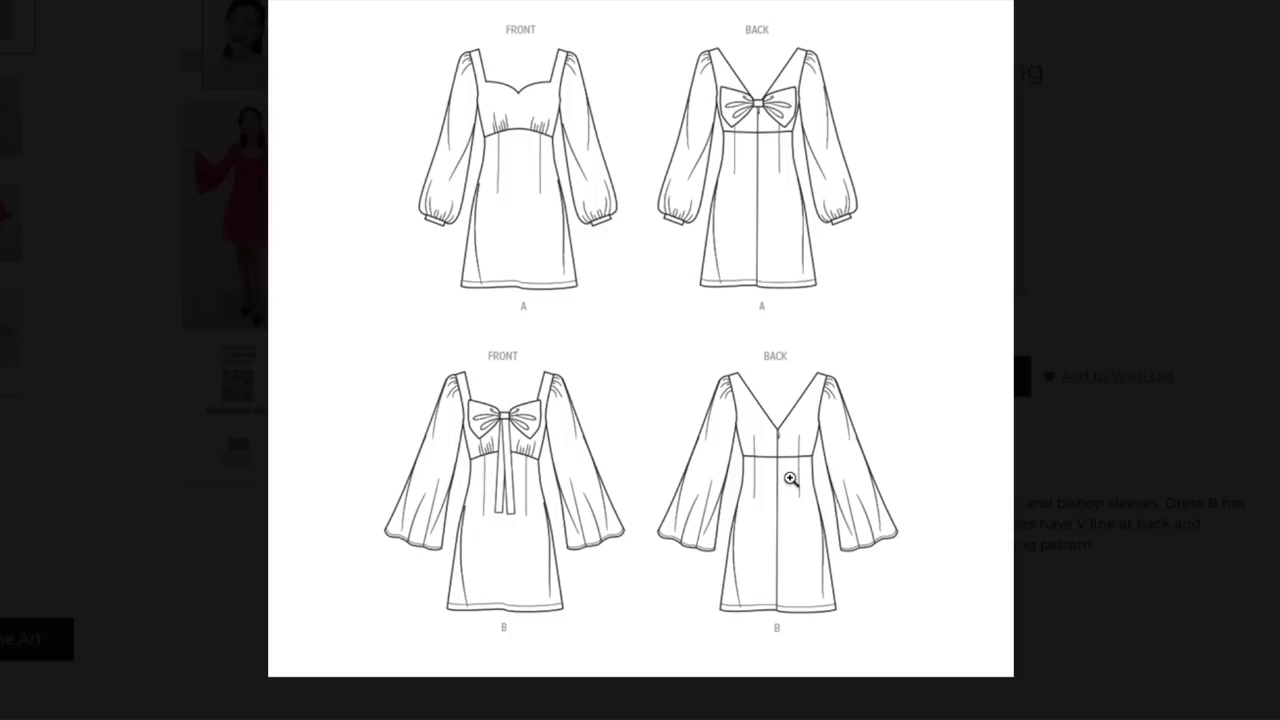
mouse_move(1244, 359)
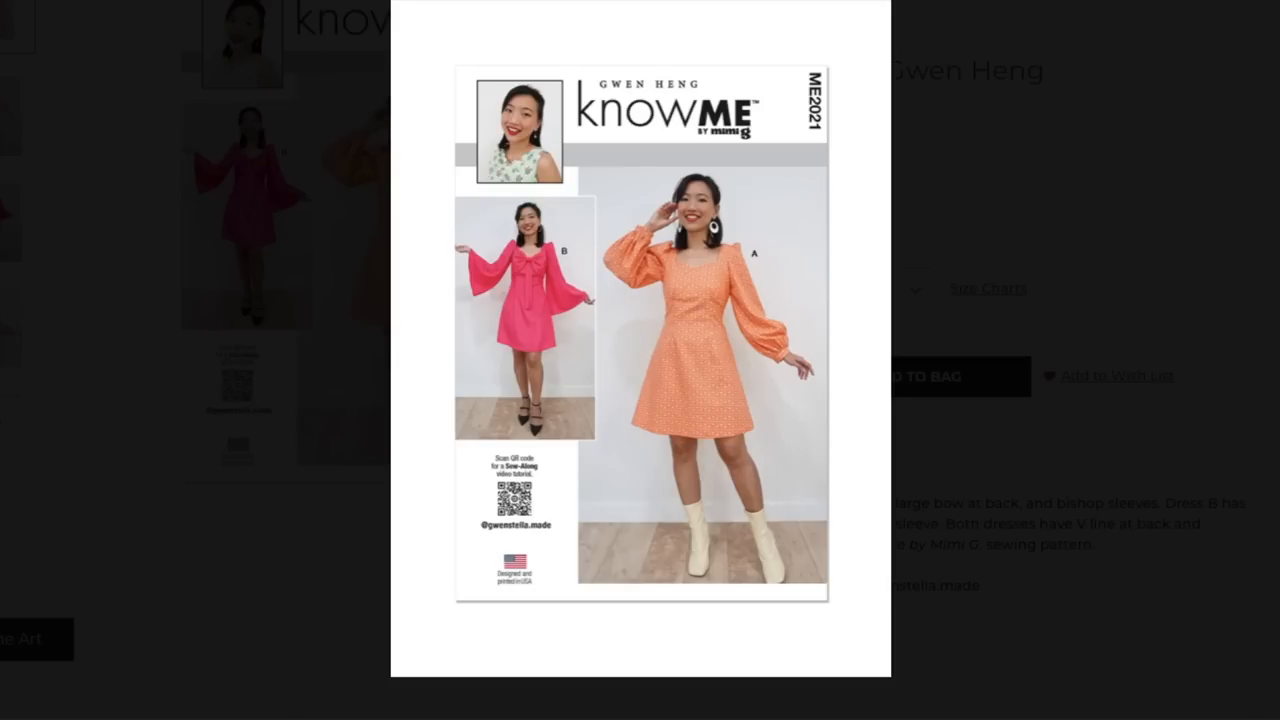
mouse_move(524, 320)
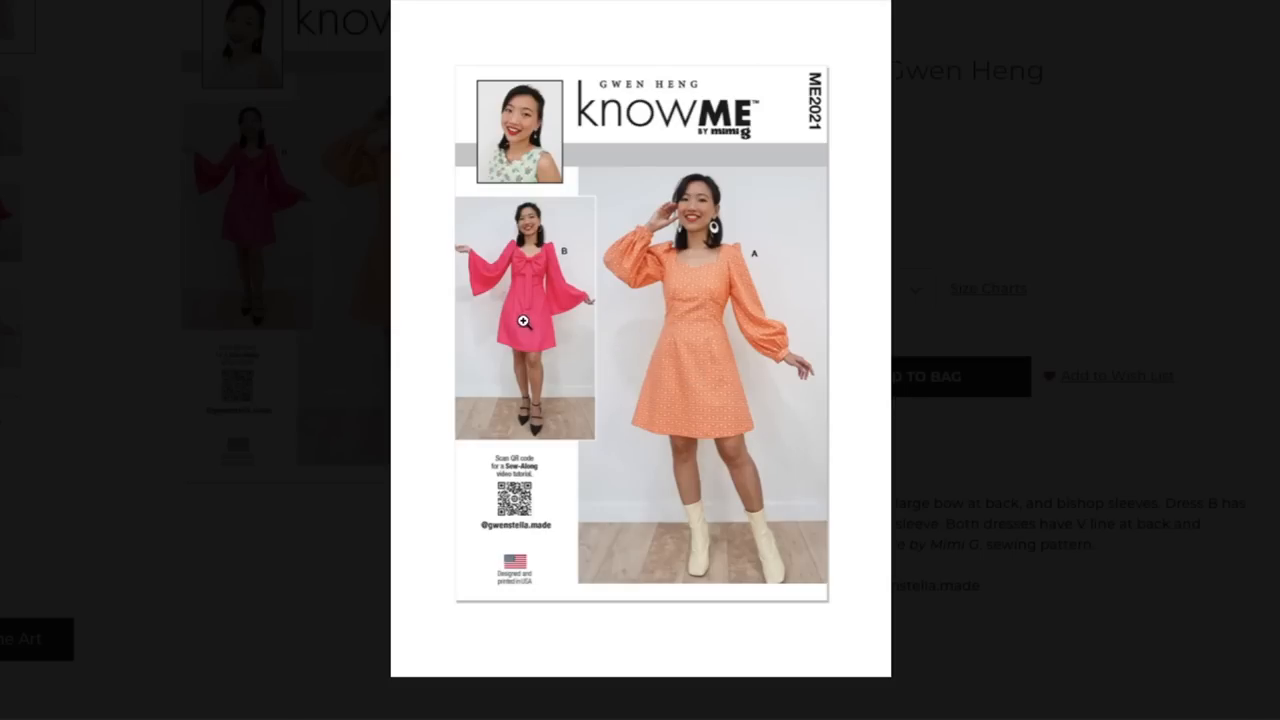
mouse_move(696, 369)
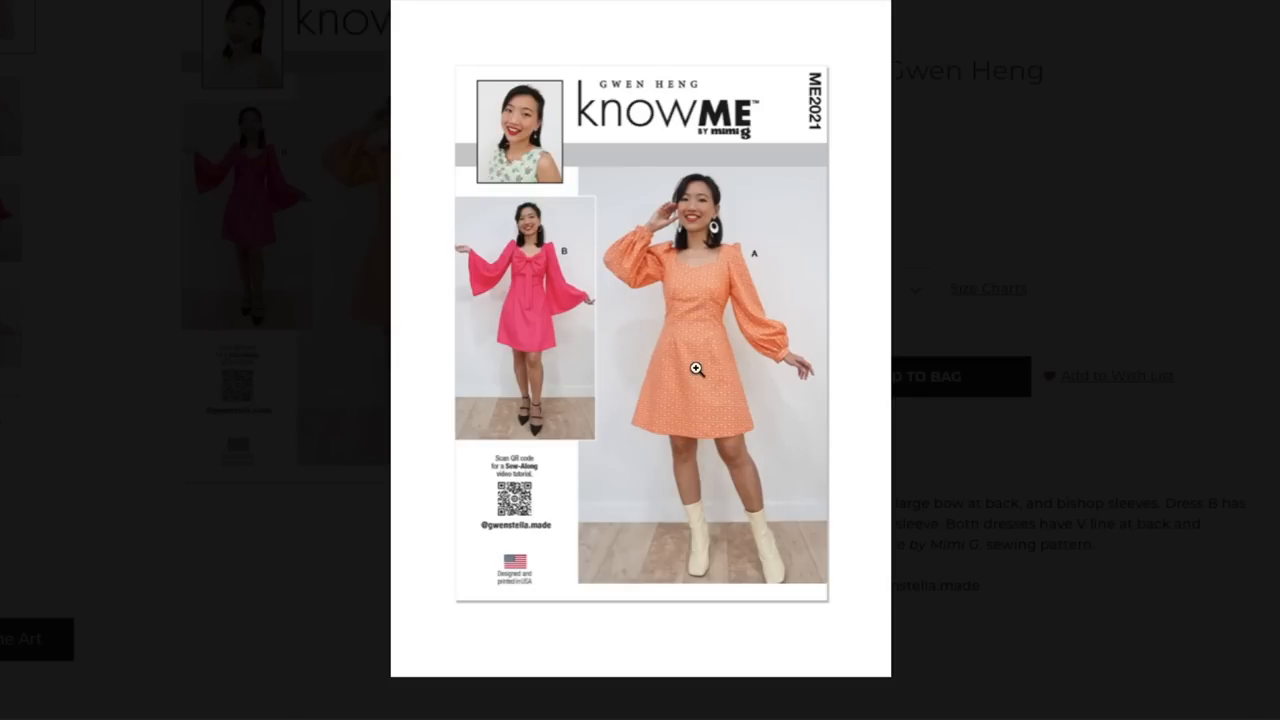
mouse_move(557, 307)
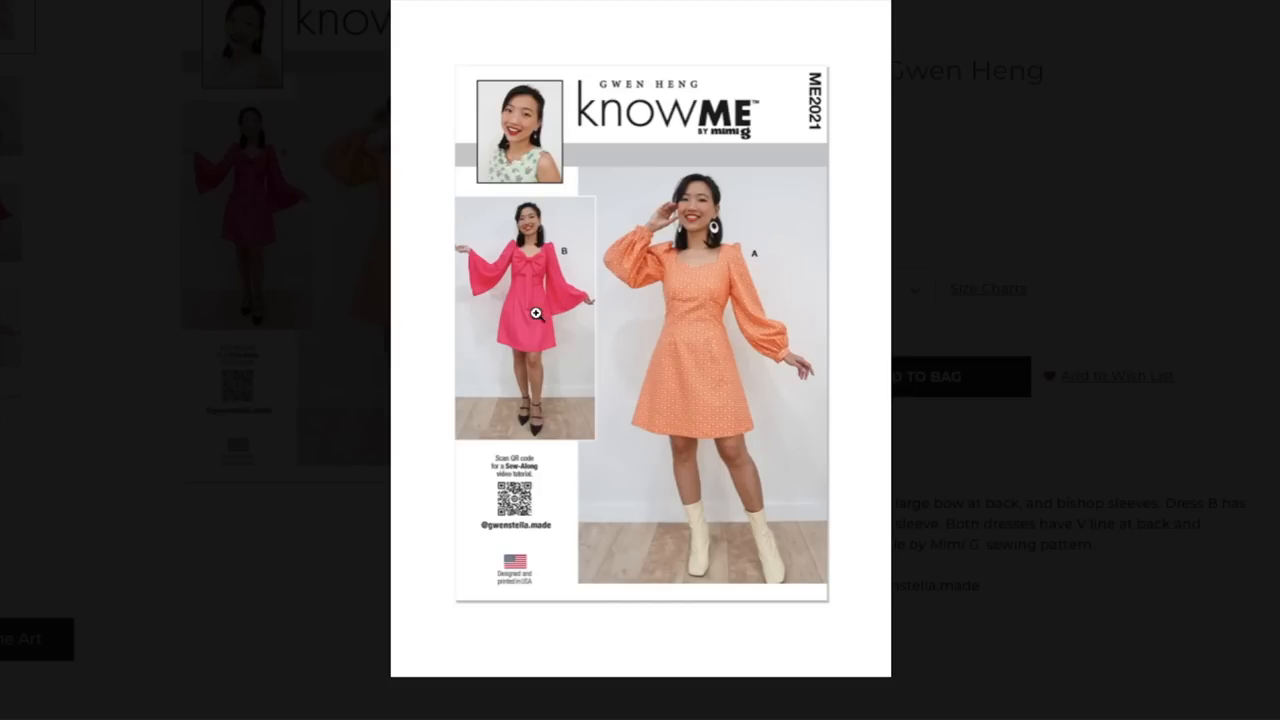
mouse_move(536, 347)
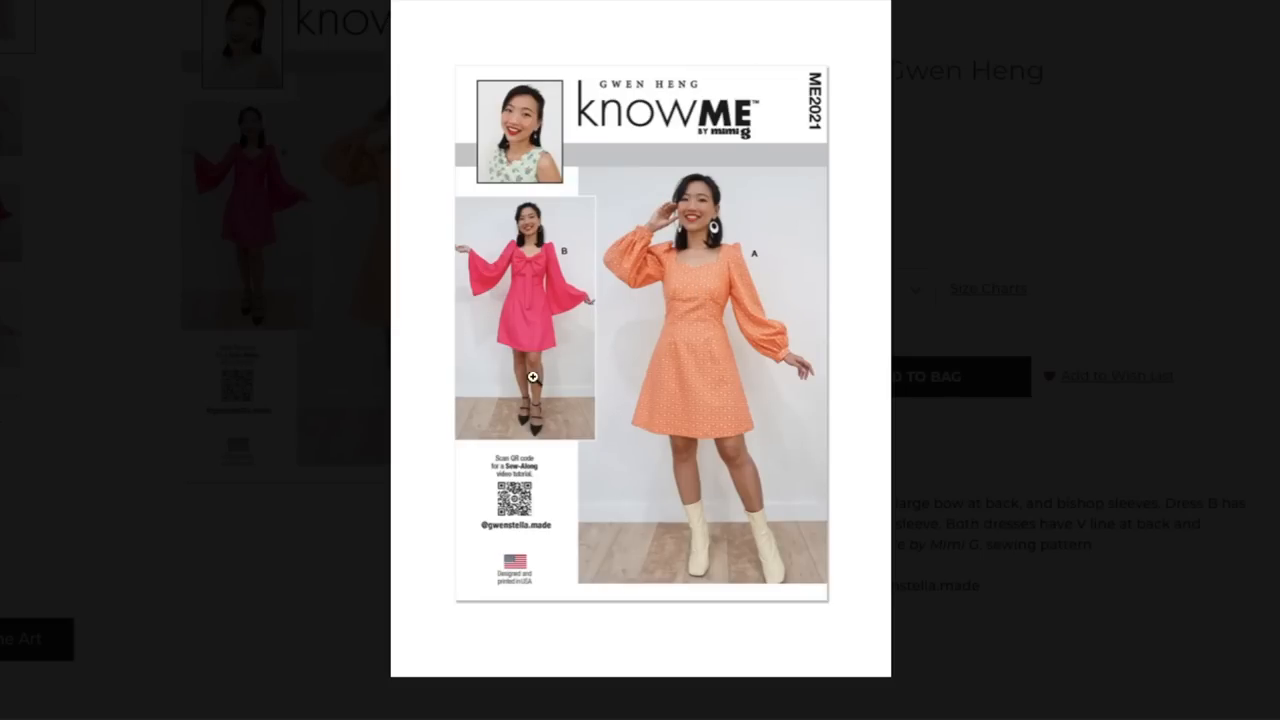
mouse_move(623, 273)
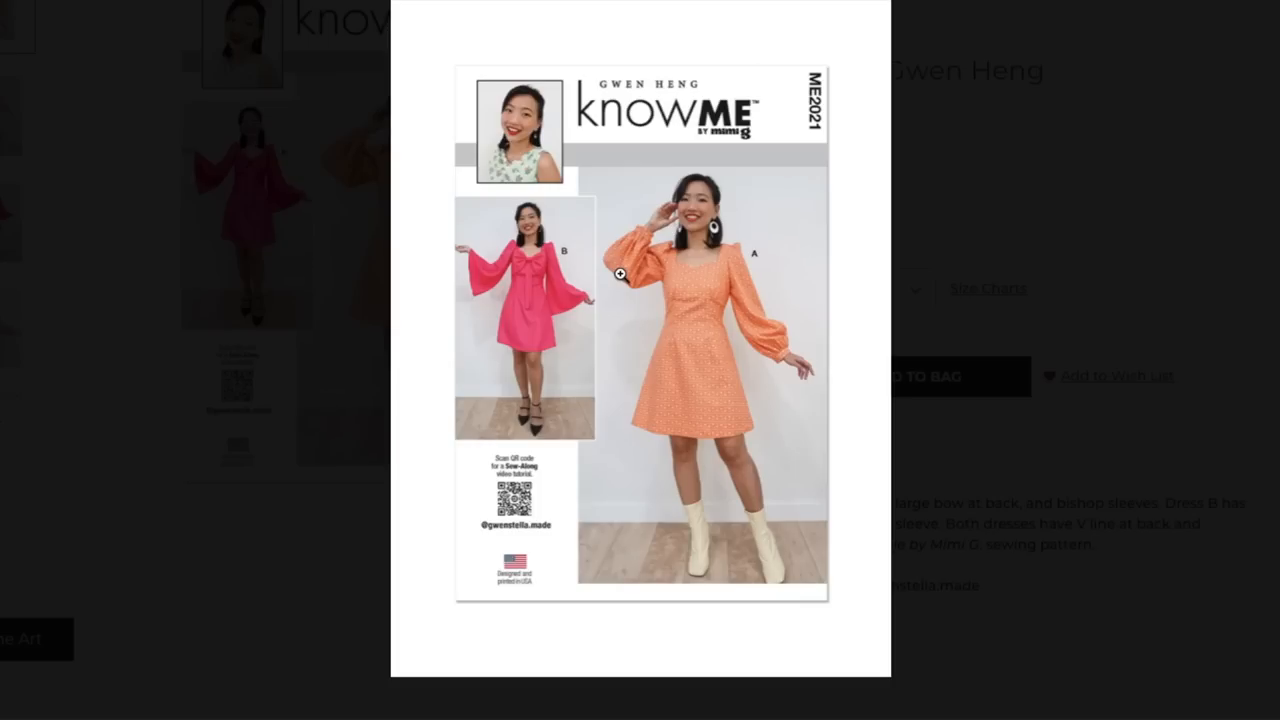
mouse_move(782, 352)
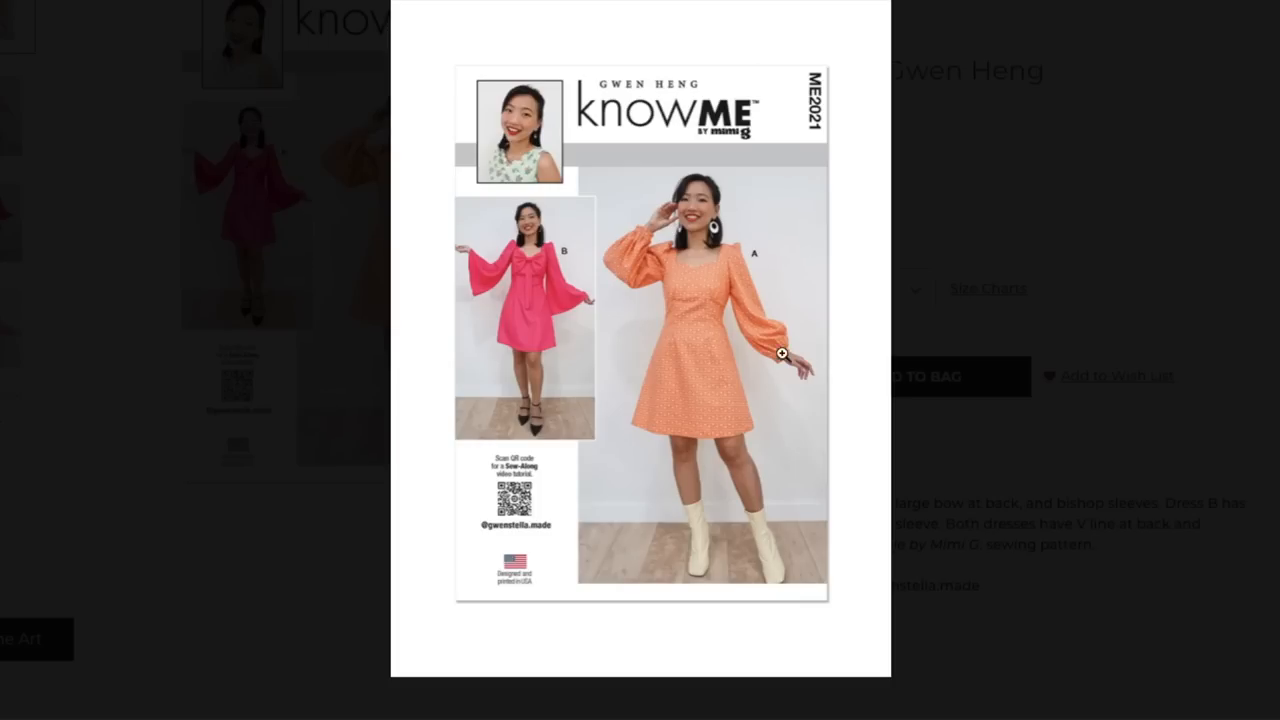
mouse_move(805, 356)
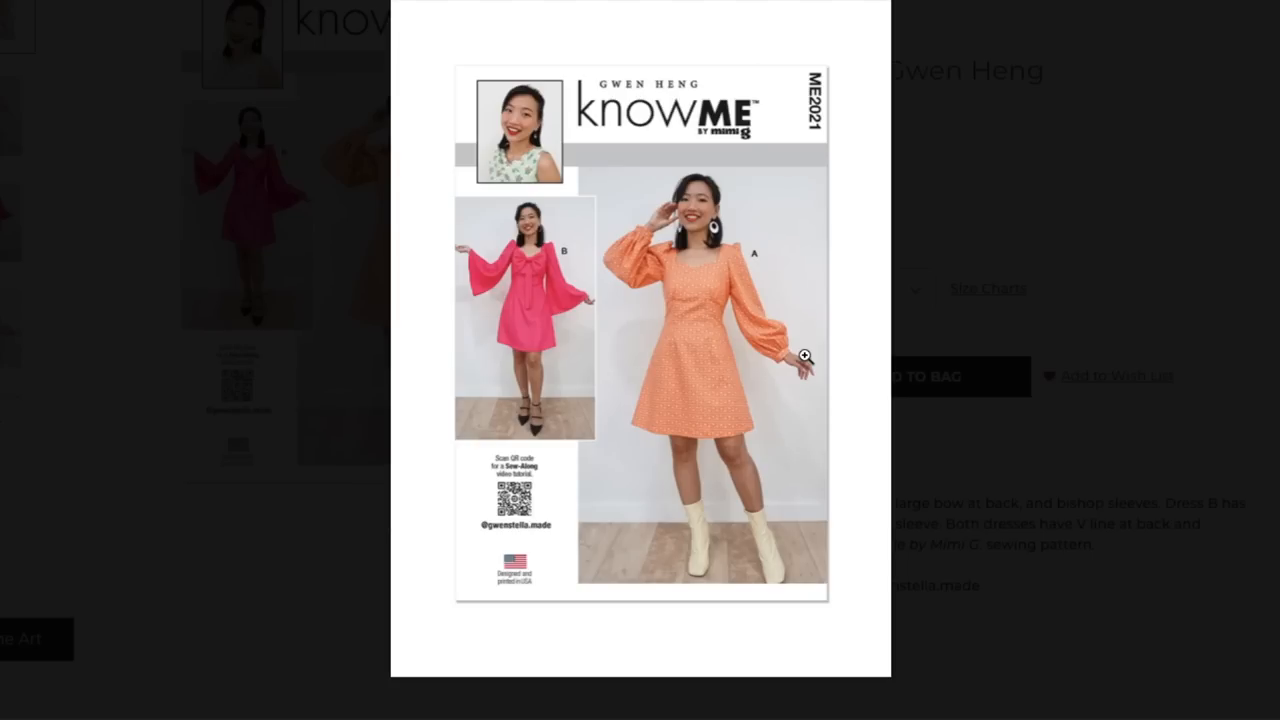
mouse_move(728, 350)
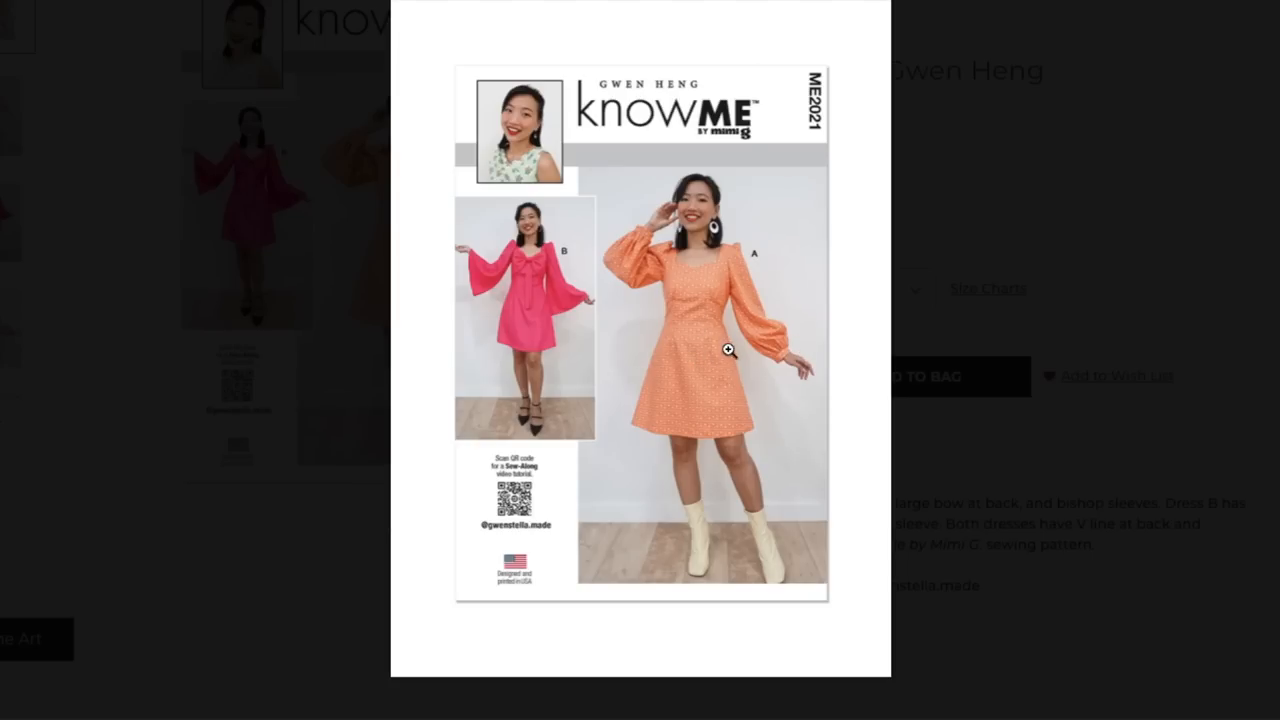
mouse_move(691, 347)
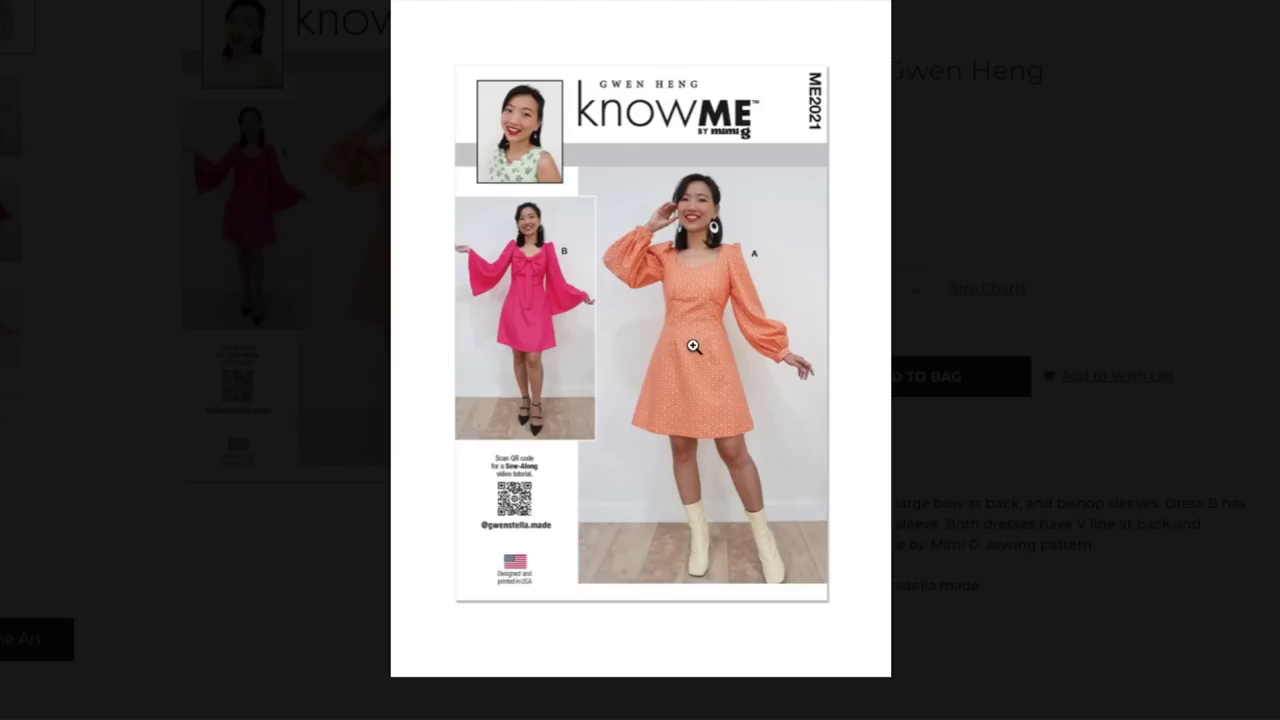
mouse_move(578, 278)
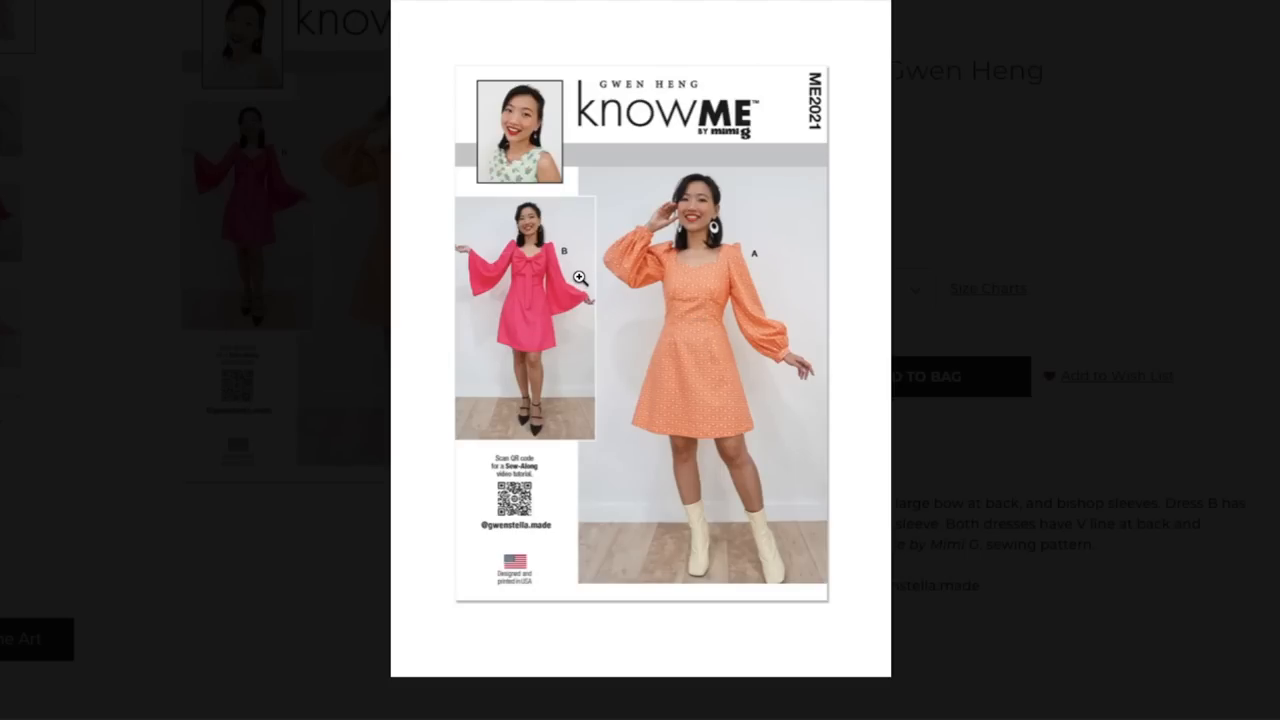
mouse_move(865, 311)
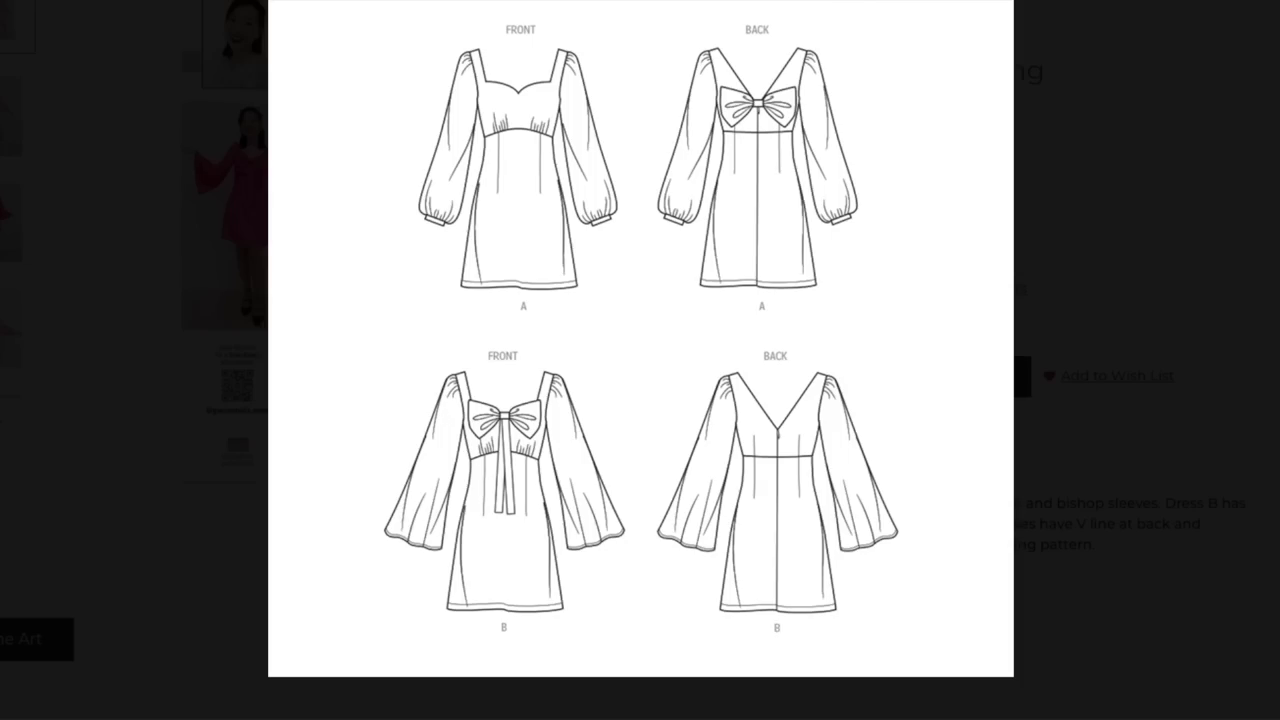
mouse_move(30, 367)
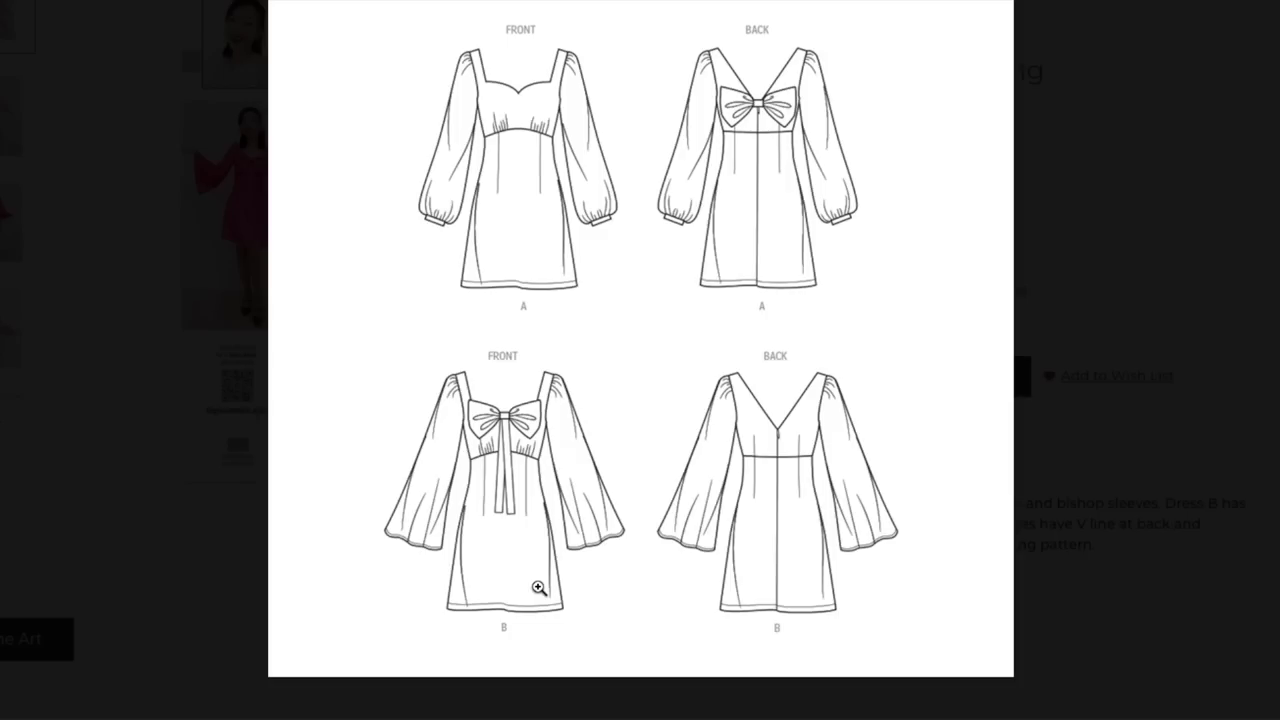
mouse_move(568, 83)
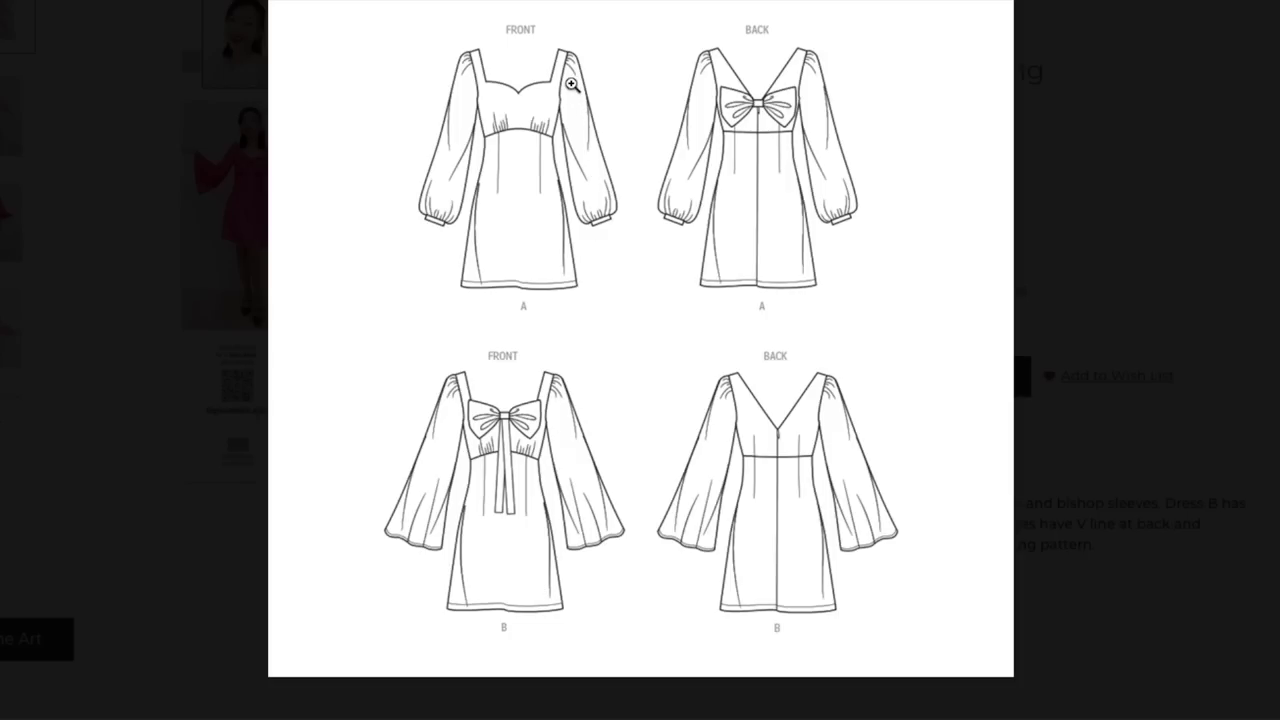
mouse_move(507, 126)
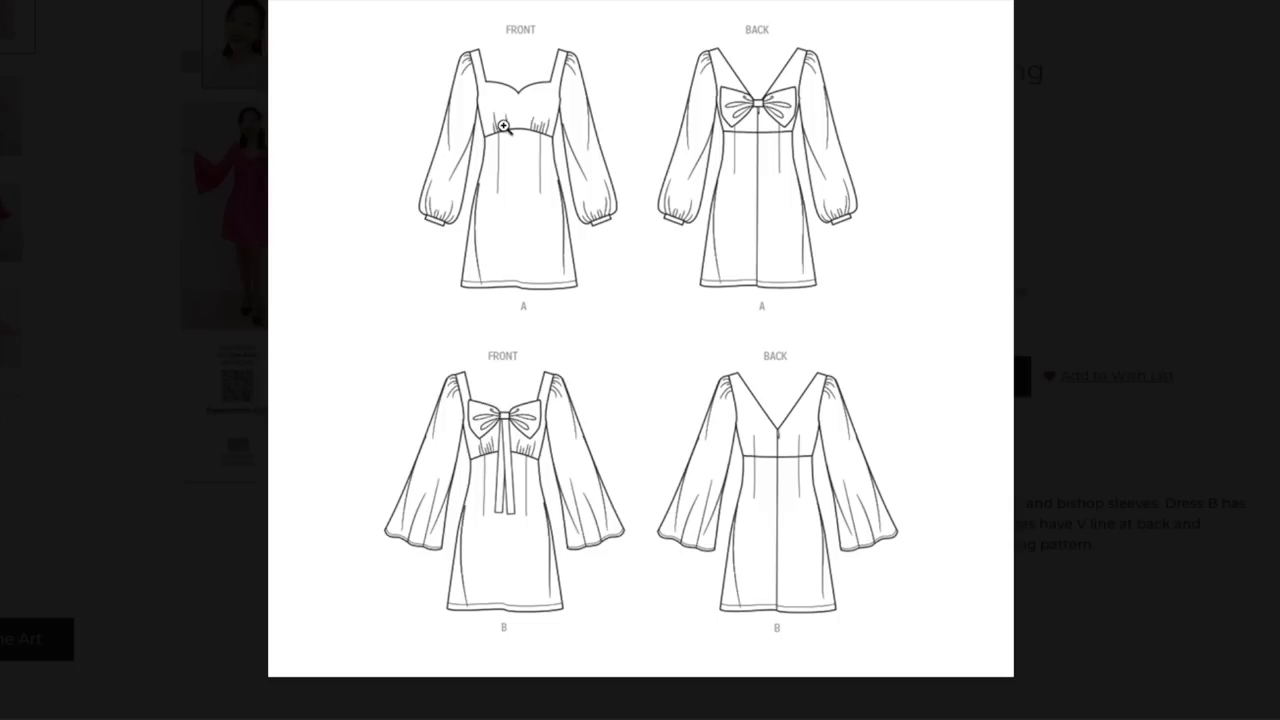
mouse_move(792, 185)
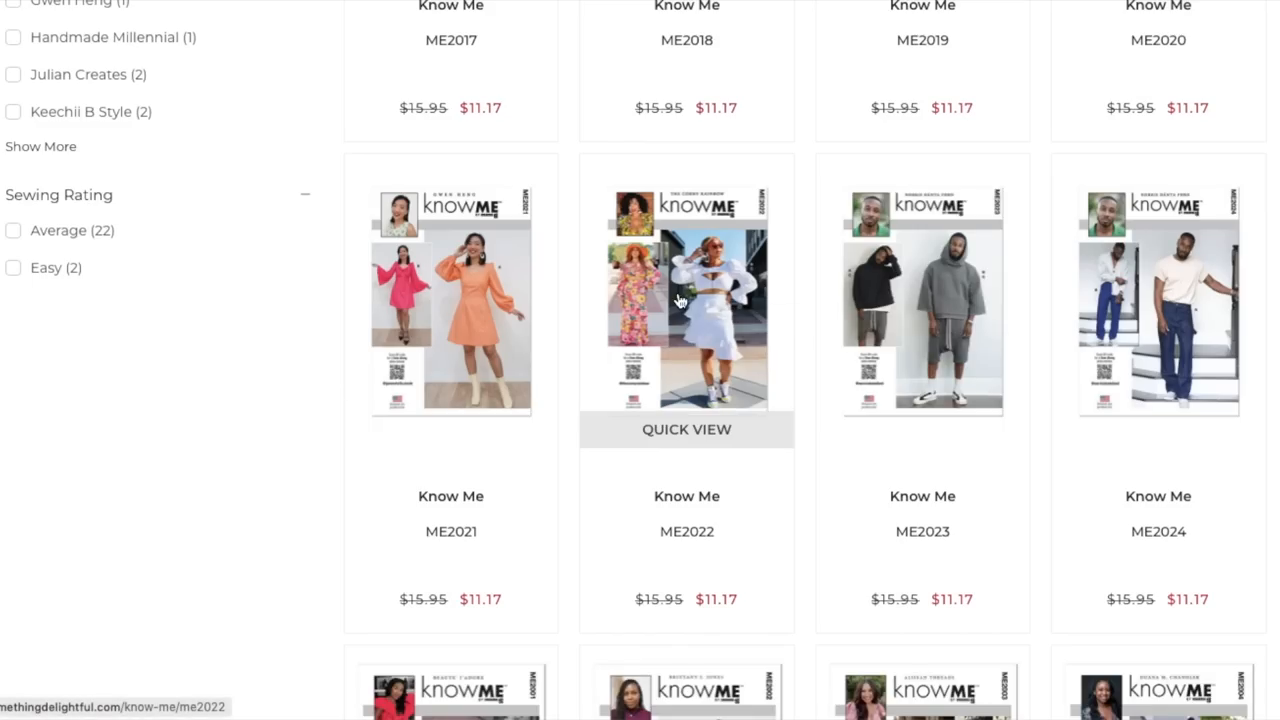
Step: Open The Corny Rainbow's ME2022 top and skirt pattern page and scroll down
left_click(686, 300)
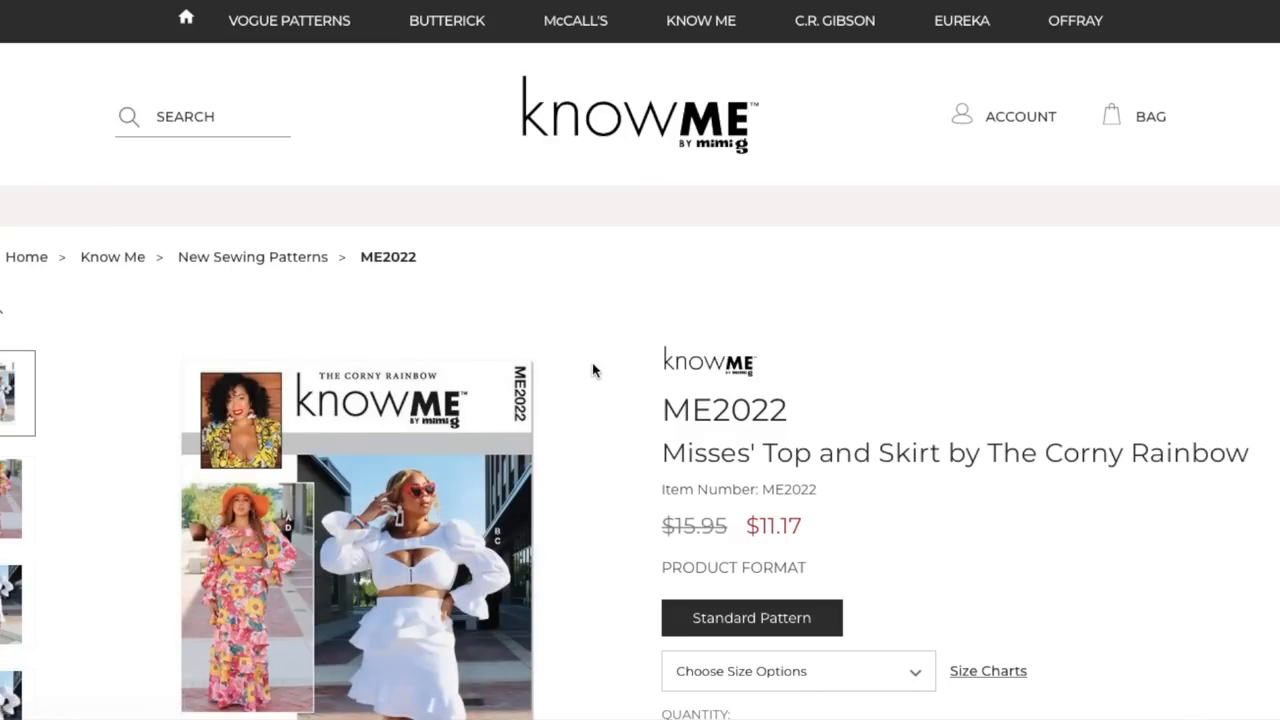
scroll("down", 3)
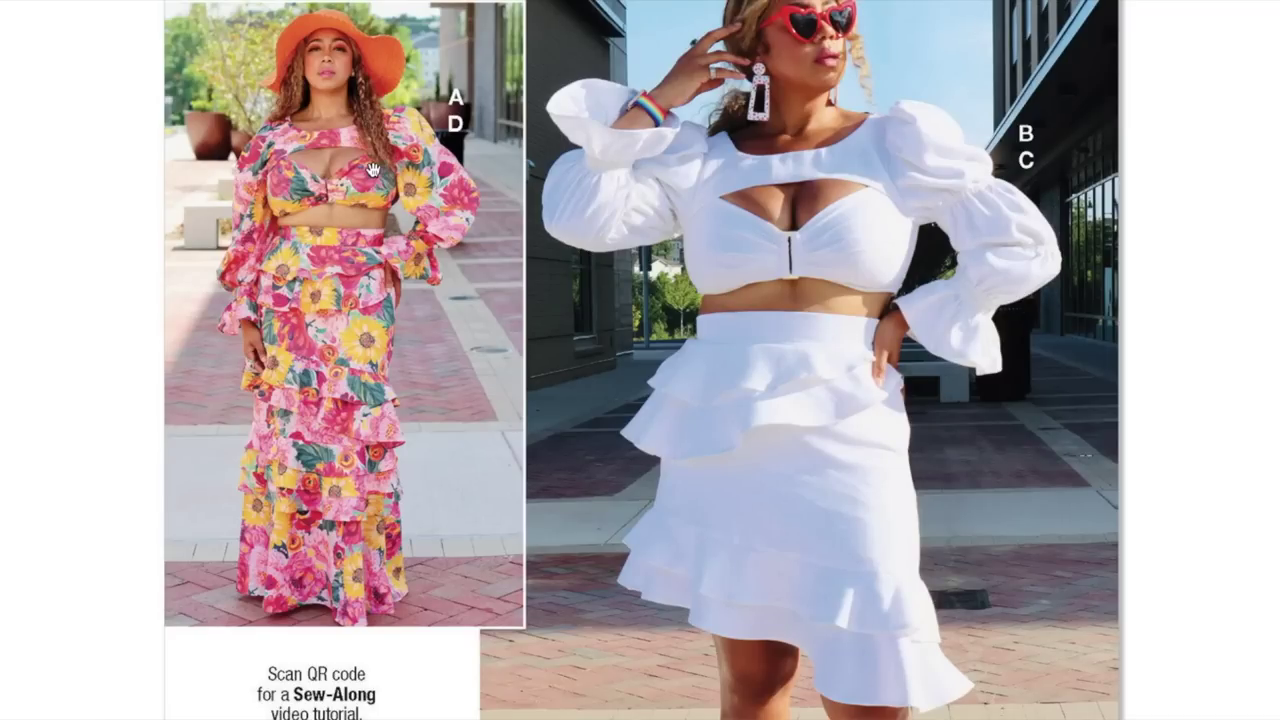
mouse_move(760, 291)
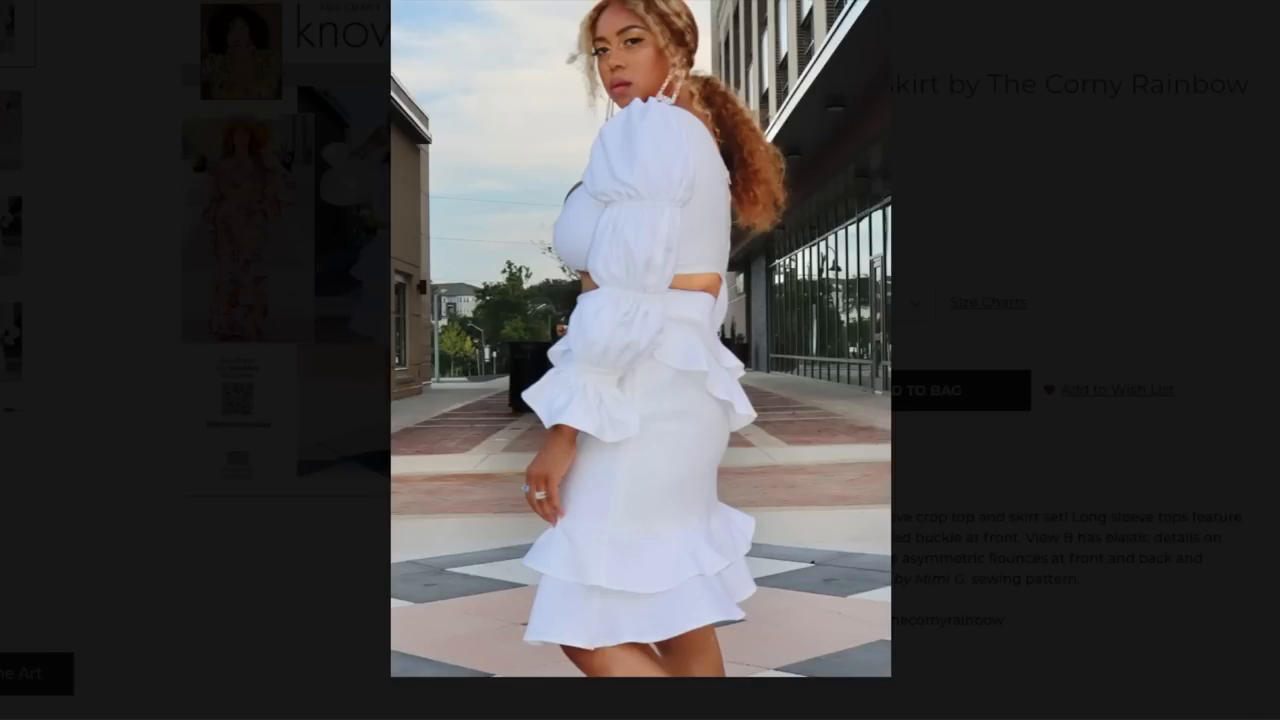
mouse_move(926, 317)
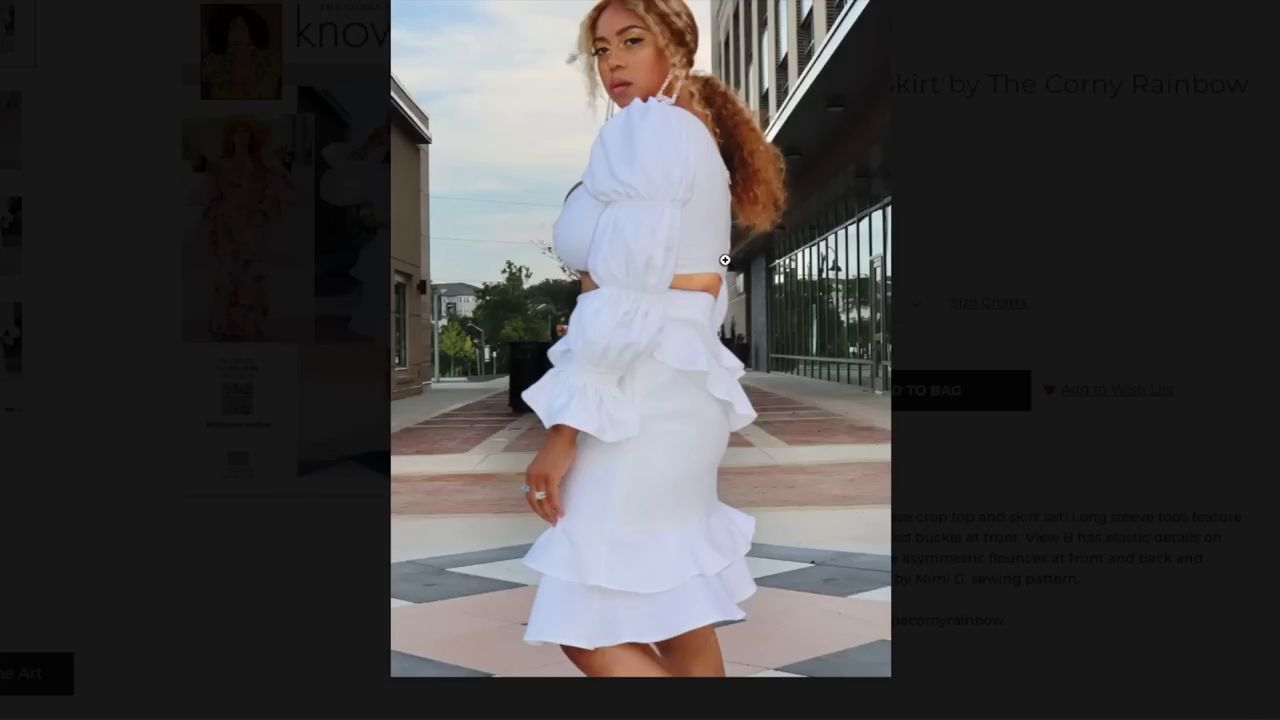
mouse_move(1138, 309)
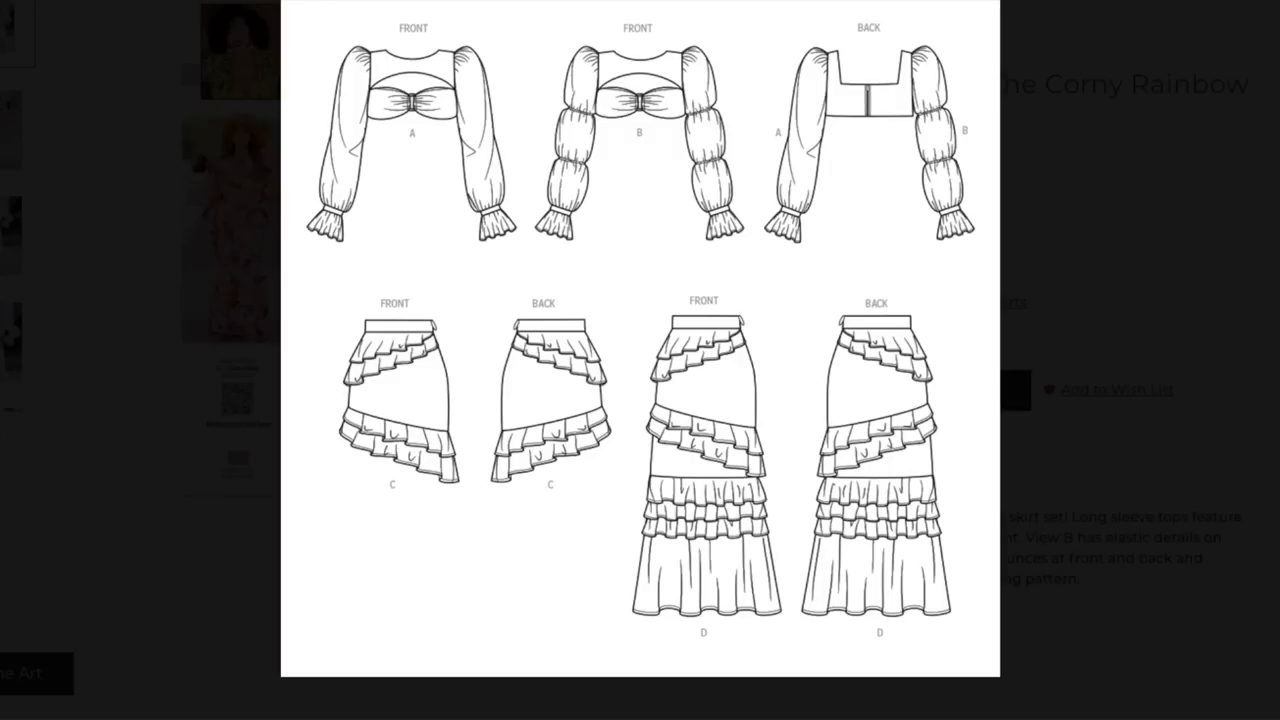
mouse_move(787, 453)
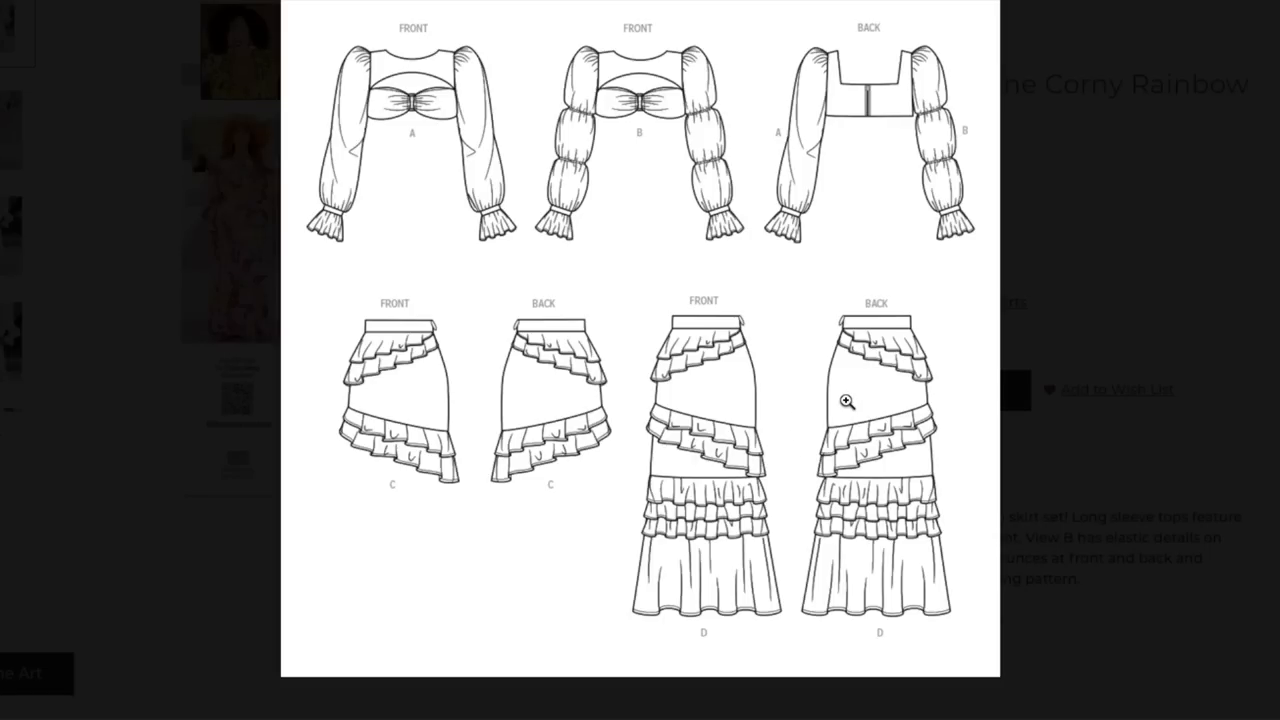
mouse_move(872, 437)
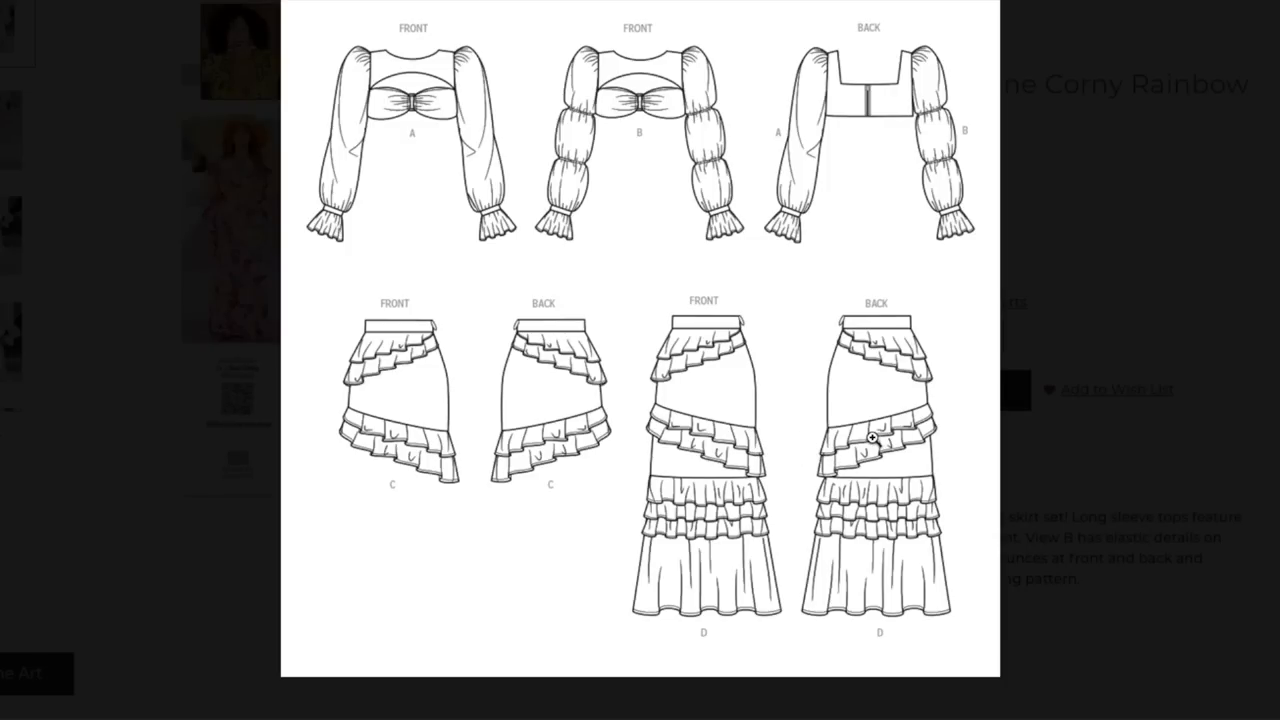
mouse_move(1210, 312)
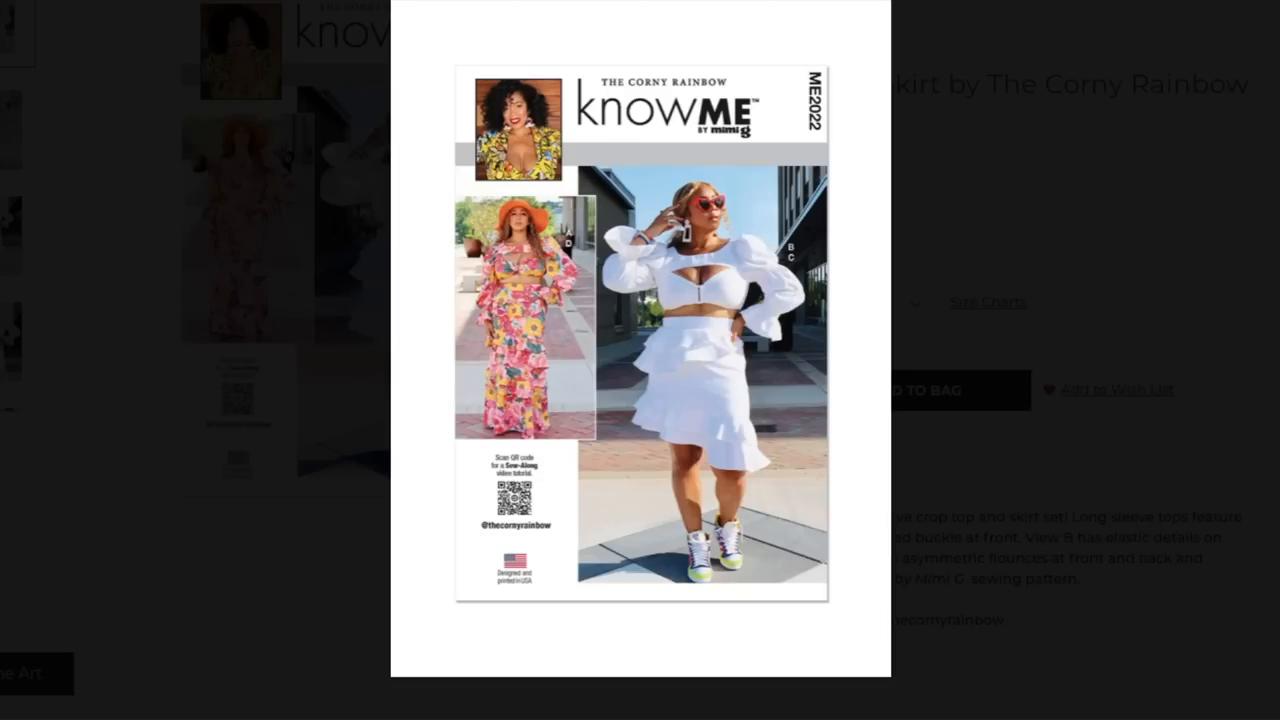
mouse_move(1265, 58)
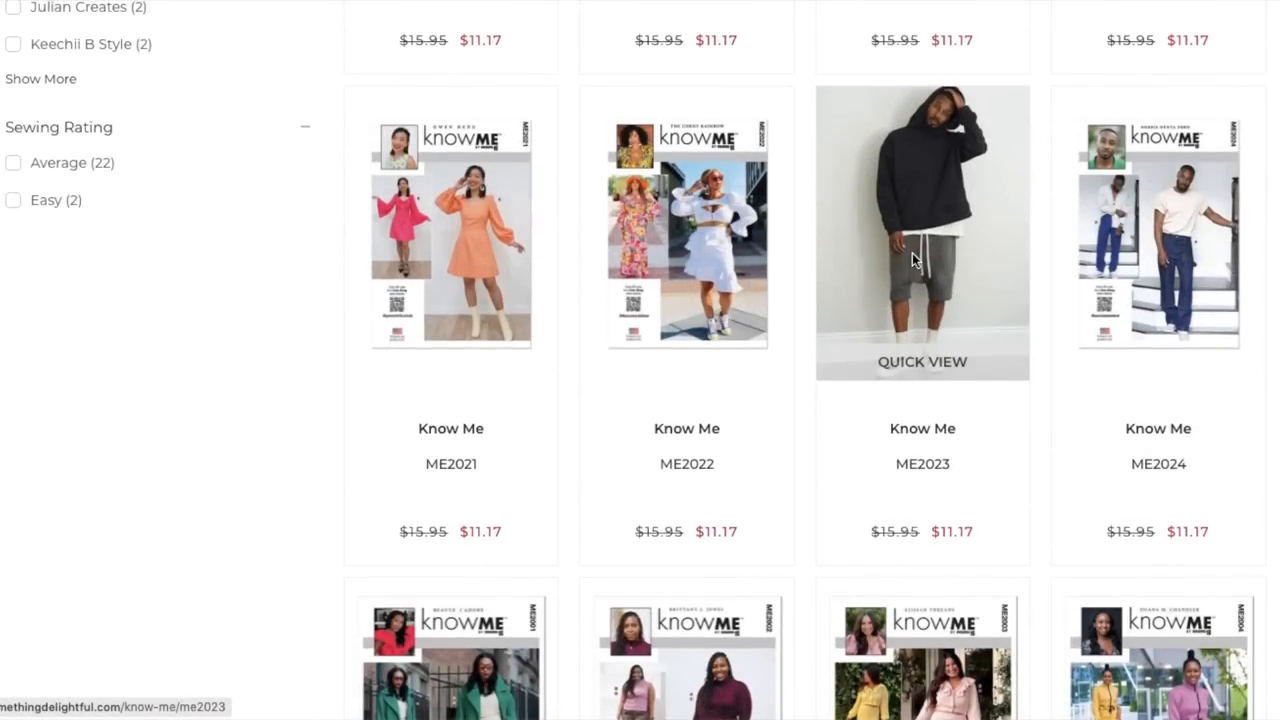
Step: Open ME2023 Men's Hoodie and Shorts by Norris Dánta Ford and scroll to its description
left_click(922, 233)
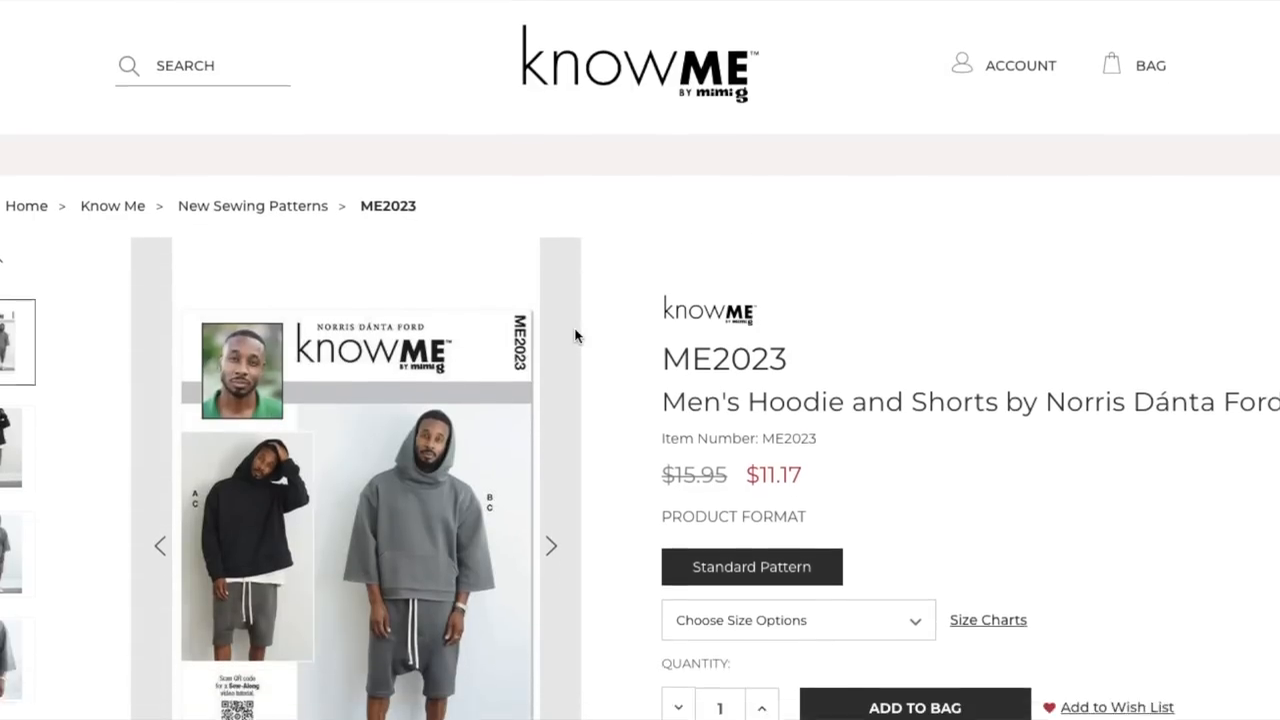
scroll("down", 3)
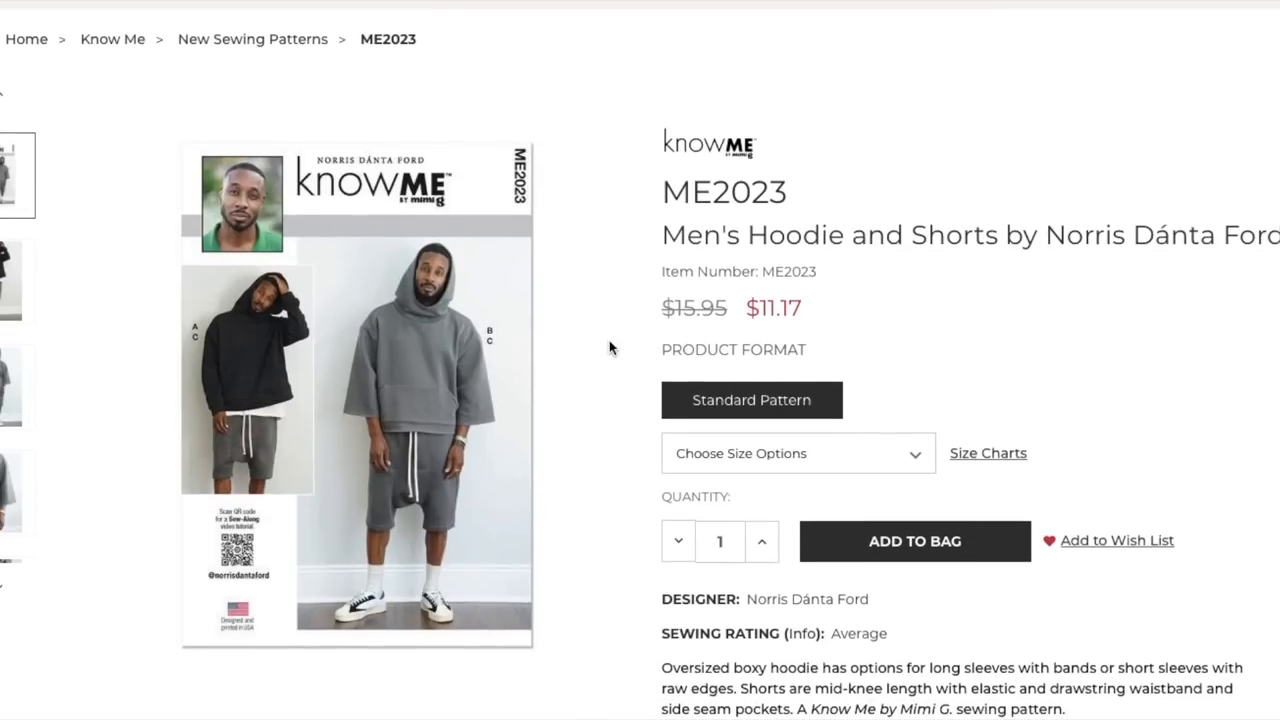
scroll("down", 3)
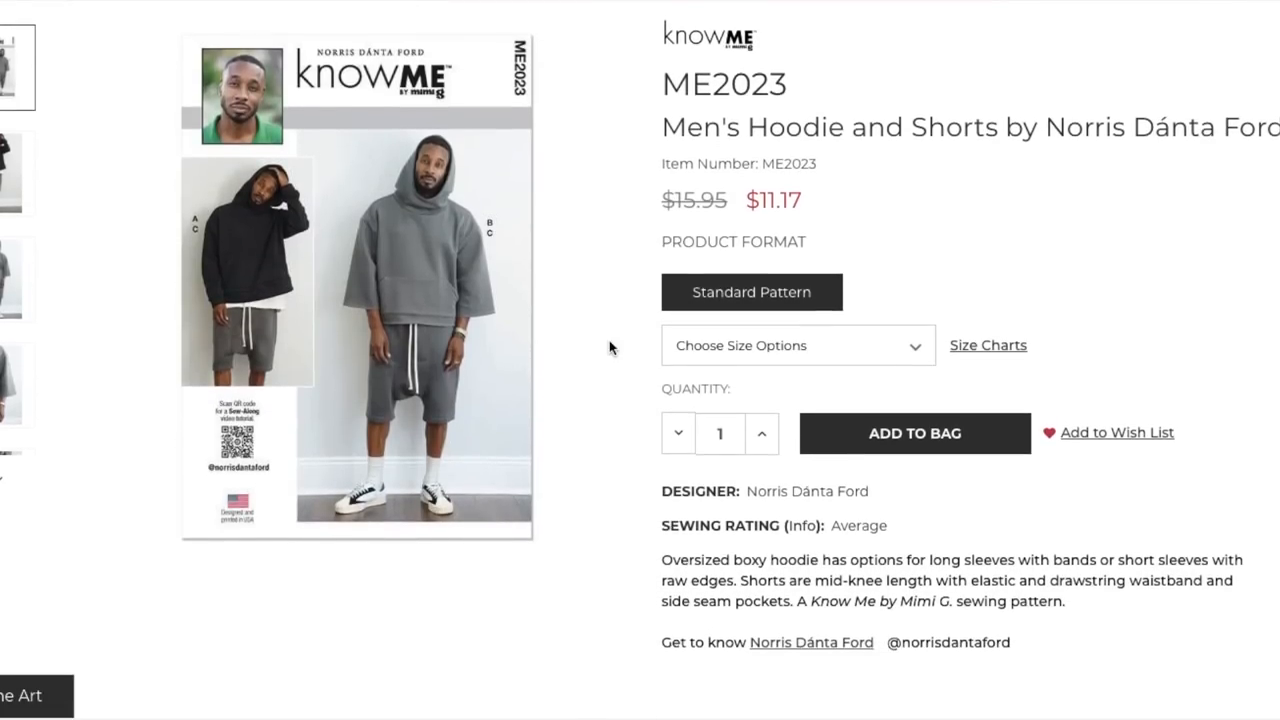
mouse_move(658, 567)
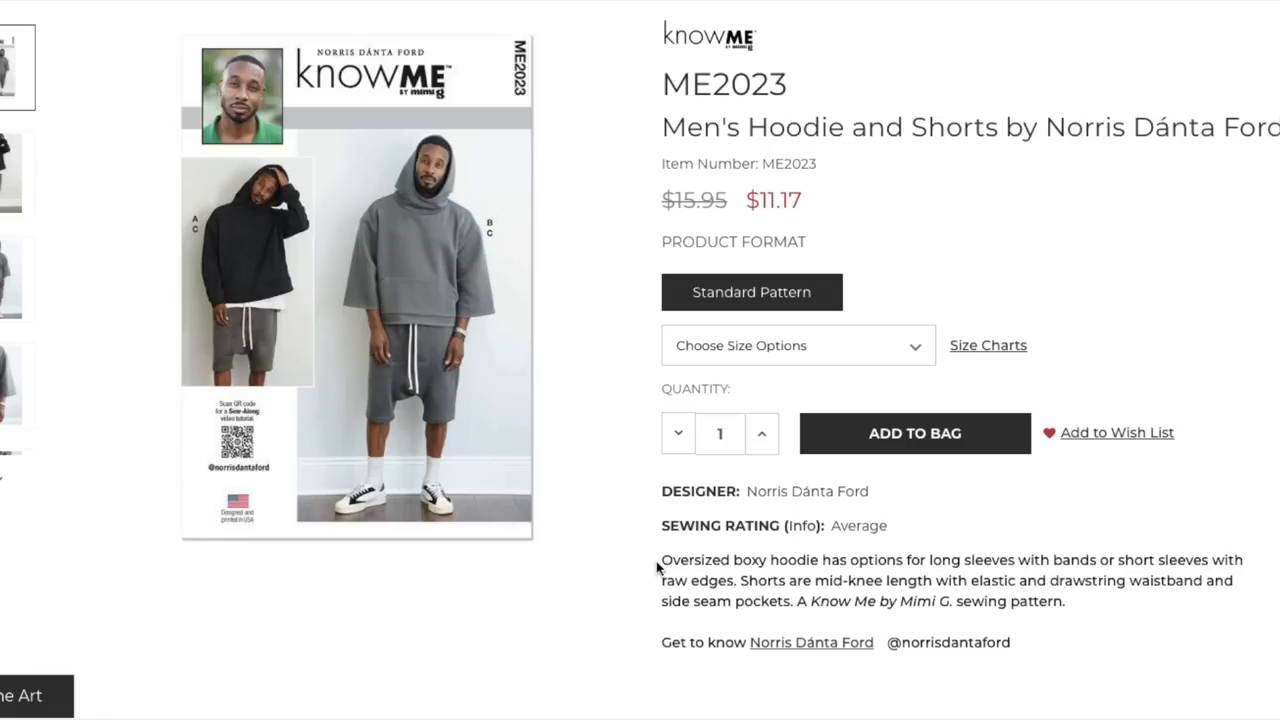
mouse_move(432, 338)
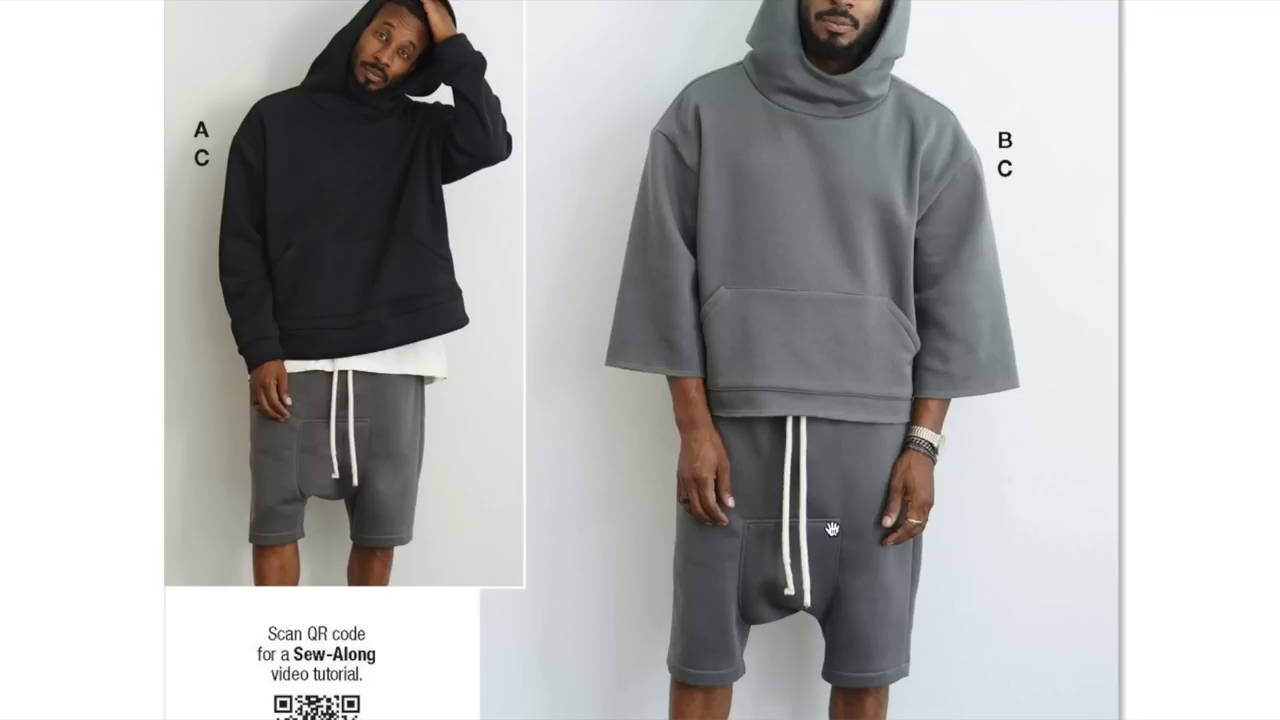
Step: Scroll through the enlarged ME2023 photos to the gray drop-crotch drawstring shorts
scroll("down", 3)
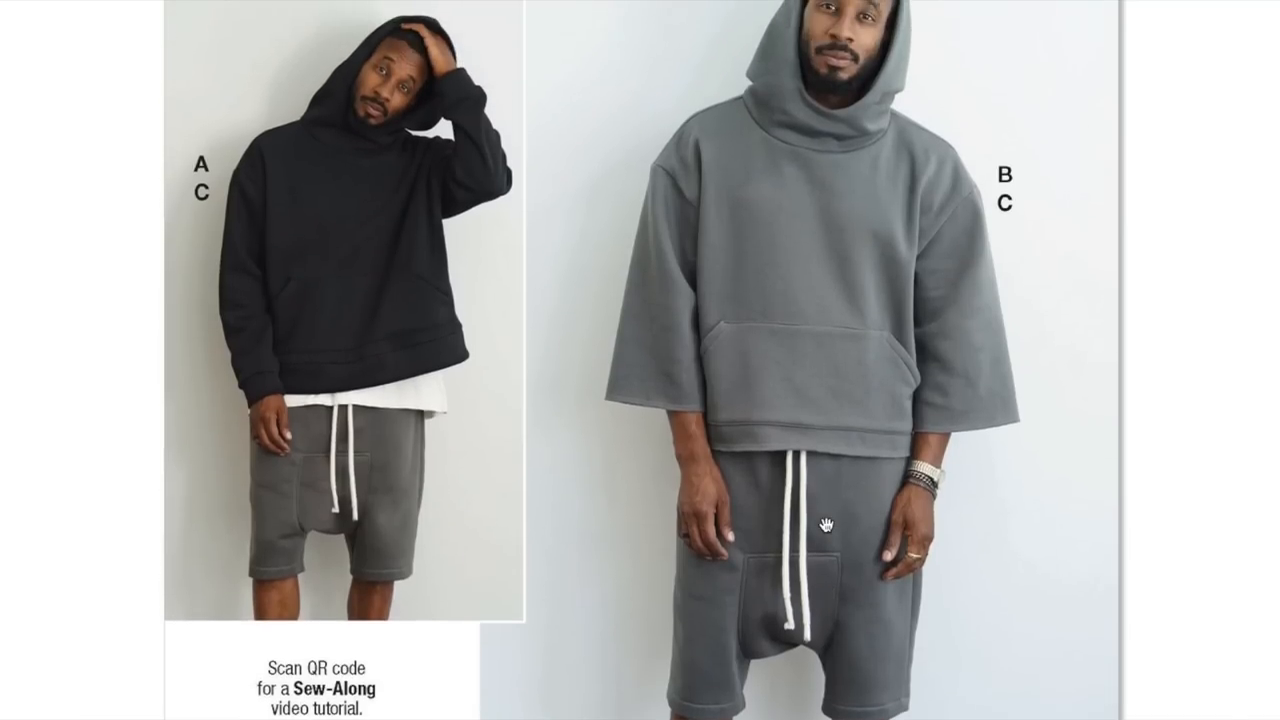
scroll("down", 3)
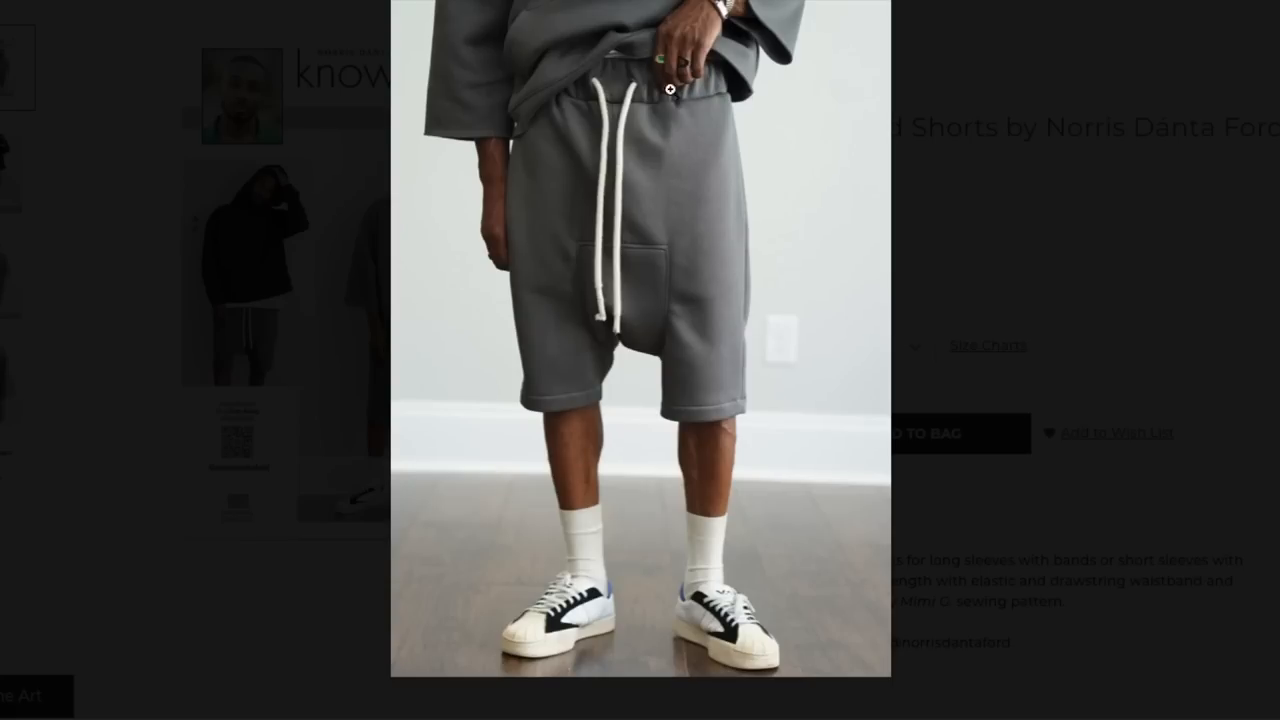
mouse_move(688, 313)
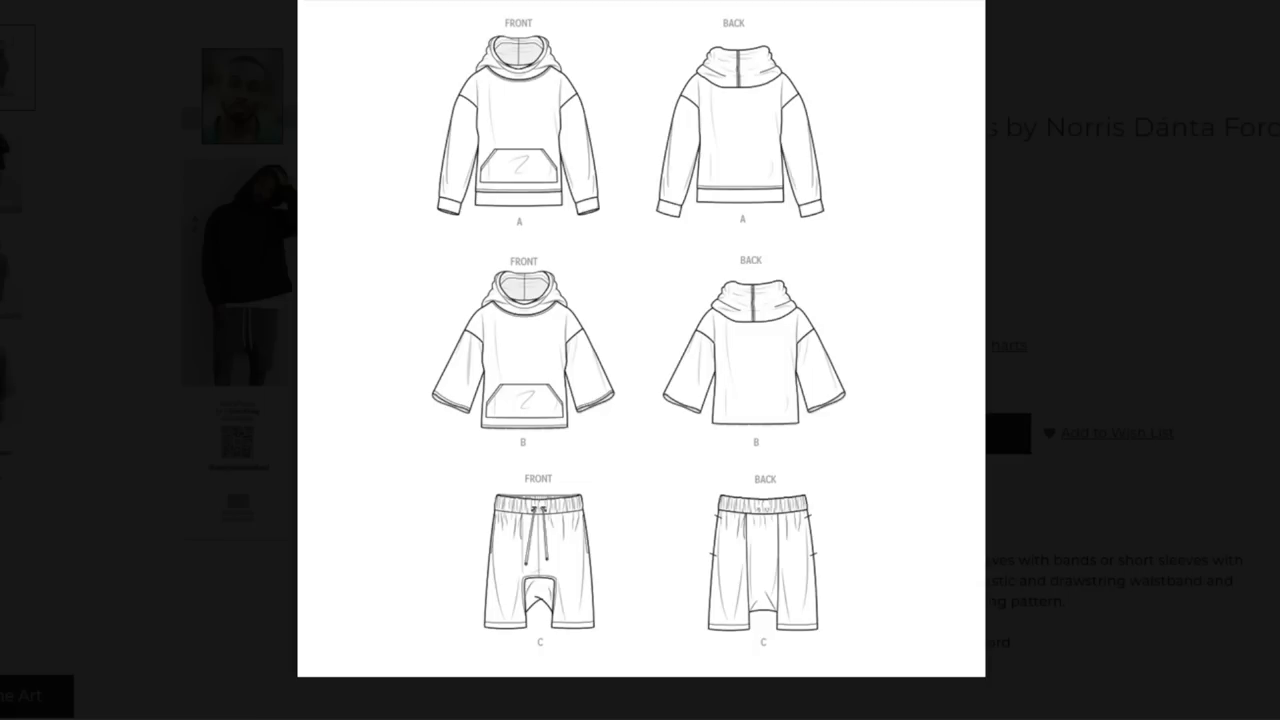
mouse_move(852, 544)
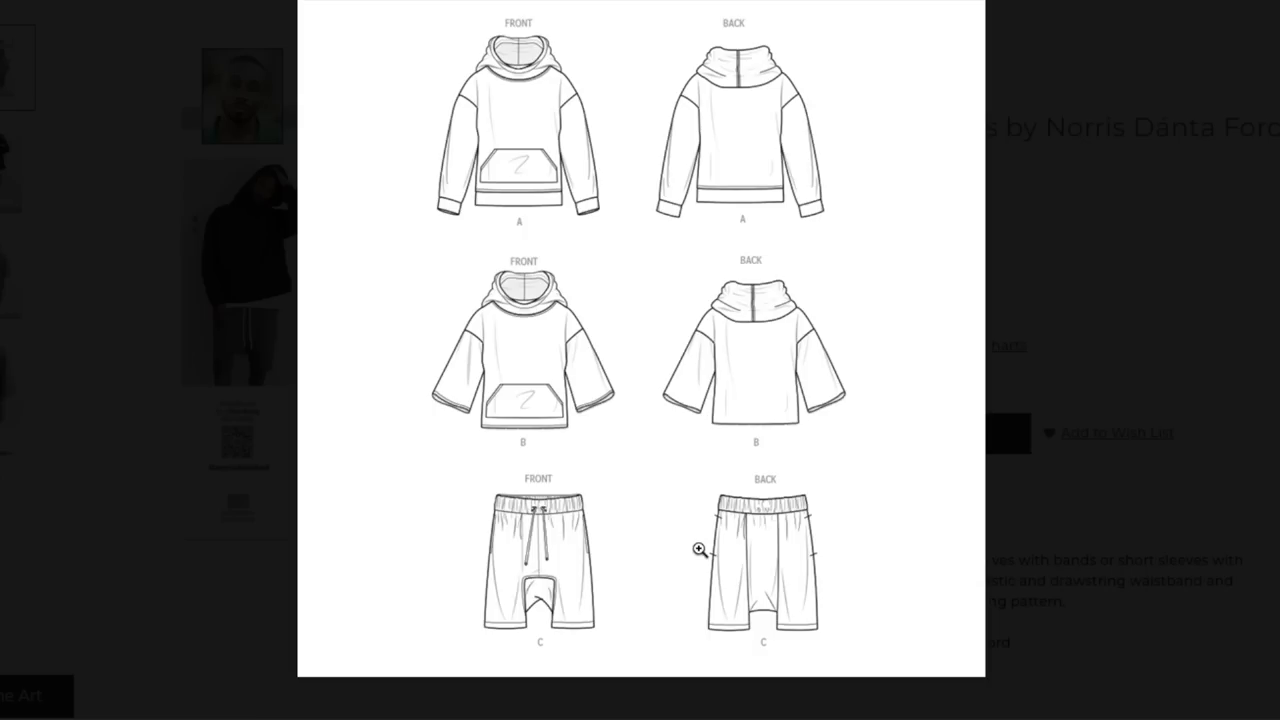
mouse_move(1215, 313)
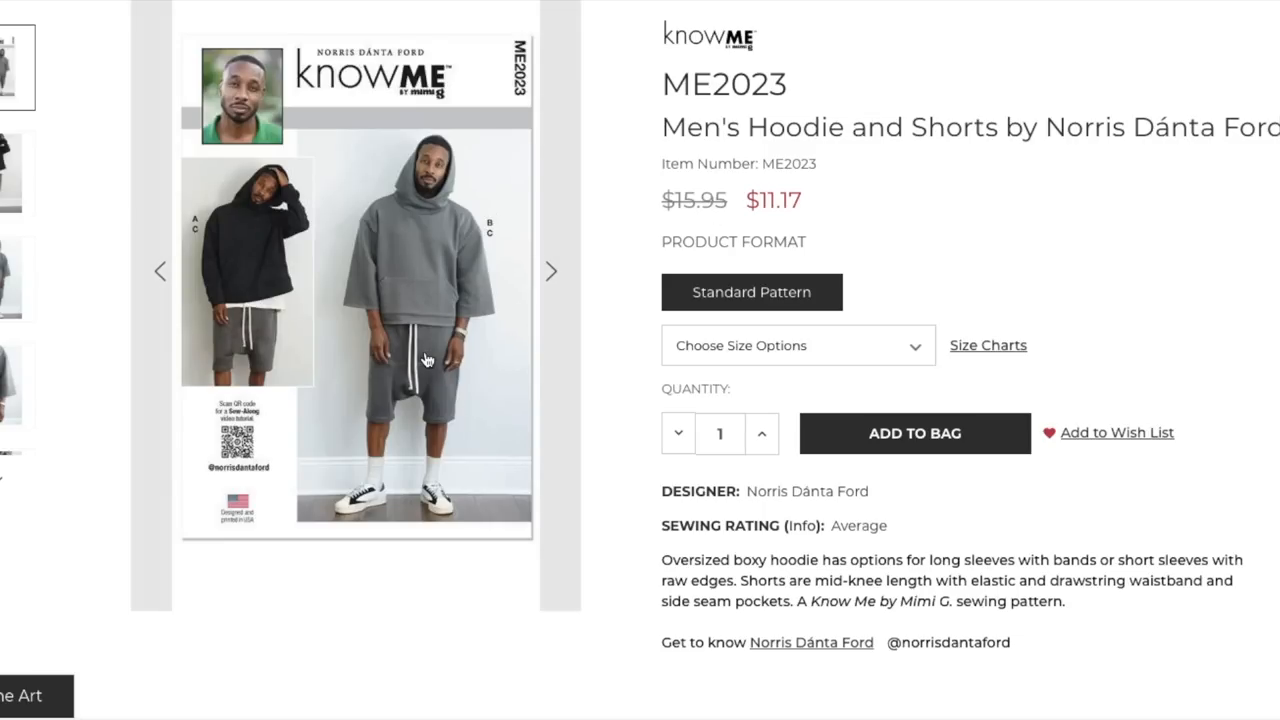
mouse_move(427, 360)
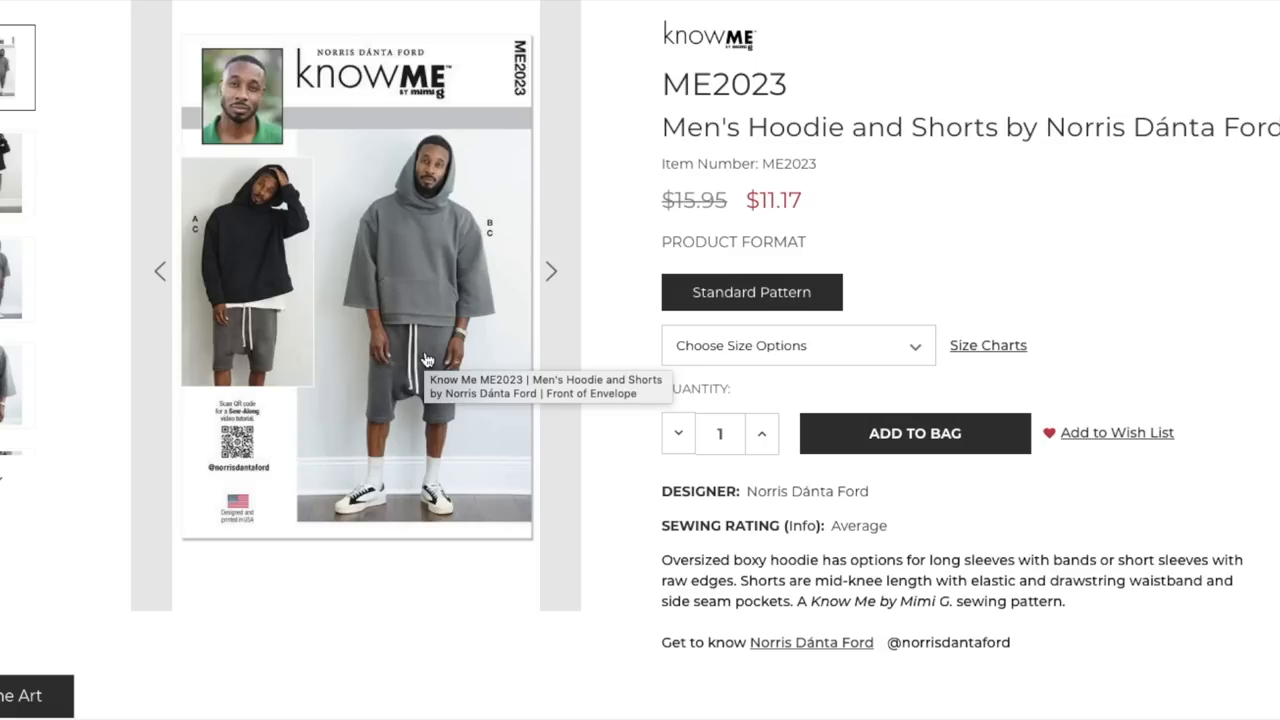
mouse_move(357, 167)
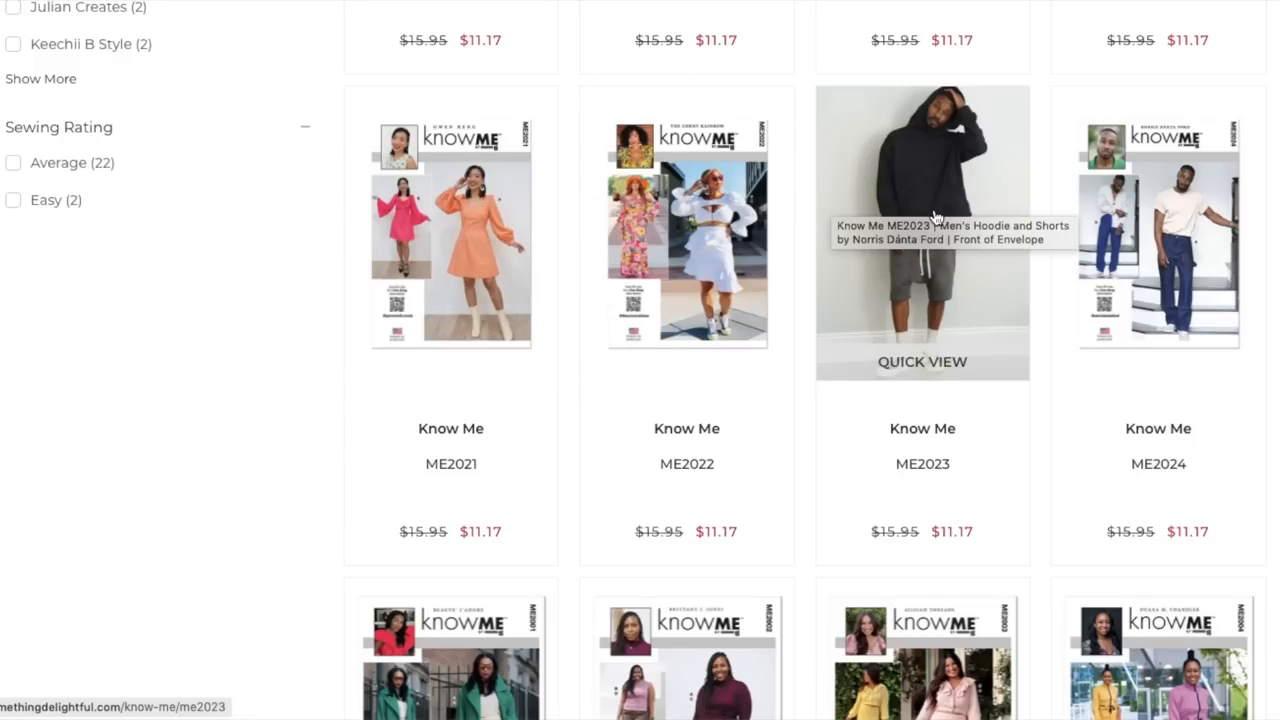
mouse_move(1168, 195)
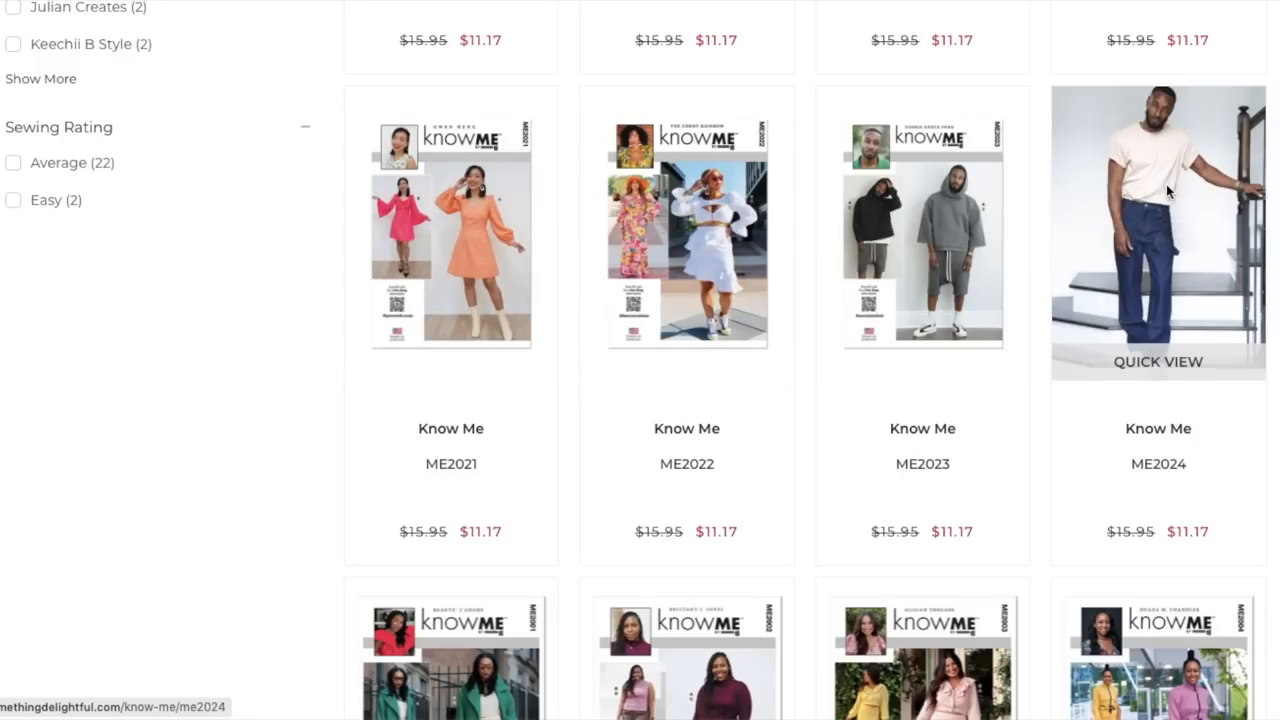
Step: Open the ME2024 Men's Jeans page and scroll to its straight-leg jeans description
left_click(1158, 232)
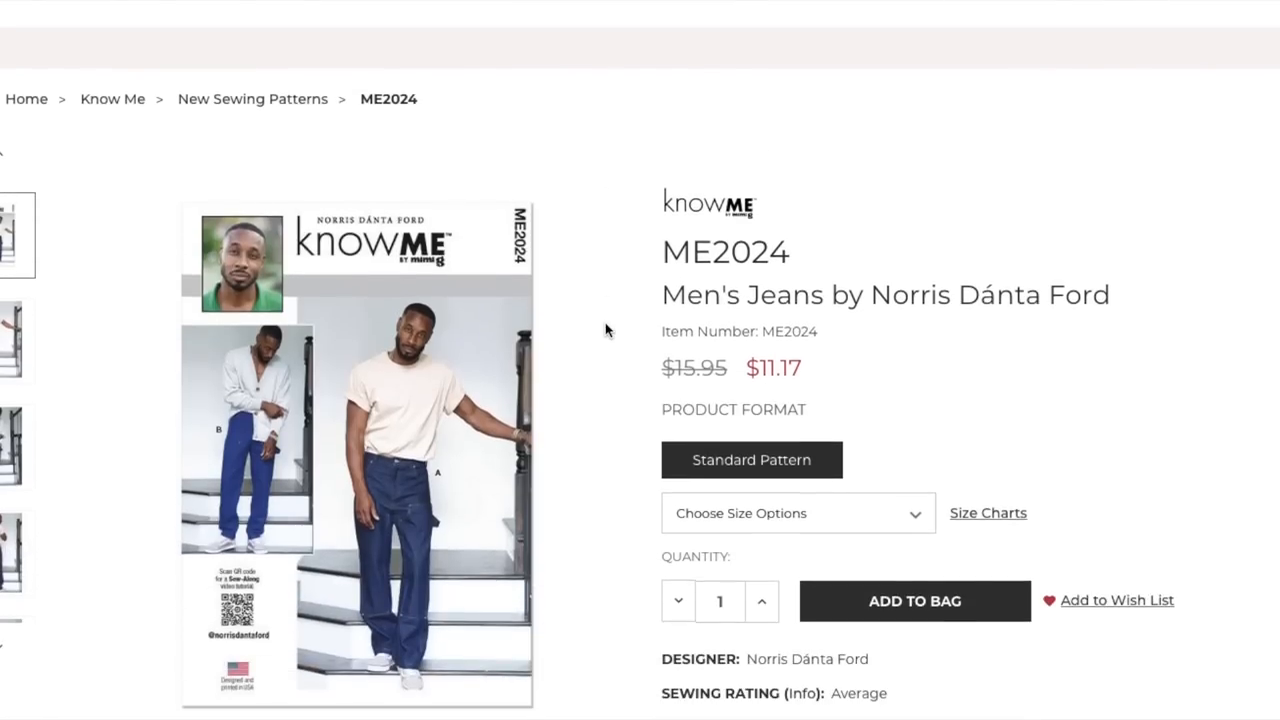
scroll("down", 3)
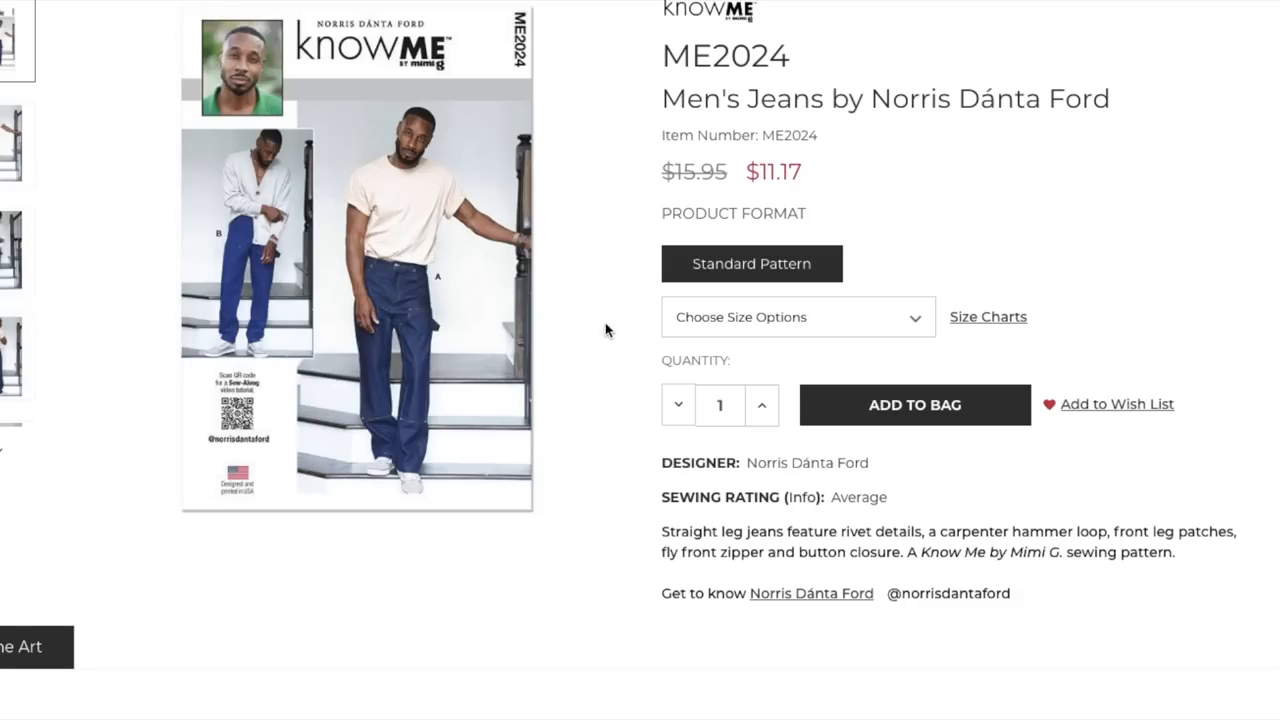
mouse_move(898, 281)
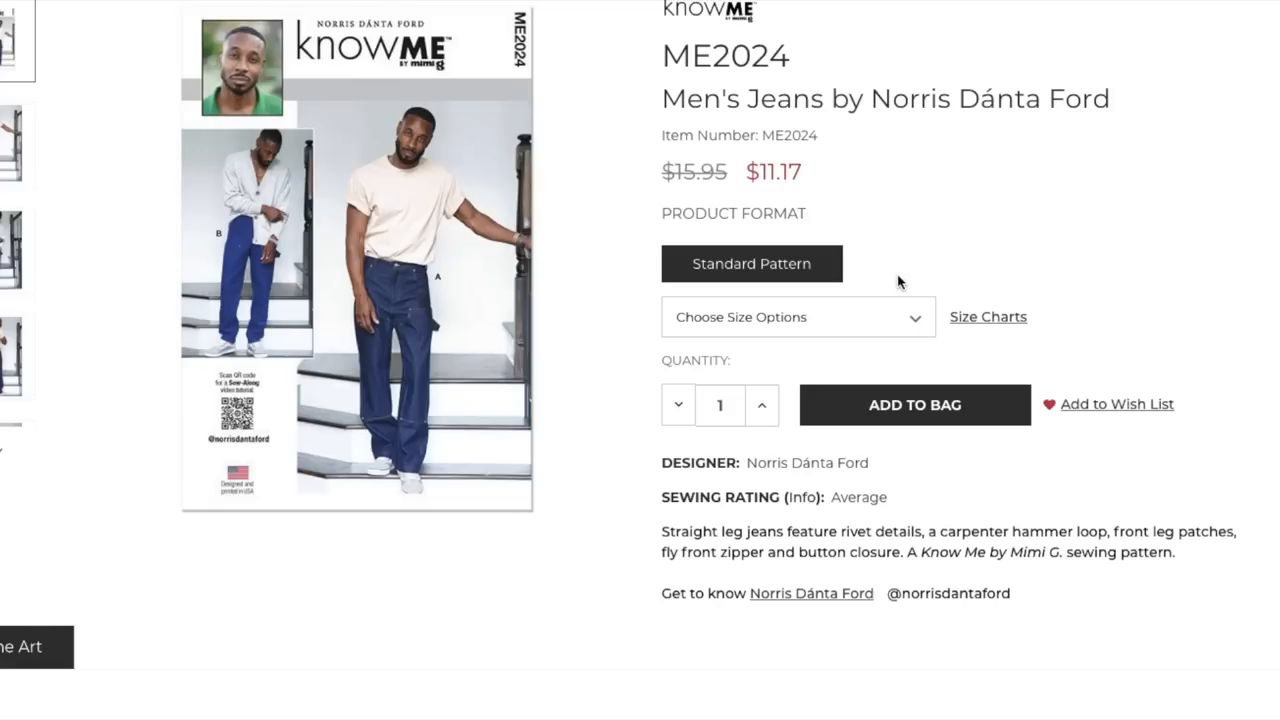
mouse_move(893, 531)
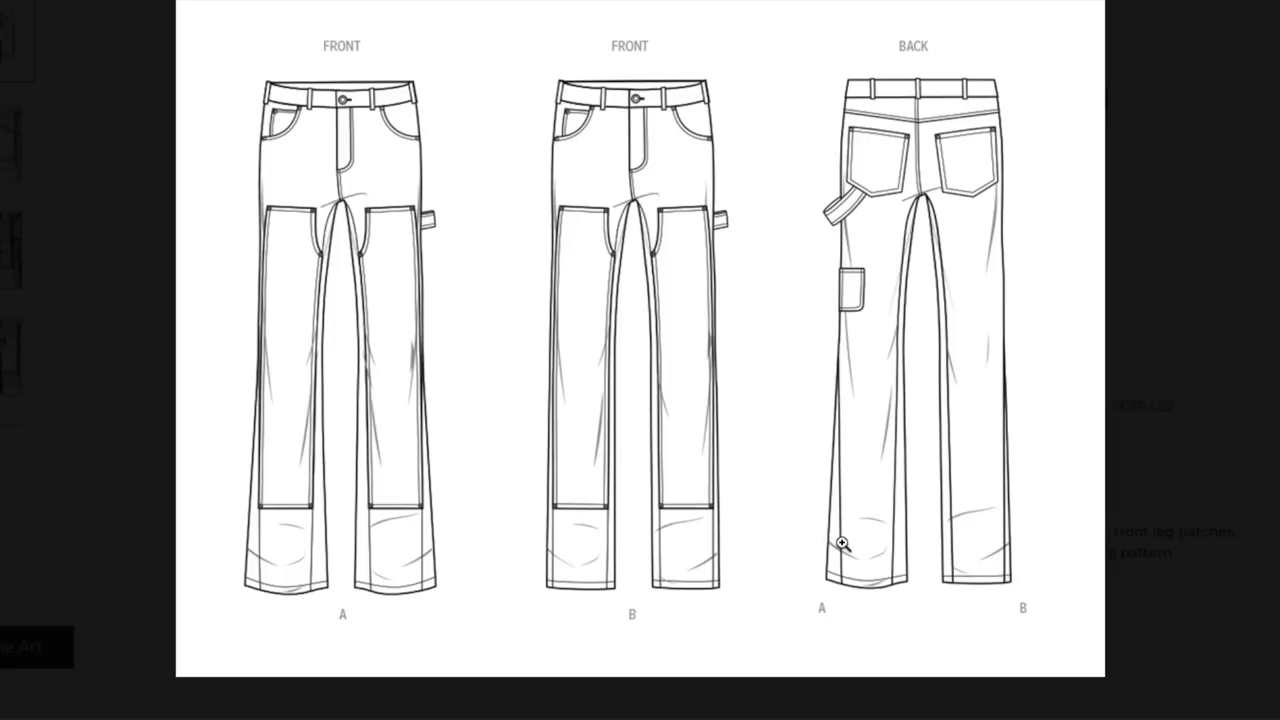
mouse_move(900, 481)
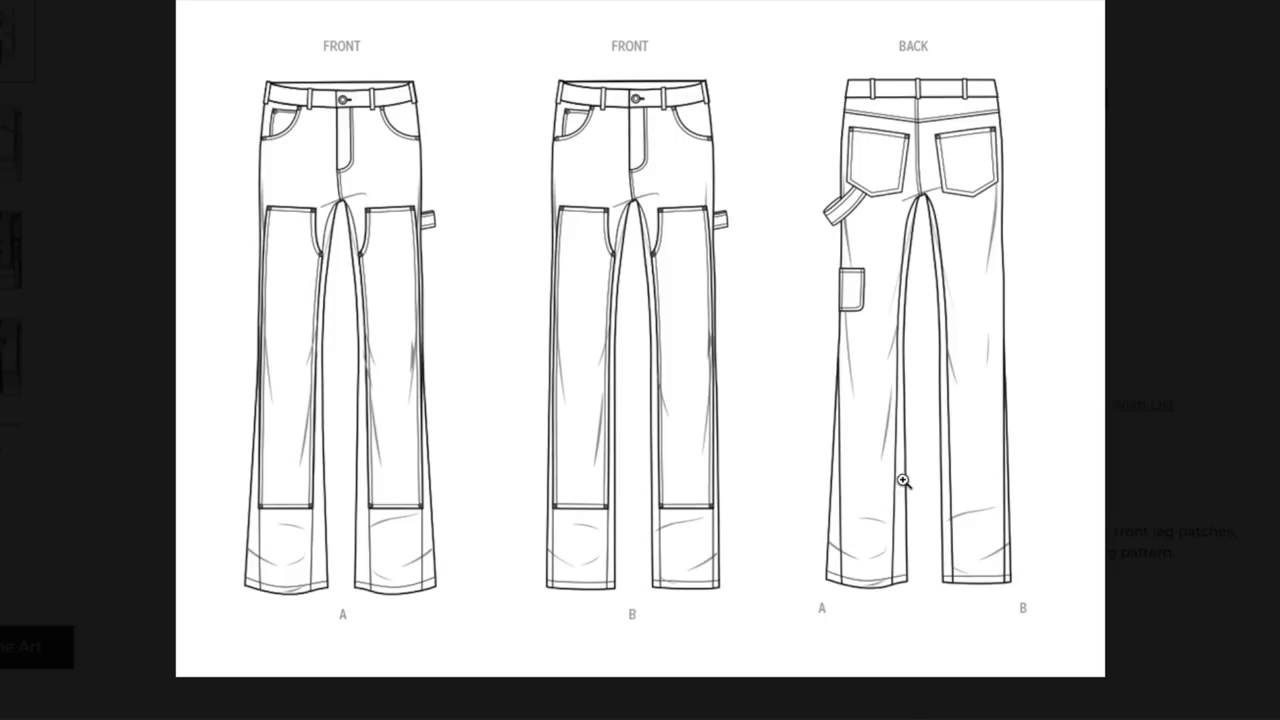
mouse_move(935, 529)
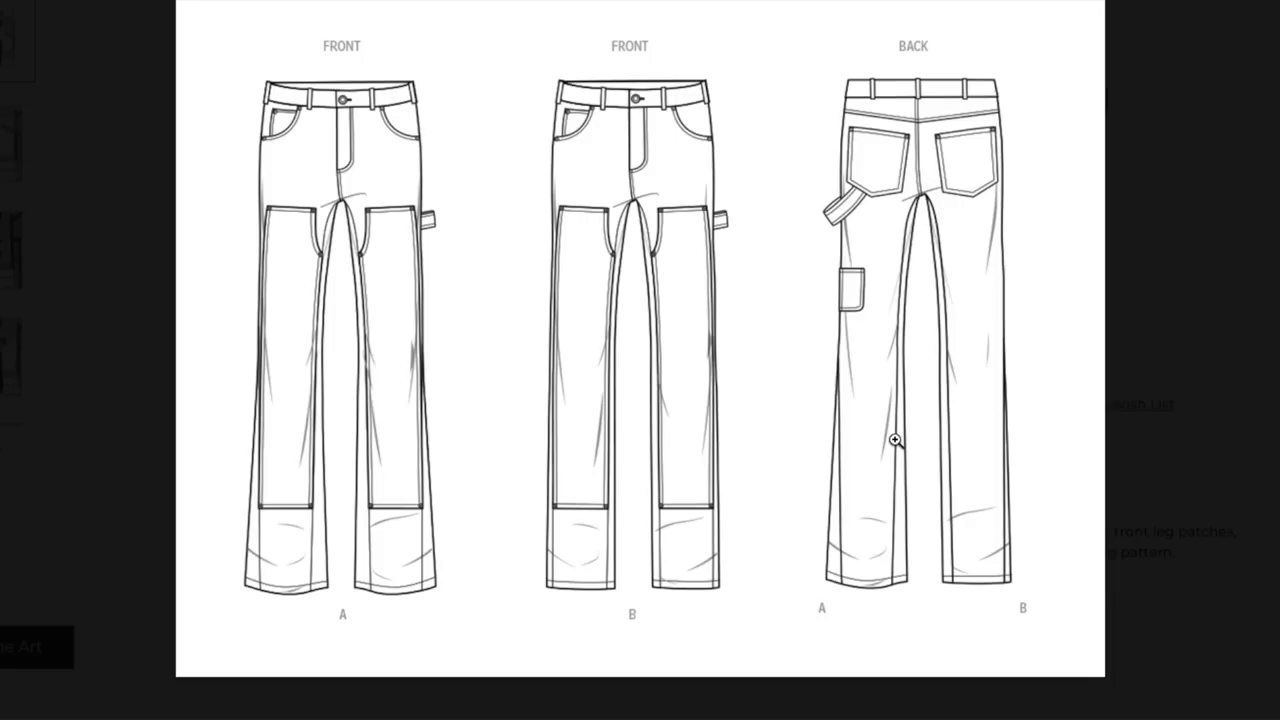
mouse_move(909, 282)
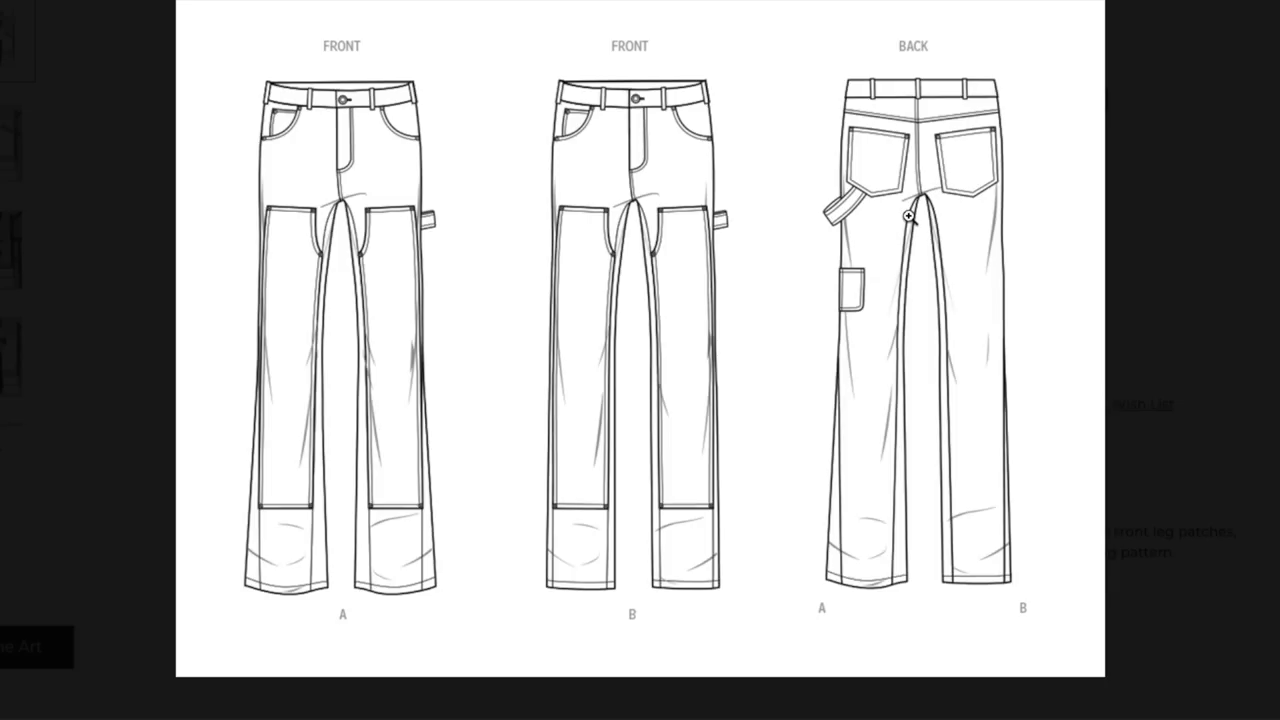
mouse_move(612, 338)
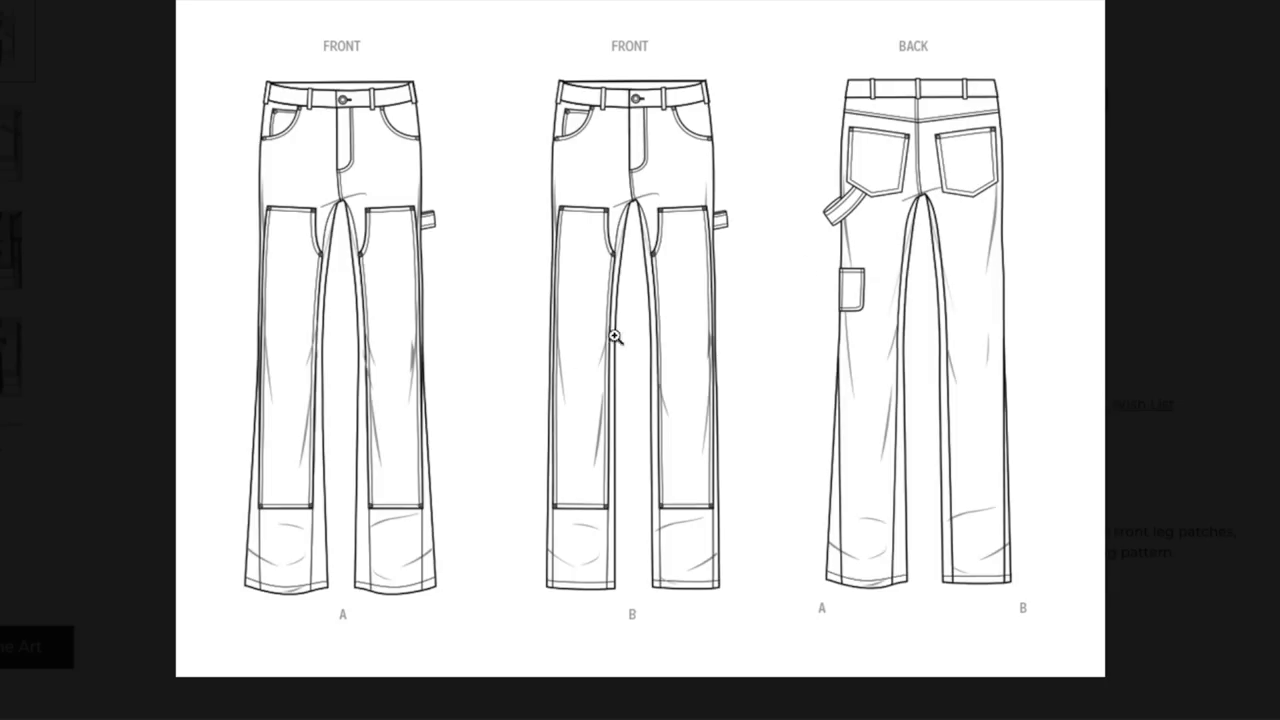
mouse_move(948, 527)
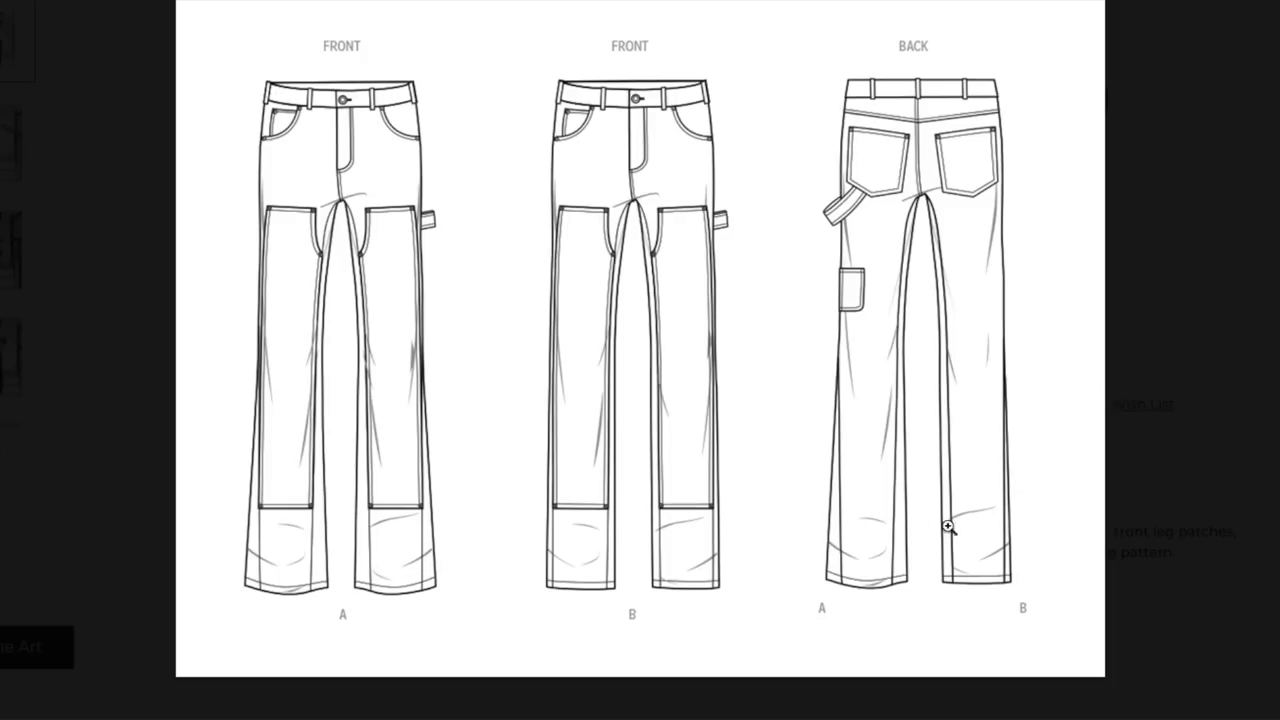
mouse_move(1200, 396)
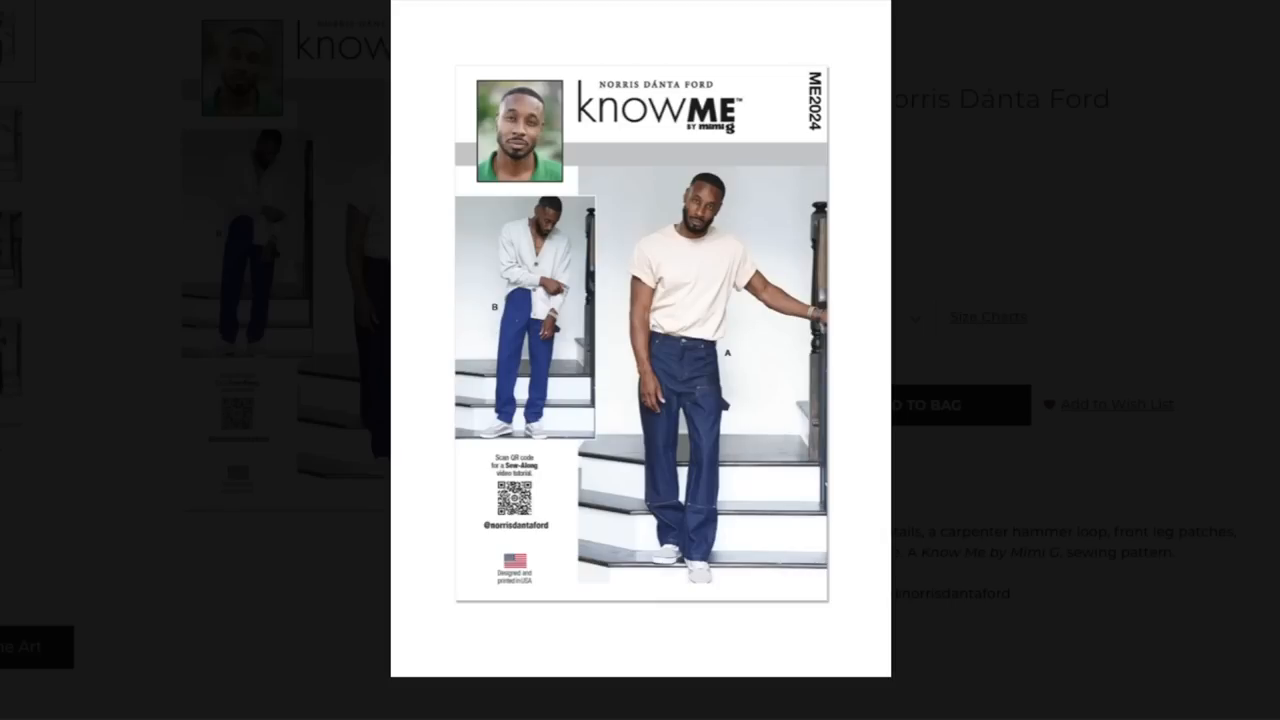
mouse_move(1262, 336)
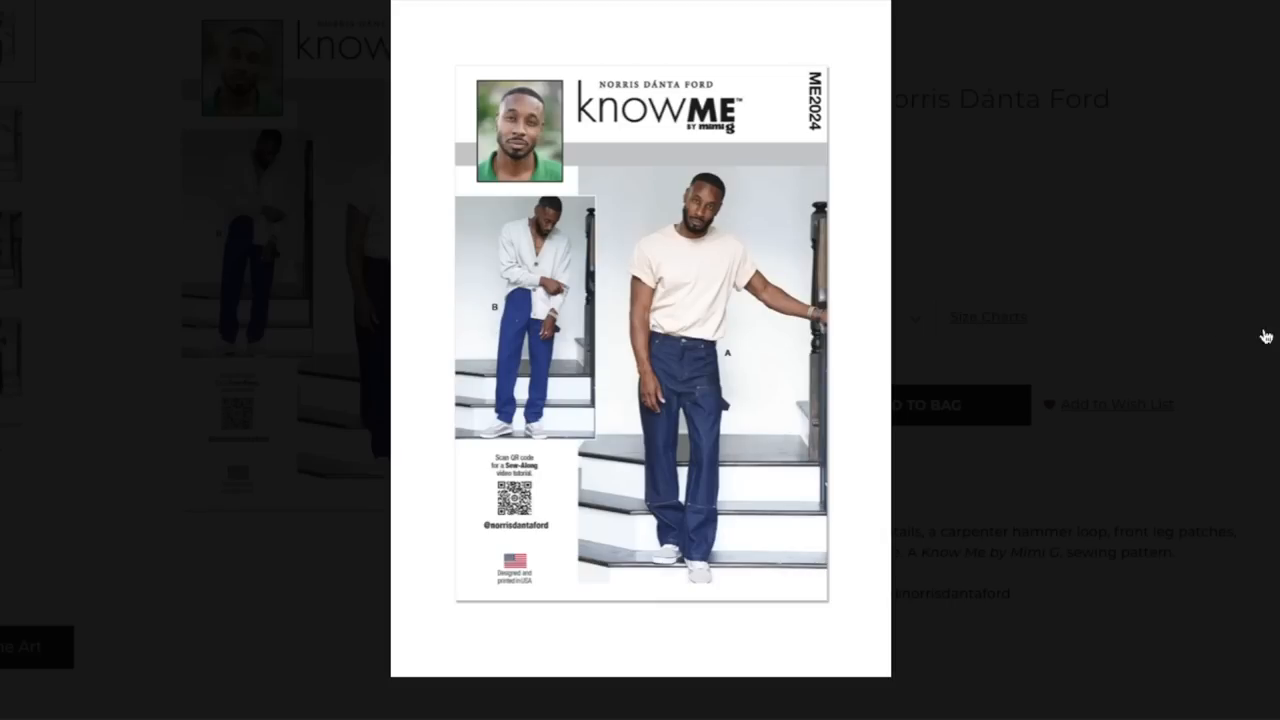
mouse_move(719, 377)
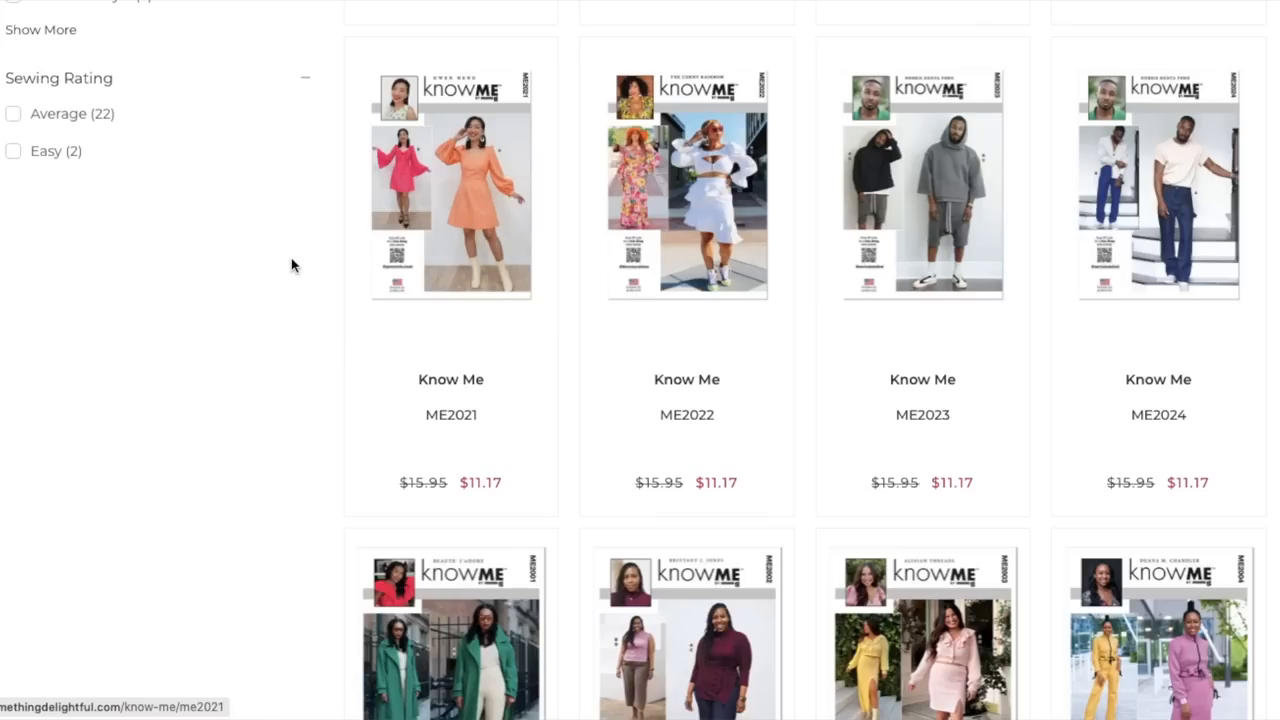
Step: Scroll through the Know Me pattern grid to show ME2017 through ME2020
scroll("down", 3)
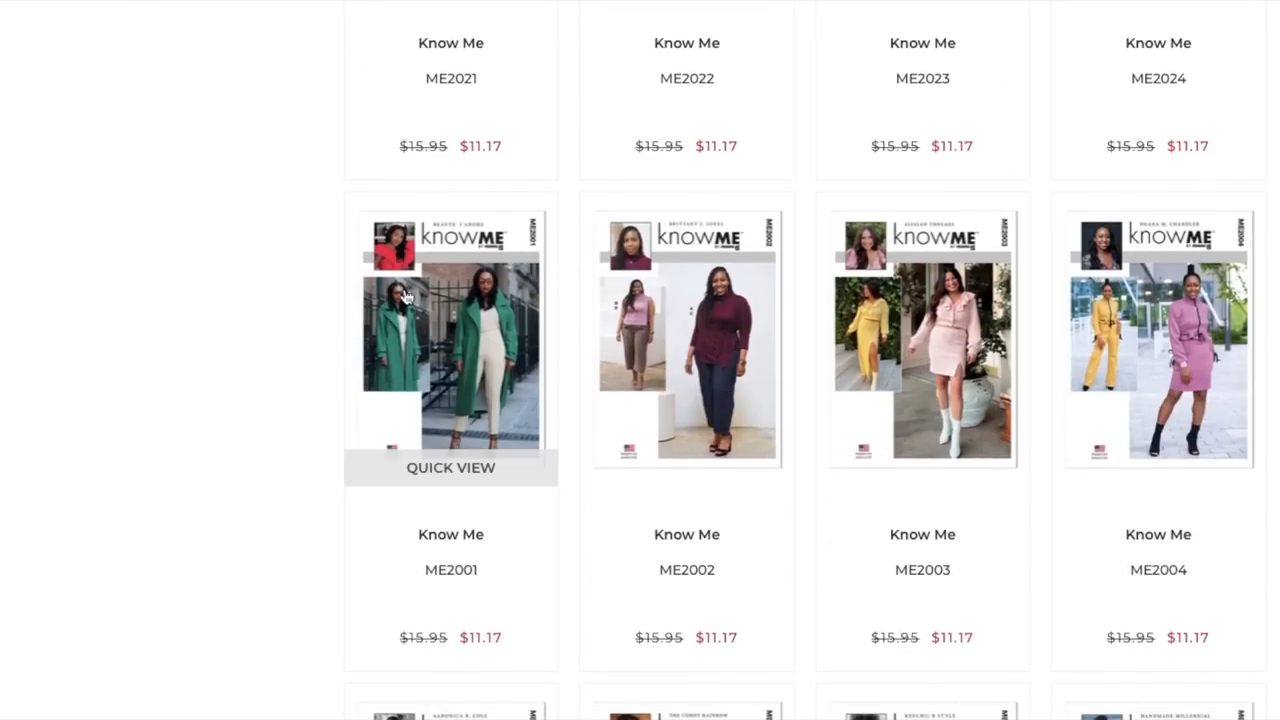
scroll("down", 3)
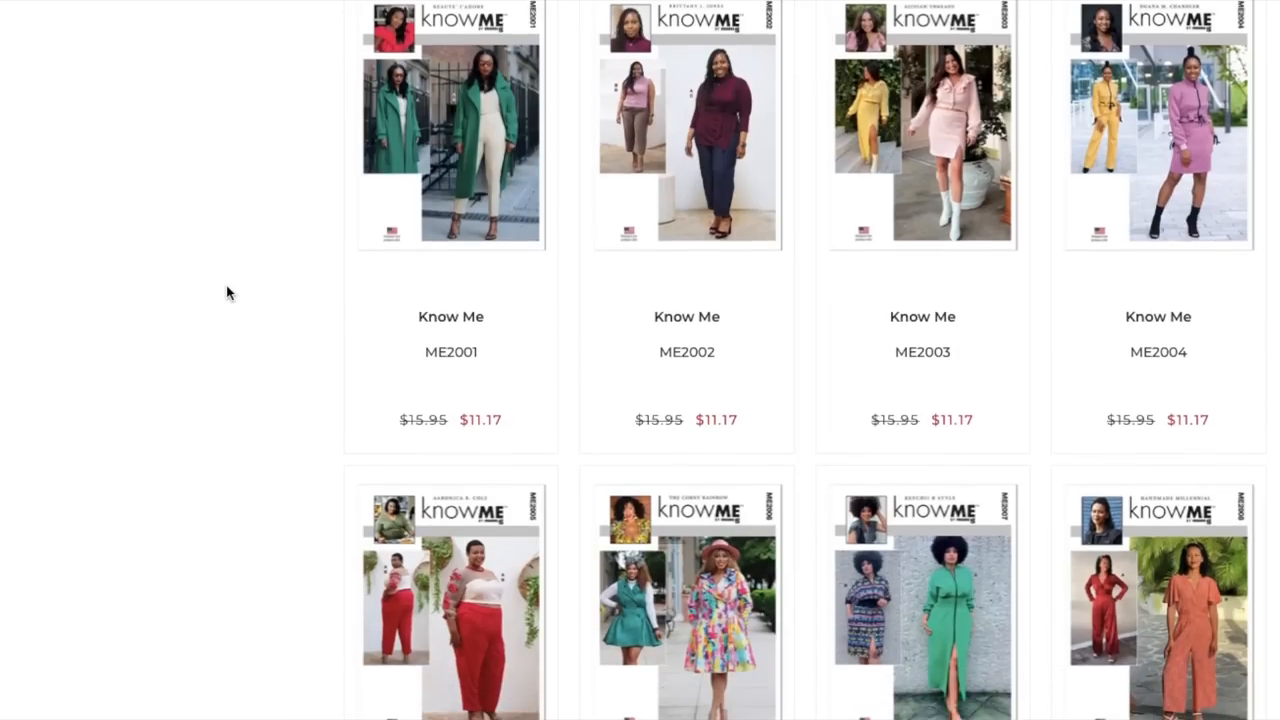
scroll("down", 3)
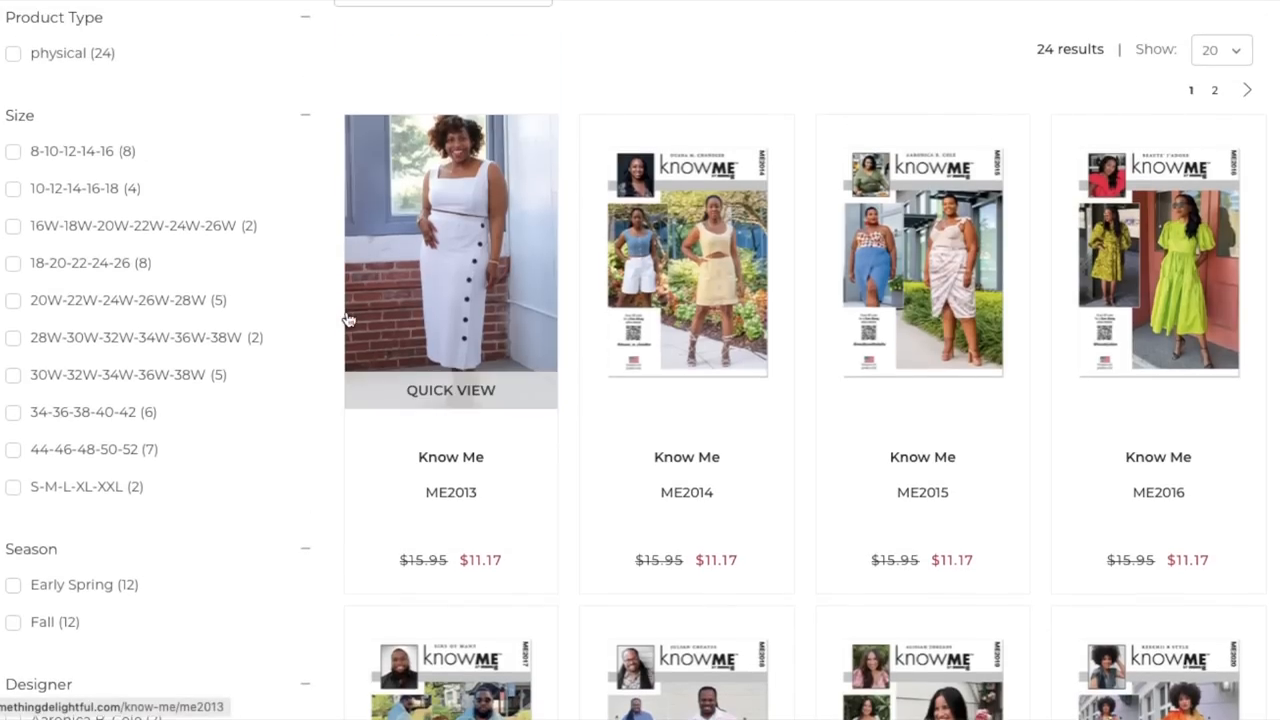
scroll("down", 3)
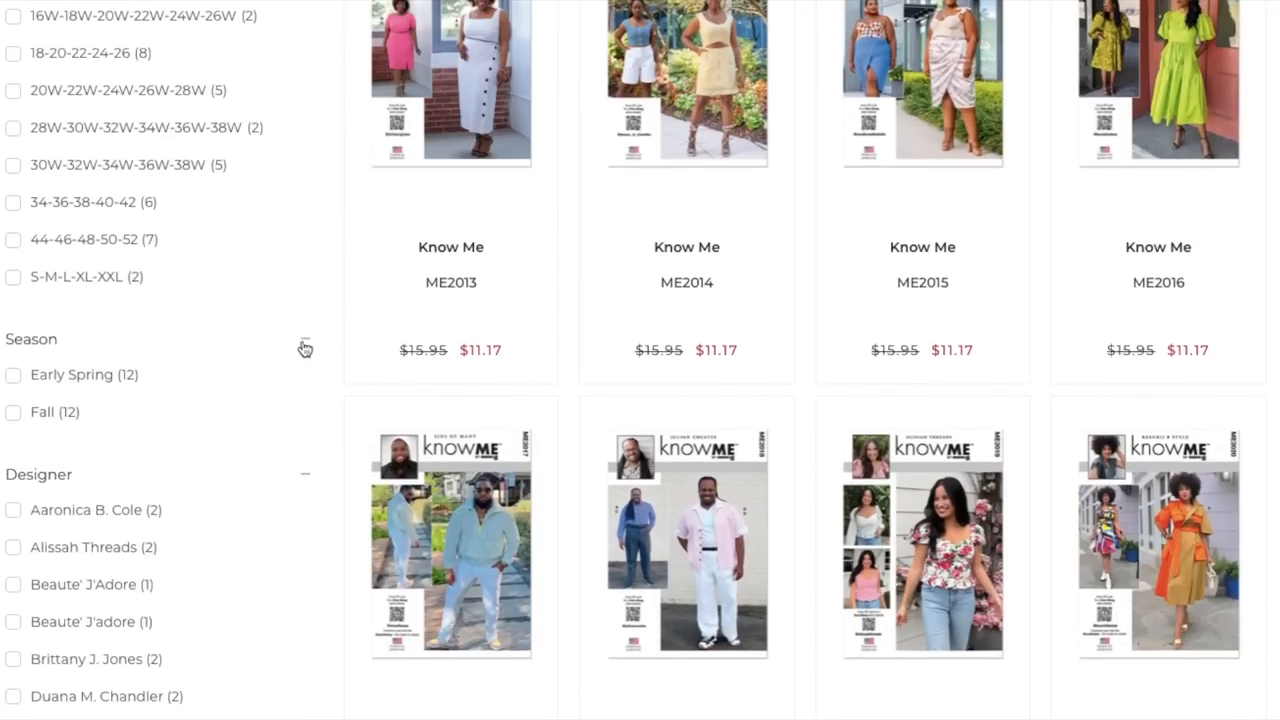
scroll("down", 3)
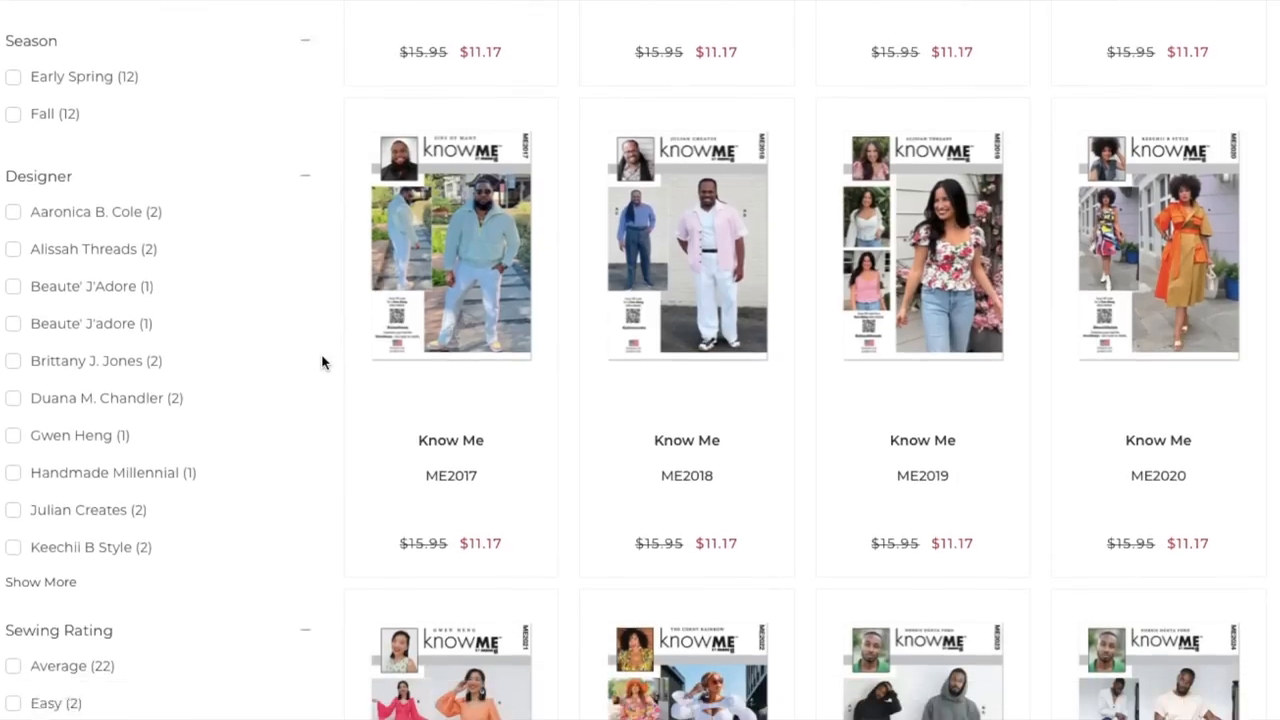
scroll("down", 3)
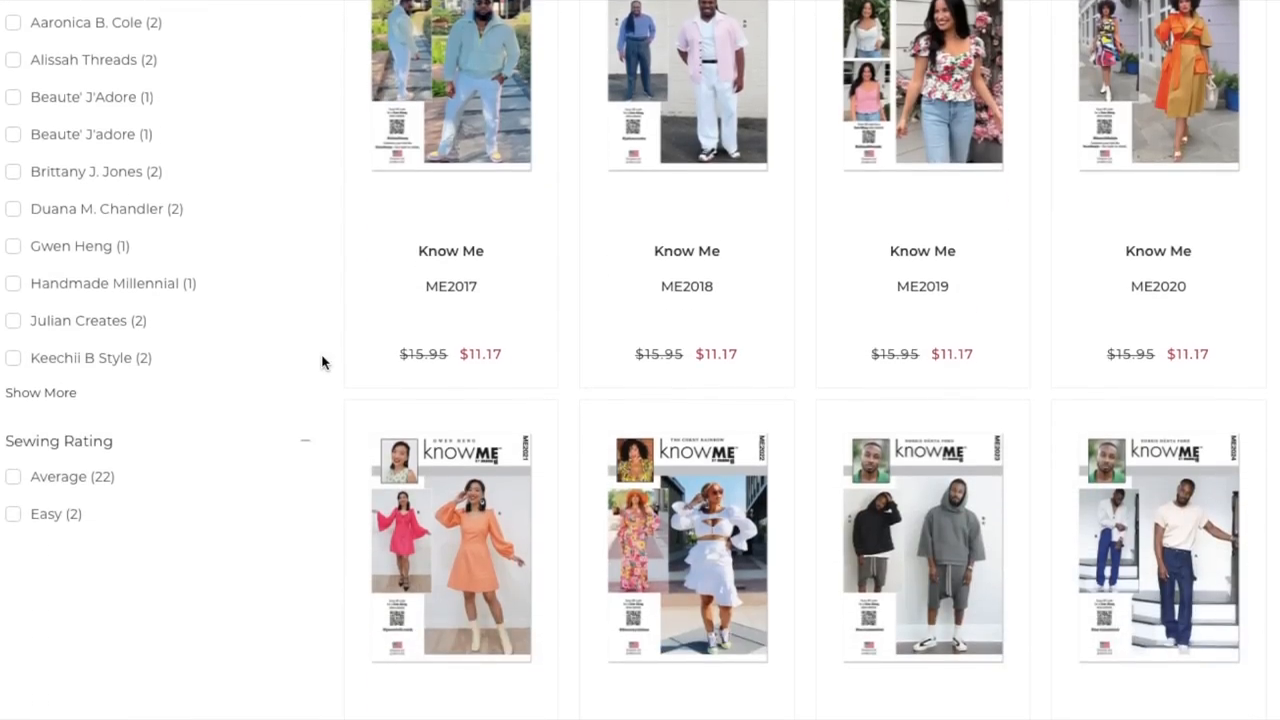
scroll("down", 3)
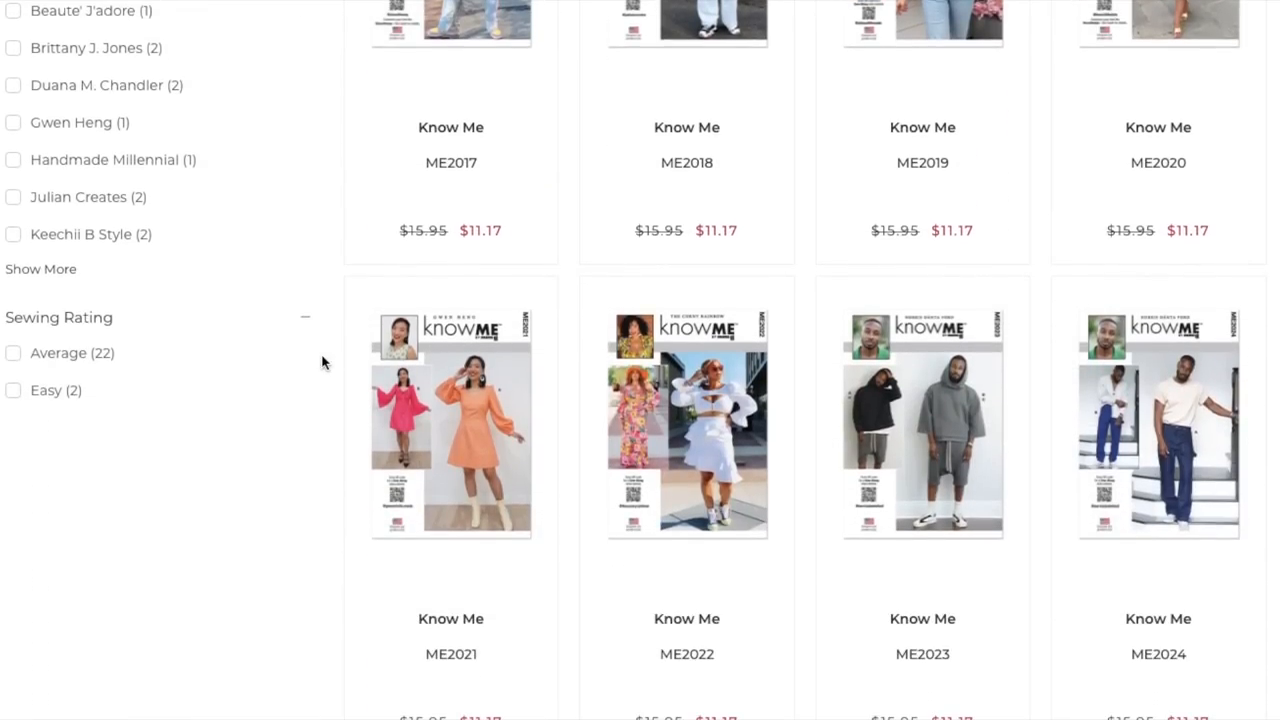
scroll("up", 3)
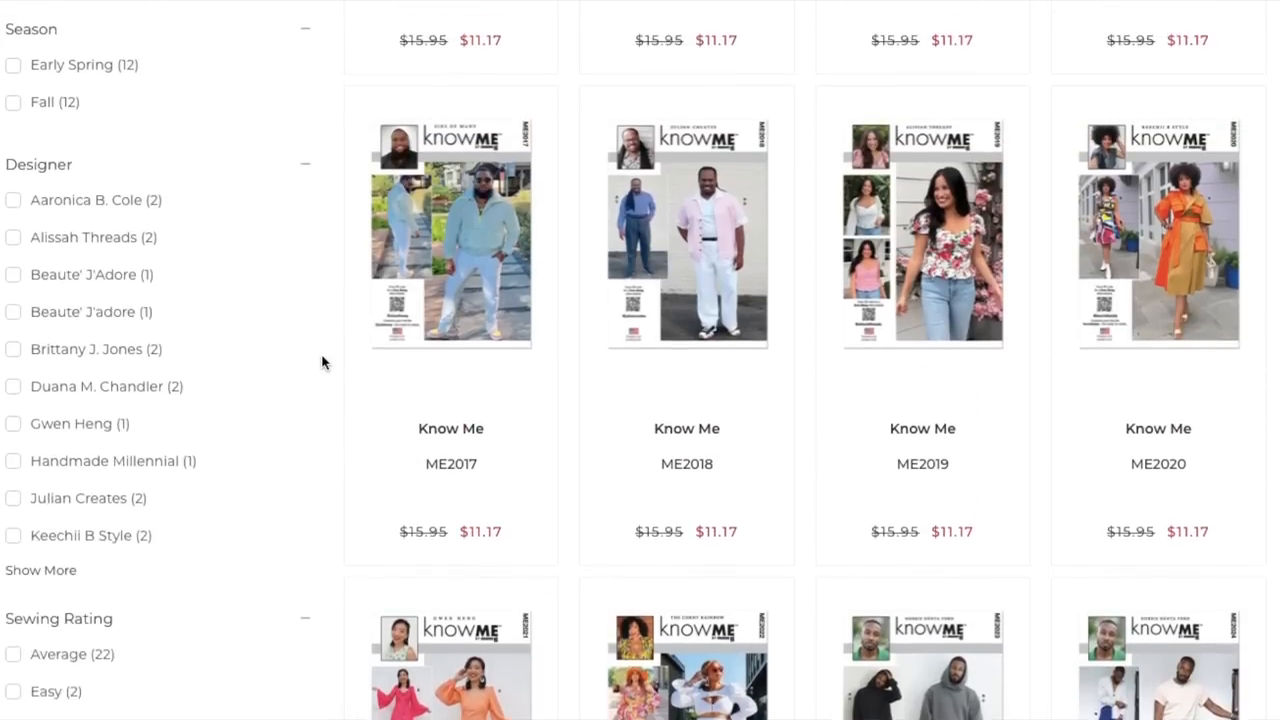